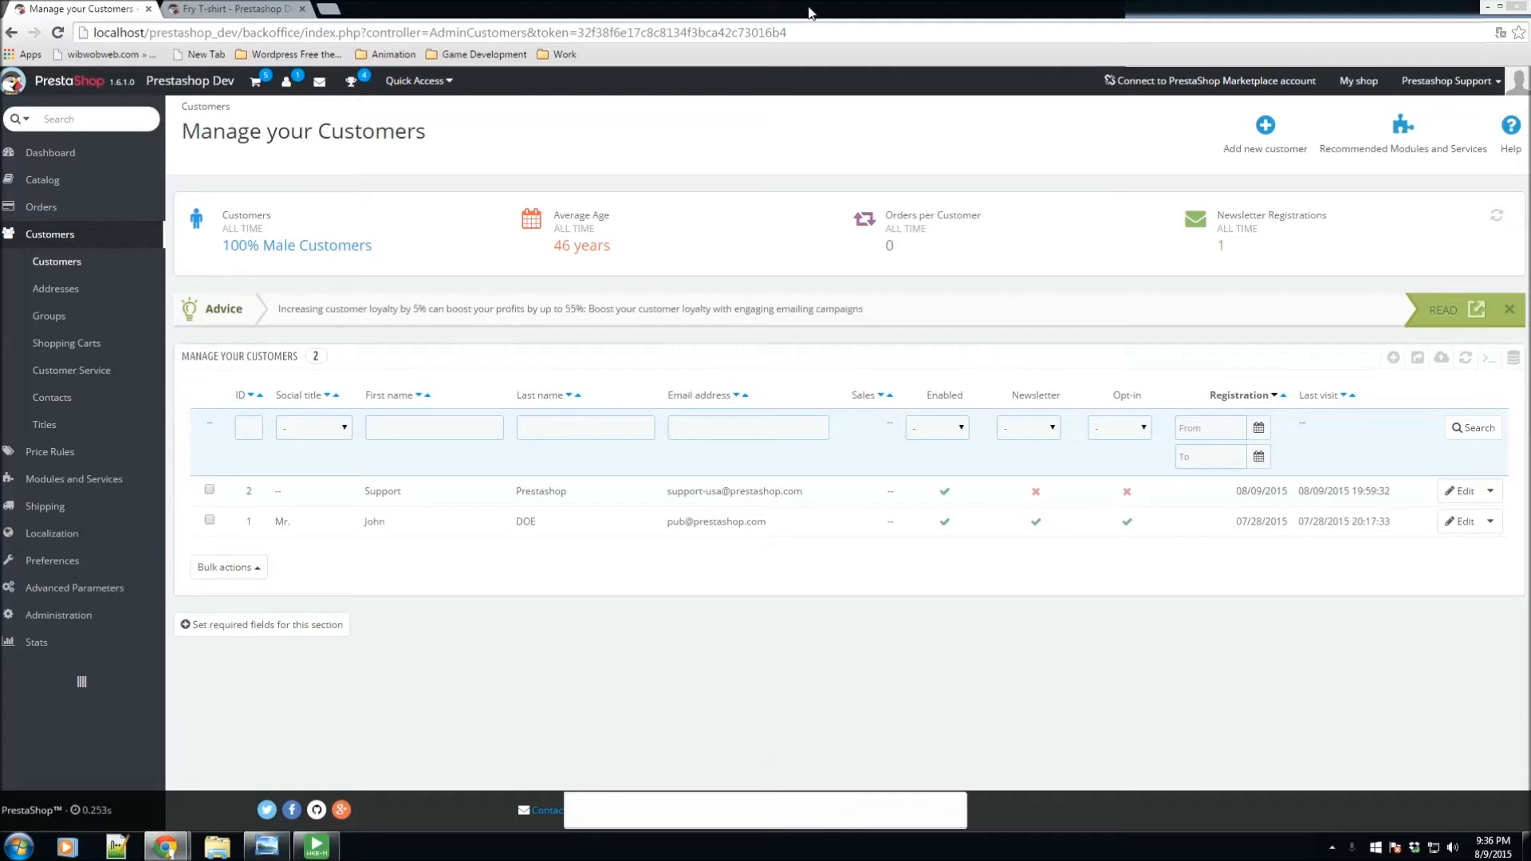
{"action": "mouse_move", "coordinate": [144, 230]}
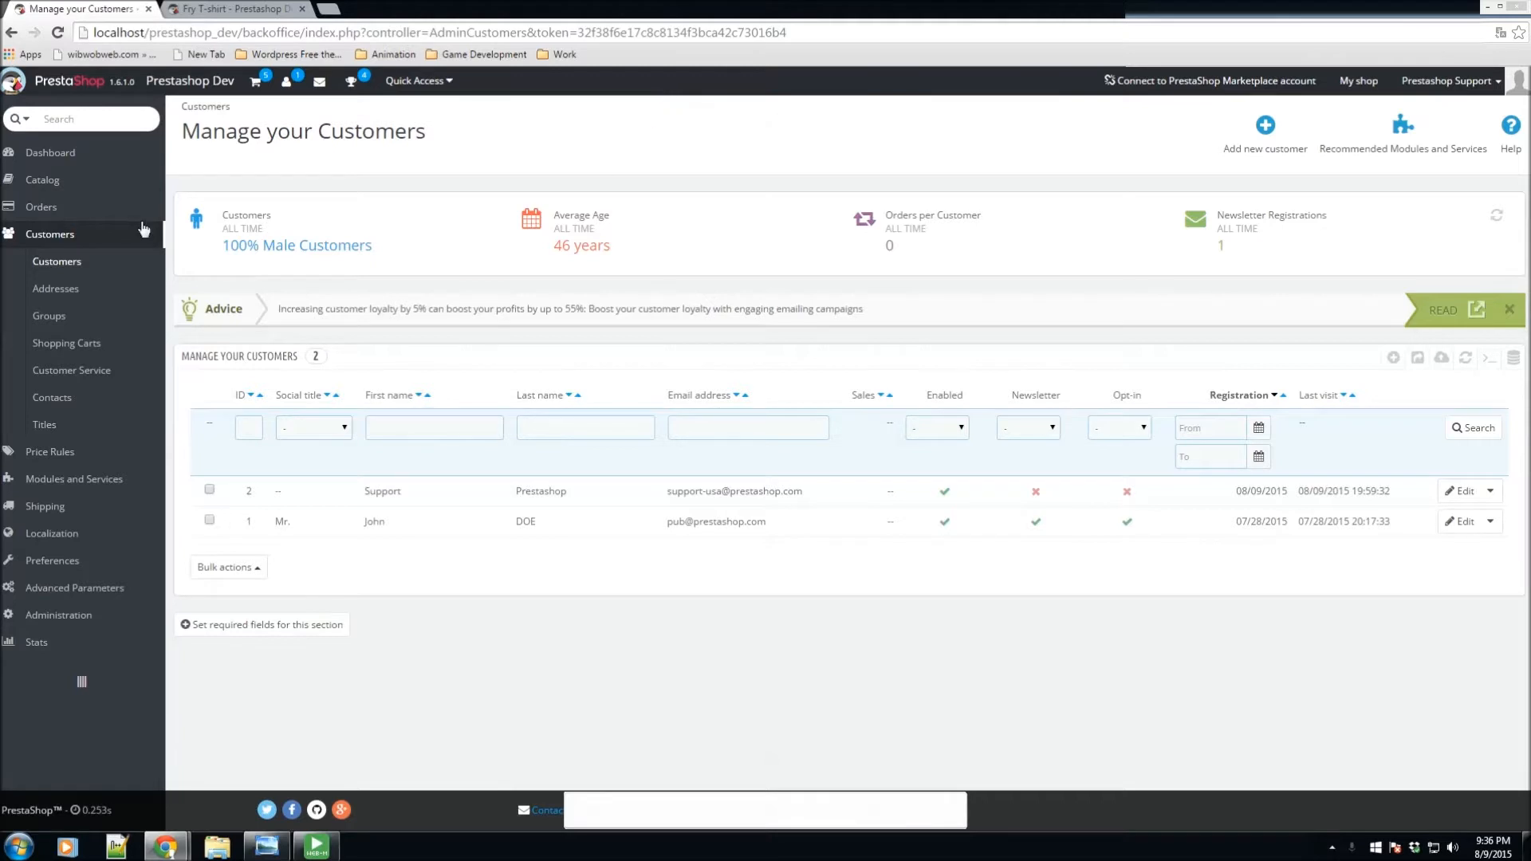
{"action": "mouse_move", "coordinate": [54, 275]}
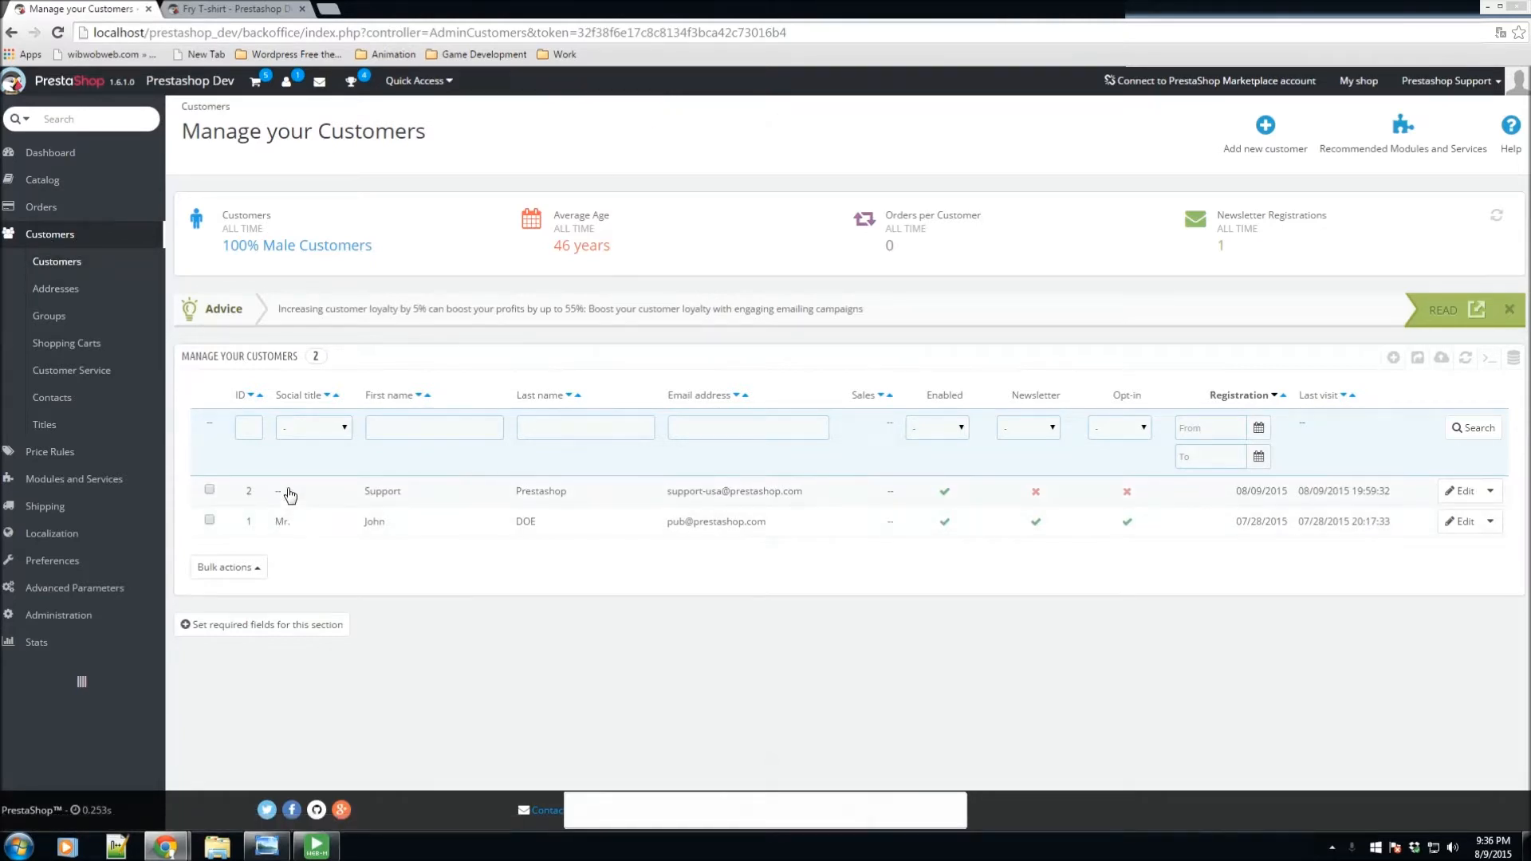
{"action": "mouse_move", "coordinate": [290, 538]}
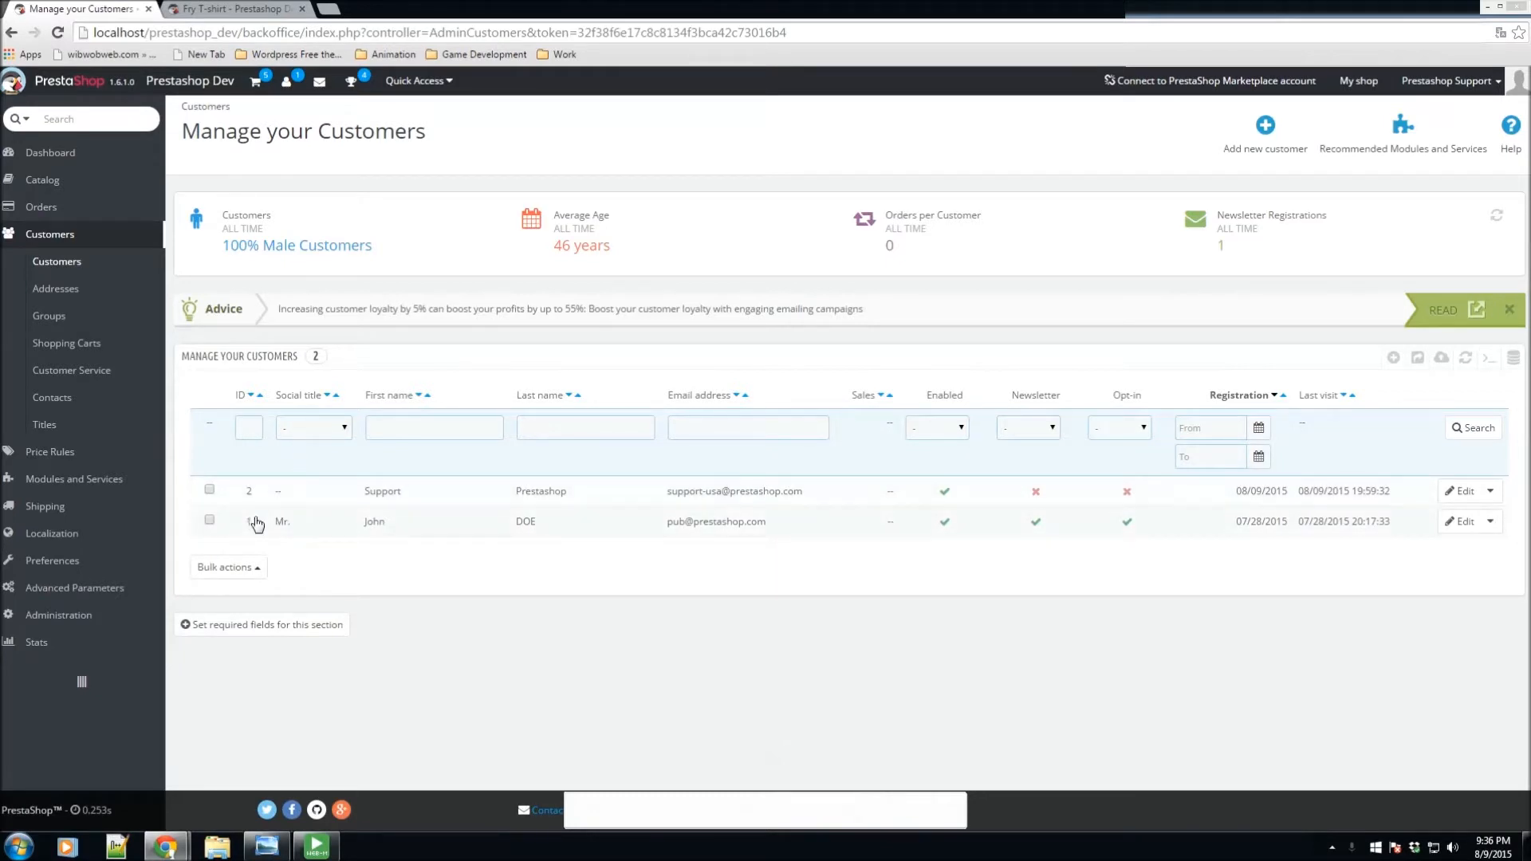
{"action": "mouse_move", "coordinate": [542, 505]}
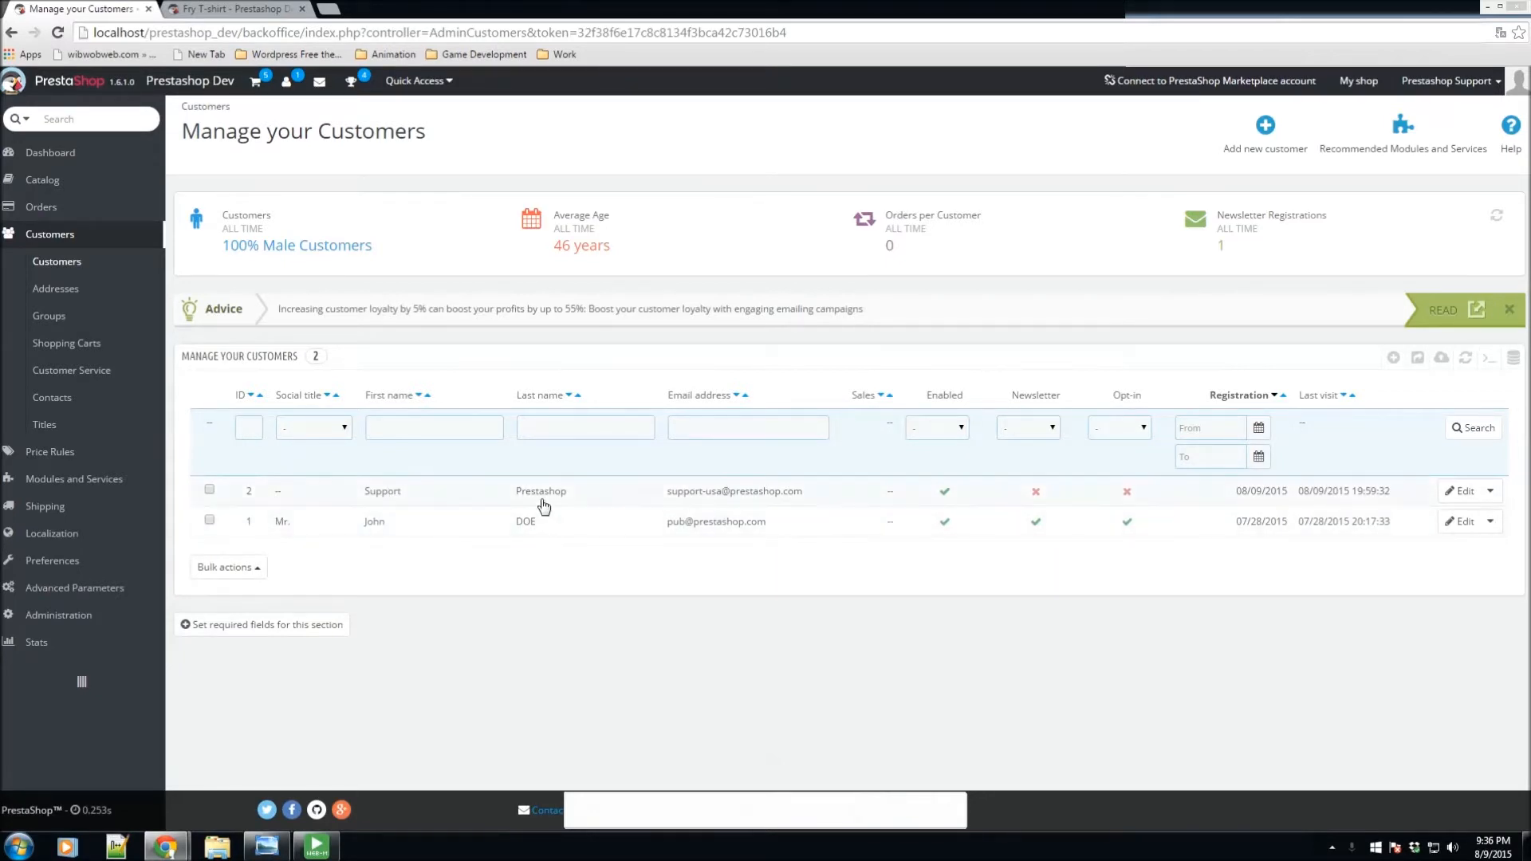
{"action": "mouse_move", "coordinate": [694, 520]}
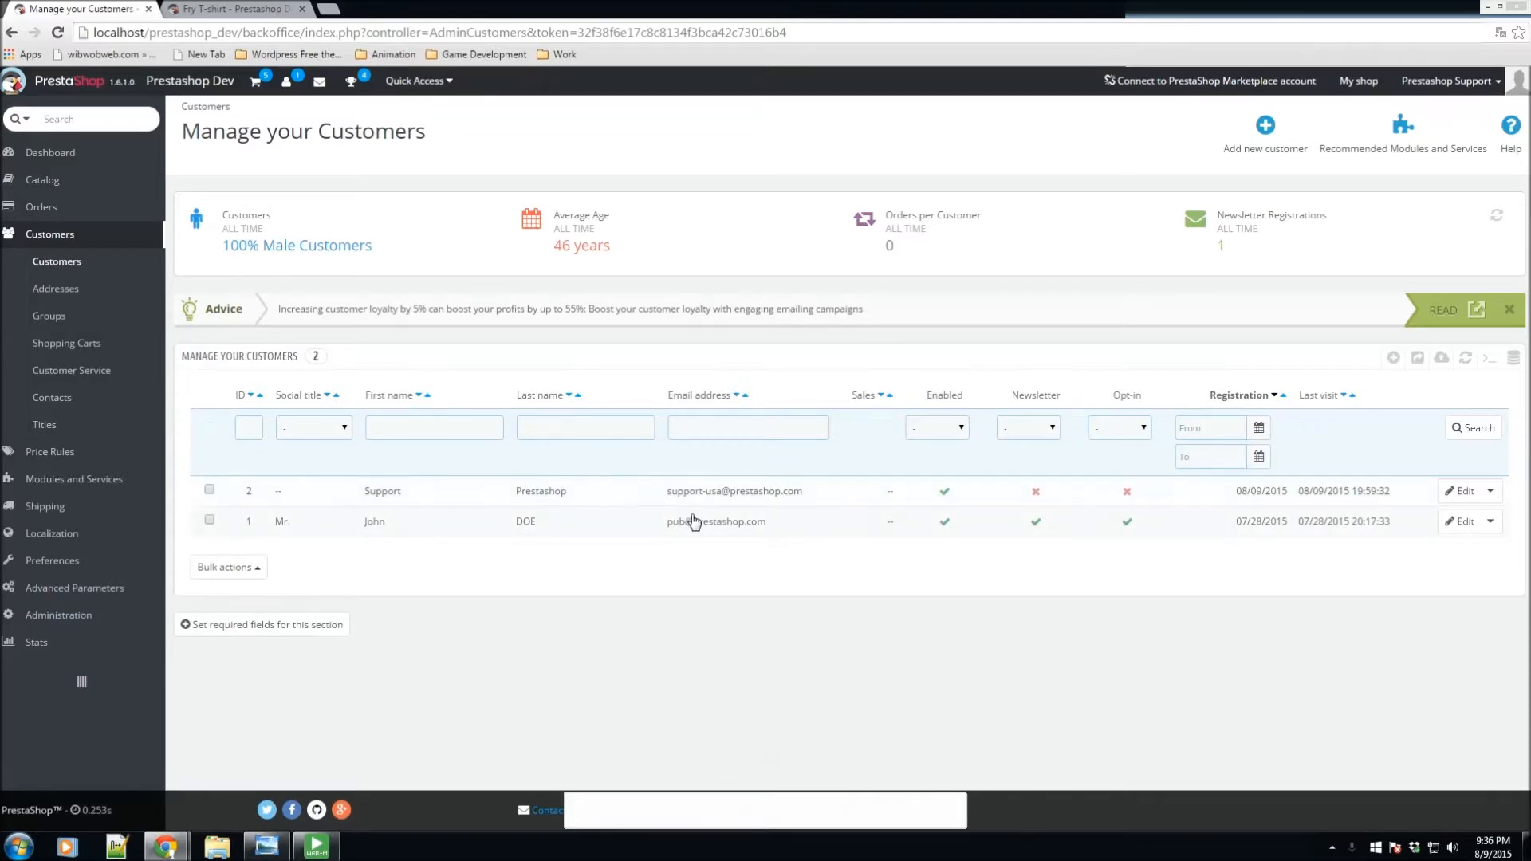
{"action": "mouse_move", "coordinate": [947, 424]}
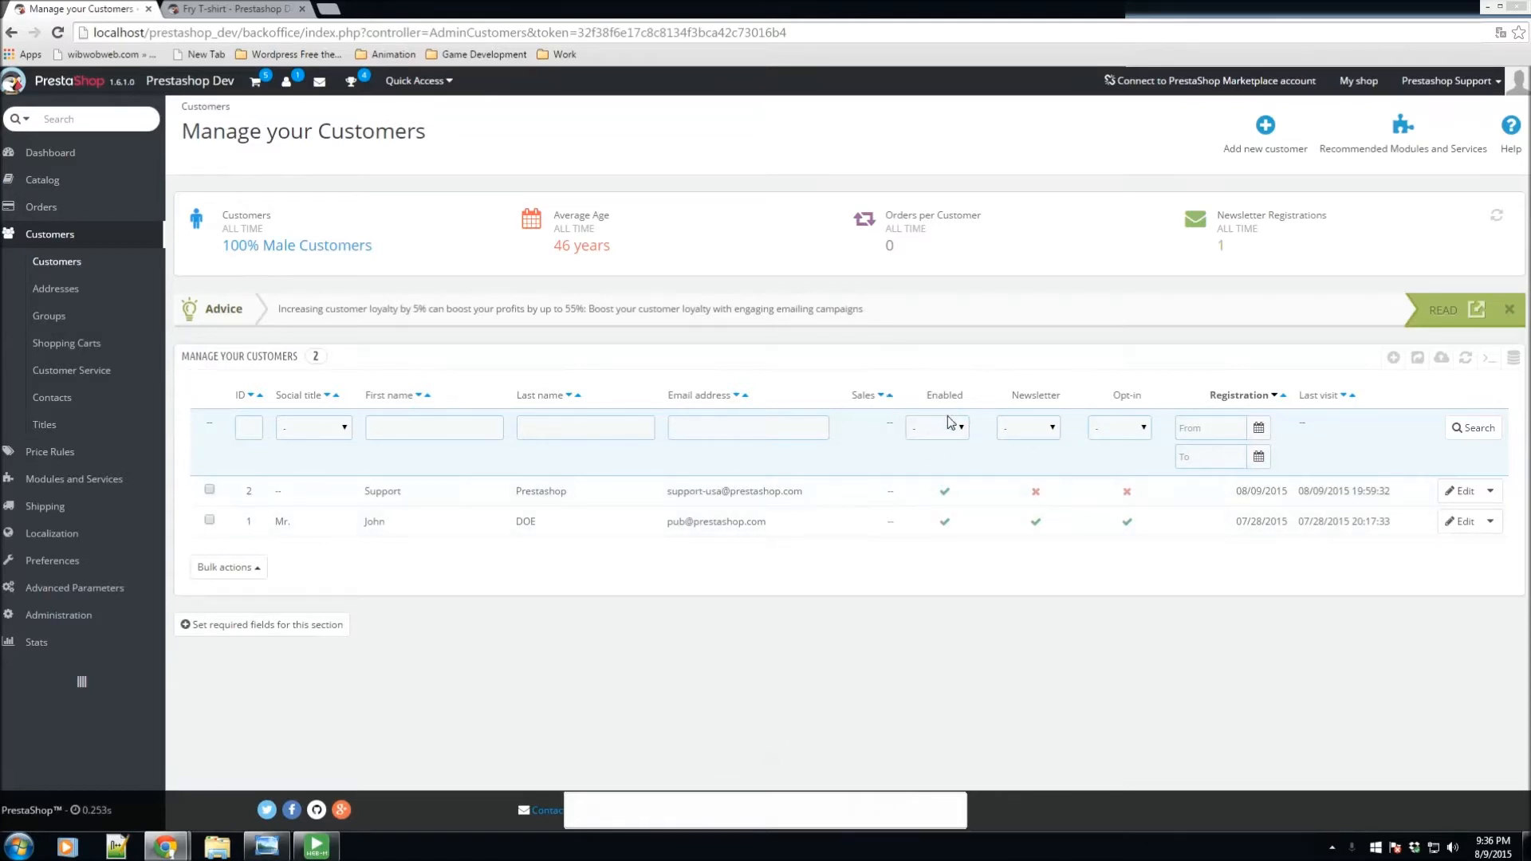
{"action": "mouse_move", "coordinate": [1120, 394]}
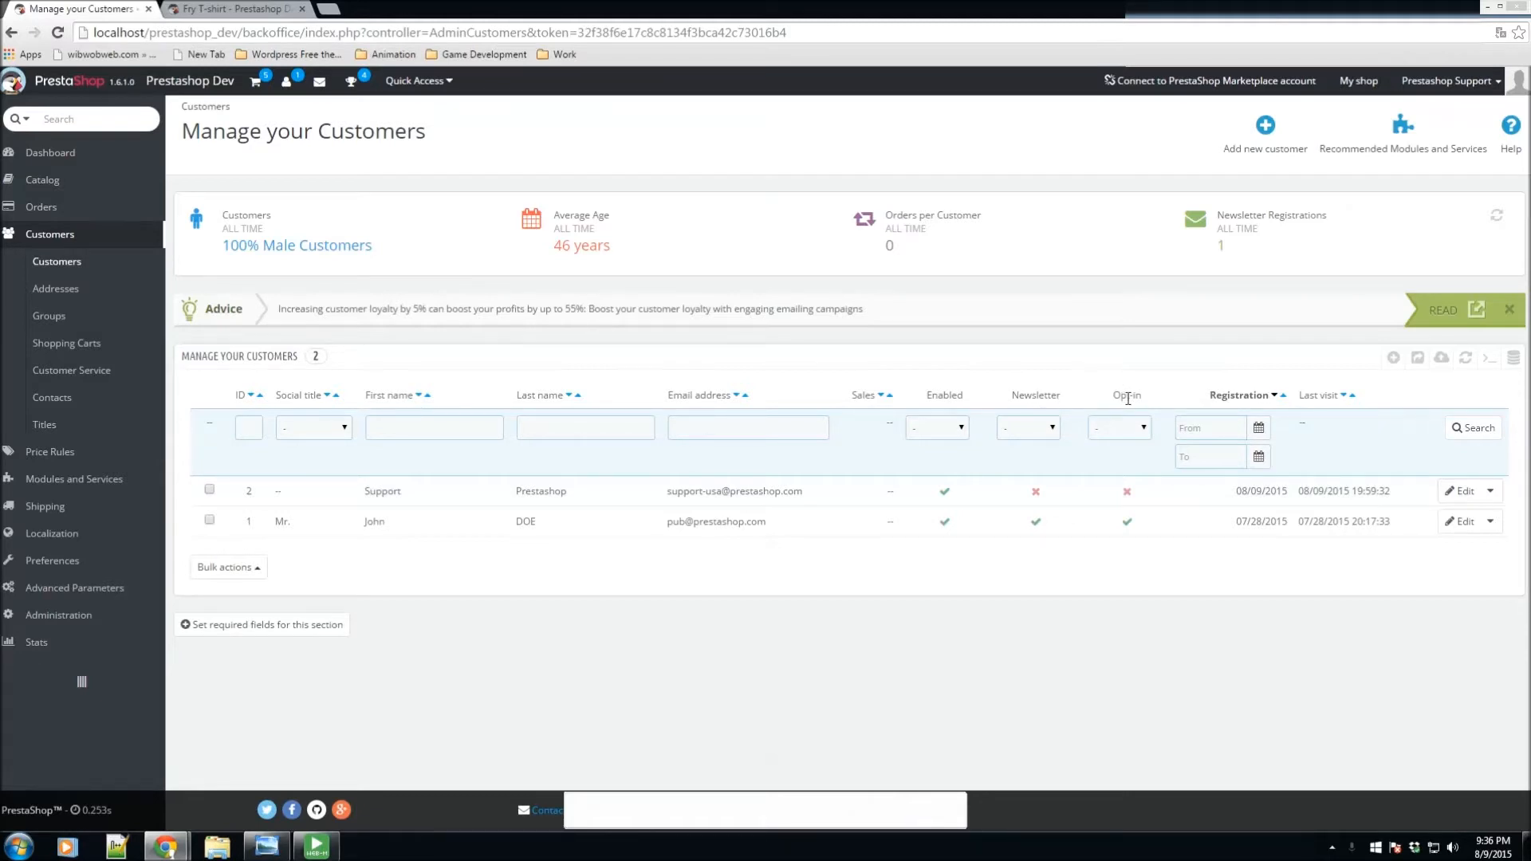
Step: Open the Support Prestashop customer's edit form and review its fields unchanged
{"action": "left_click", "coordinate": [1128, 522]}
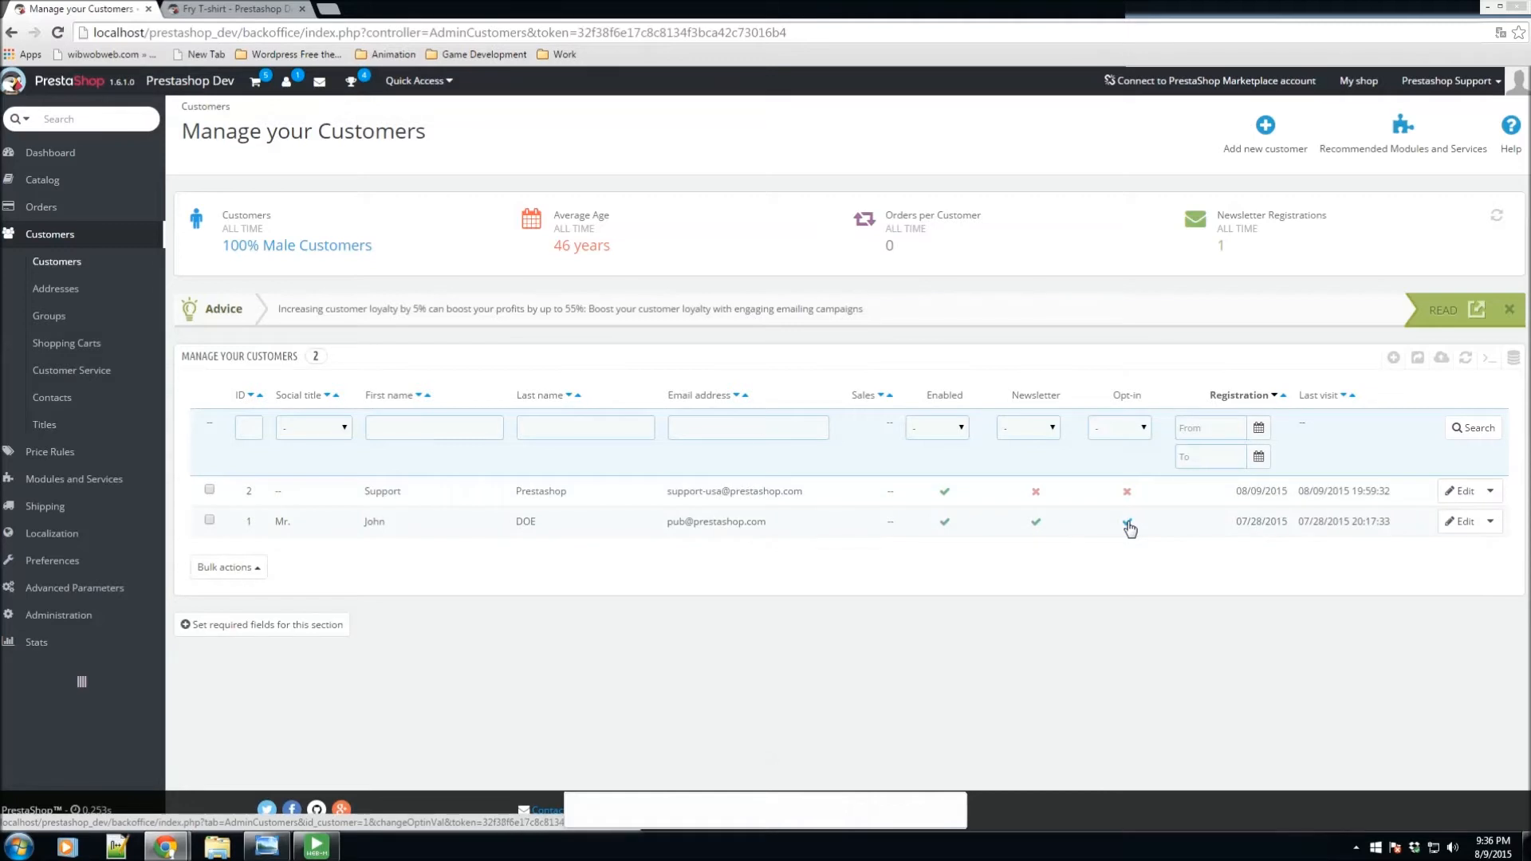
{"action": "left_click", "coordinate": [1128, 528]}
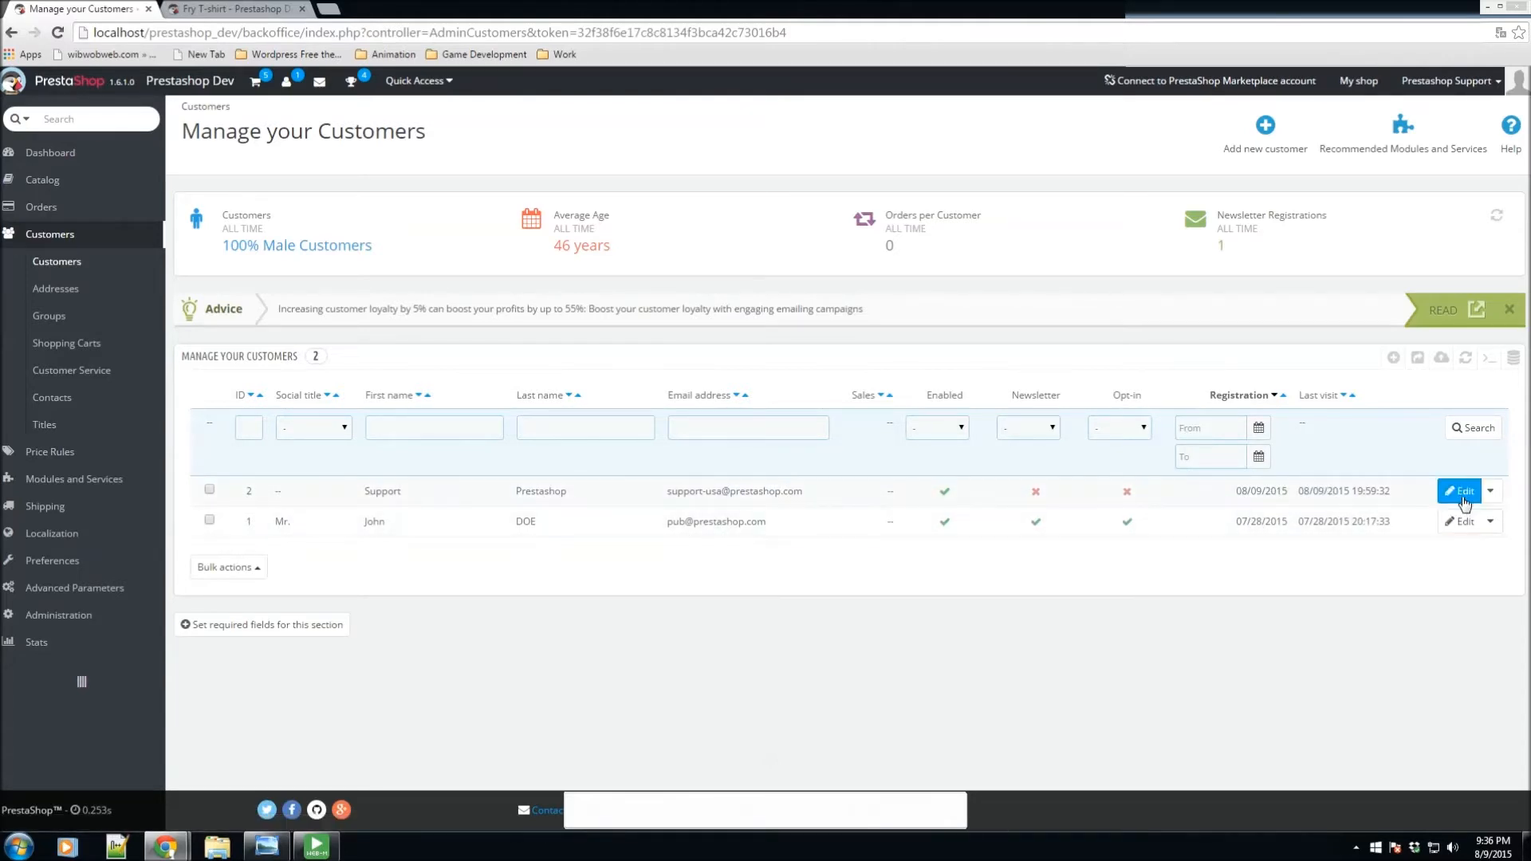
{"action": "left_click", "coordinate": [1460, 491]}
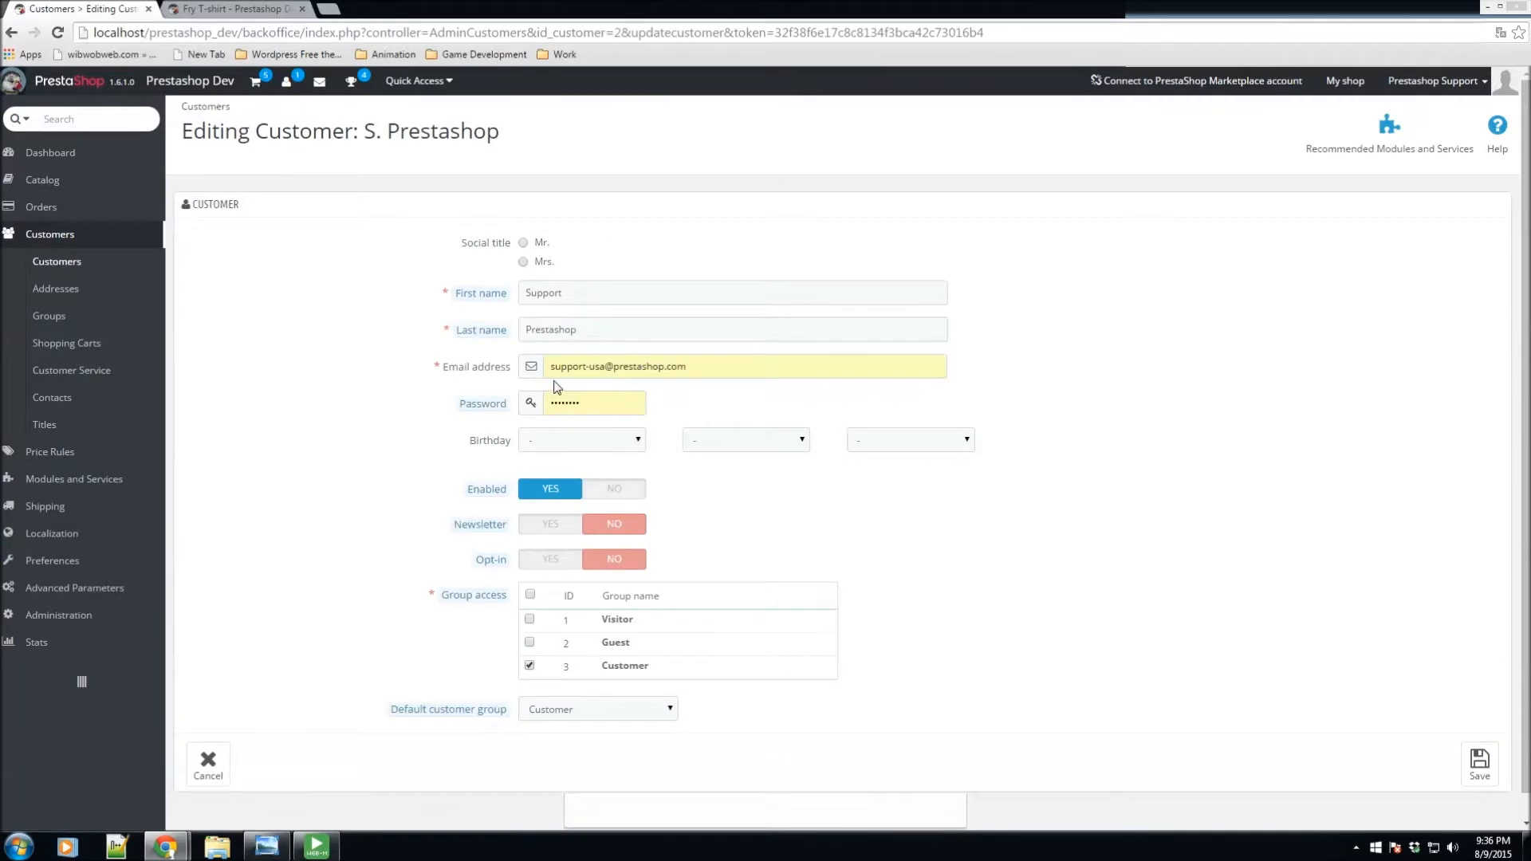
{"action": "mouse_move", "coordinate": [368, 425]}
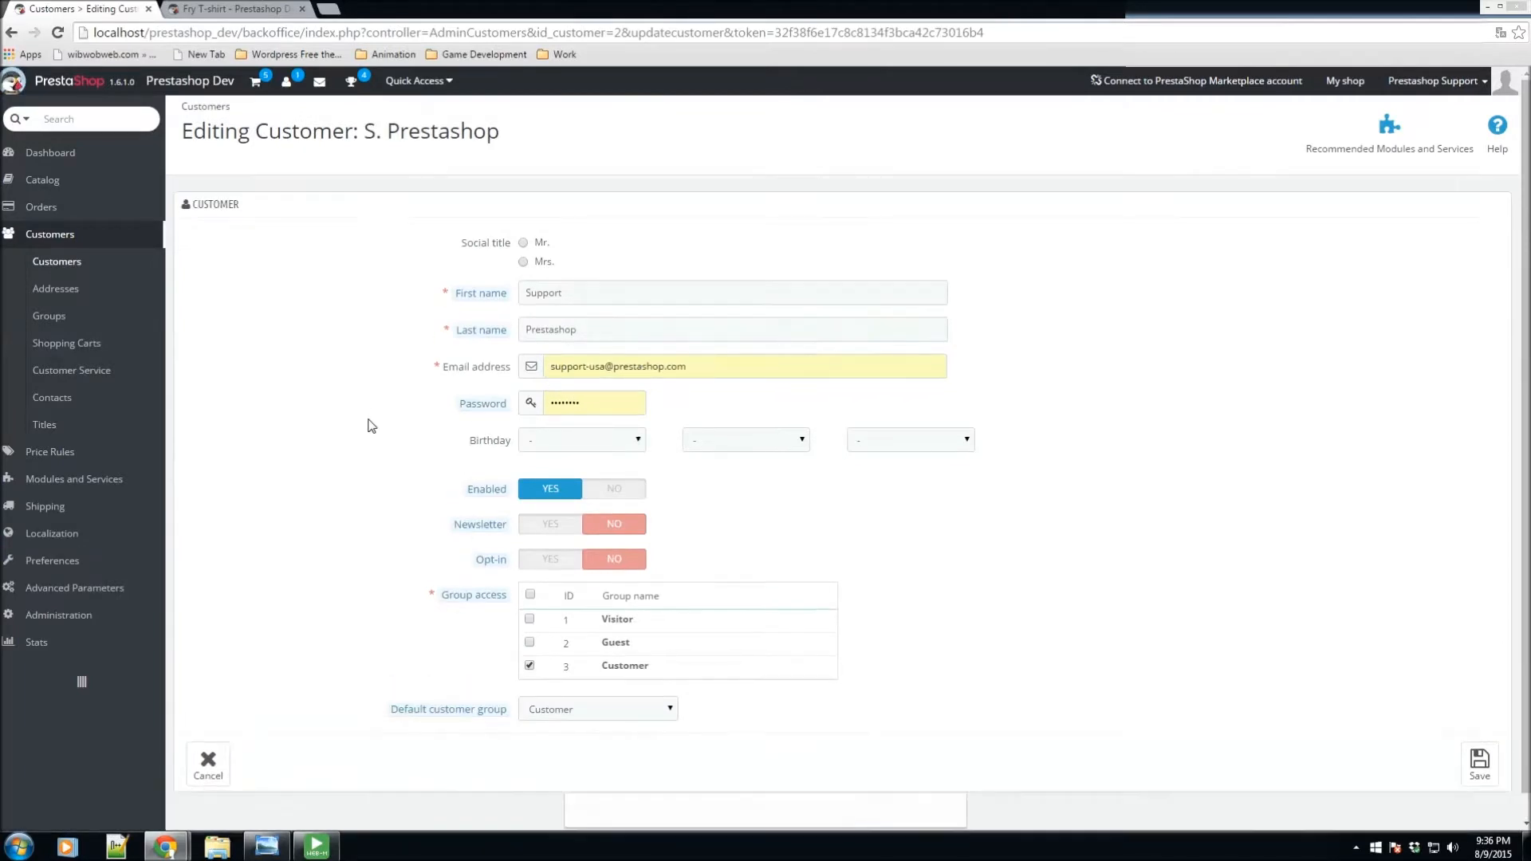
{"action": "mouse_move", "coordinate": [579, 264]}
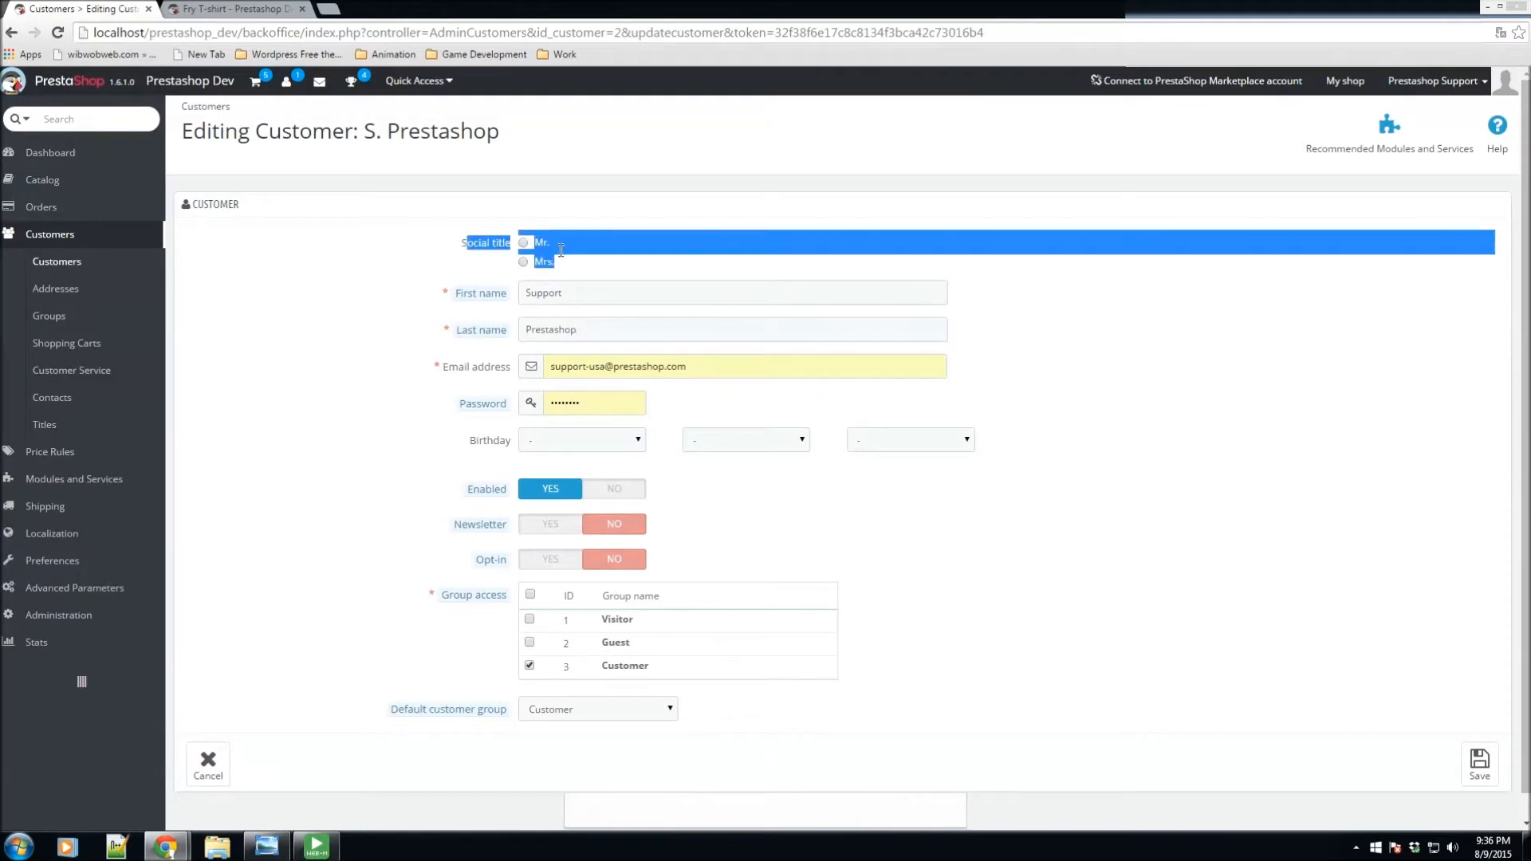
{"action": "mouse_move", "coordinate": [533, 325]}
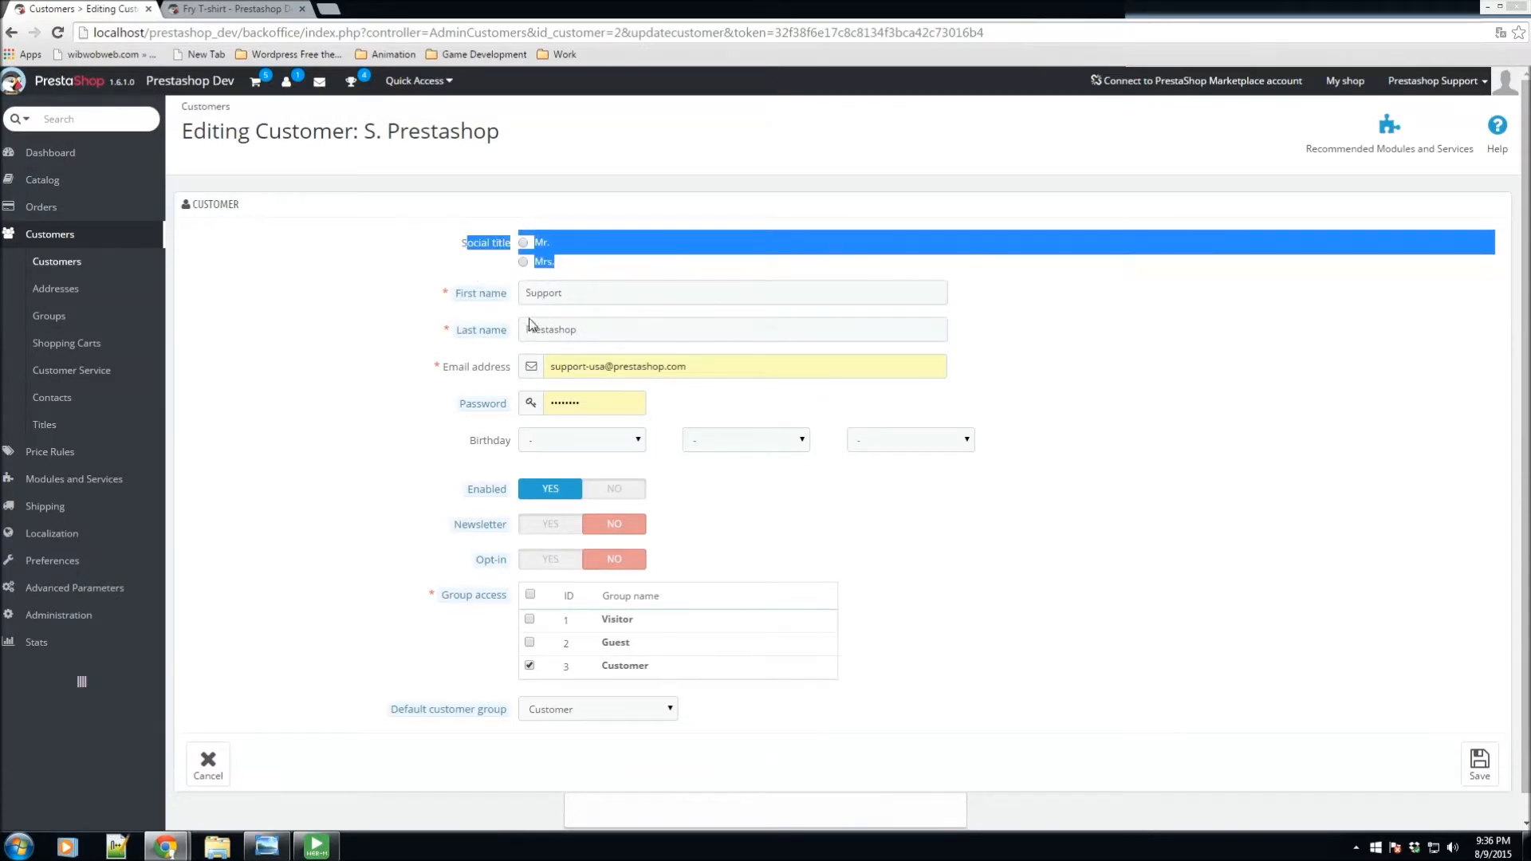
{"action": "left_click", "coordinate": [732, 292]}
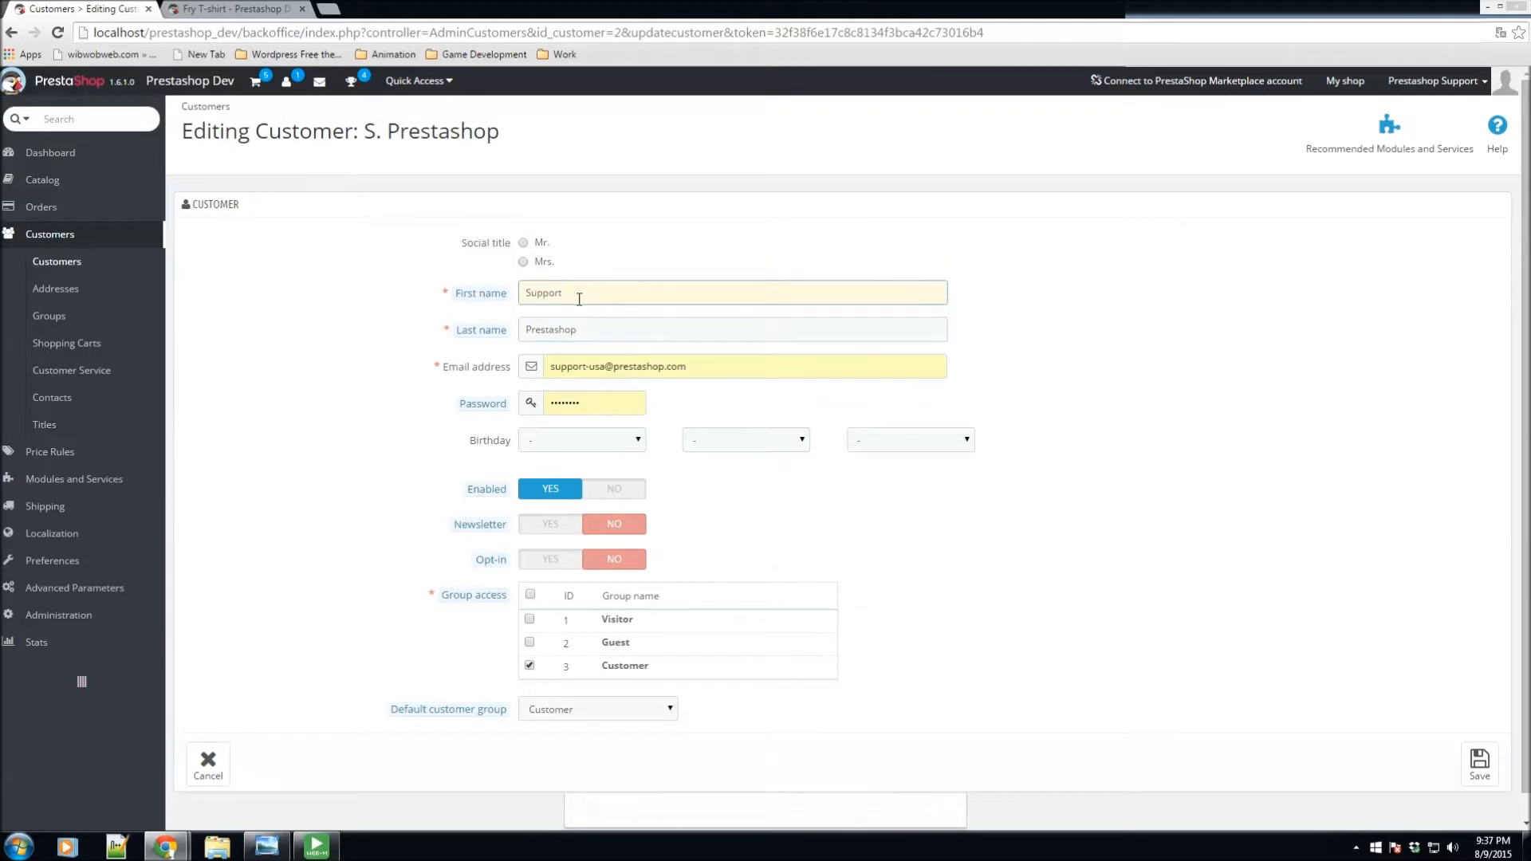
{"action": "mouse_move", "coordinate": [590, 365]}
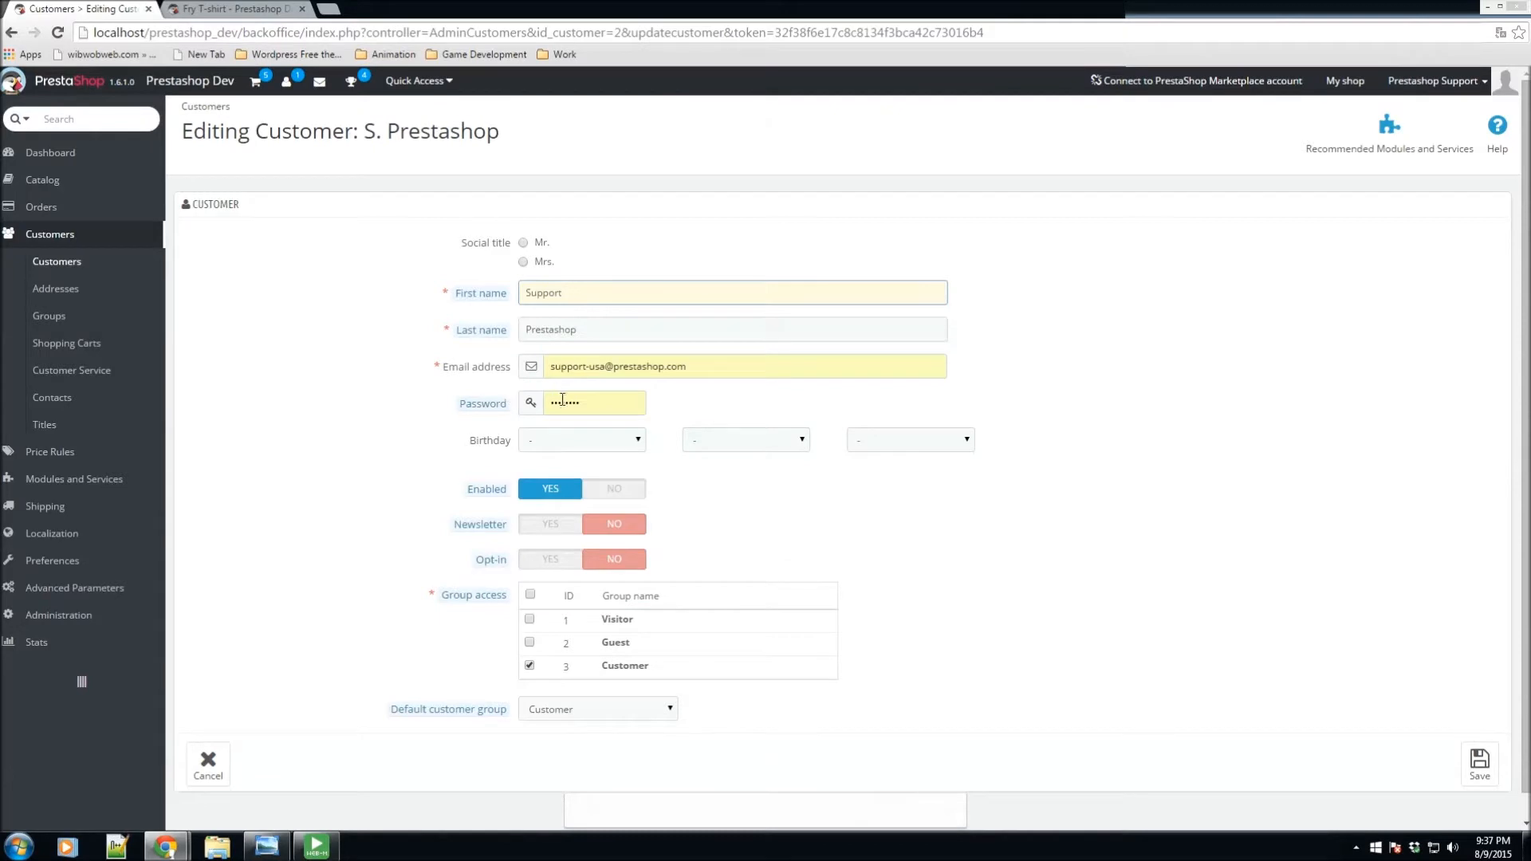
{"action": "scroll", "scroll_direction": "up", "scroll_amount": 3}
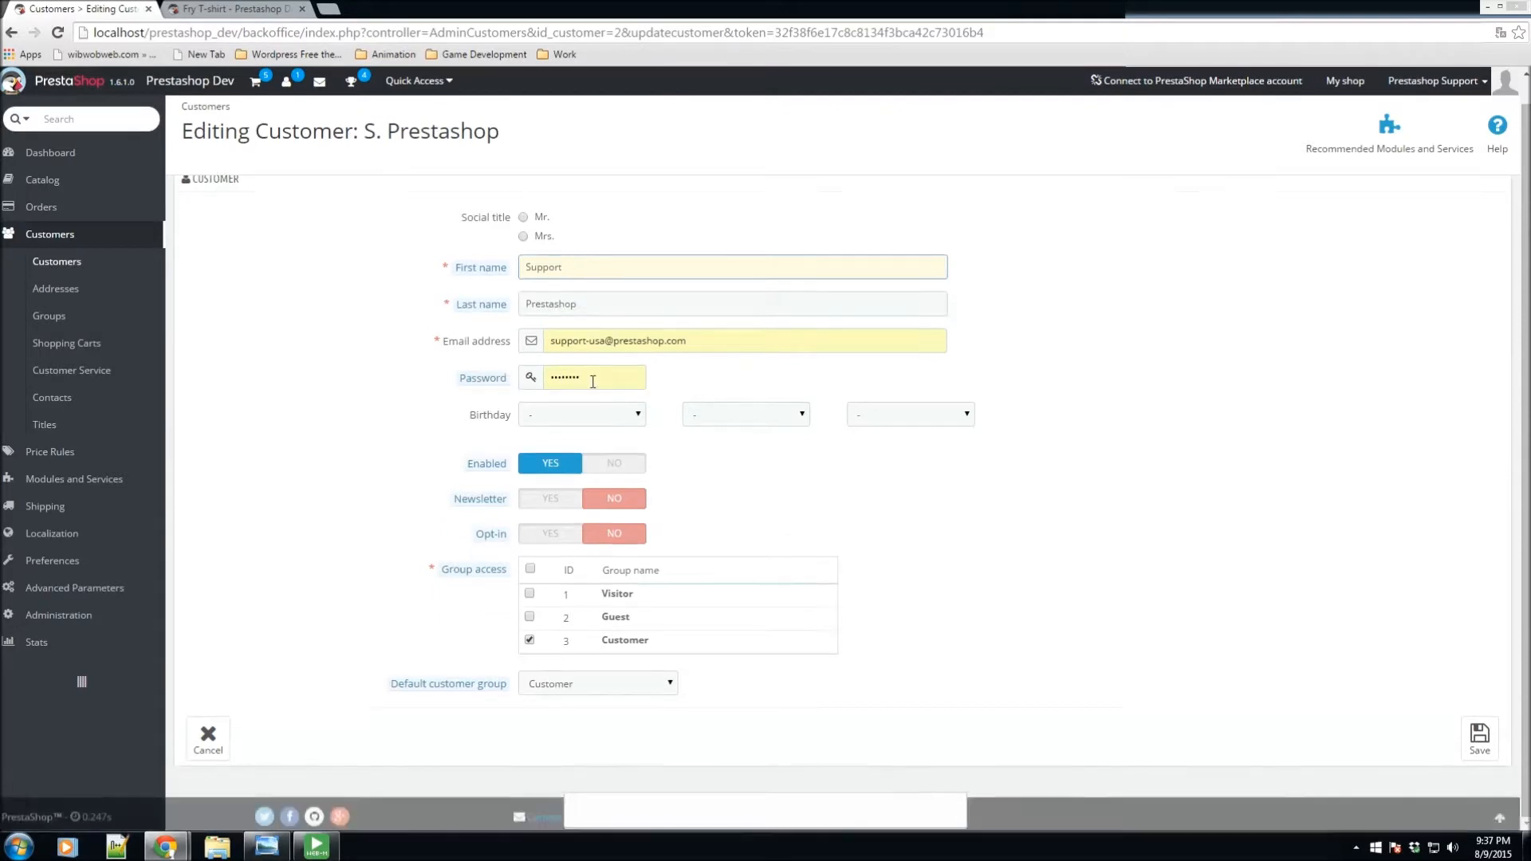
{"action": "mouse_move", "coordinate": [728, 488]}
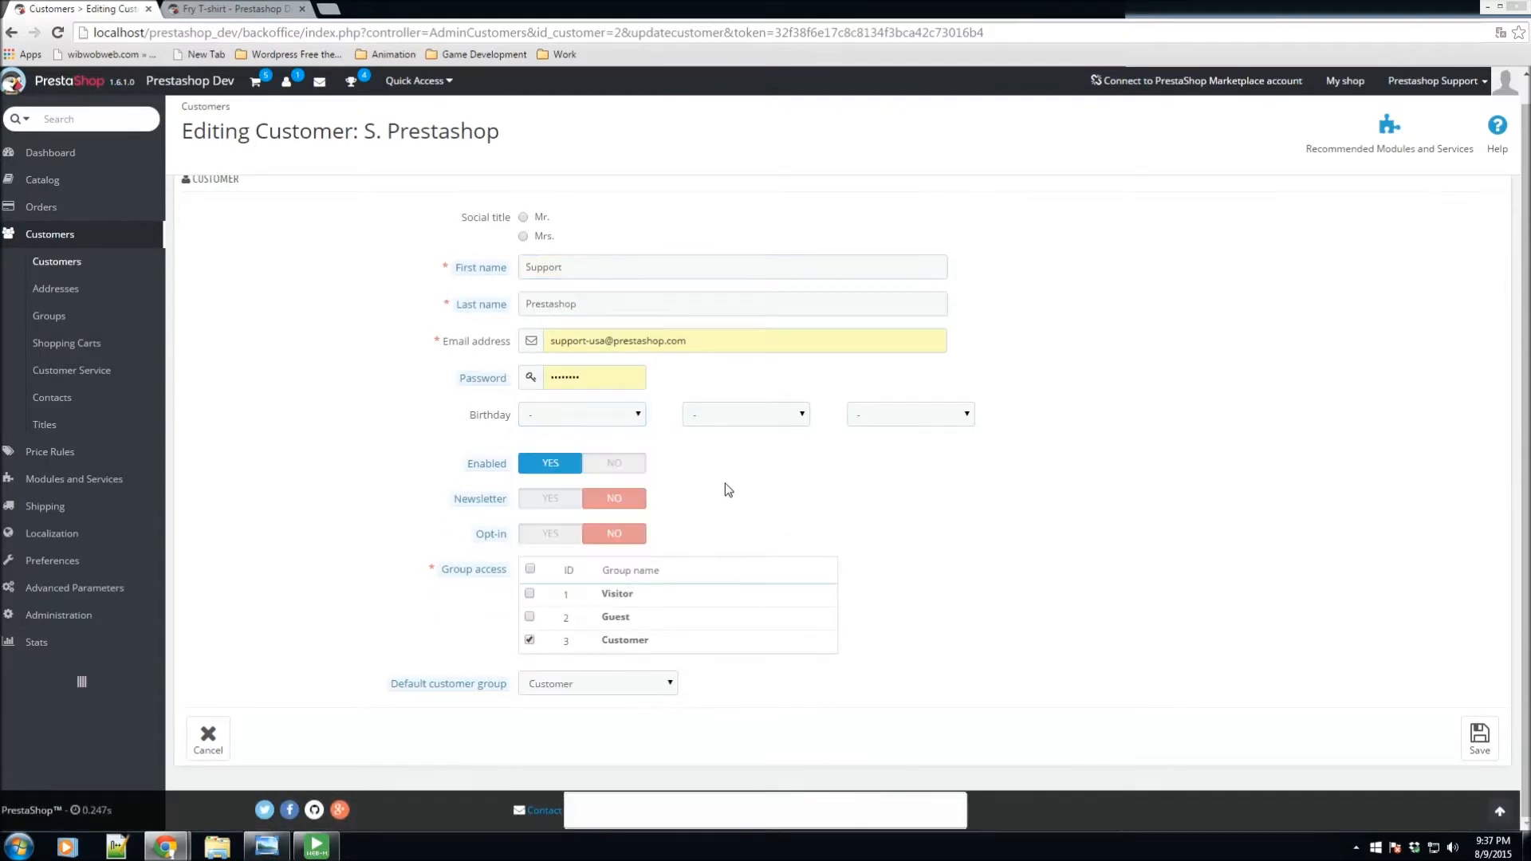
{"action": "mouse_move", "coordinate": [488, 478]}
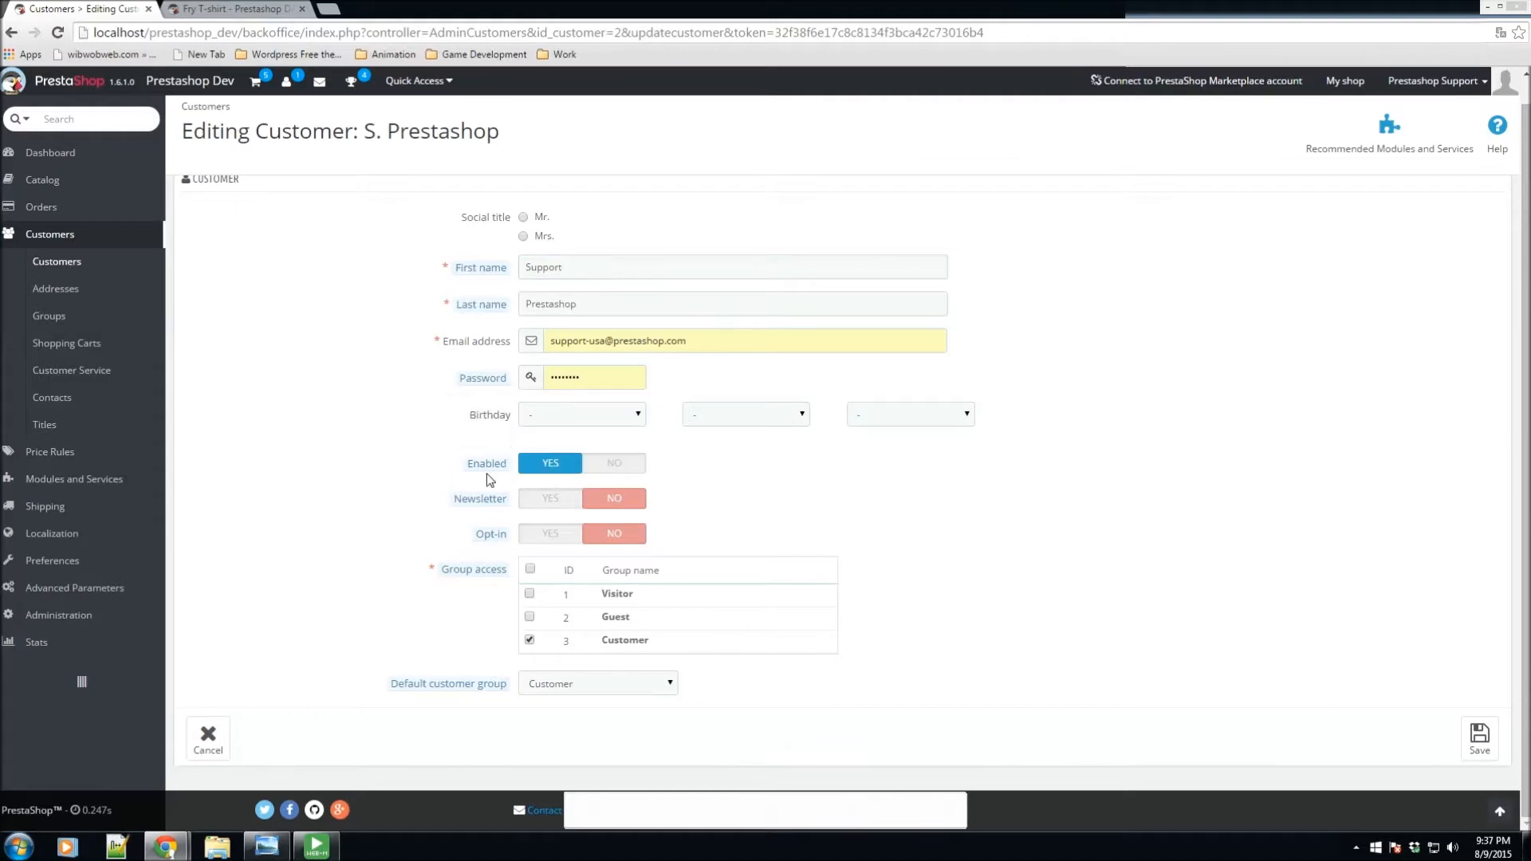
{"action": "mouse_move", "coordinate": [487, 468]}
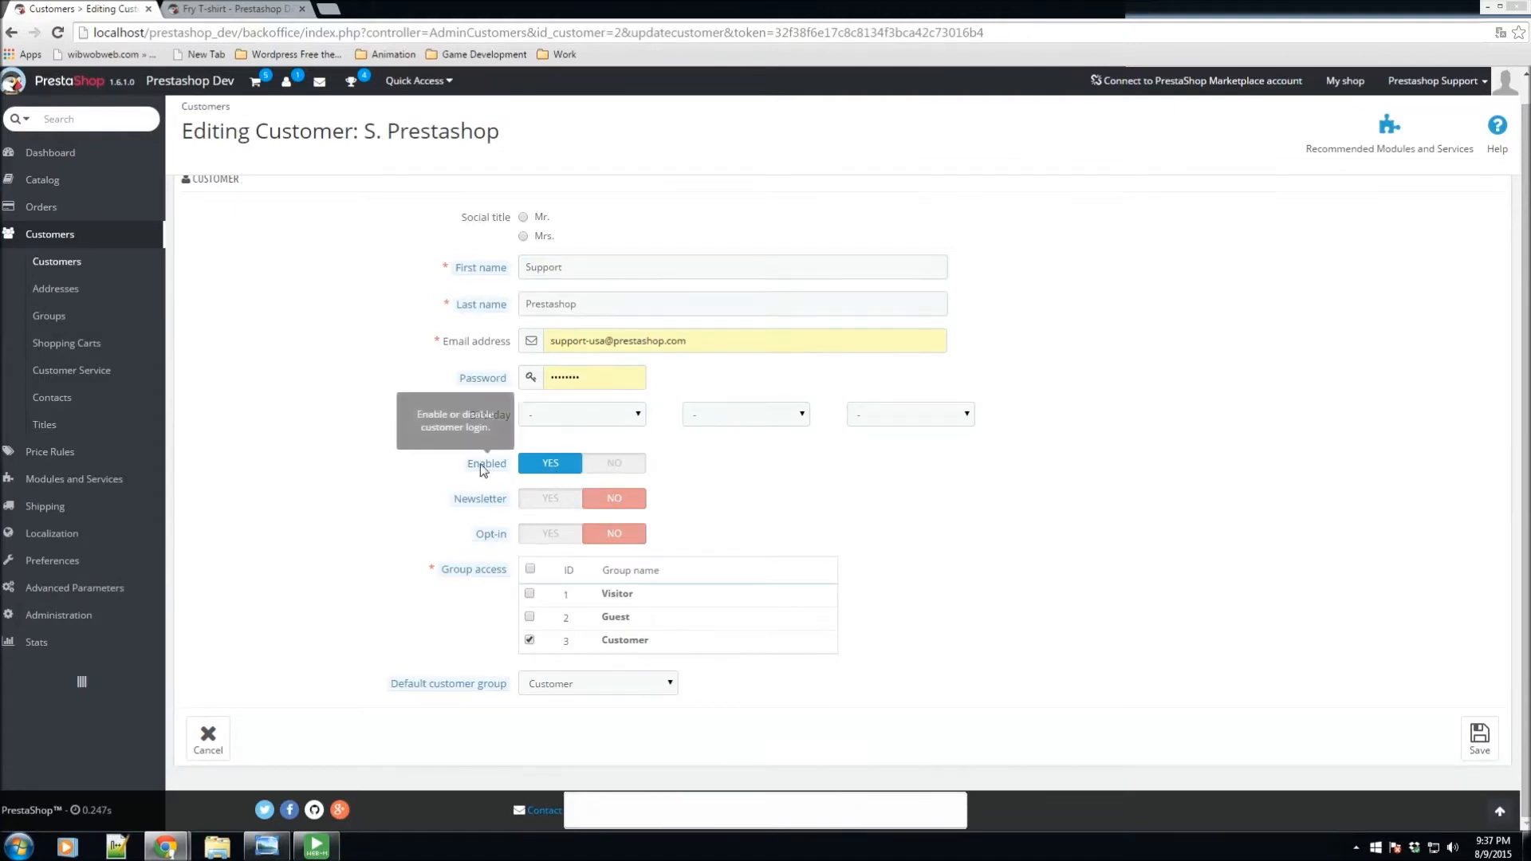
{"action": "mouse_move", "coordinate": [434, 459]}
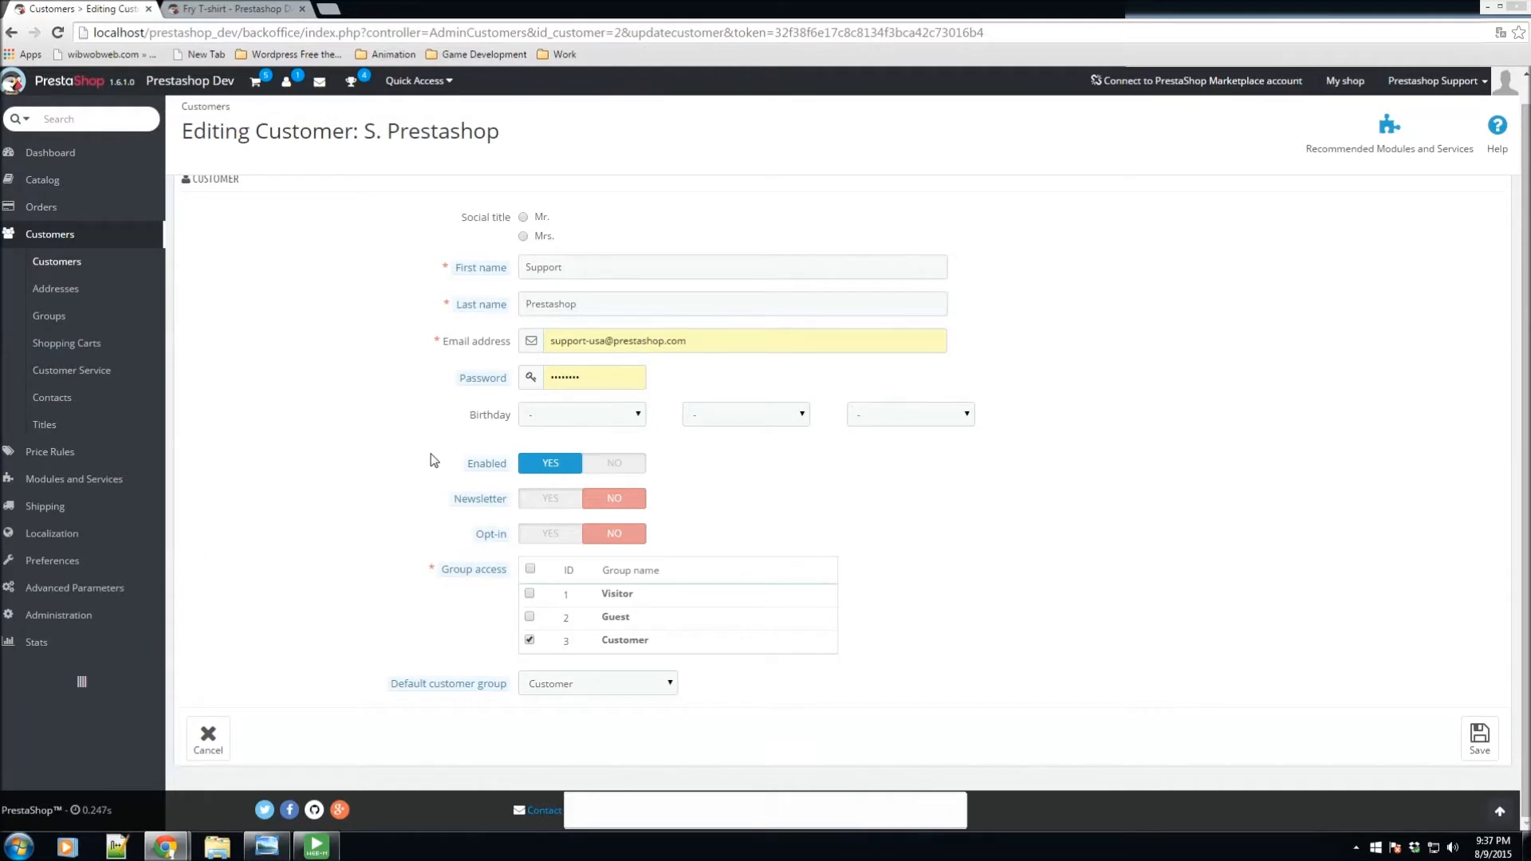
{"action": "mouse_move", "coordinate": [604, 482]}
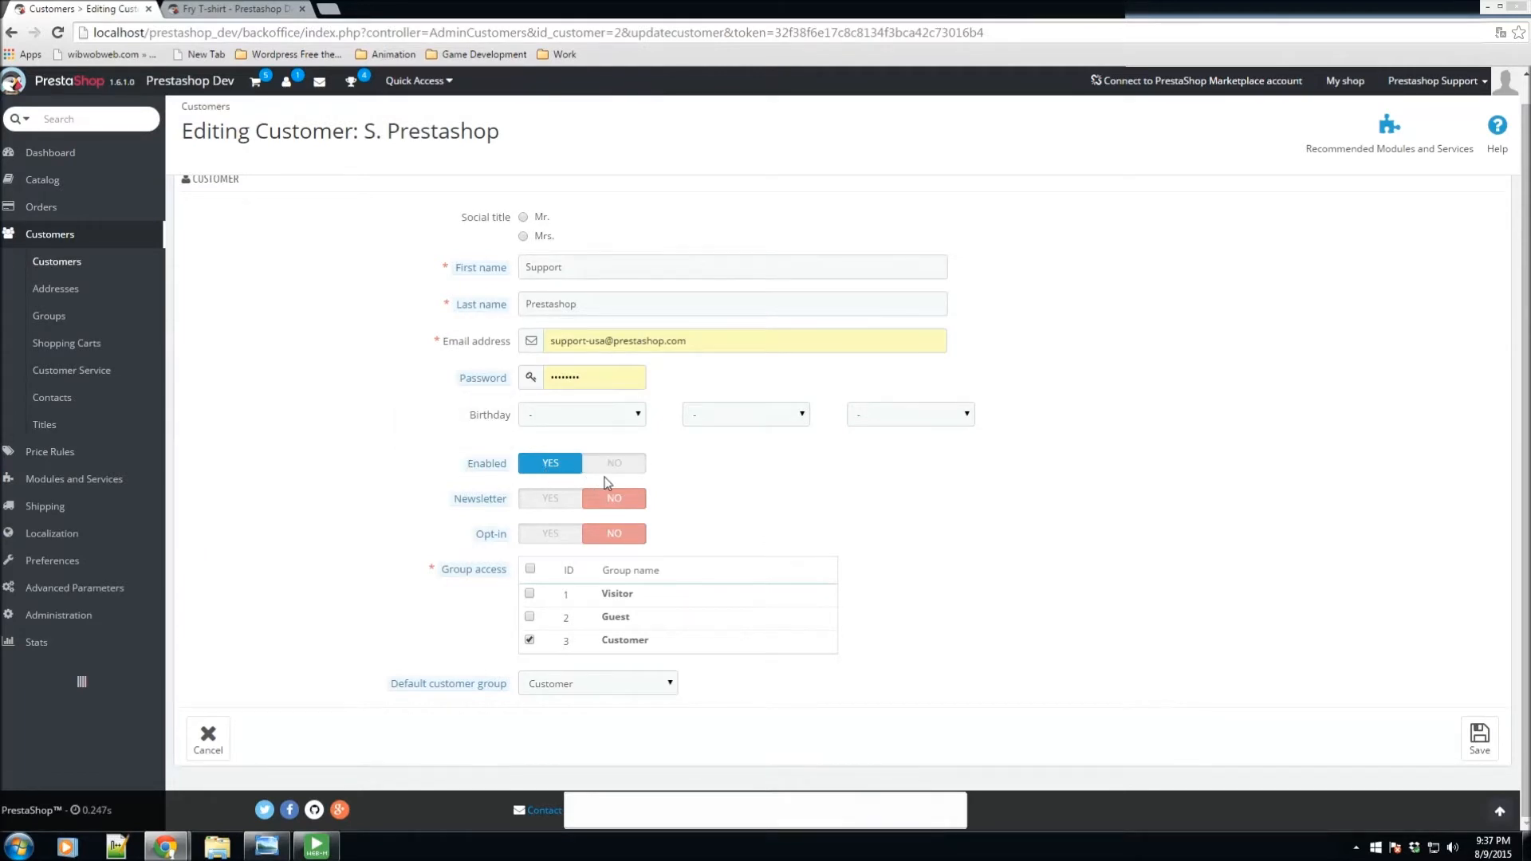
{"action": "mouse_move", "coordinate": [536, 552]}
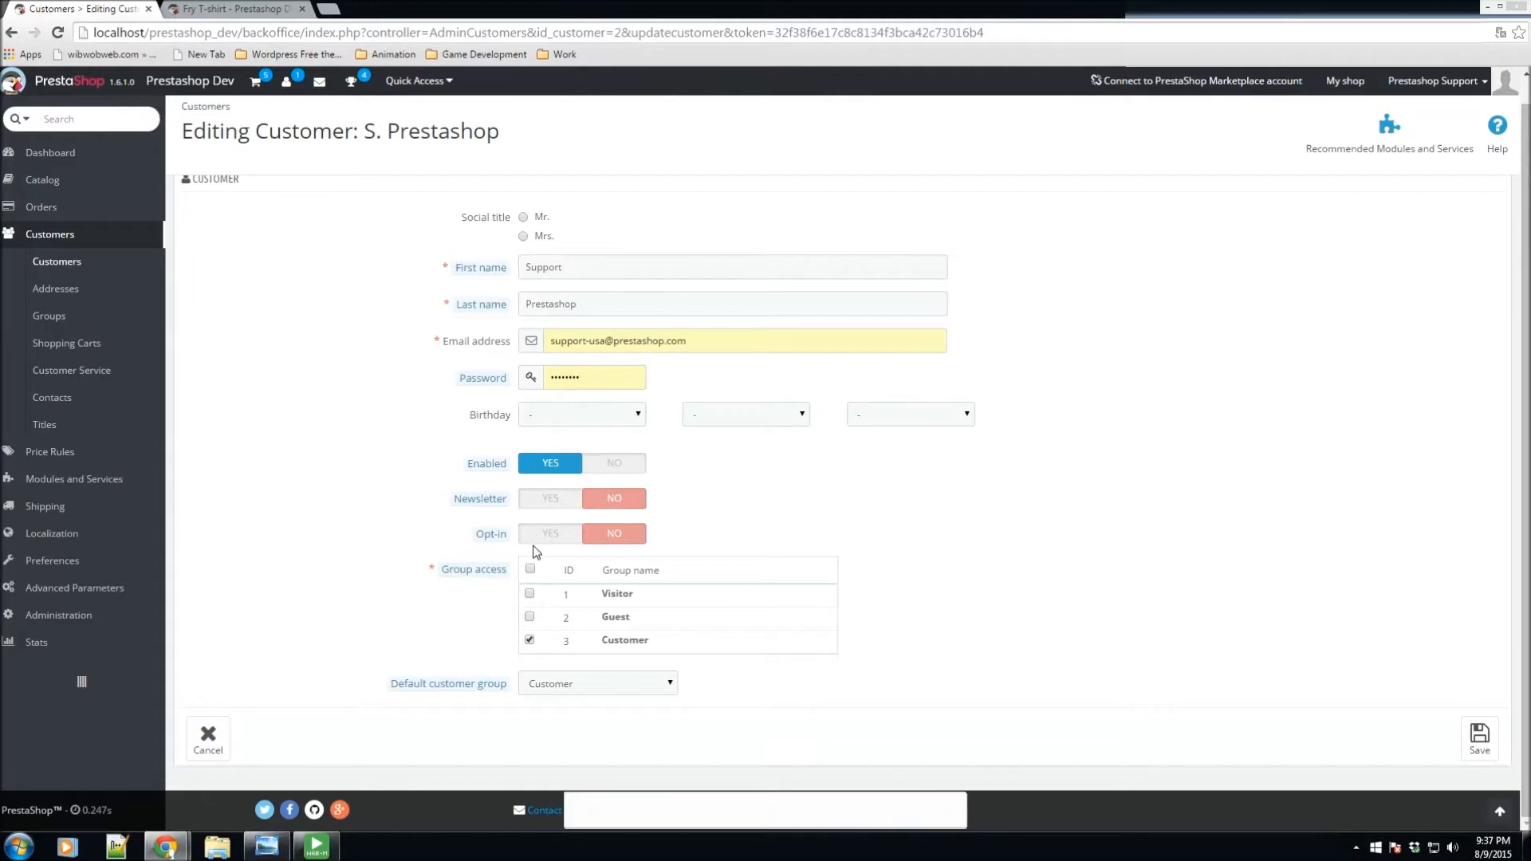
{"action": "mouse_move", "coordinate": [498, 548]}
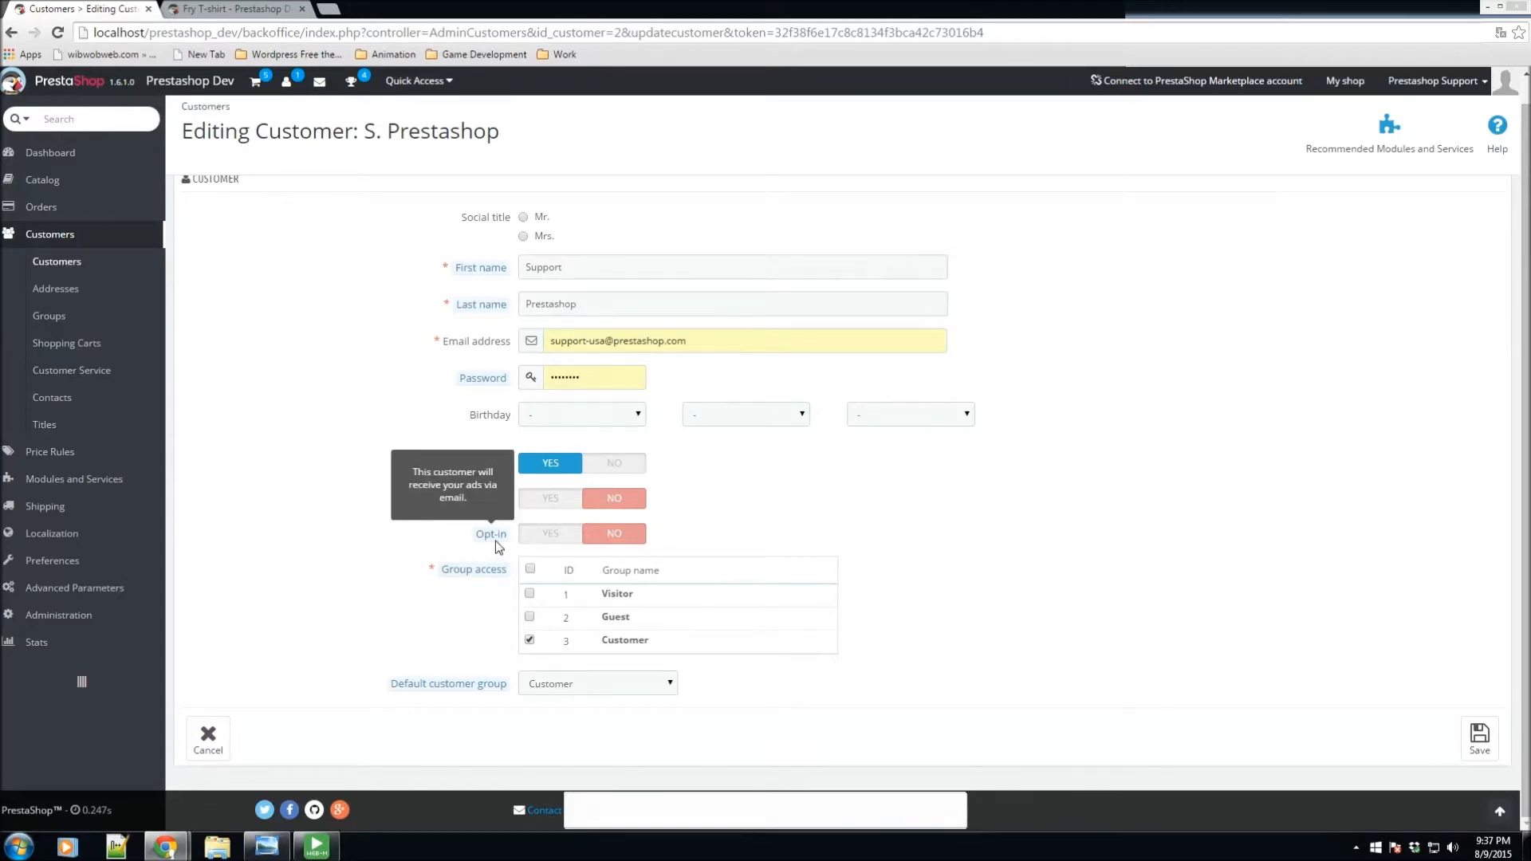
{"action": "mouse_move", "coordinate": [591, 584]}
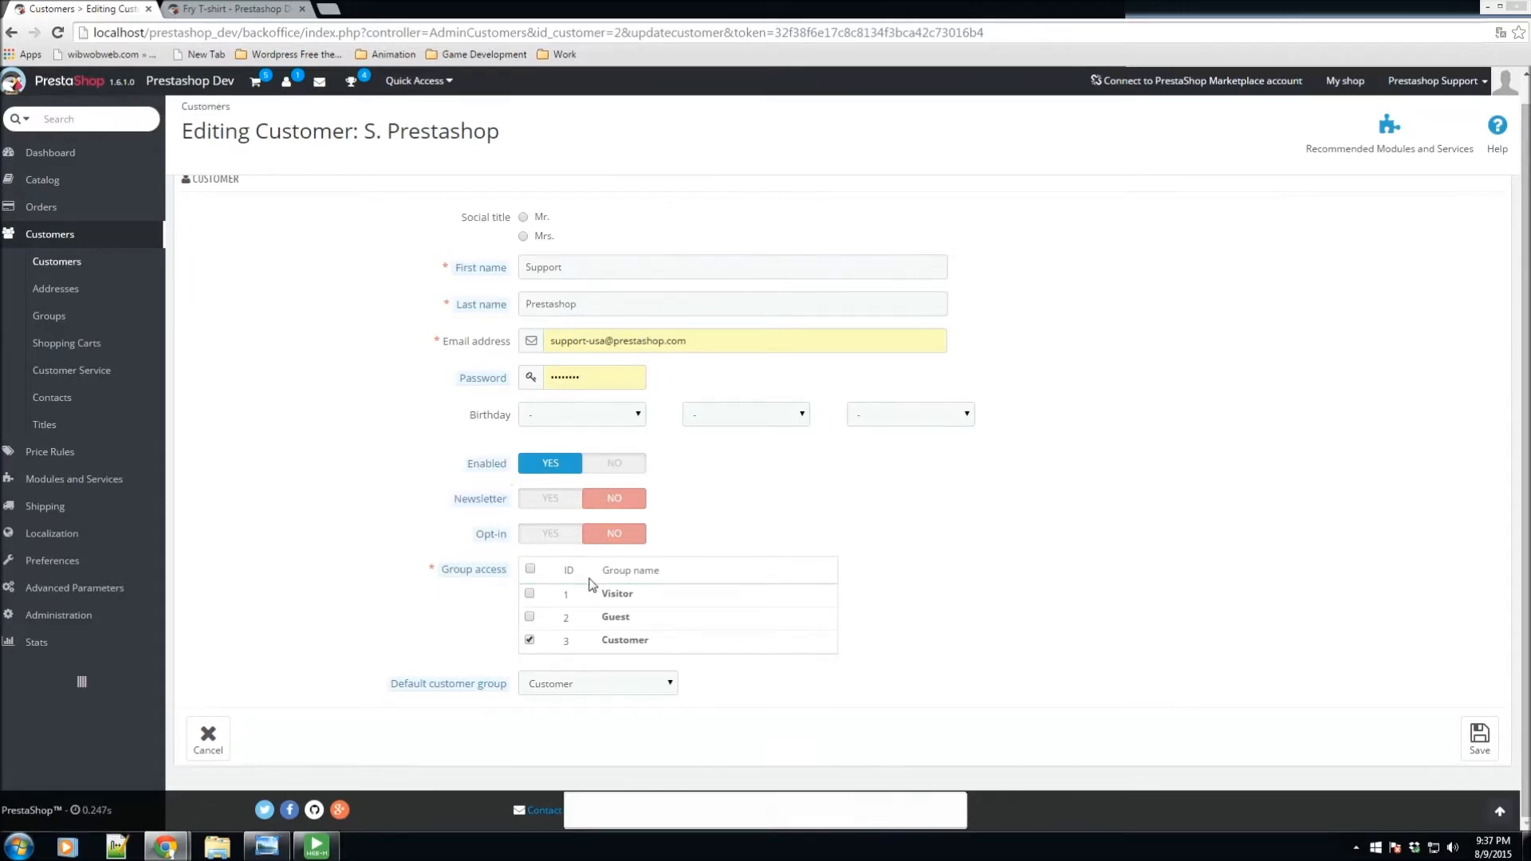
{"action": "mouse_move", "coordinate": [530, 569]}
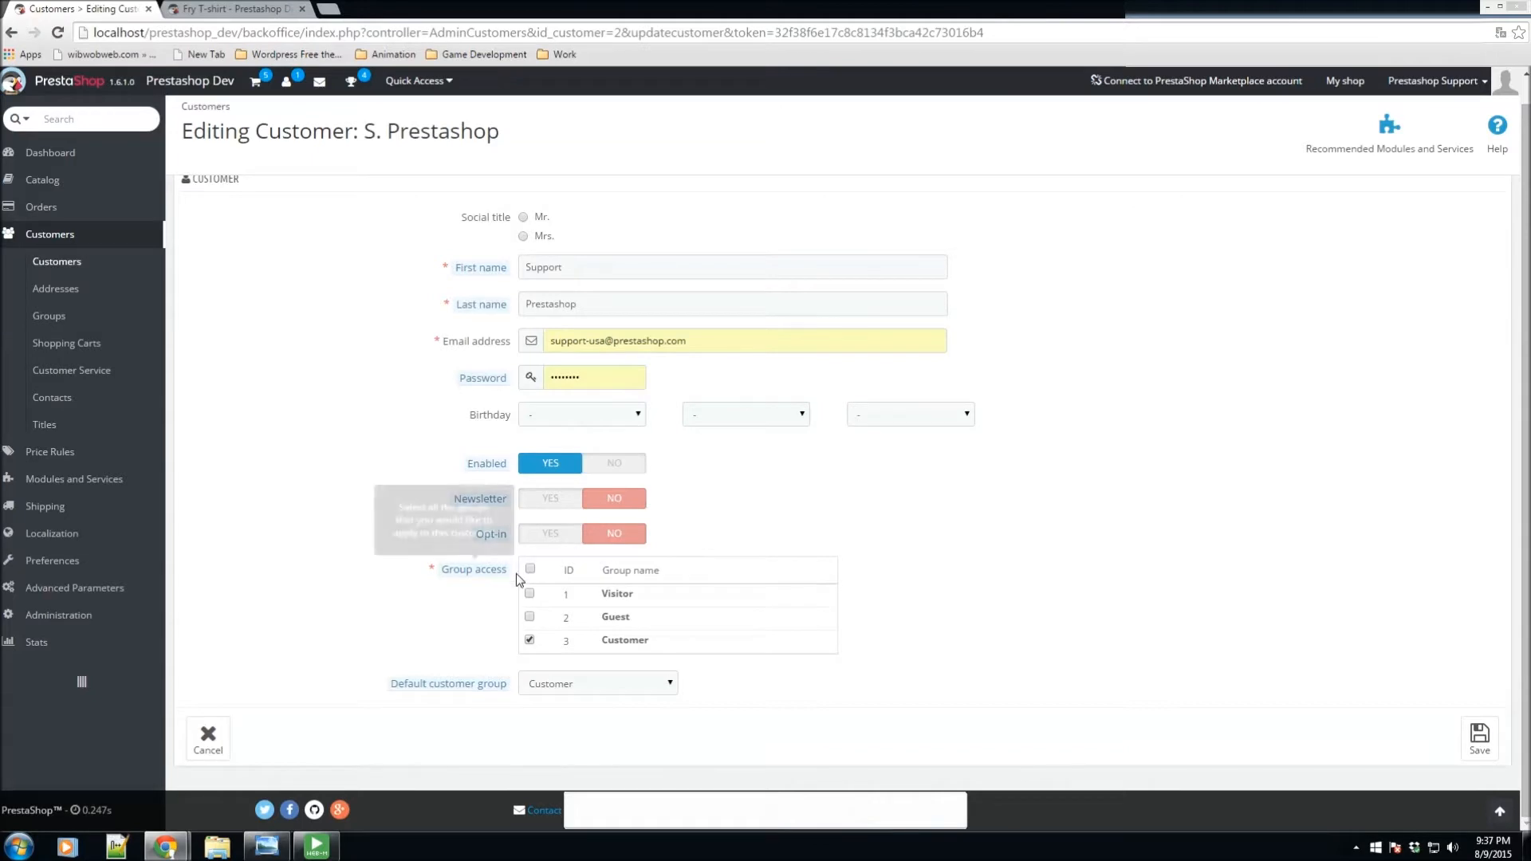
{"action": "mouse_move", "coordinate": [552, 630]}
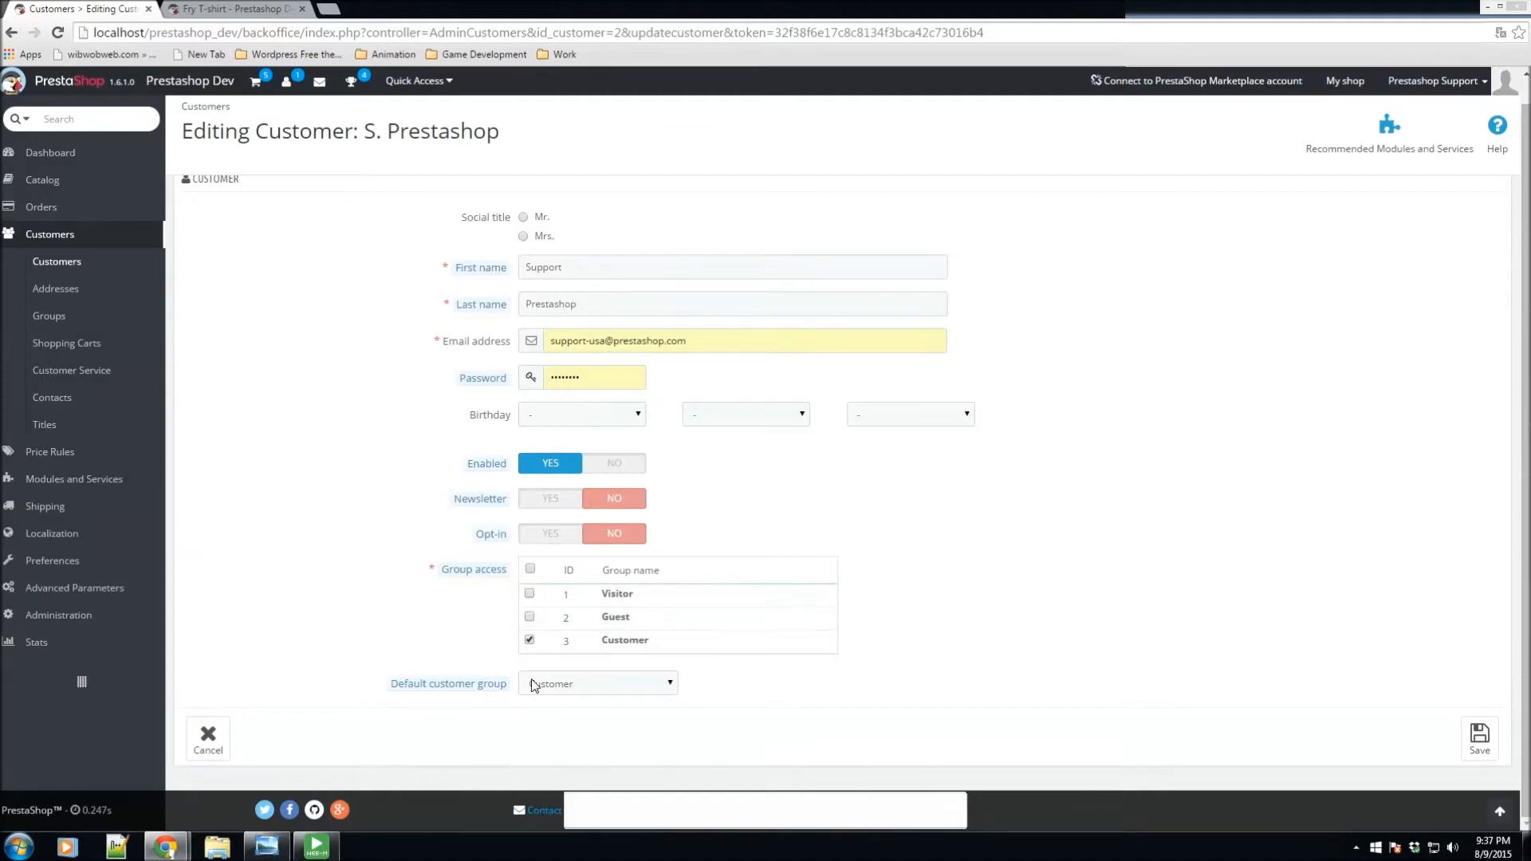
Step: Keep Customer as the account's default customer group
{"action": "left_click", "coordinate": [599, 684]}
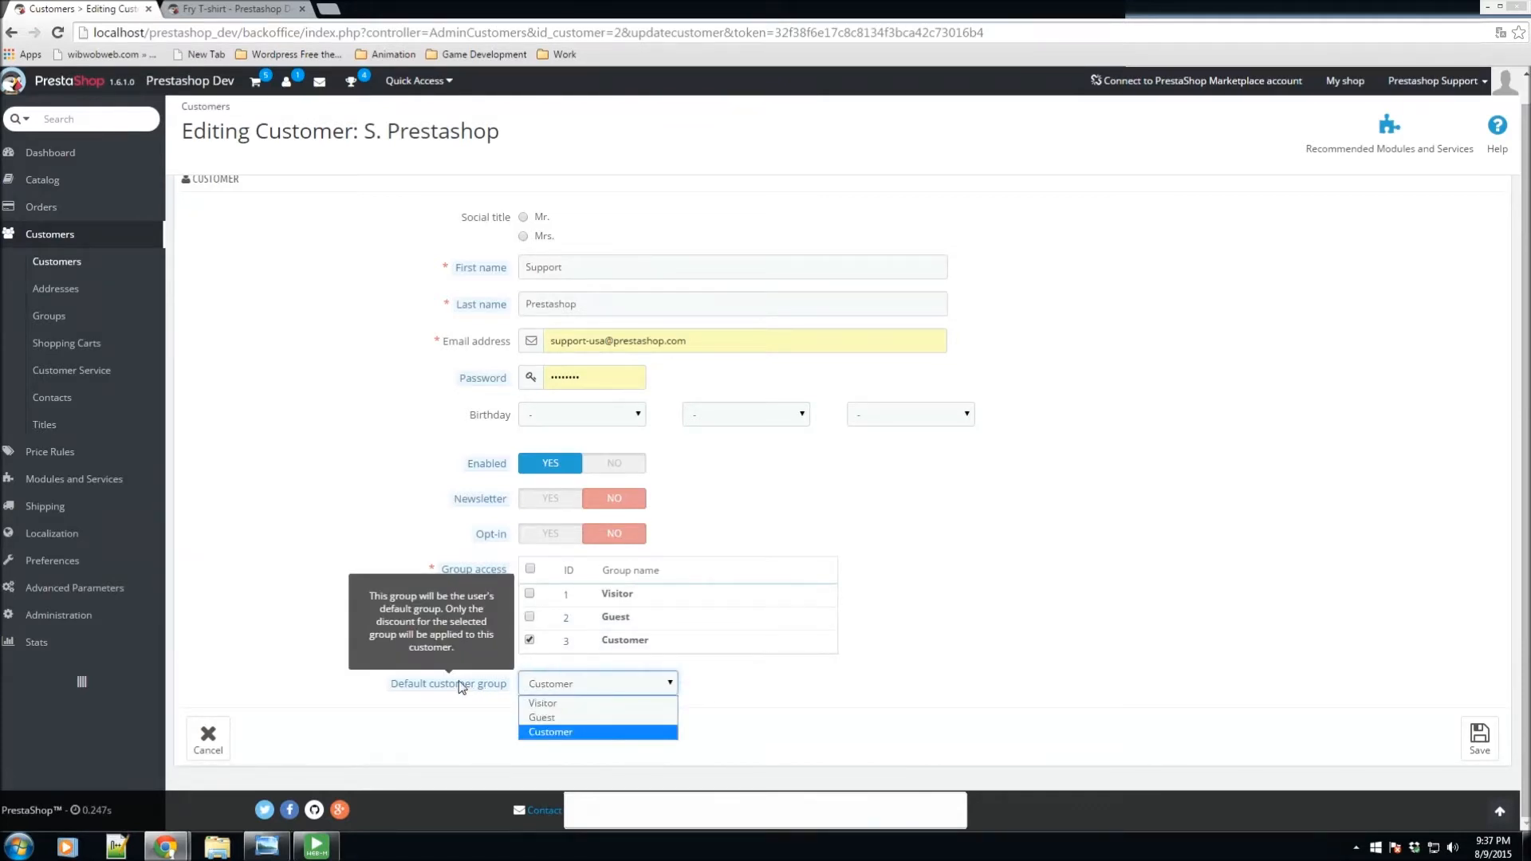
{"action": "left_click", "coordinate": [550, 732]}
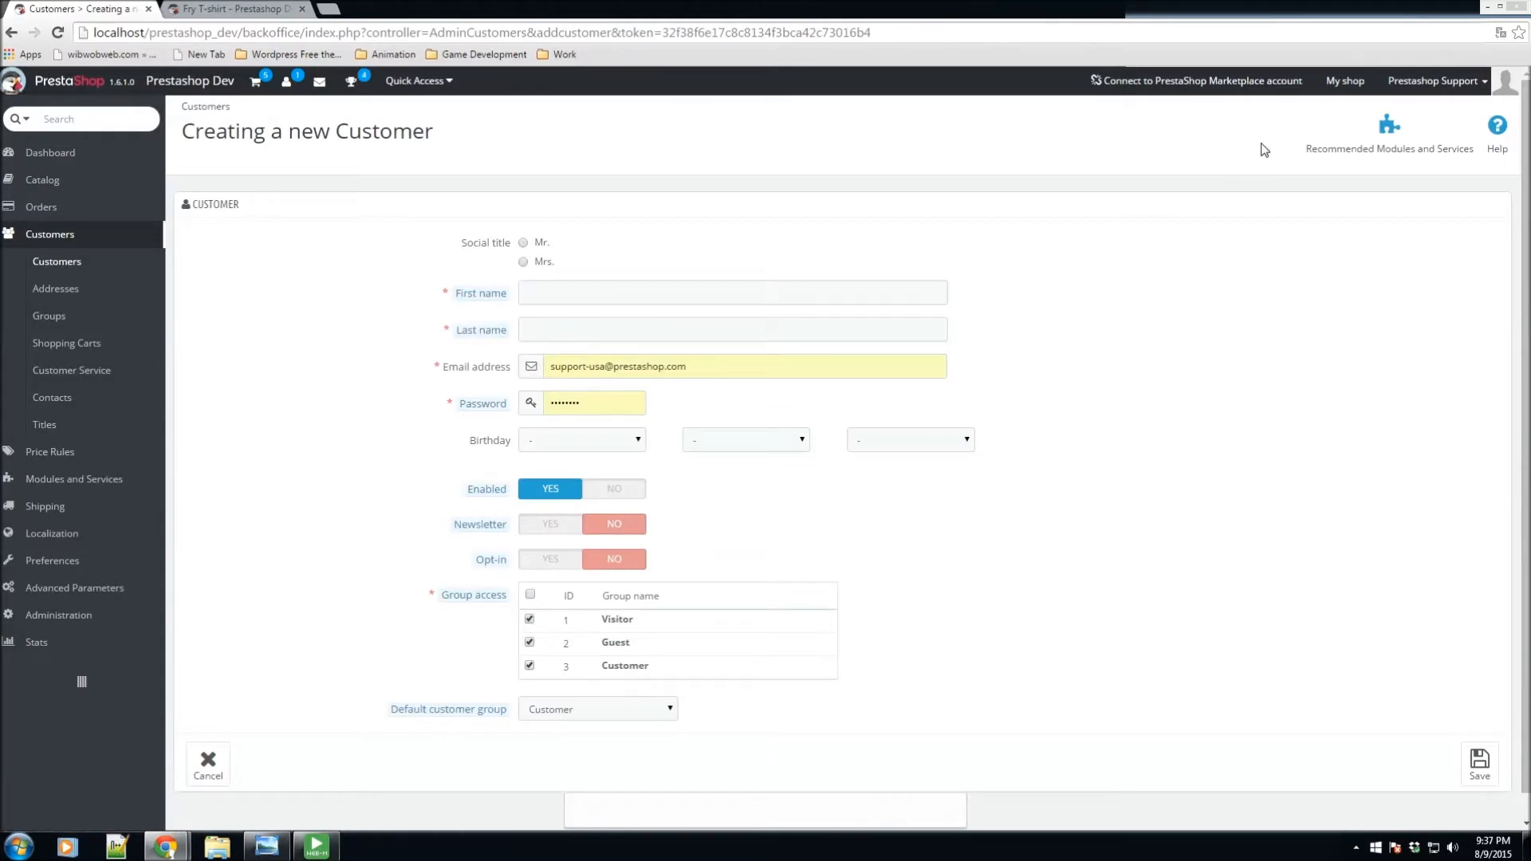
{"action": "mouse_move", "coordinate": [780, 193]}
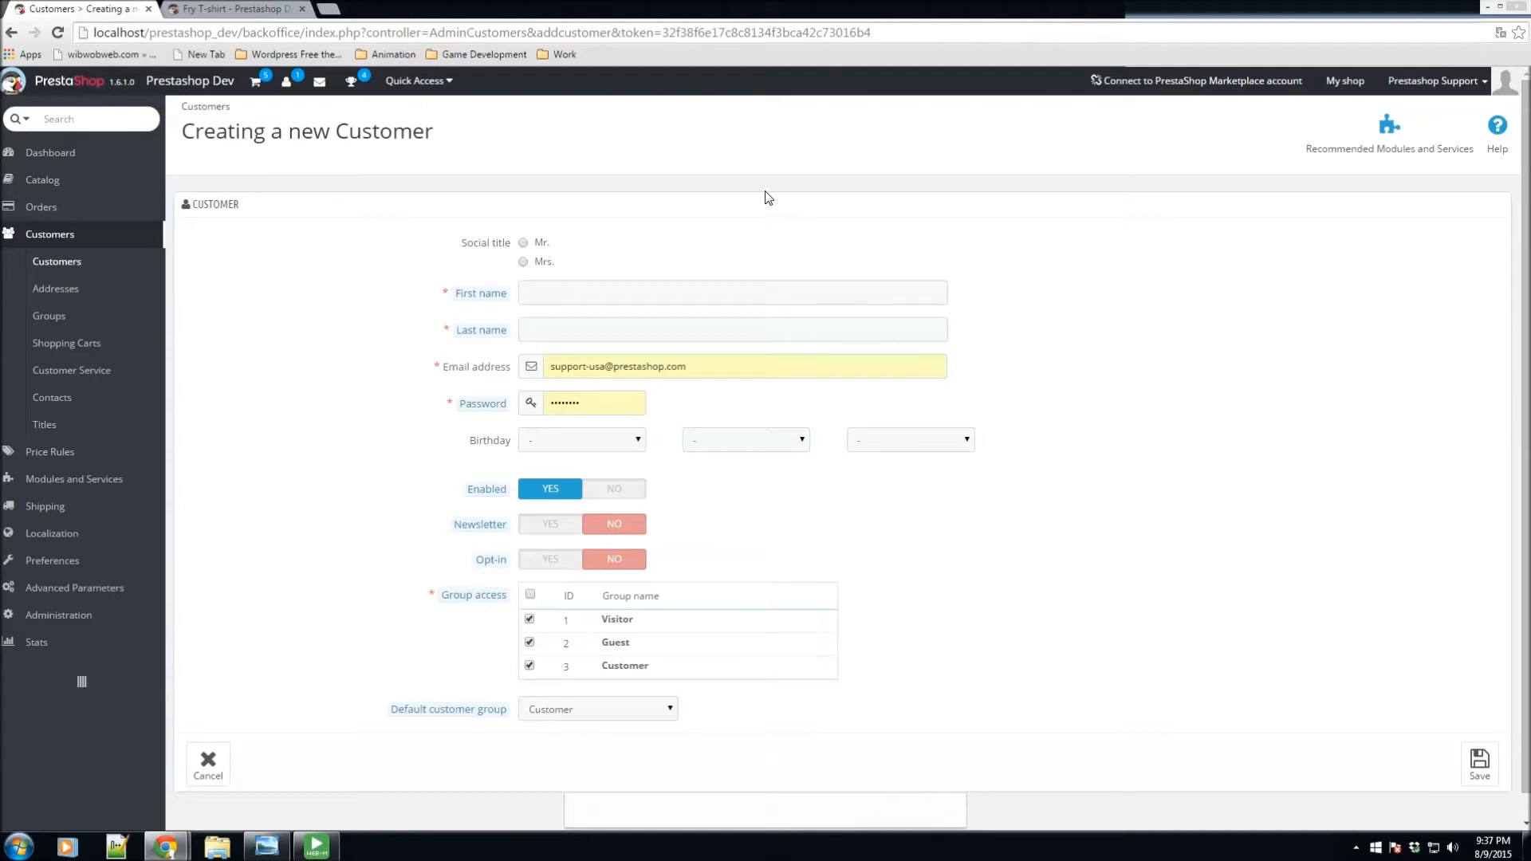
{"action": "mouse_move", "coordinate": [711, 237]}
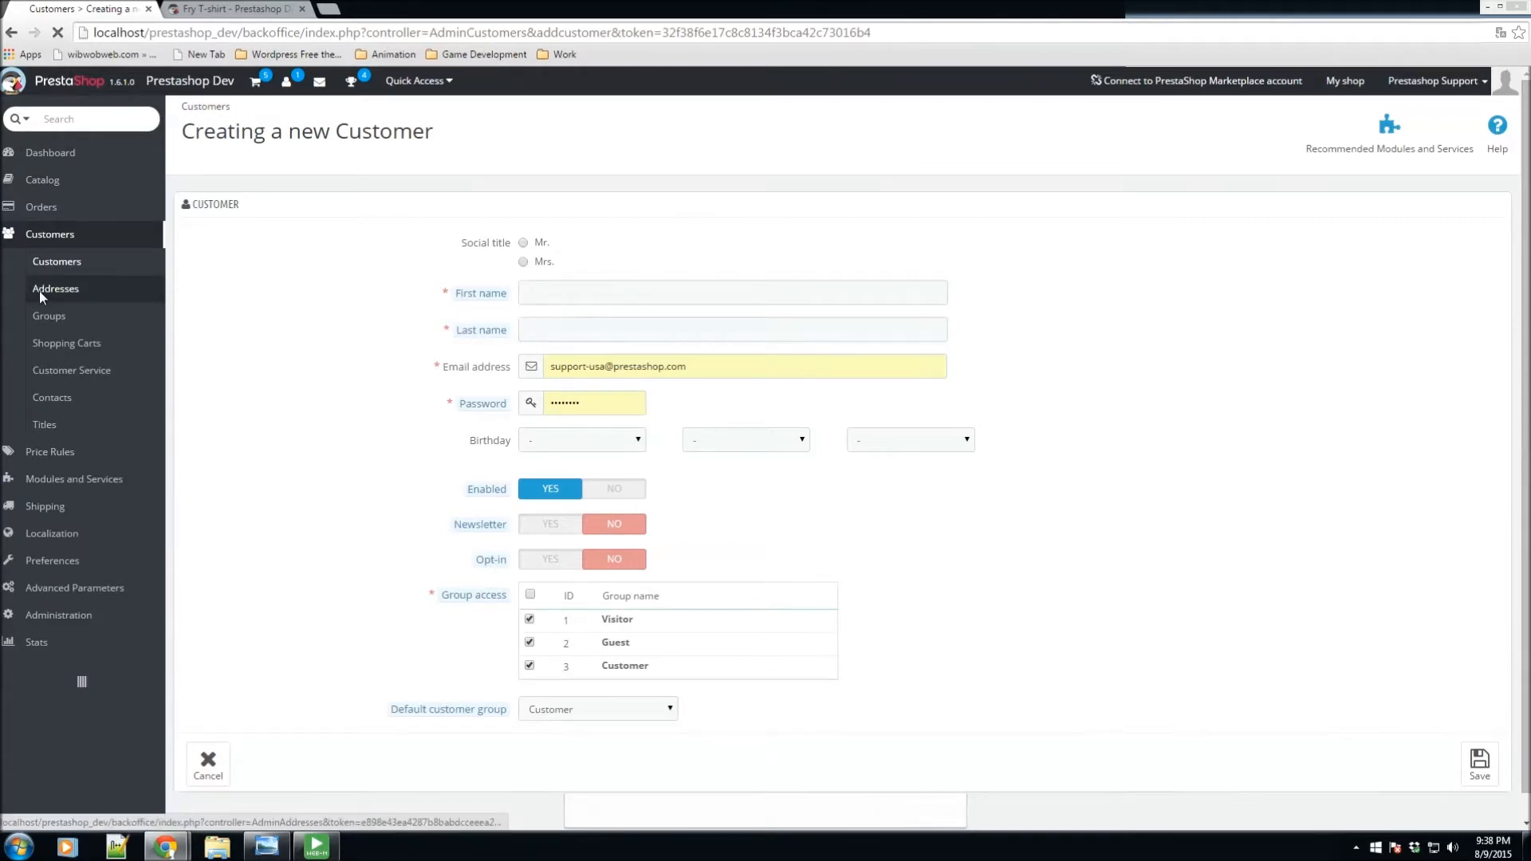
Step: Show the Addresses list, focus the First Name filter, and edit the Miami address ID 5
{"action": "left_click", "coordinate": [56, 289]}
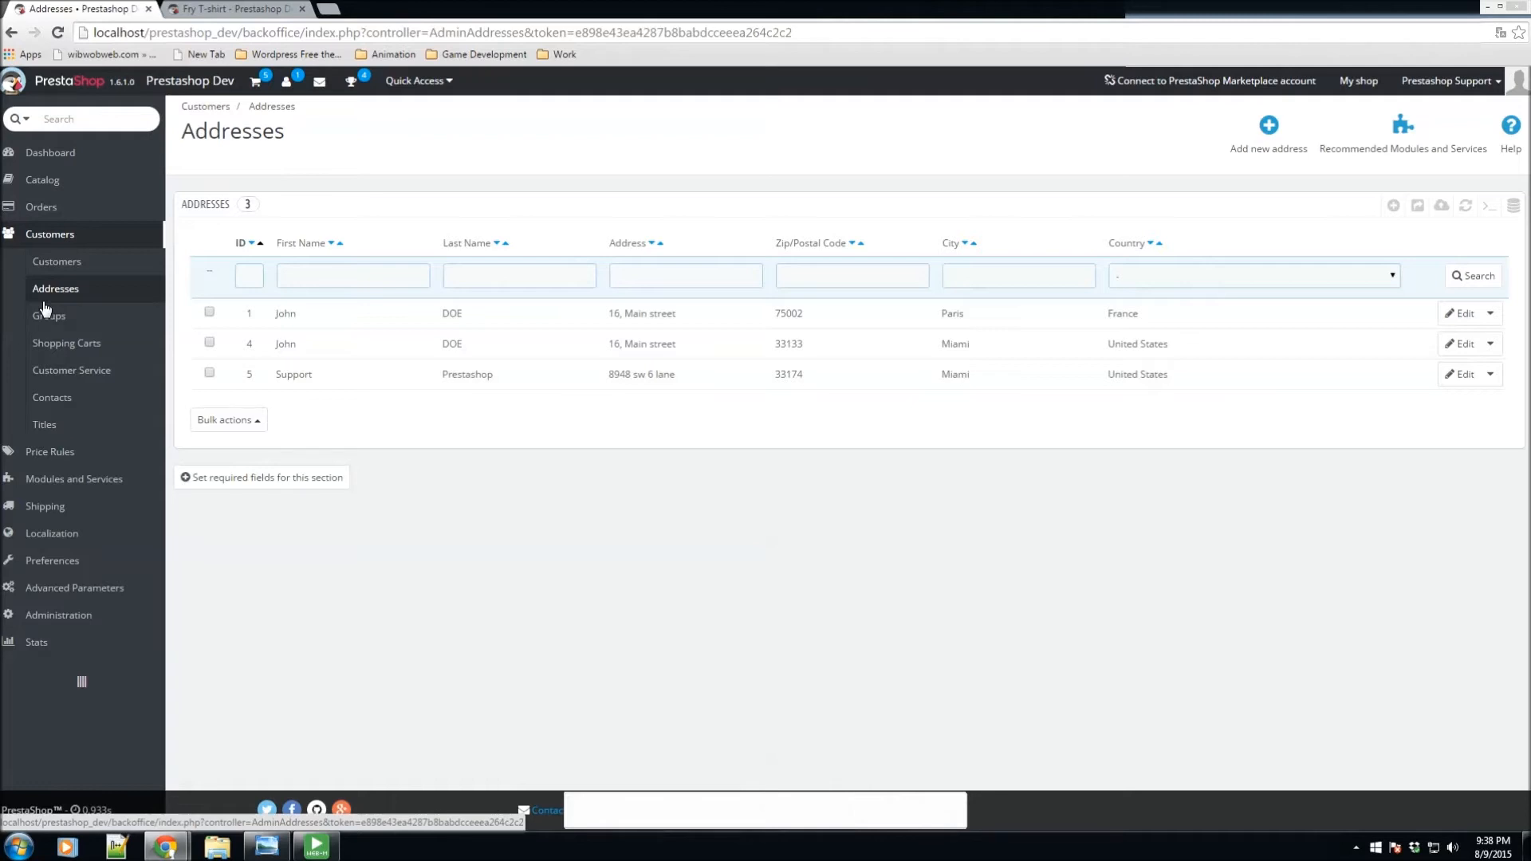
{"action": "left_click", "coordinate": [352, 276]}
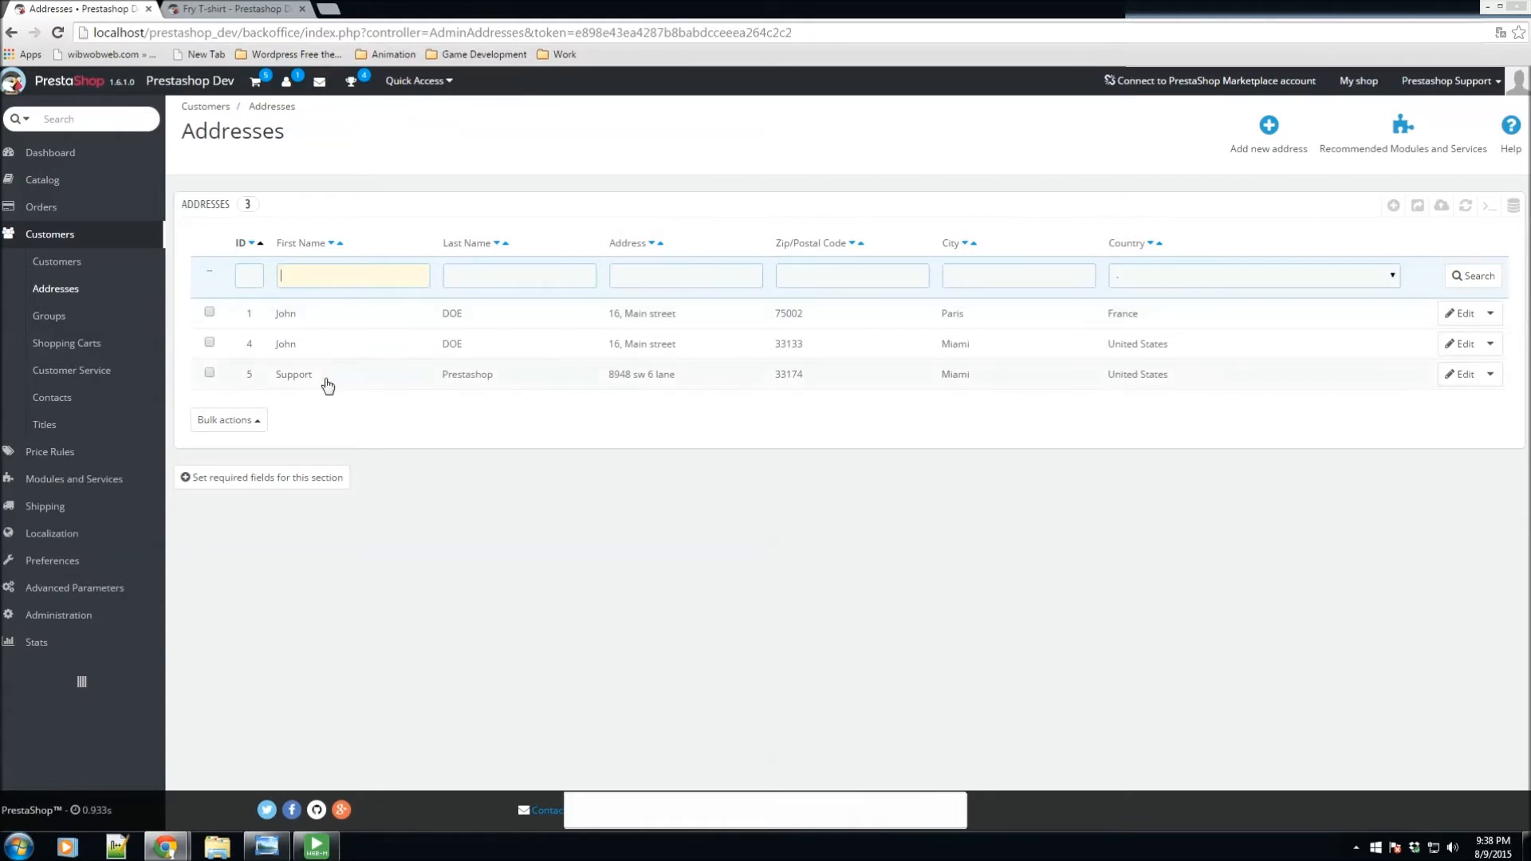
{"action": "mouse_move", "coordinate": [1382, 388]}
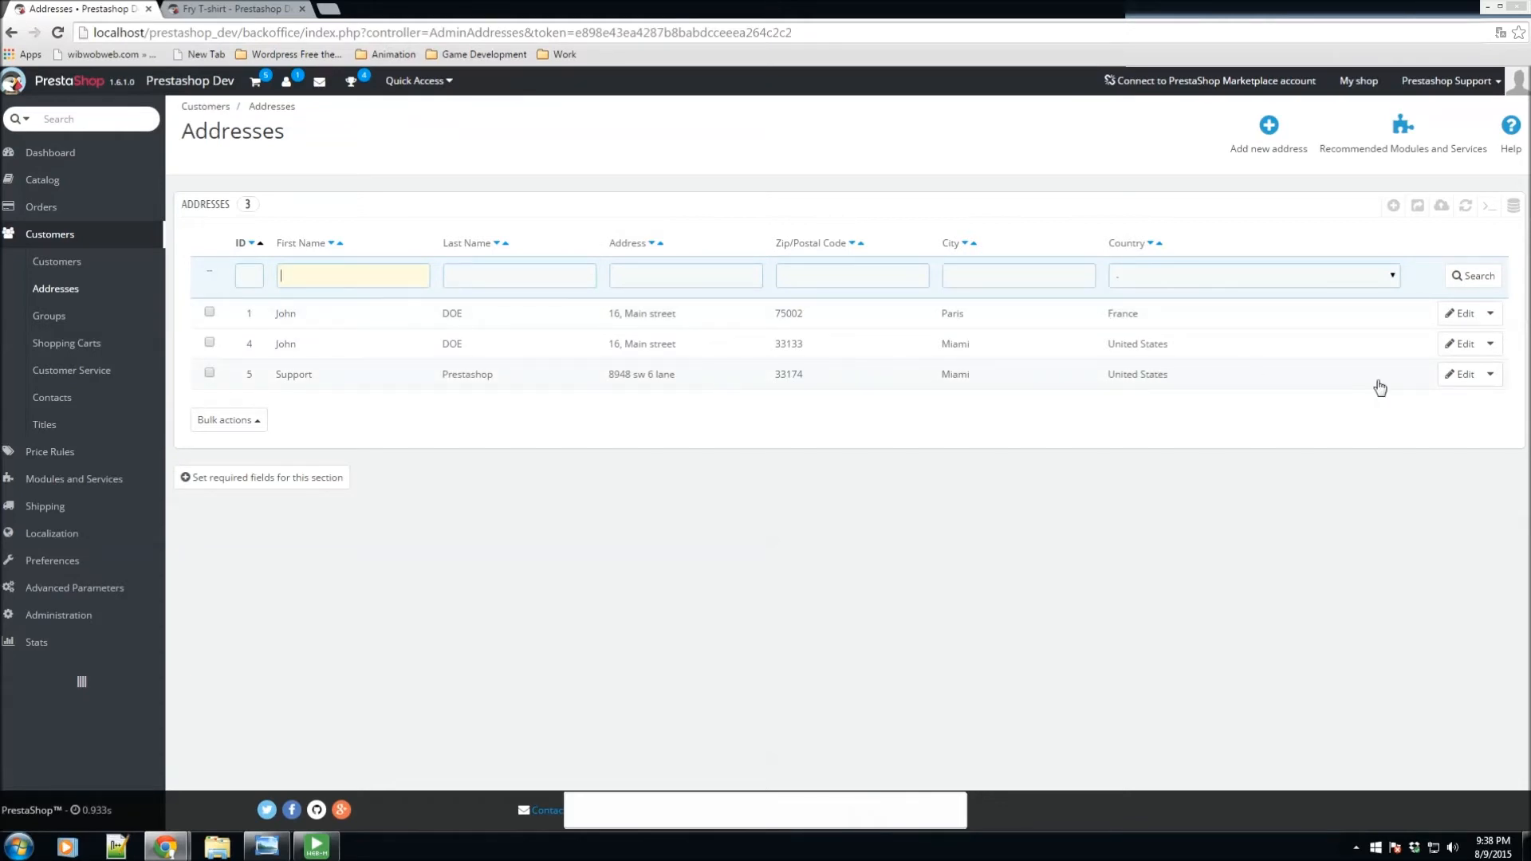
{"action": "left_click", "coordinate": [1463, 373]}
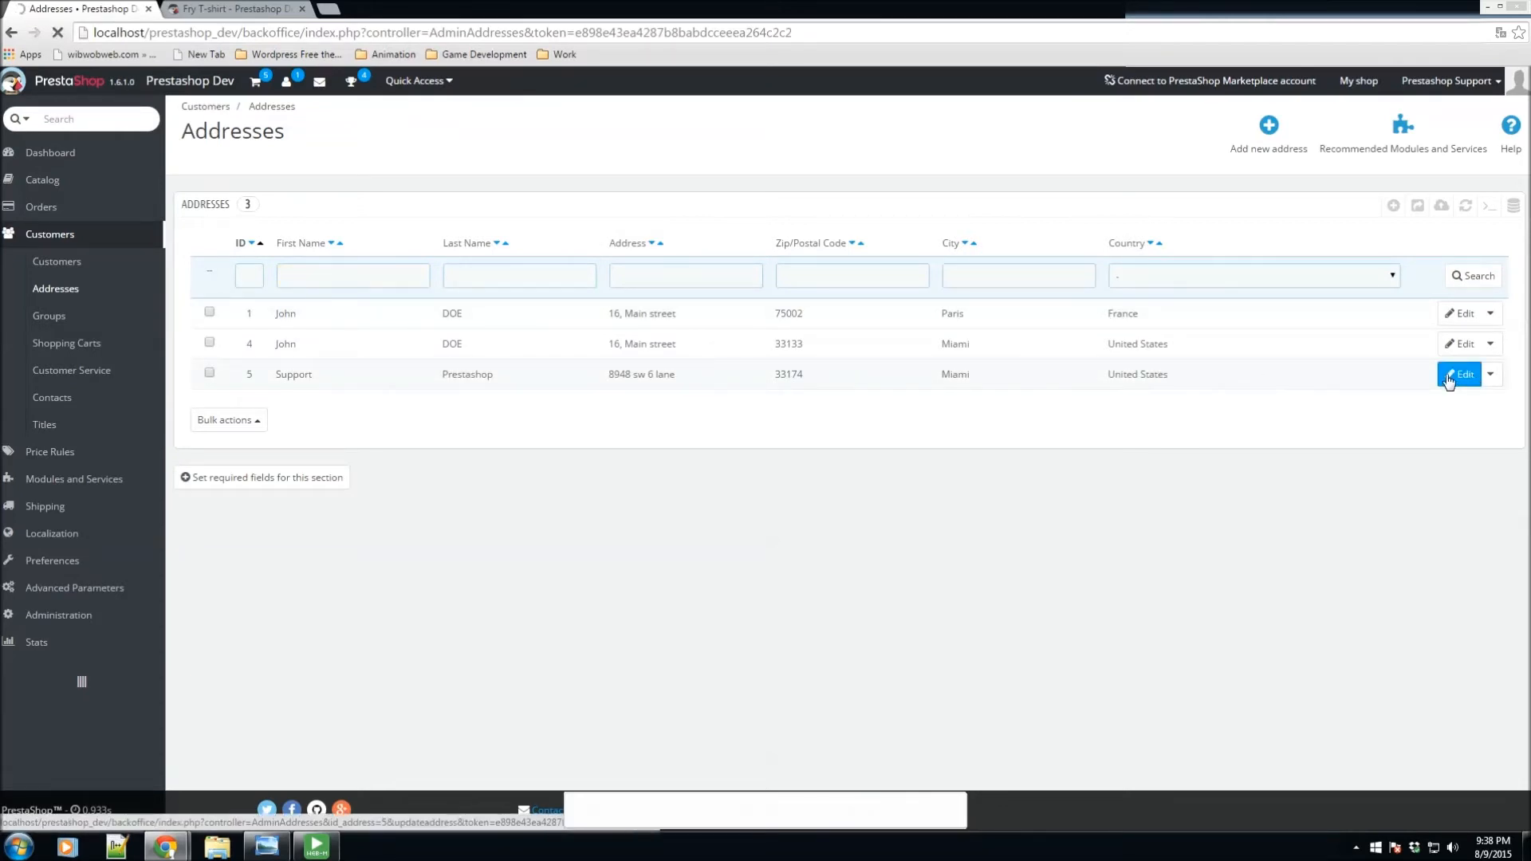
Step: Review the address ID 5 edit form unchanged, then go to the customer Groups list
{"action": "left_click", "coordinate": [1461, 373]}
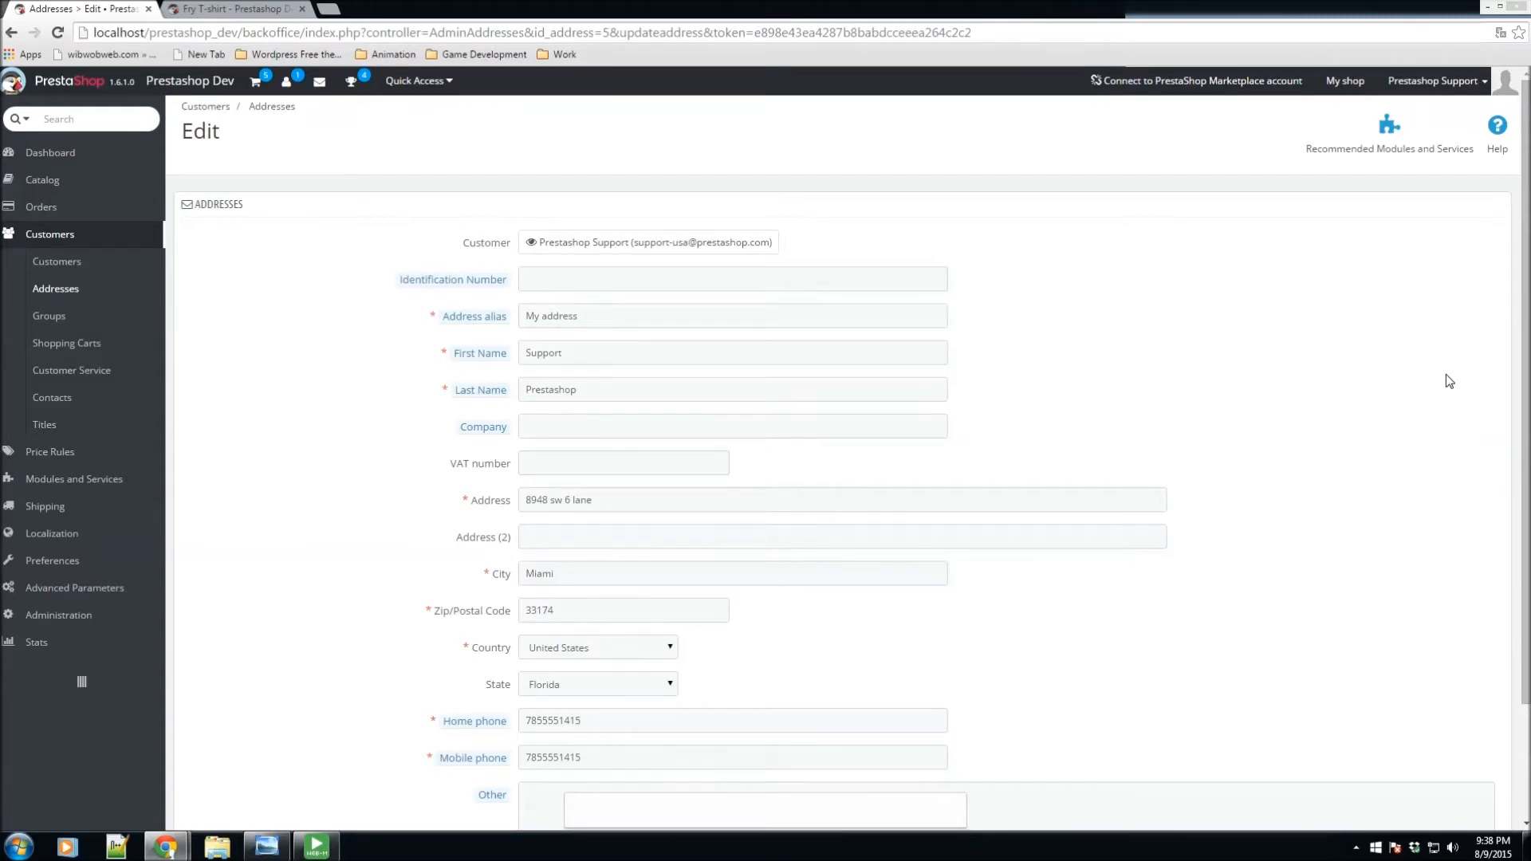
{"action": "mouse_move", "coordinate": [1265, 546]}
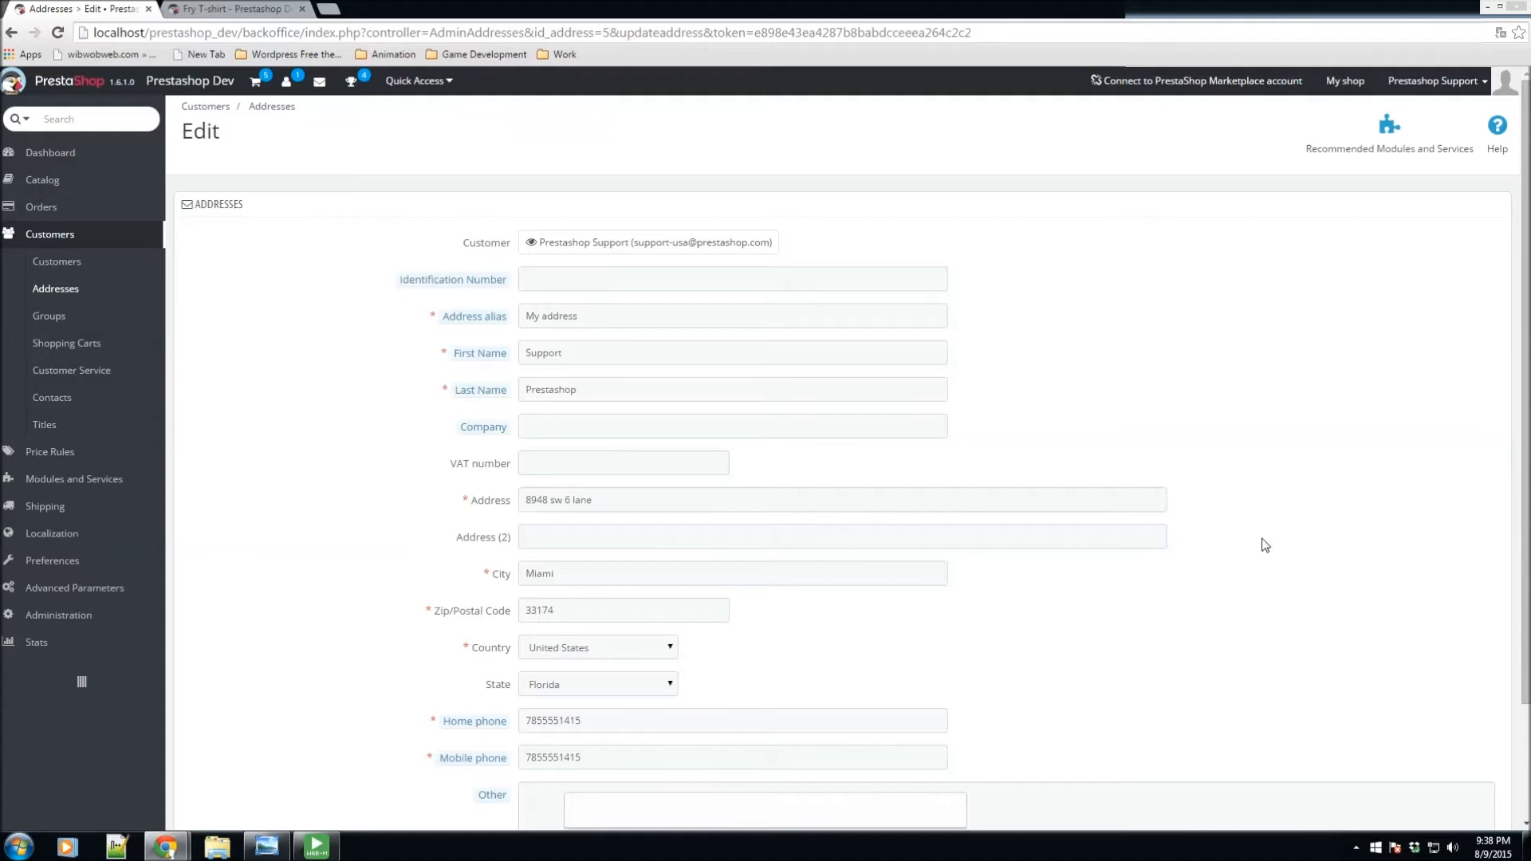
{"action": "mouse_move", "coordinate": [1197, 497]}
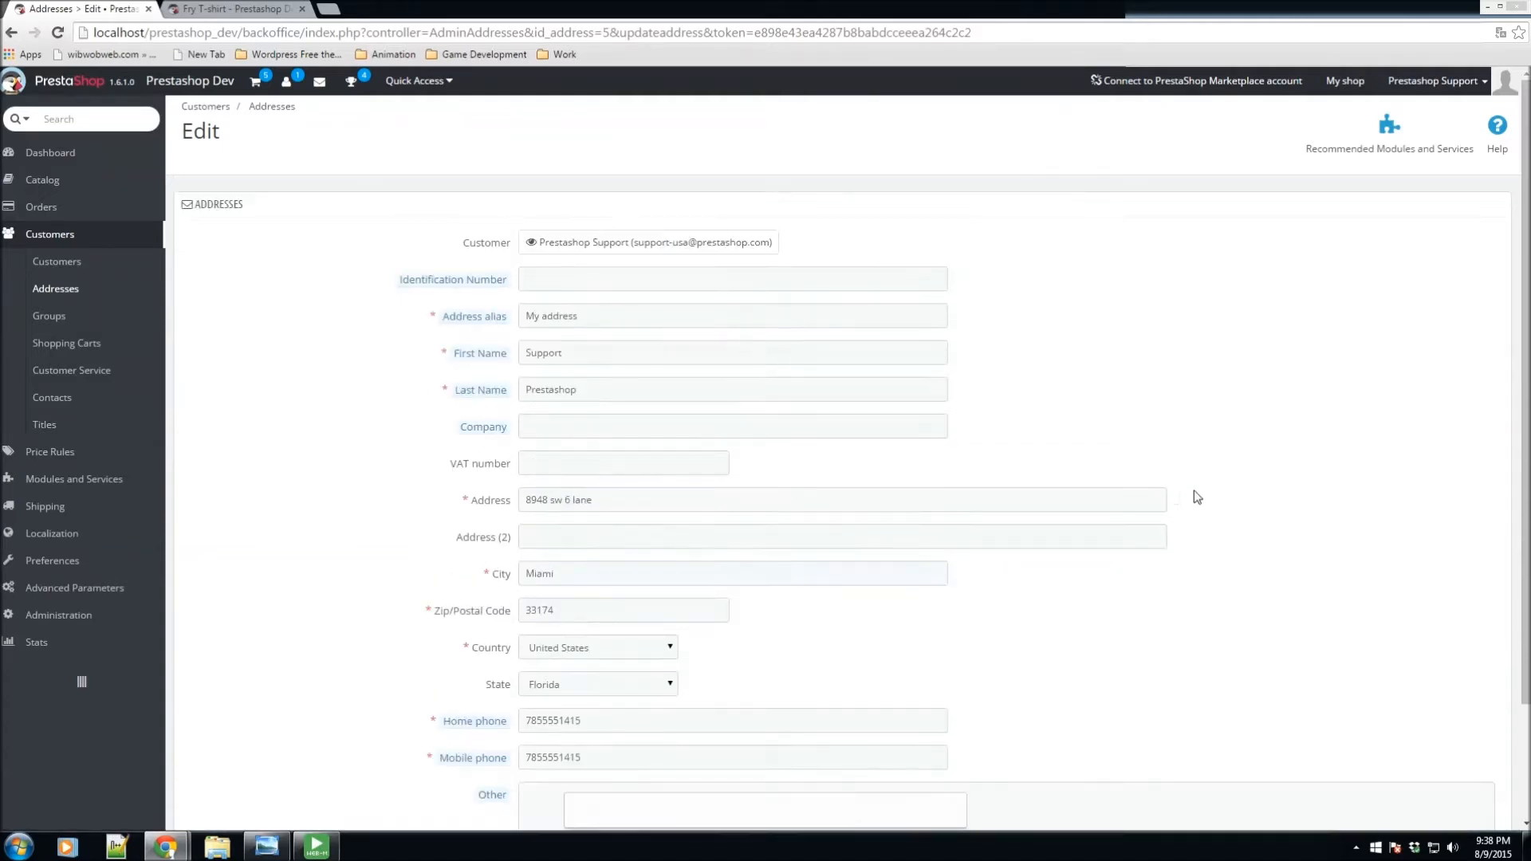
{"action": "left_click", "coordinate": [49, 316]}
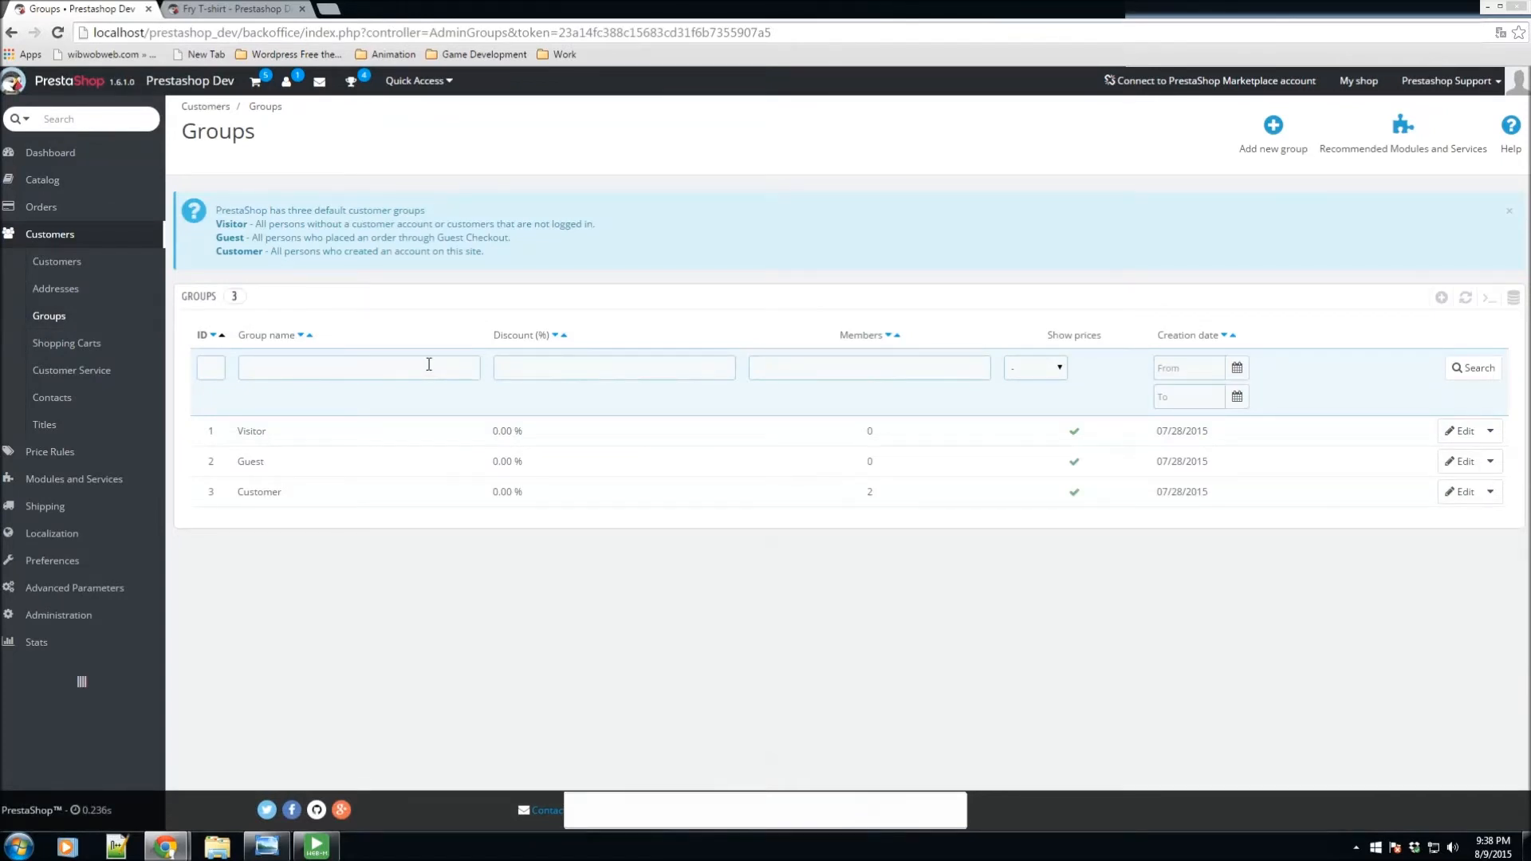
{"action": "mouse_move", "coordinate": [273, 461]}
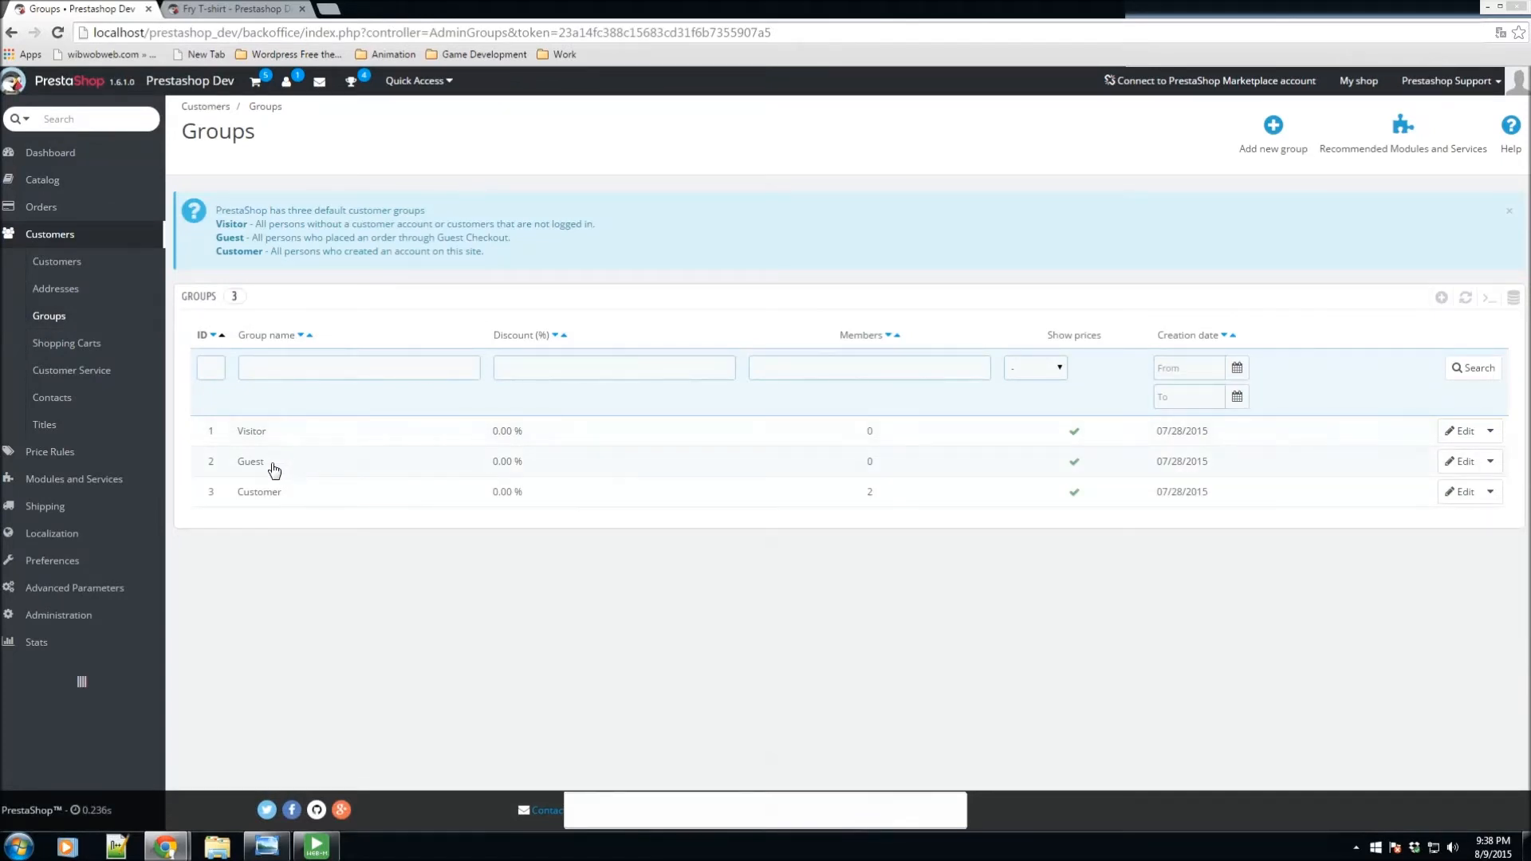
{"action": "mouse_move", "coordinate": [275, 510]}
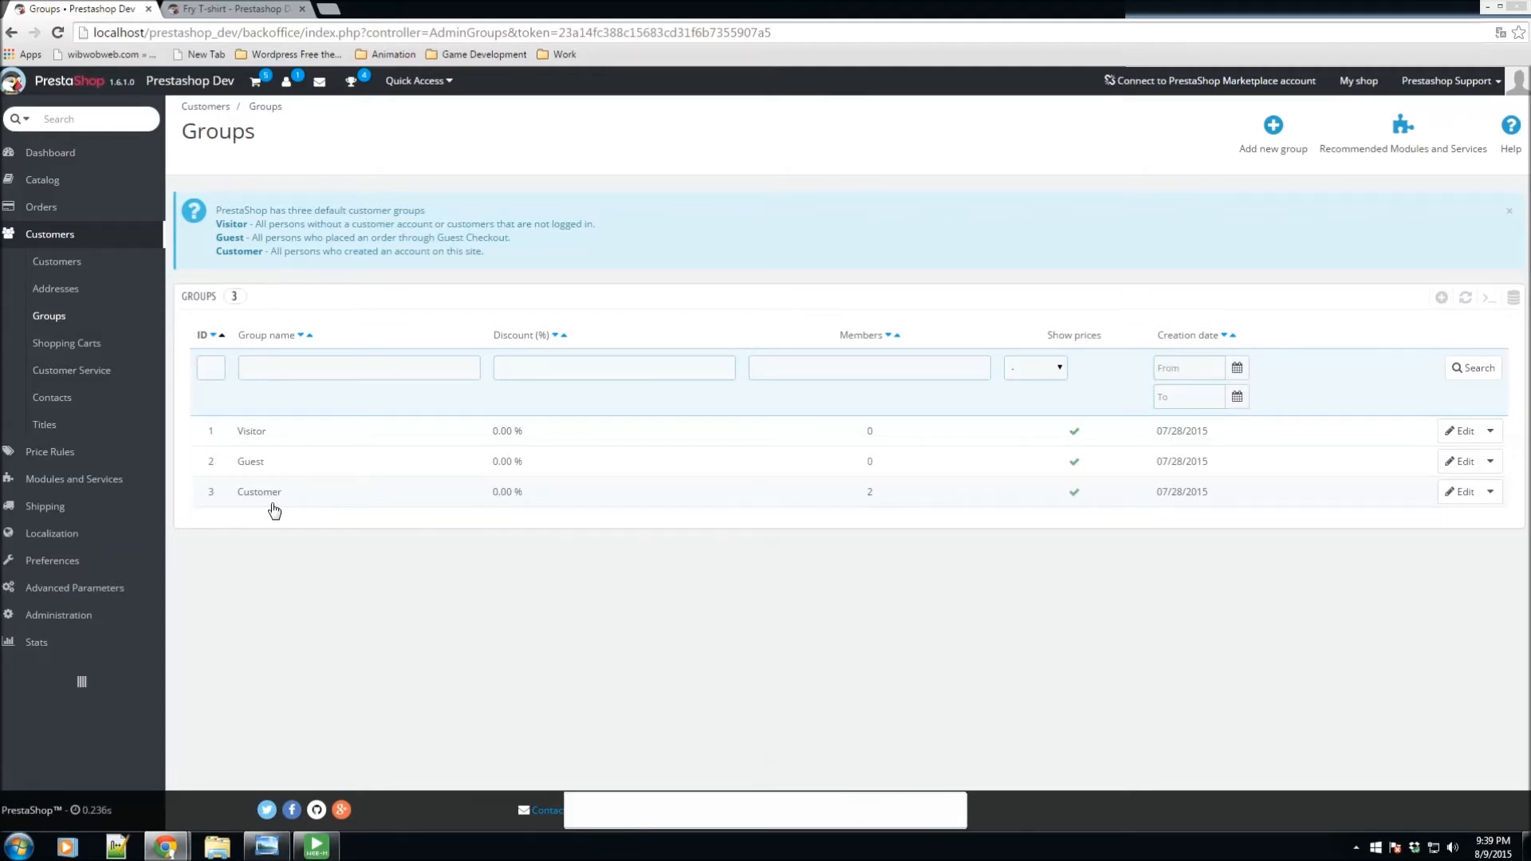
Step: Leave the Visitor, Guest and Customer groups list for the Shopping Carts page
{"action": "left_click", "coordinate": [67, 343]}
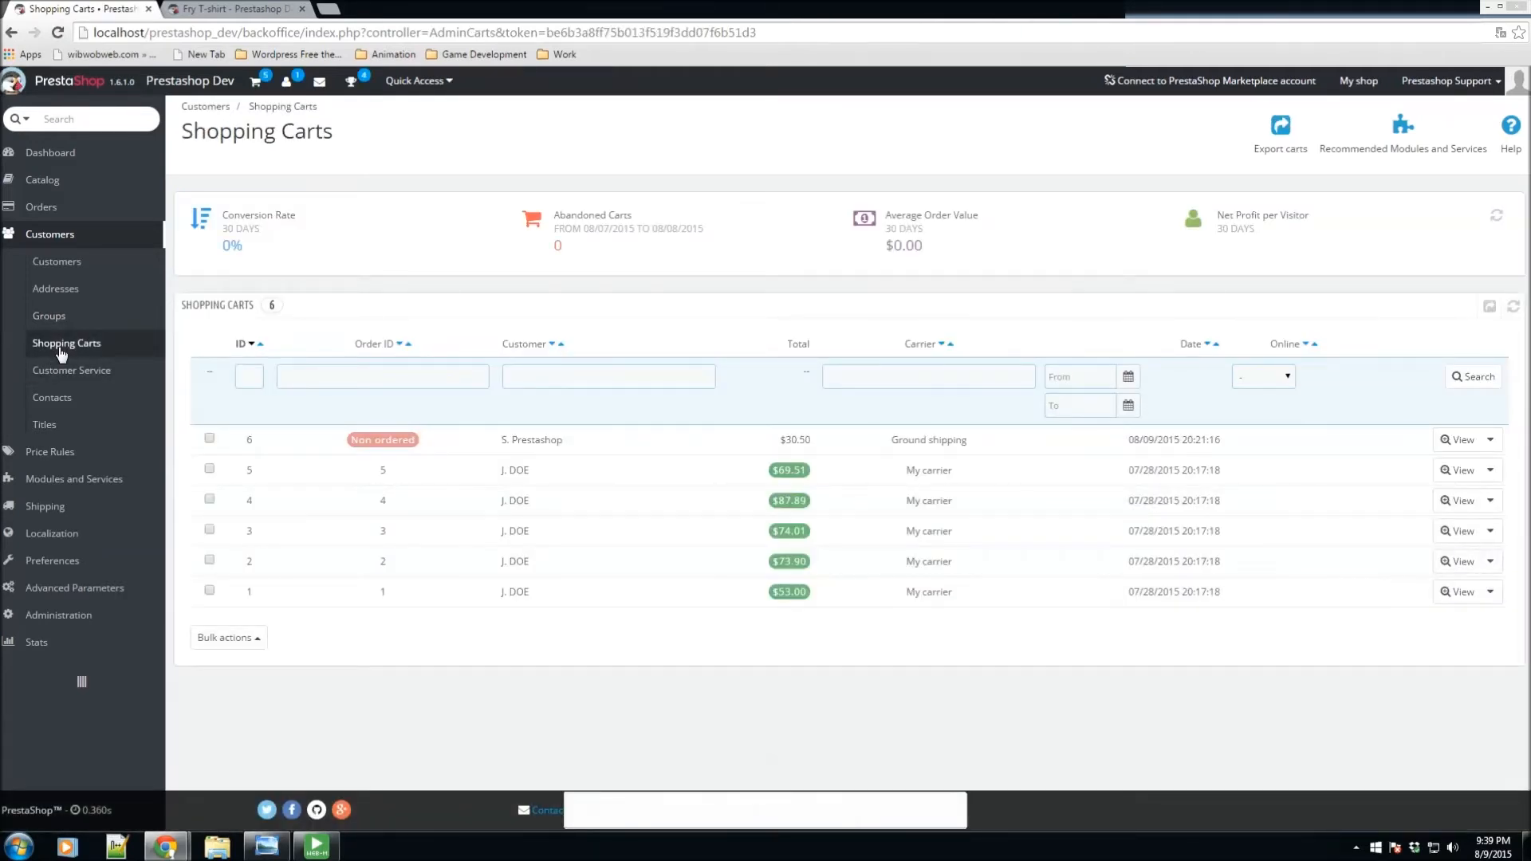
{"action": "mouse_move", "coordinate": [558, 530]}
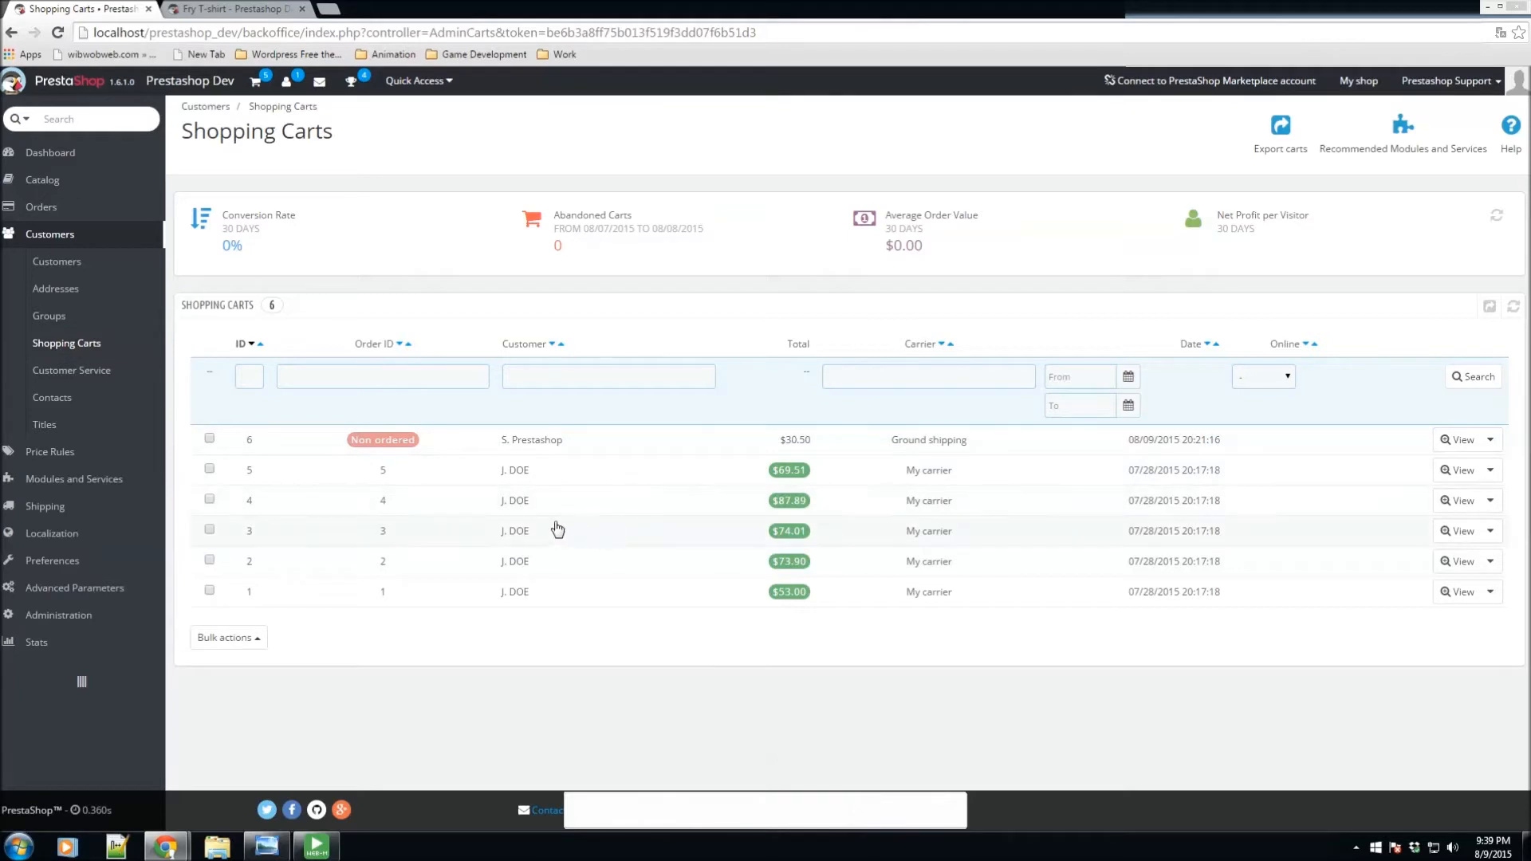
{"action": "mouse_move", "coordinate": [378, 457]}
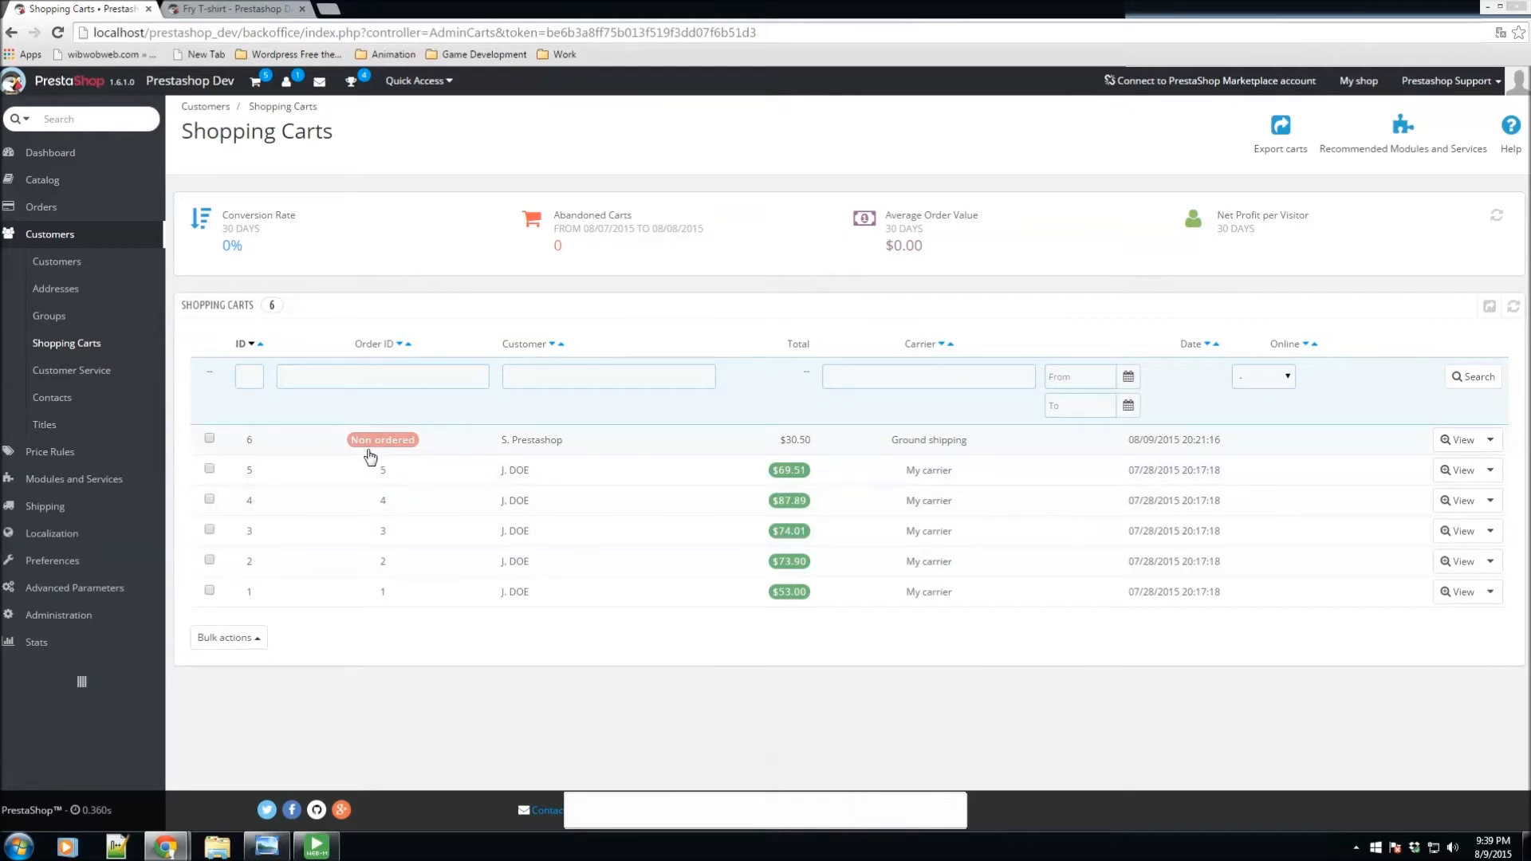
{"action": "mouse_move", "coordinate": [528, 459]}
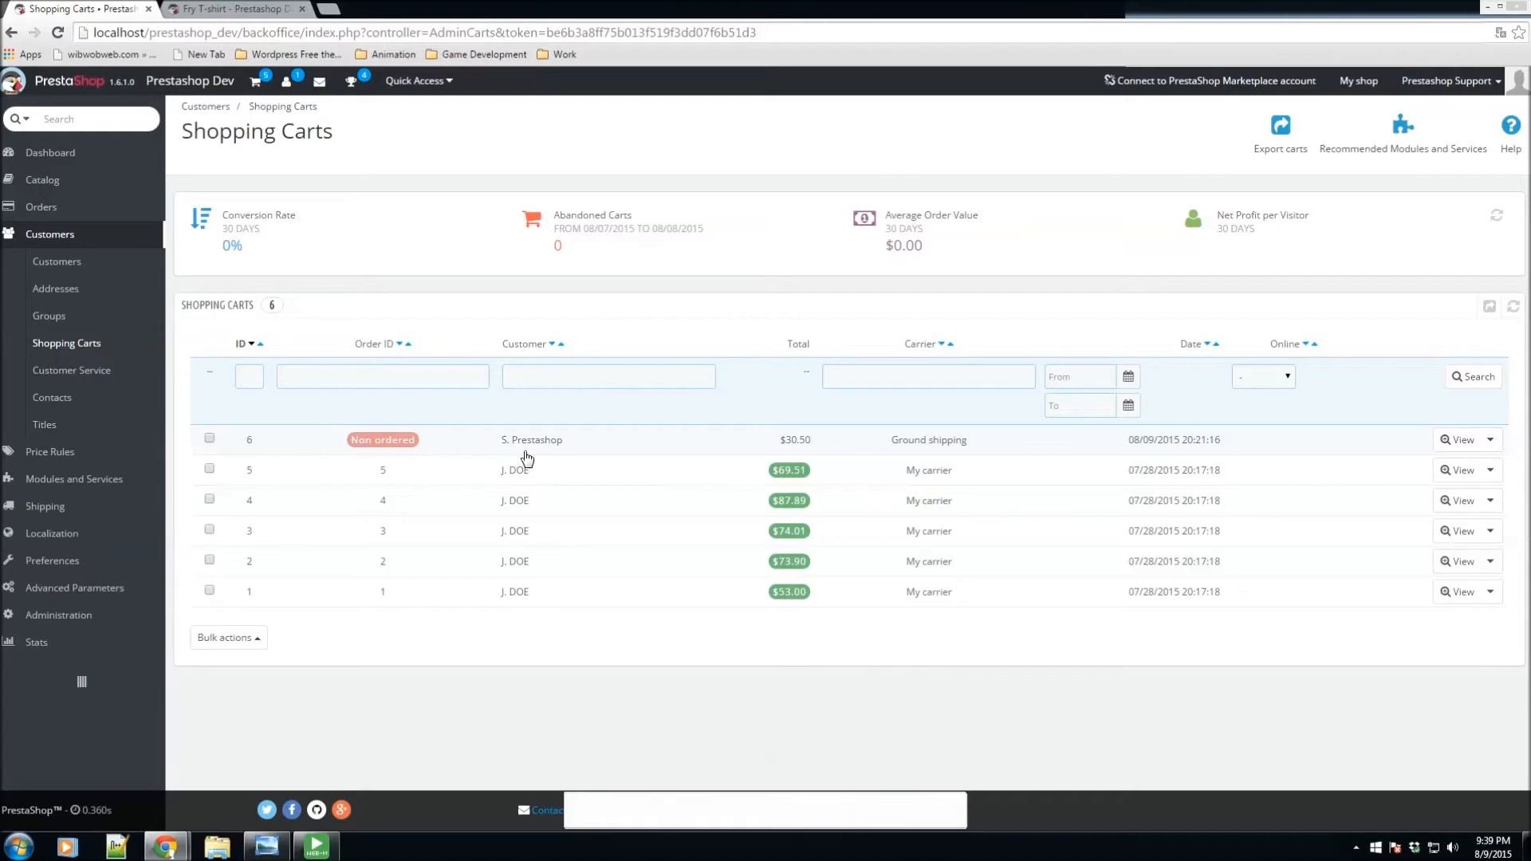
{"action": "mouse_move", "coordinate": [552, 467]}
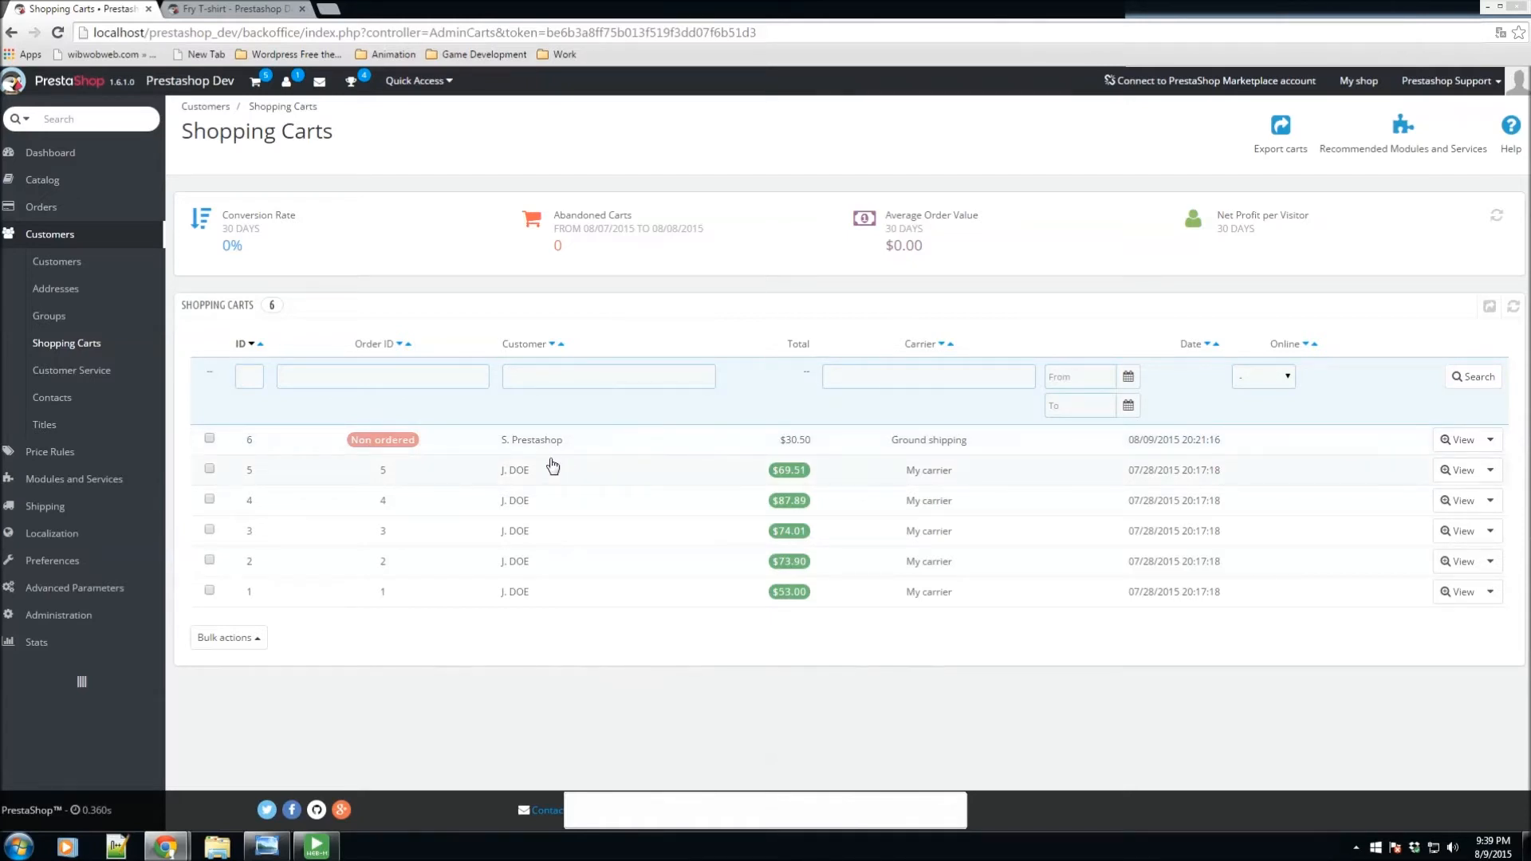
{"action": "mouse_move", "coordinate": [528, 455]}
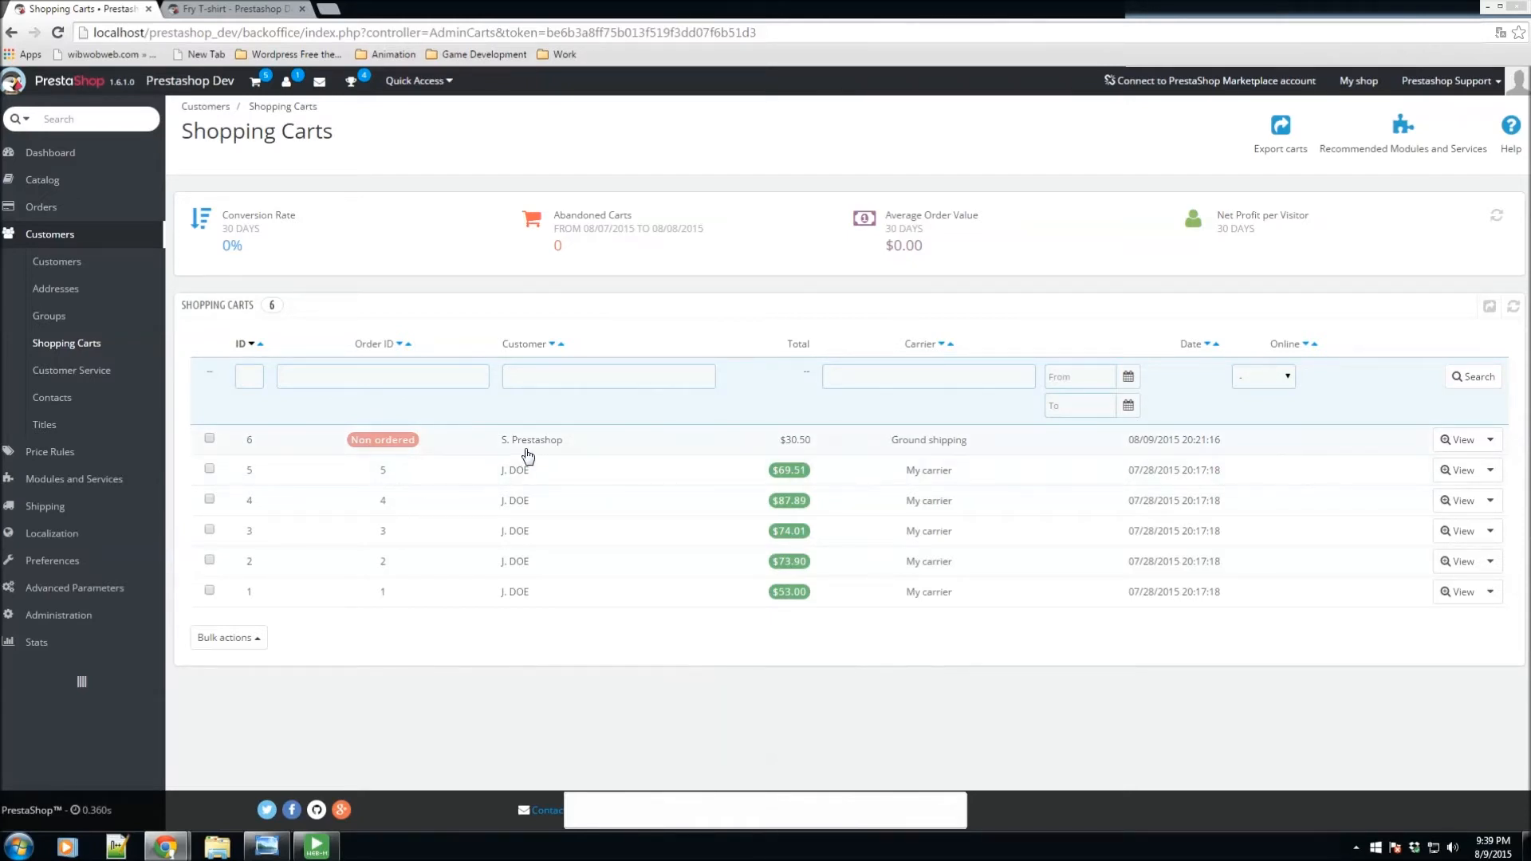
{"action": "mouse_move", "coordinate": [617, 447]}
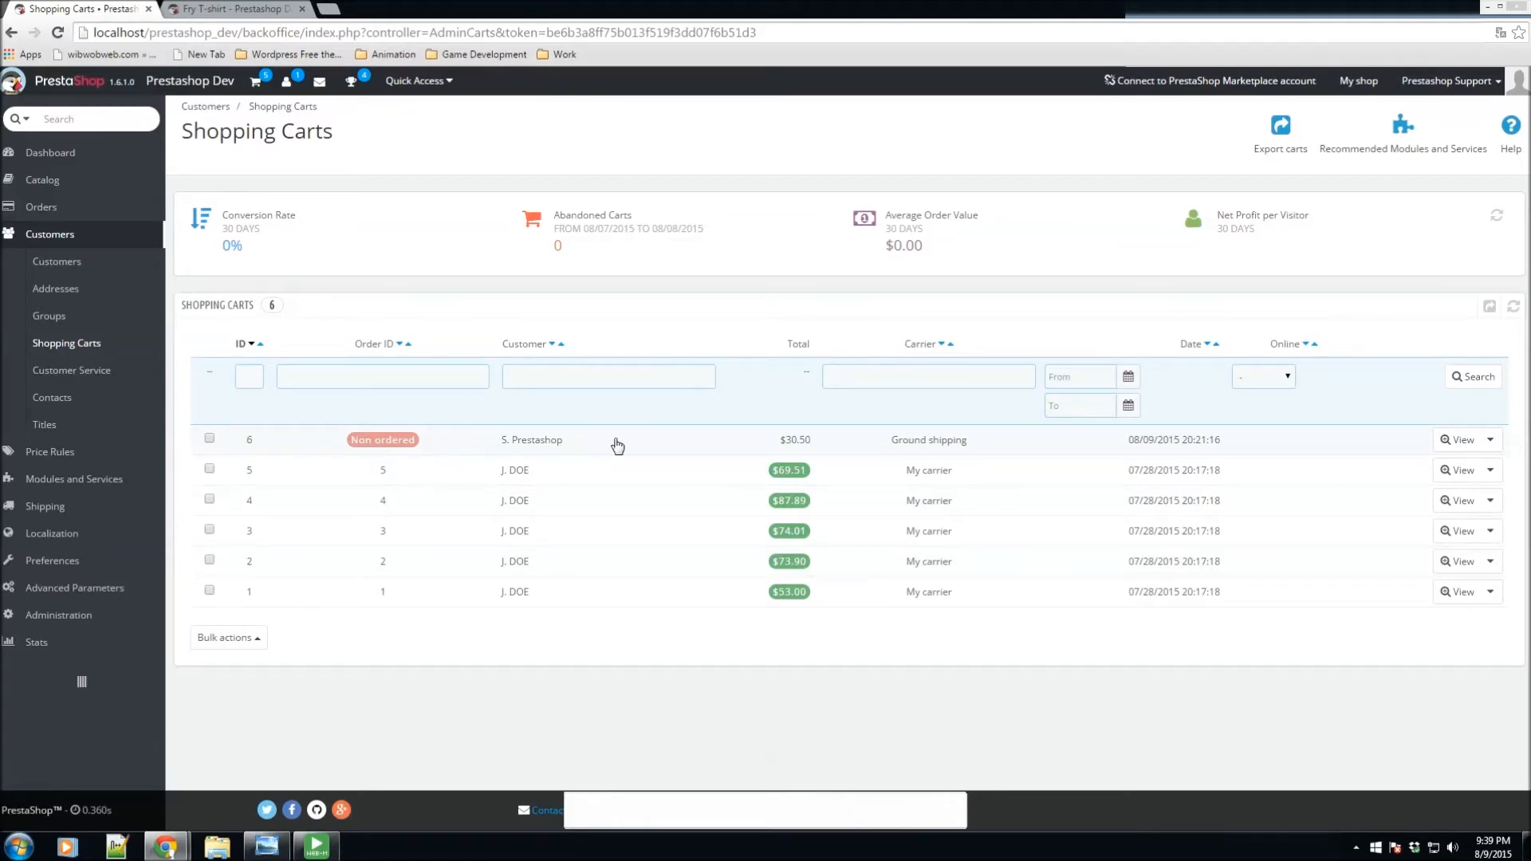
{"action": "mouse_move", "coordinate": [833, 447]}
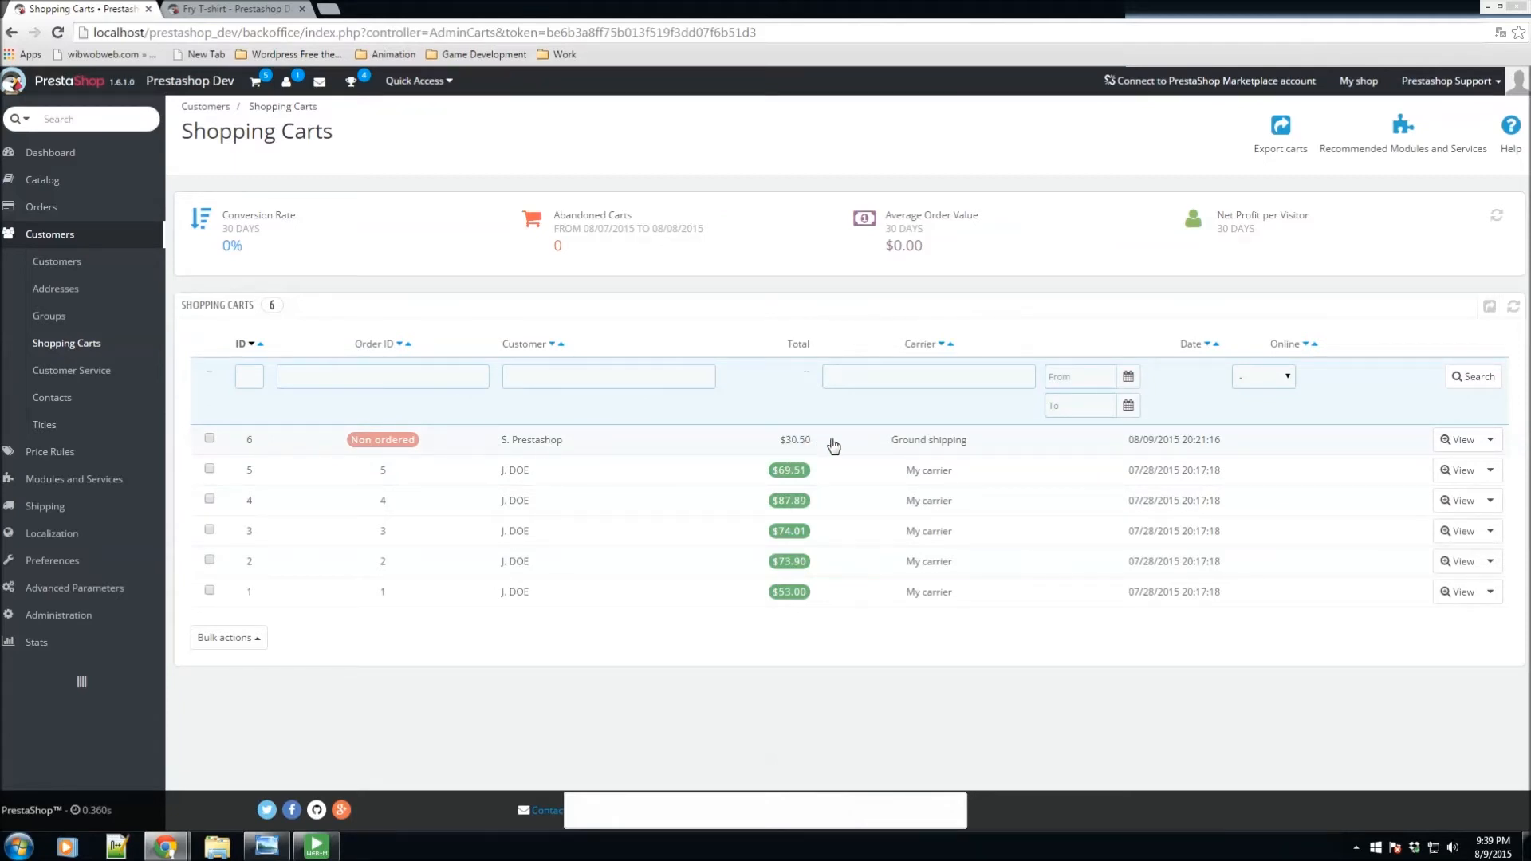
{"action": "mouse_move", "coordinate": [967, 446]}
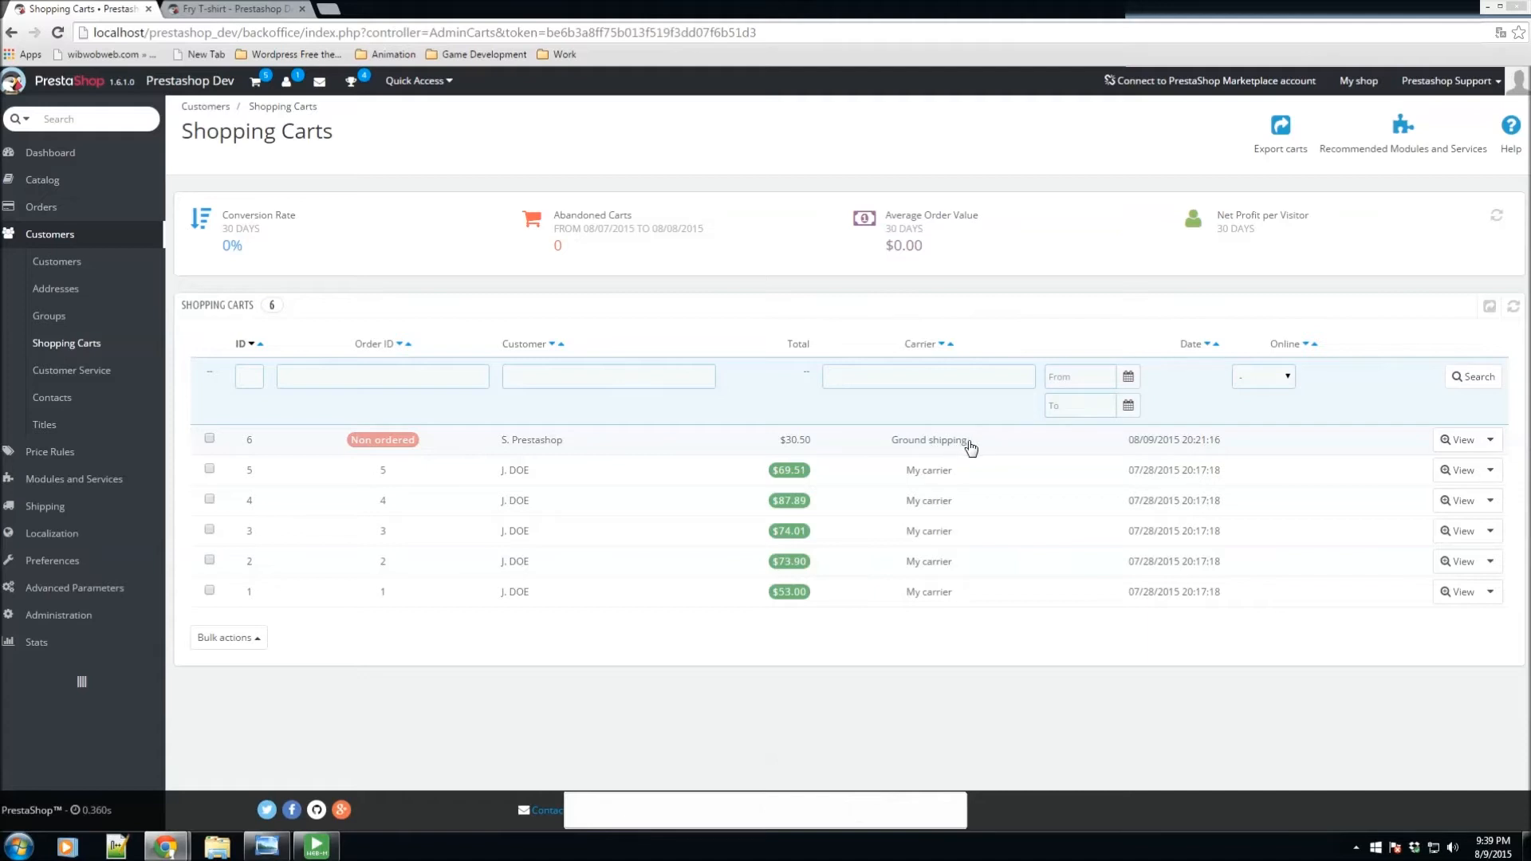
{"action": "mouse_move", "coordinate": [850, 454]}
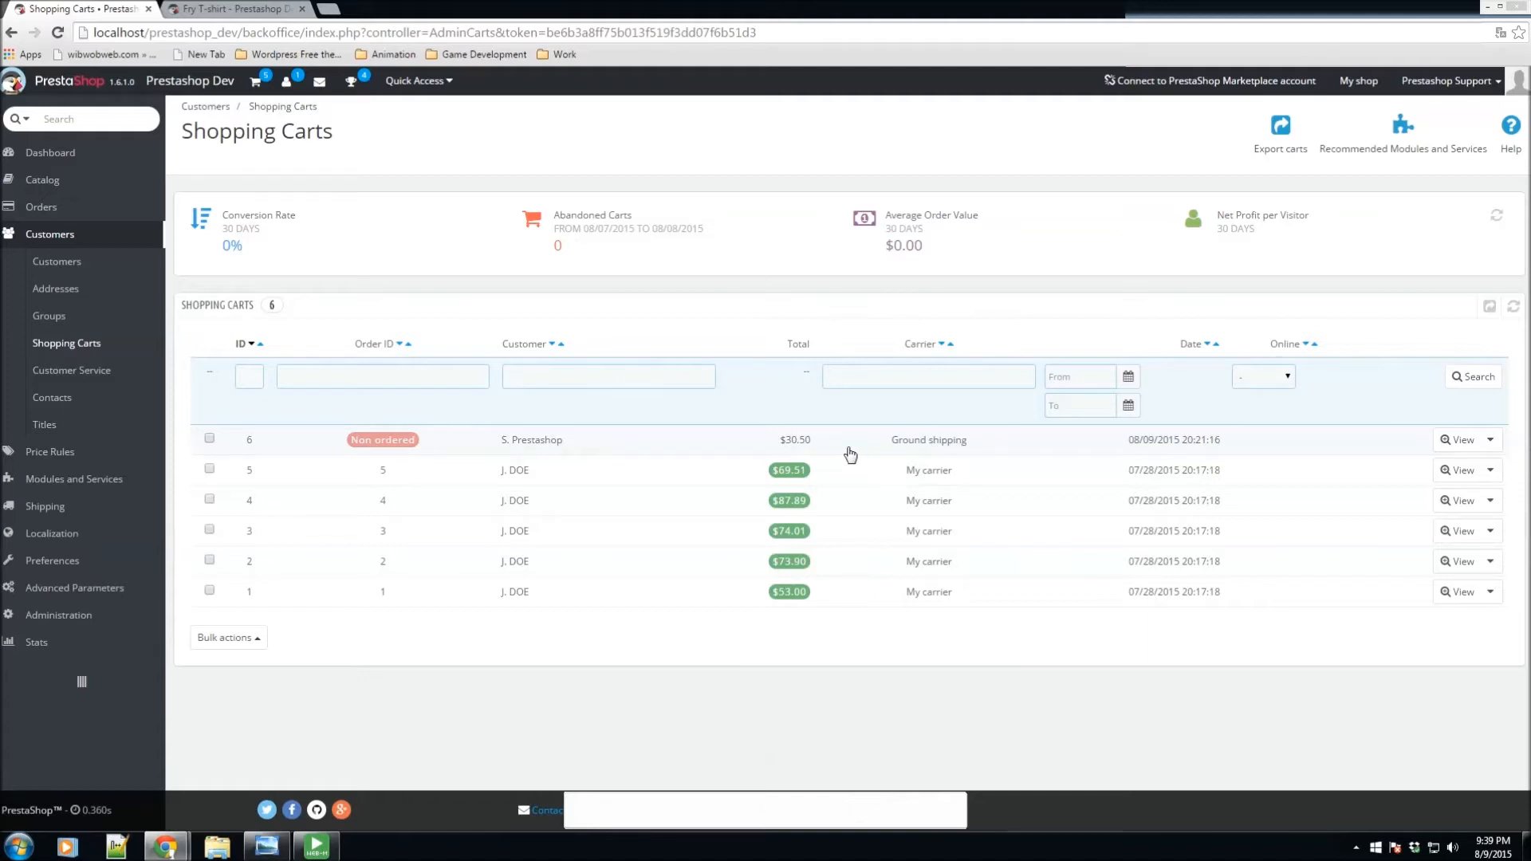
{"action": "mouse_move", "coordinate": [960, 446]}
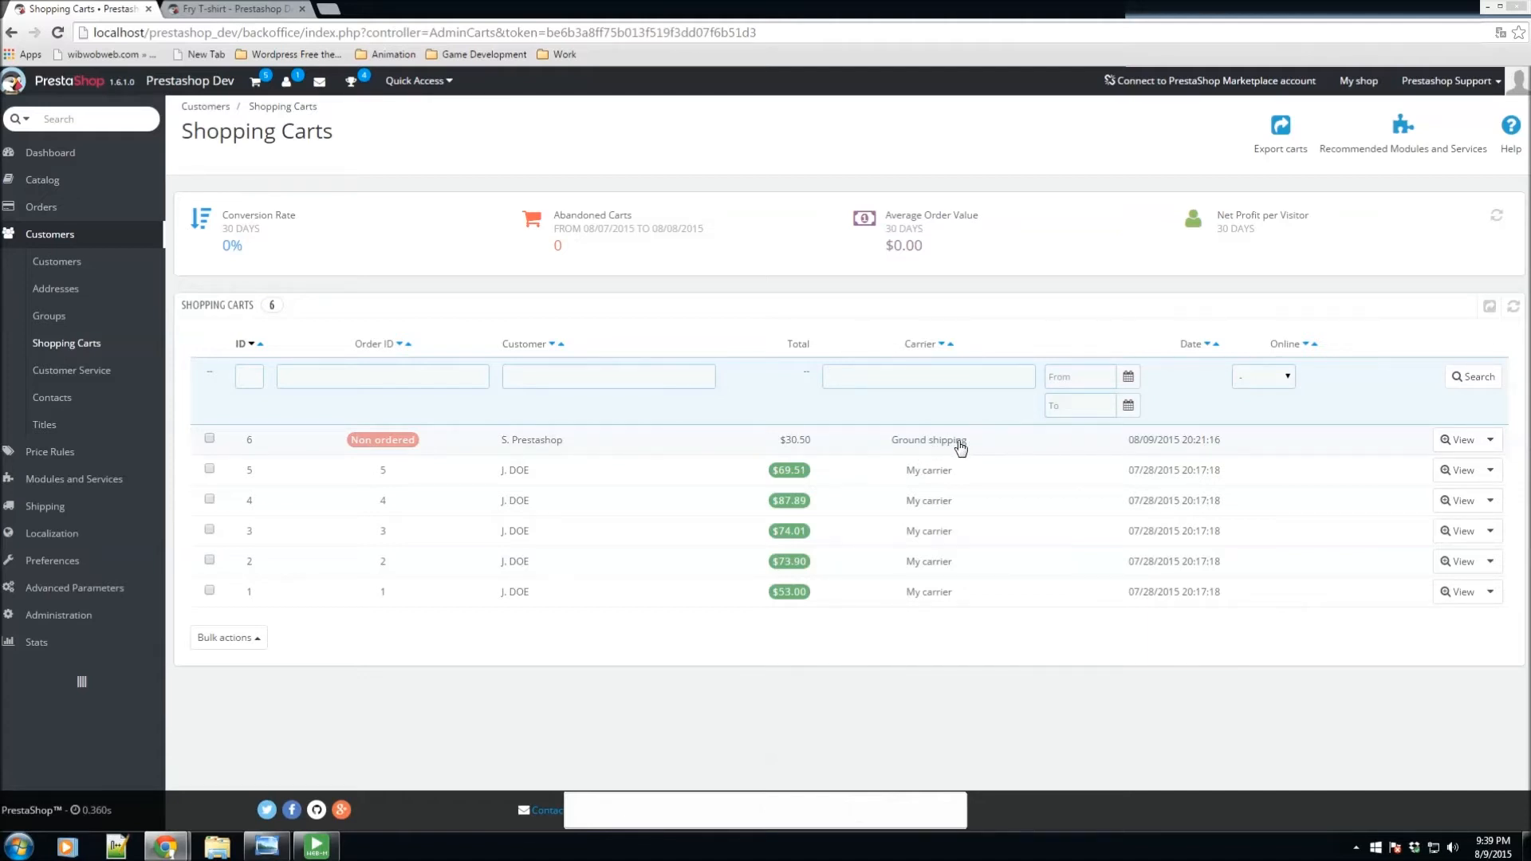
{"action": "mouse_move", "coordinate": [1045, 448]}
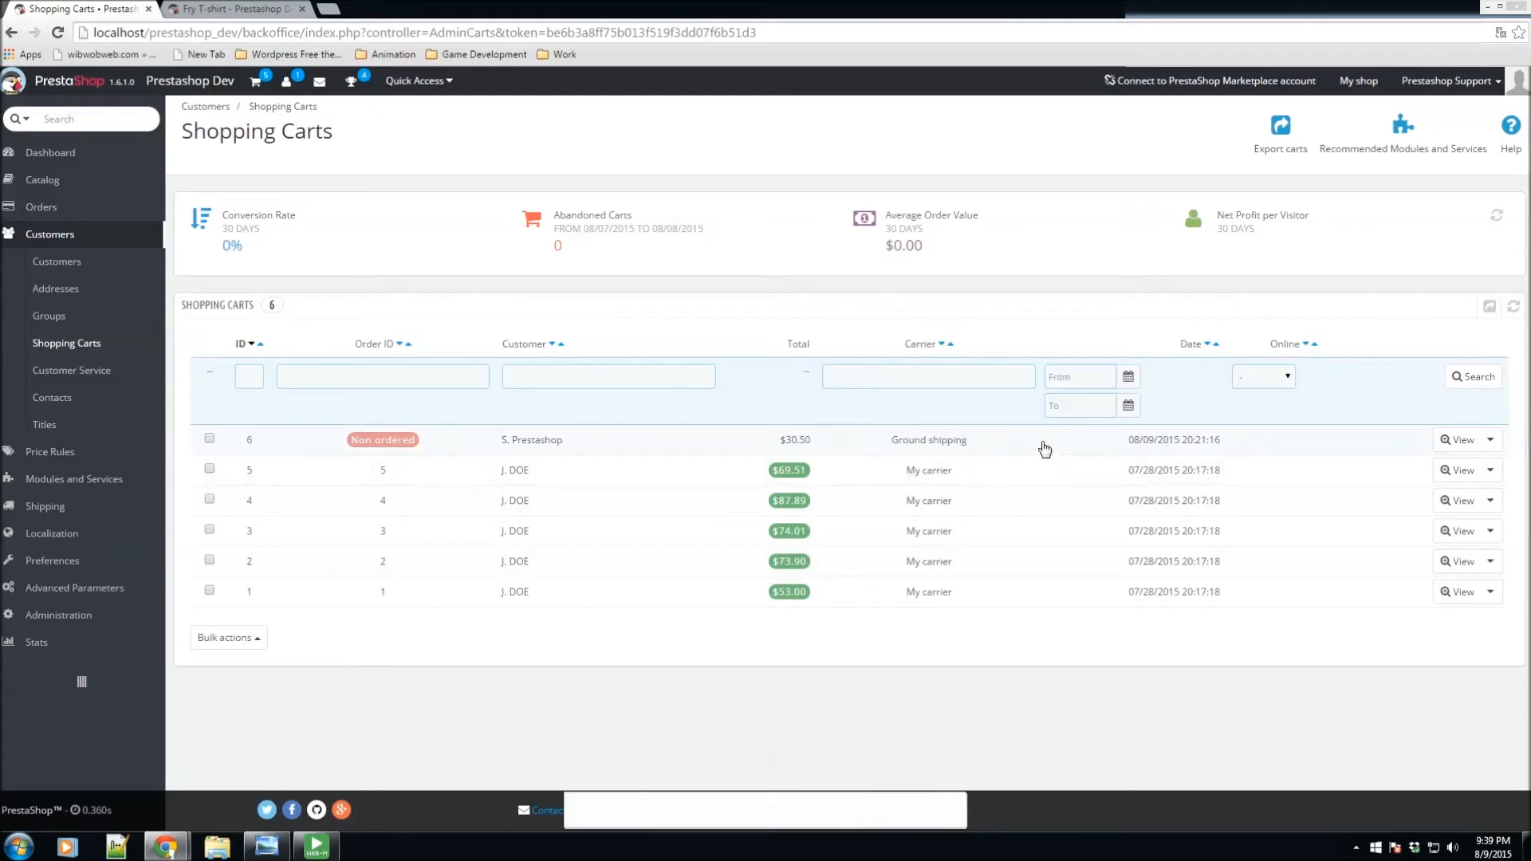
{"action": "mouse_move", "coordinate": [338, 456]}
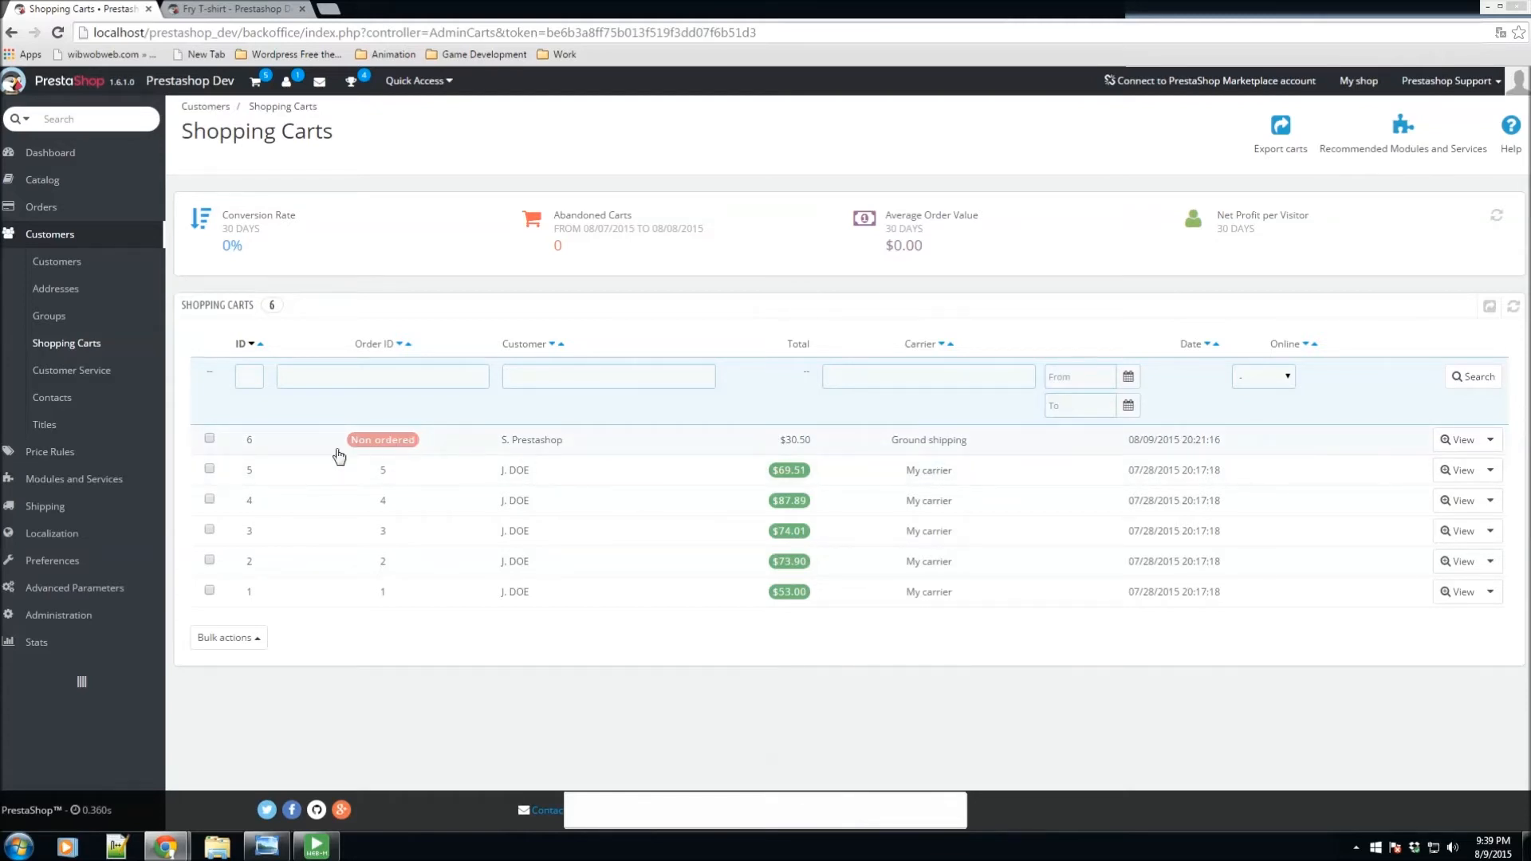
{"action": "mouse_move", "coordinate": [415, 451]}
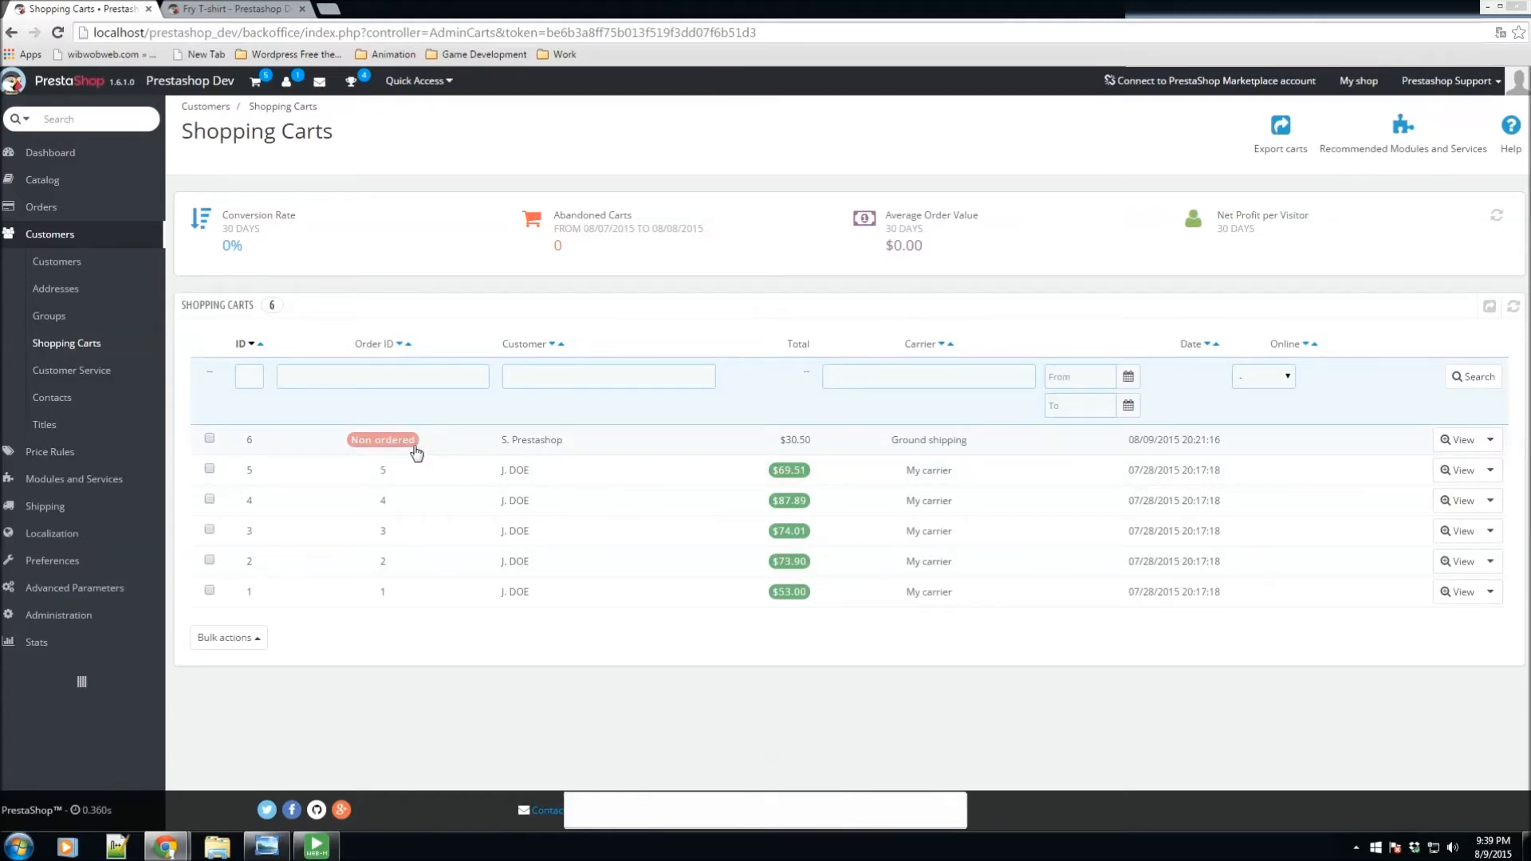
{"action": "mouse_move", "coordinate": [1152, 449]}
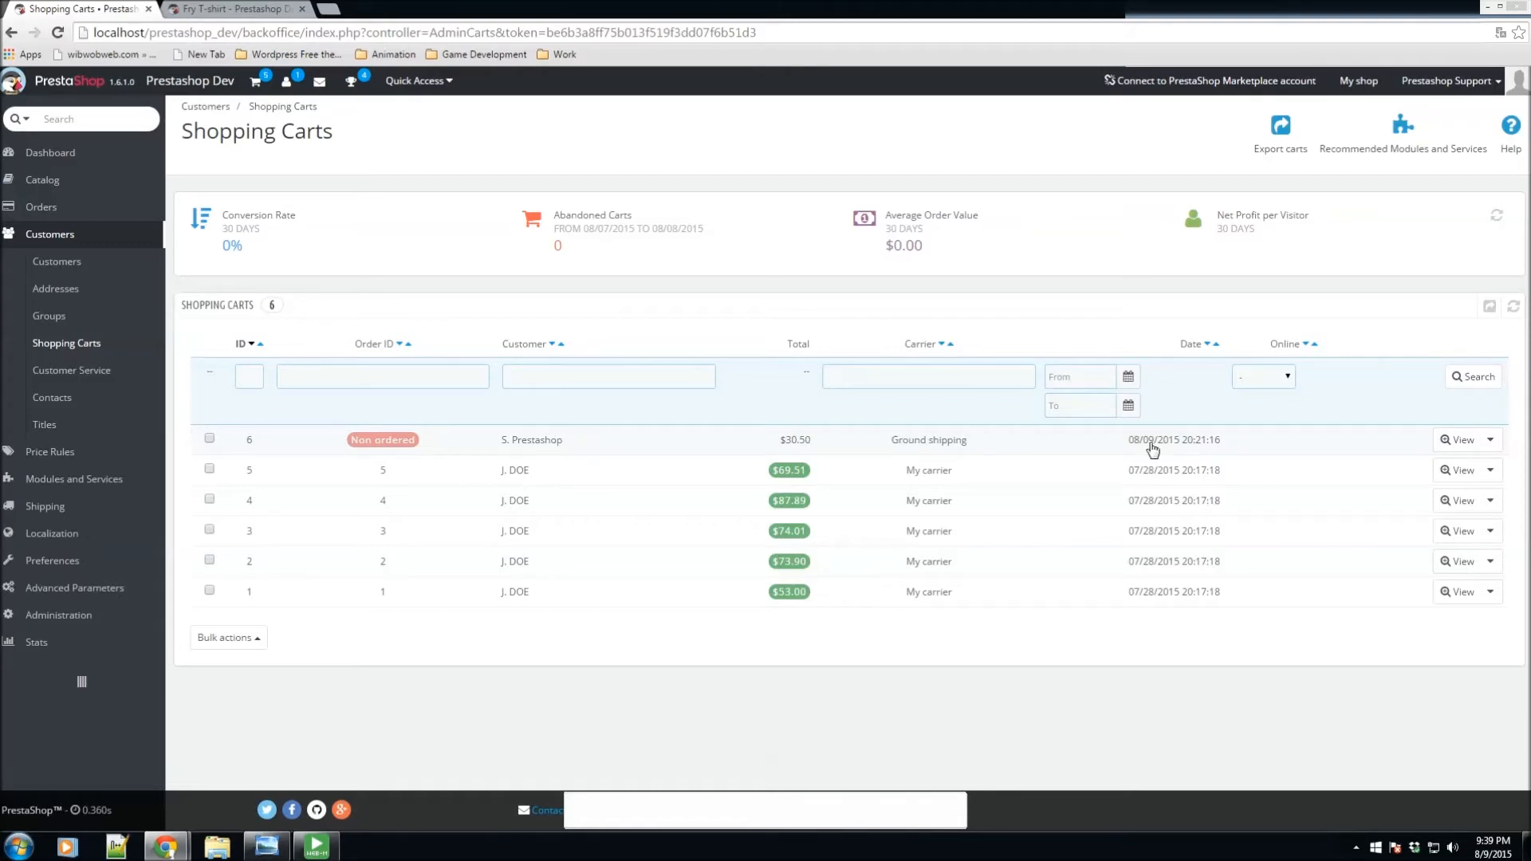
Step: View the details of the non-ordered cart 6 from S. Prestashop
{"action": "left_click", "coordinate": [1459, 440]}
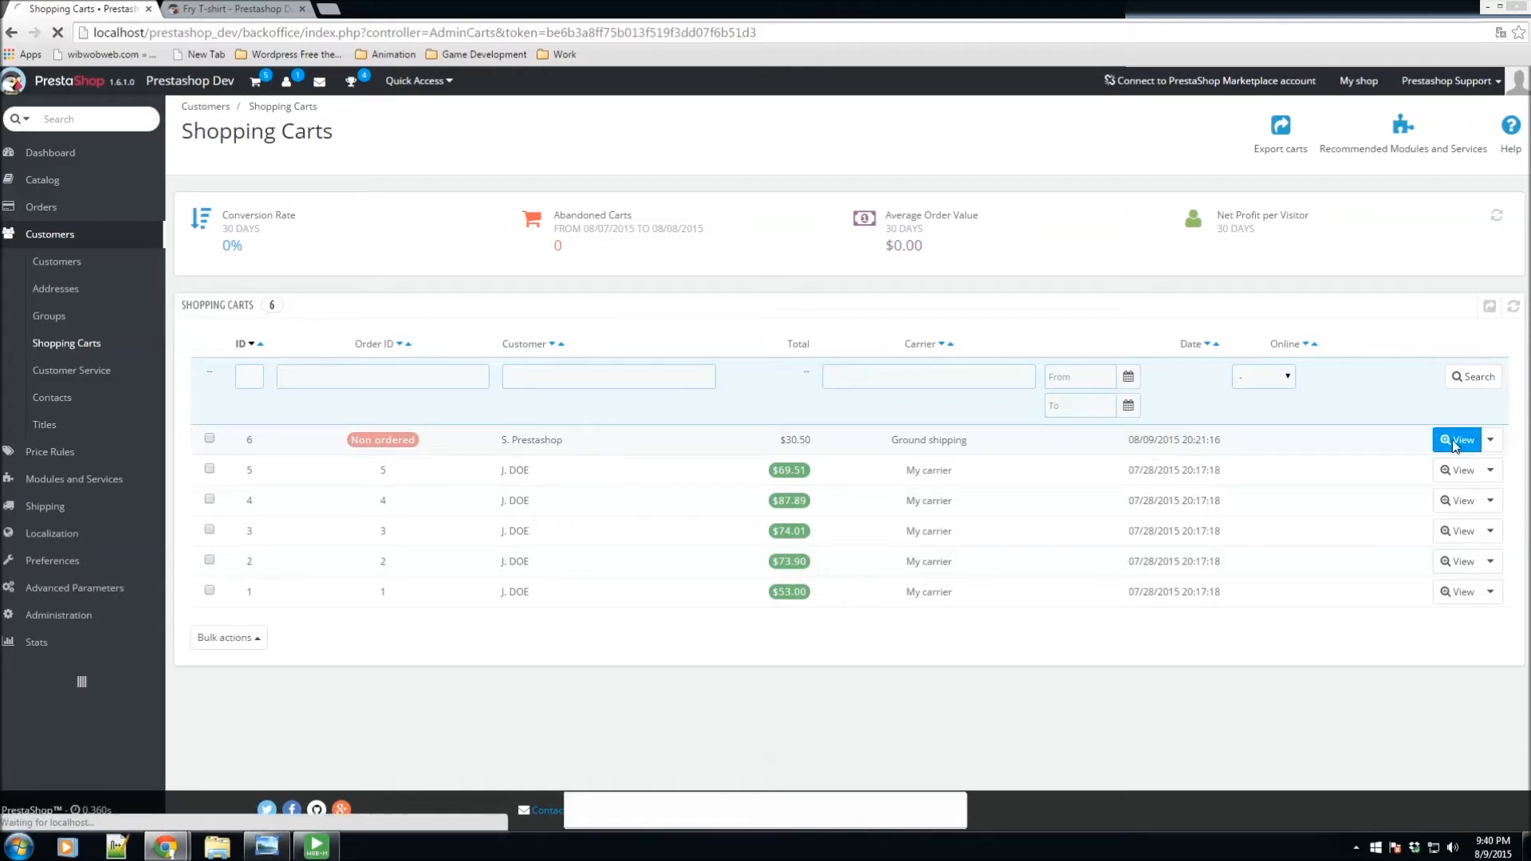
{"action": "left_click", "coordinate": [1460, 440]}
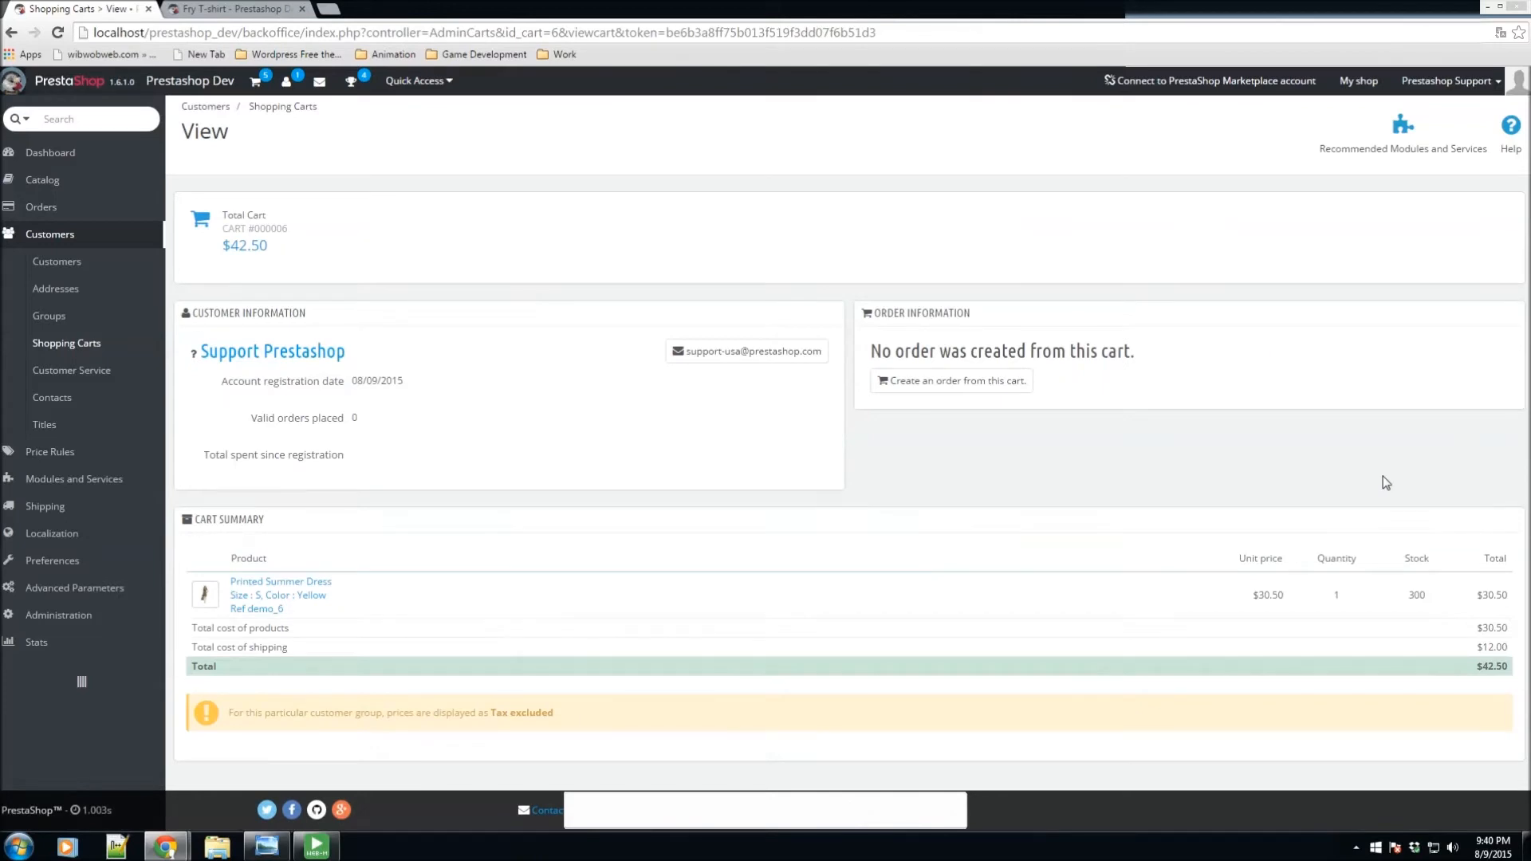
{"action": "mouse_move", "coordinate": [287, 242]}
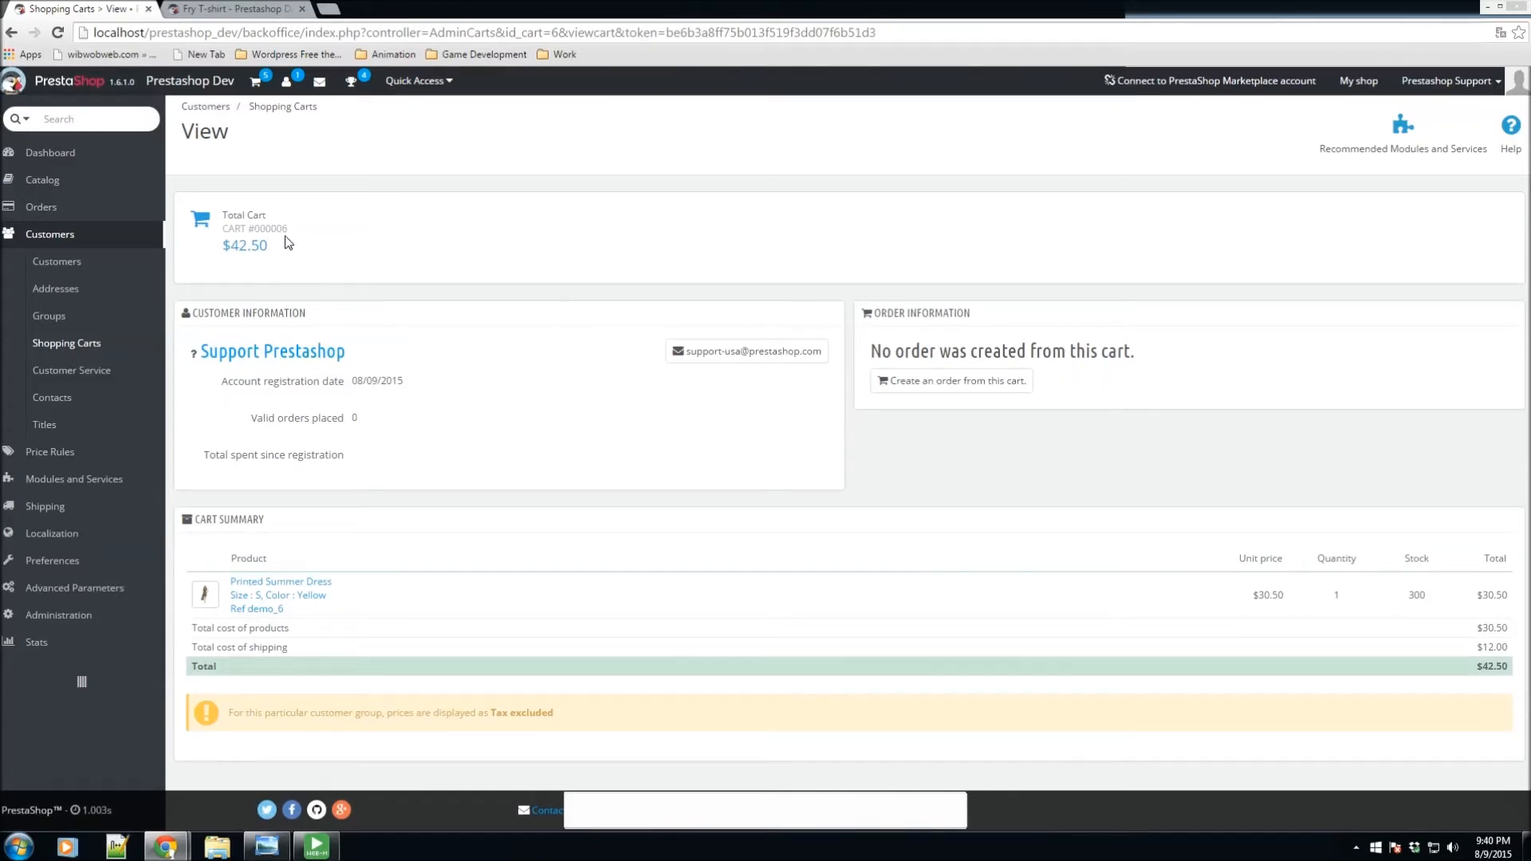
{"action": "mouse_move", "coordinate": [337, 314]}
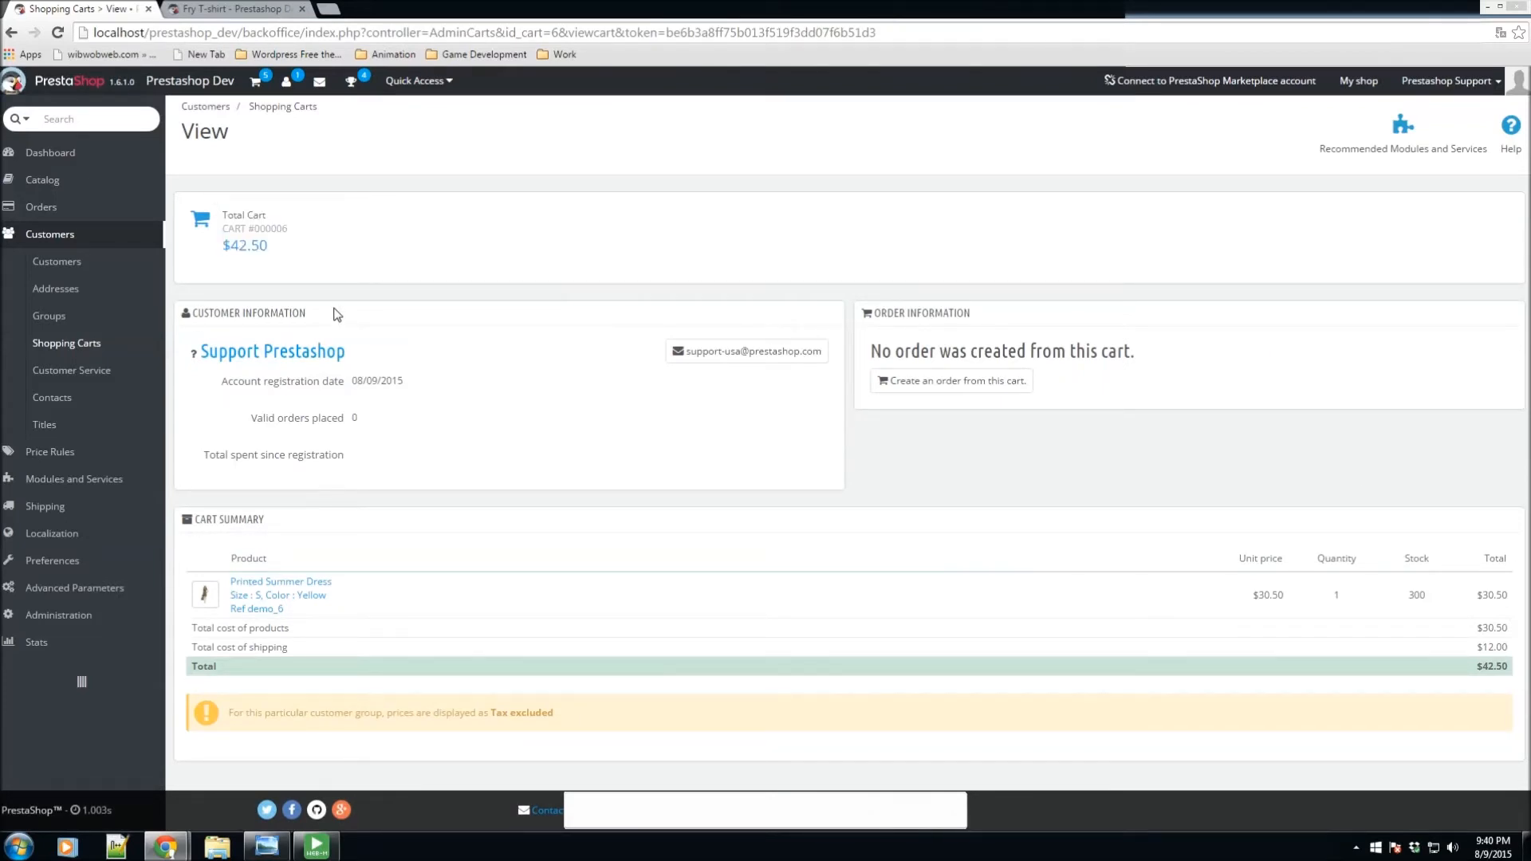
{"action": "mouse_move", "coordinate": [371, 425]}
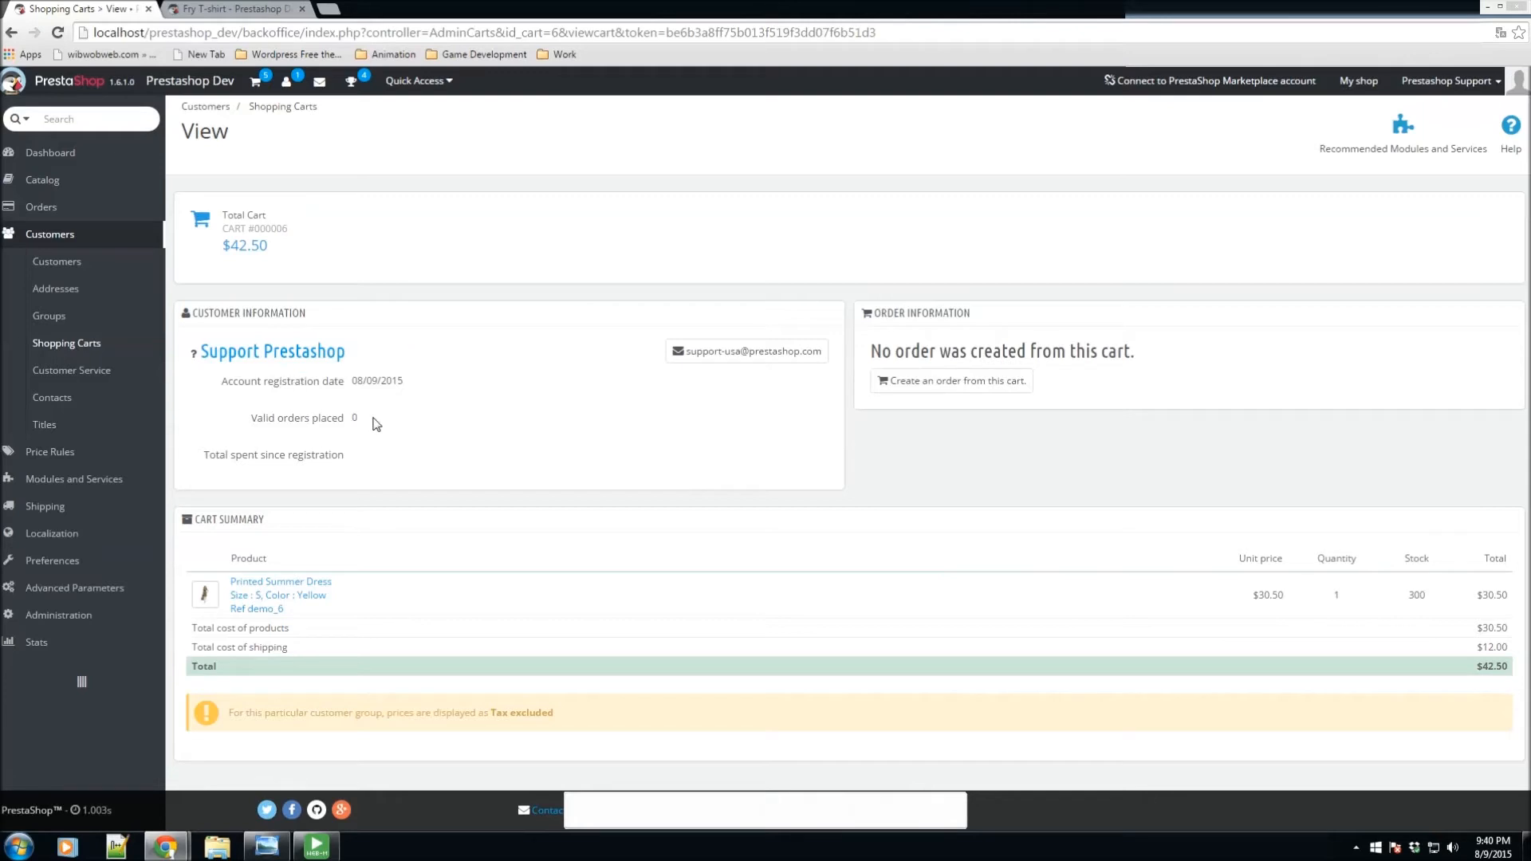
{"action": "mouse_move", "coordinate": [313, 417]}
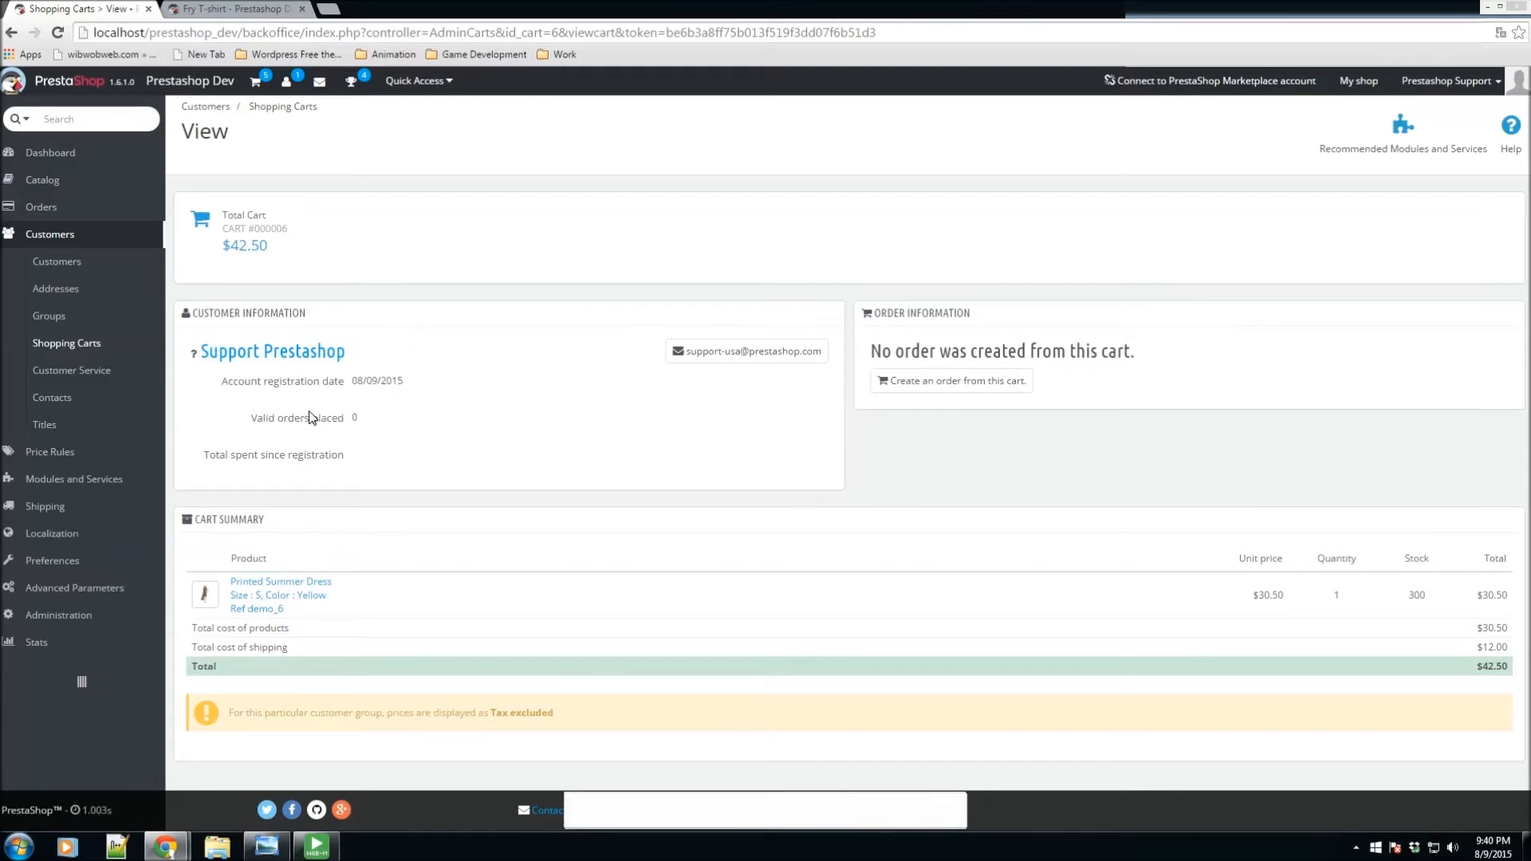
{"action": "mouse_move", "coordinate": [747, 351]}
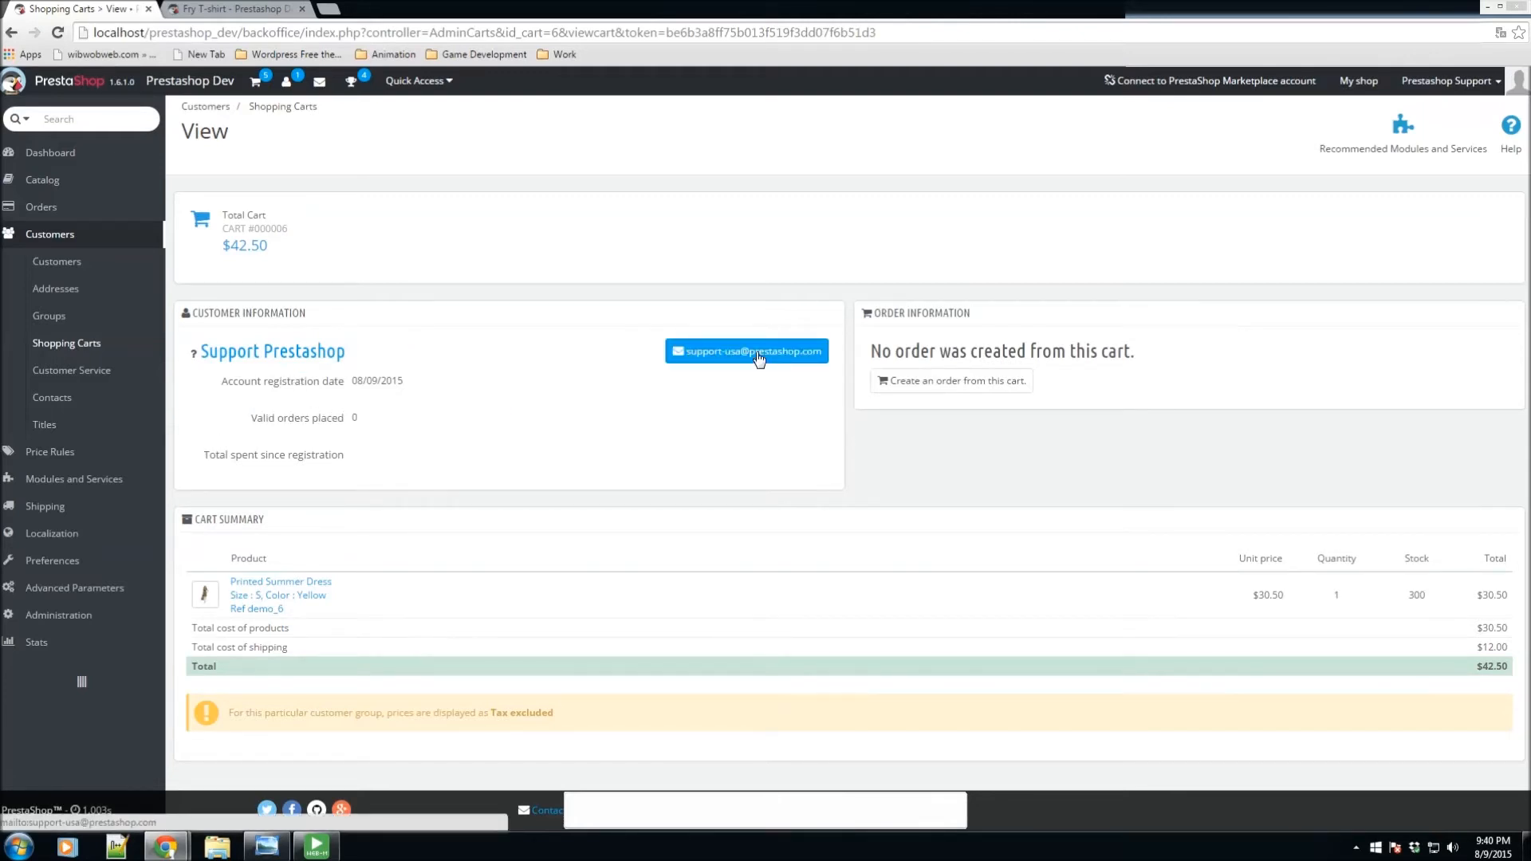
{"action": "mouse_move", "coordinate": [919, 515]}
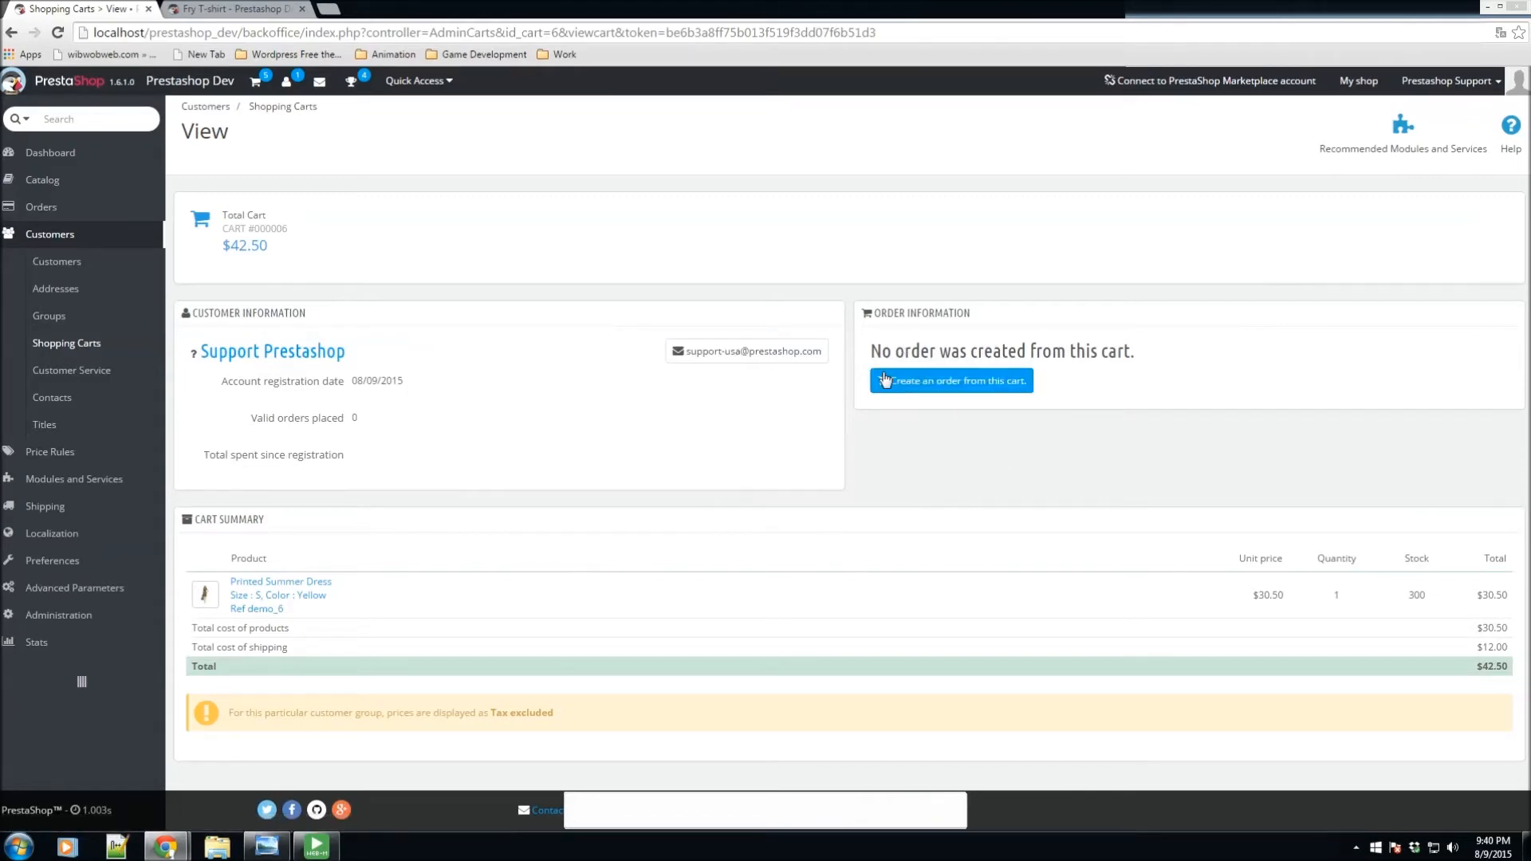
{"action": "mouse_move", "coordinate": [1030, 376]}
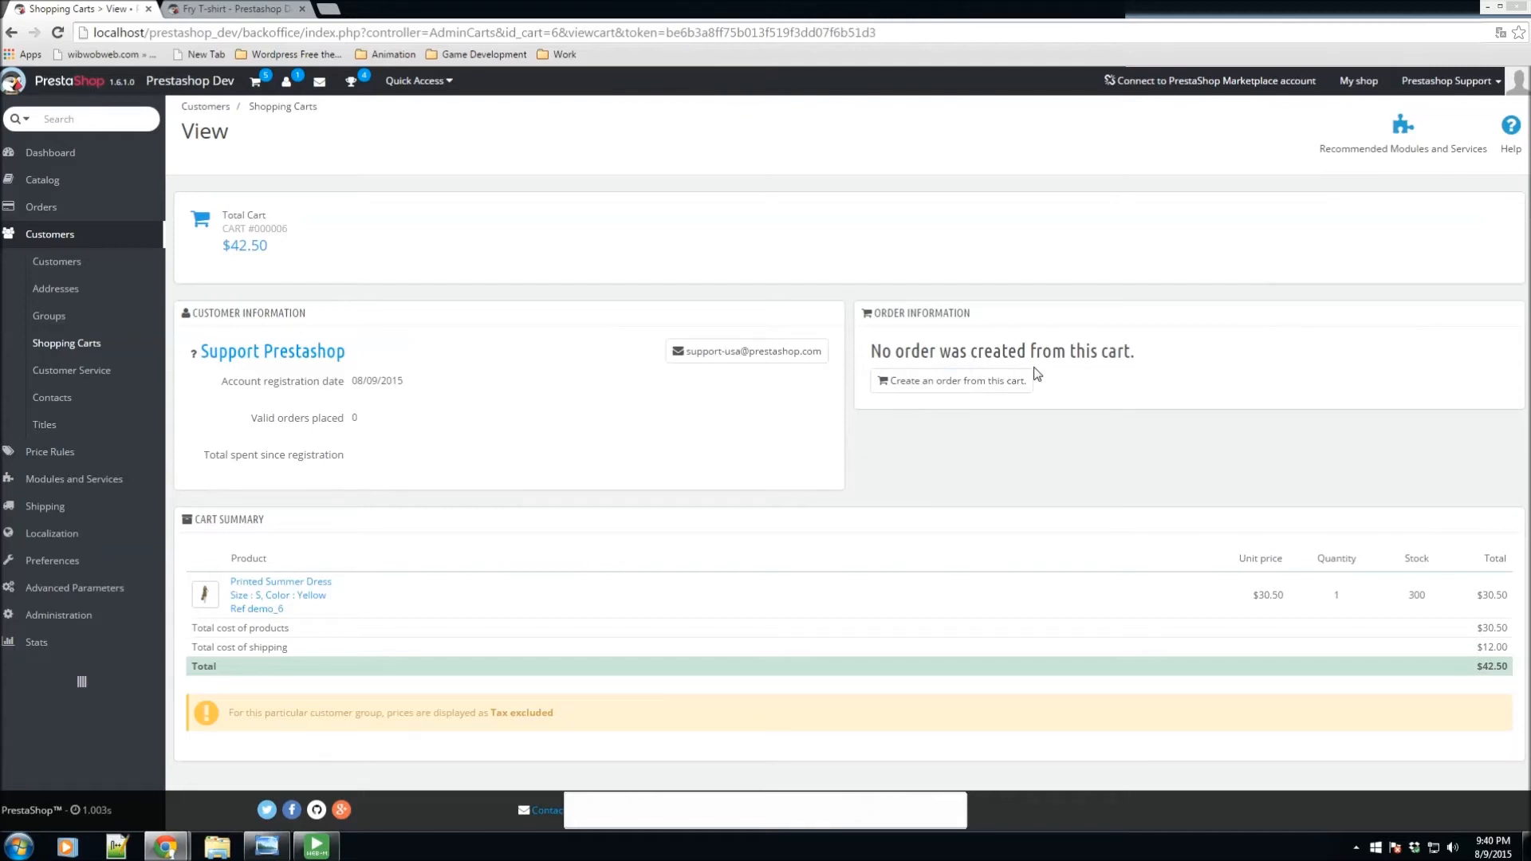
{"action": "mouse_move", "coordinate": [386, 389]}
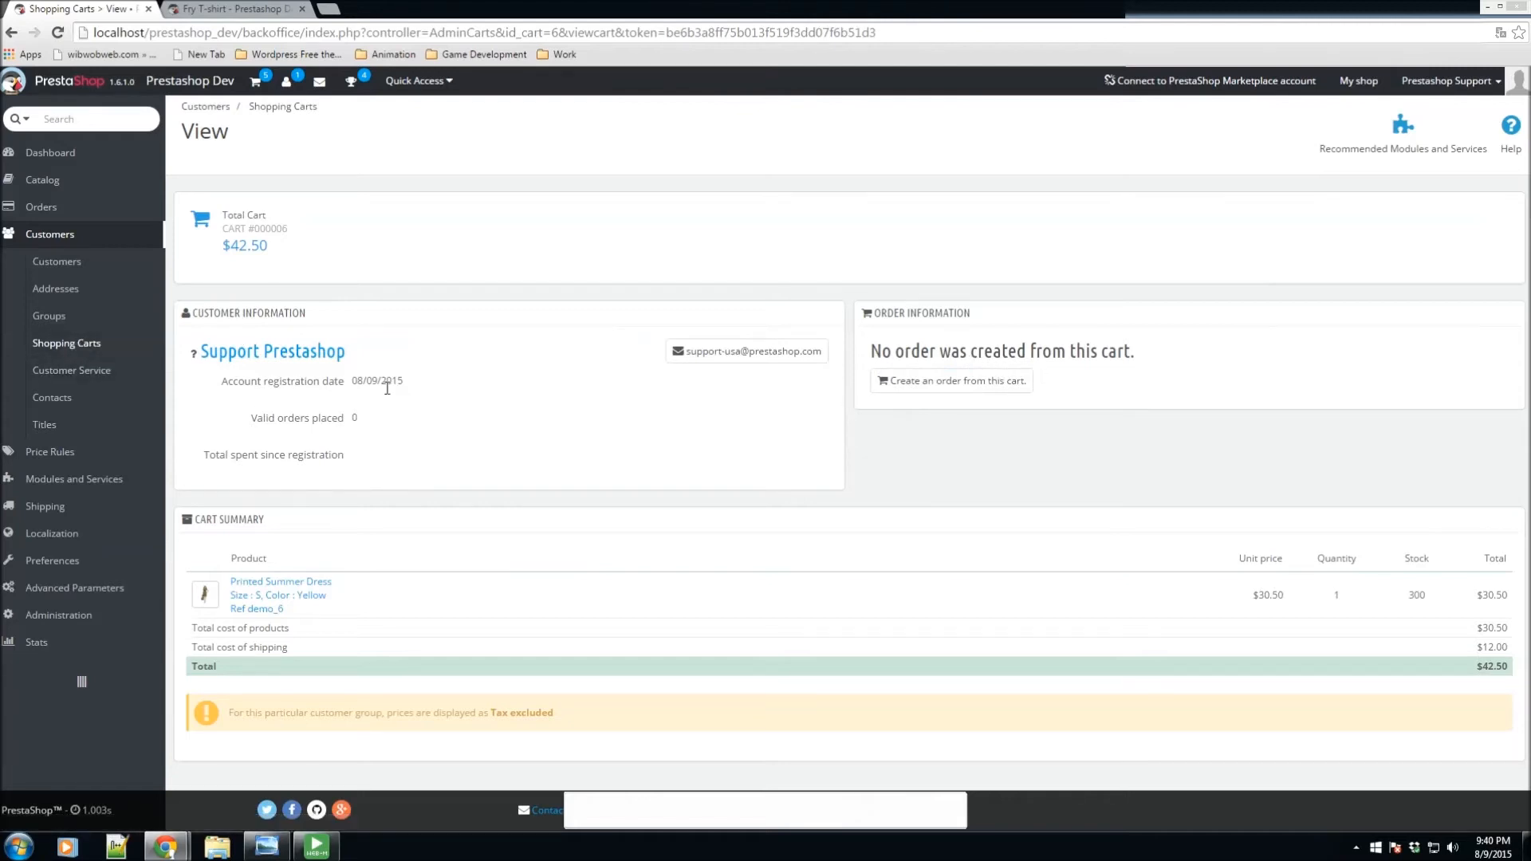
{"action": "mouse_move", "coordinate": [807, 571]}
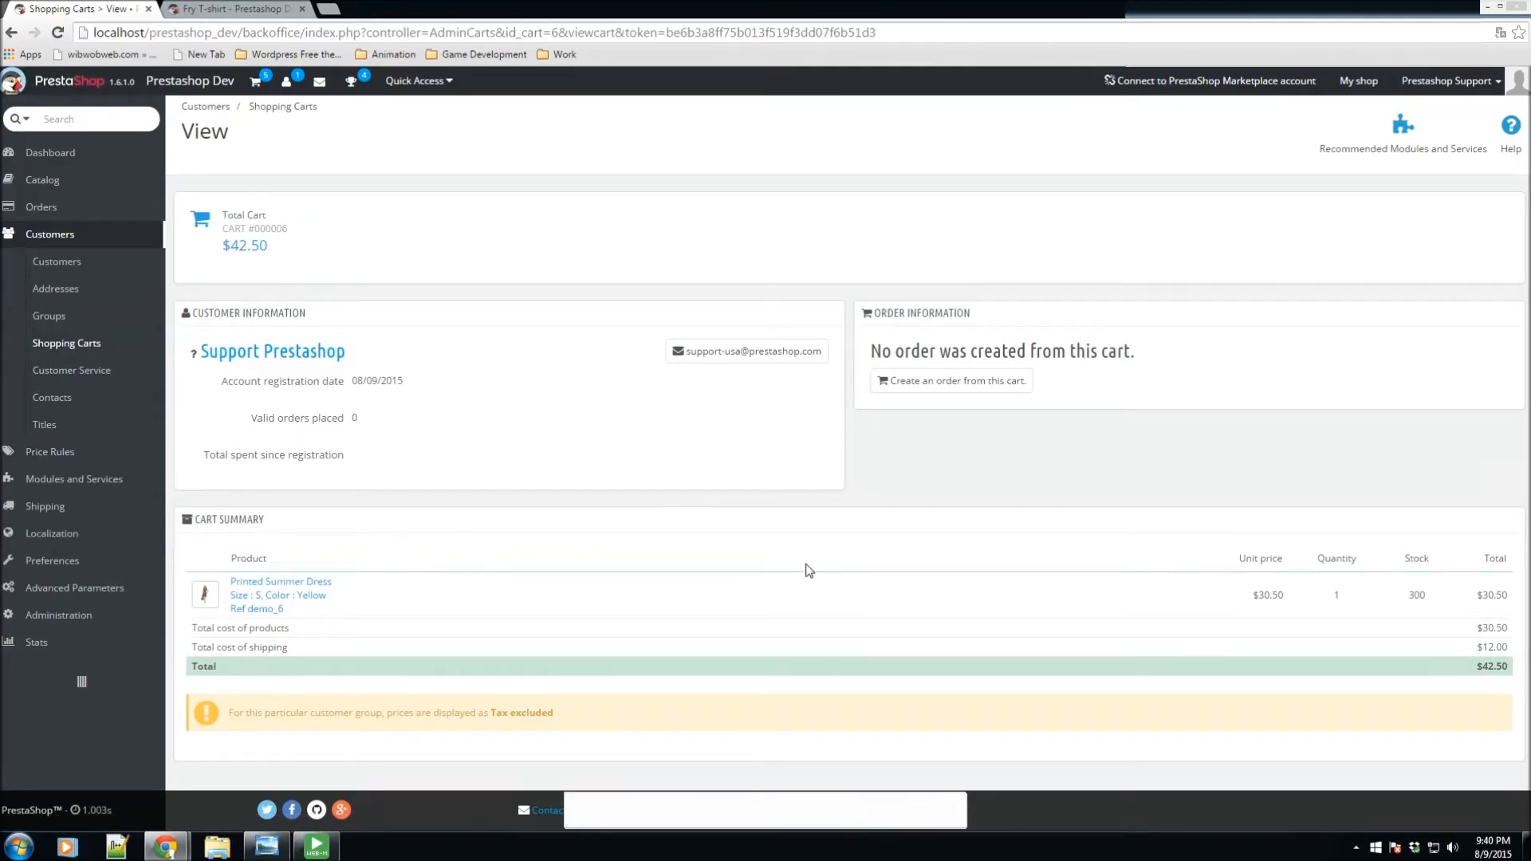
{"action": "mouse_move", "coordinate": [1102, 605]}
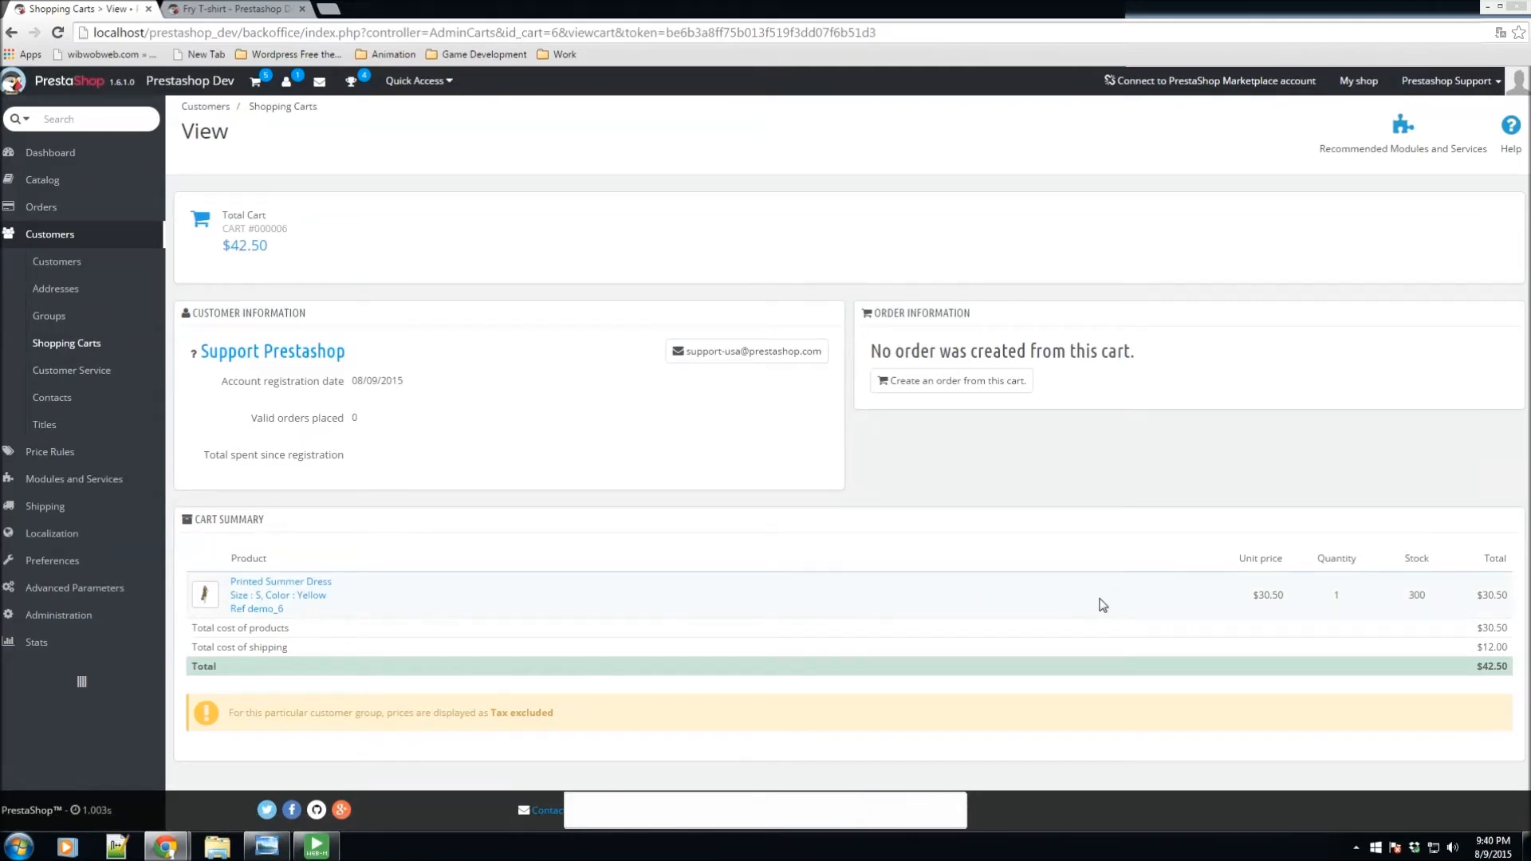
{"action": "mouse_move", "coordinate": [1326, 603]}
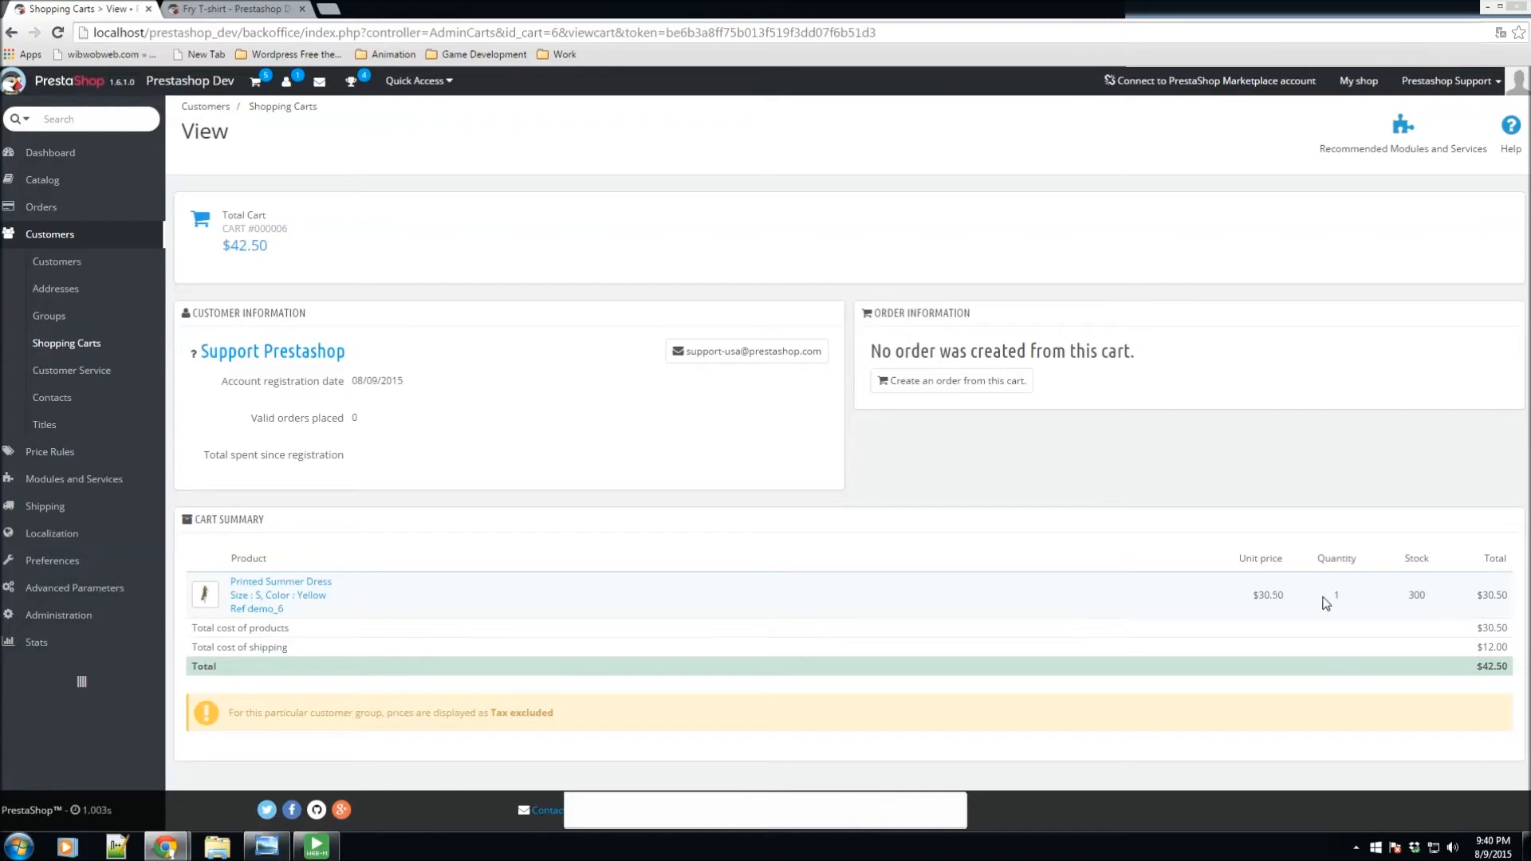
{"action": "mouse_move", "coordinate": [276, 660]}
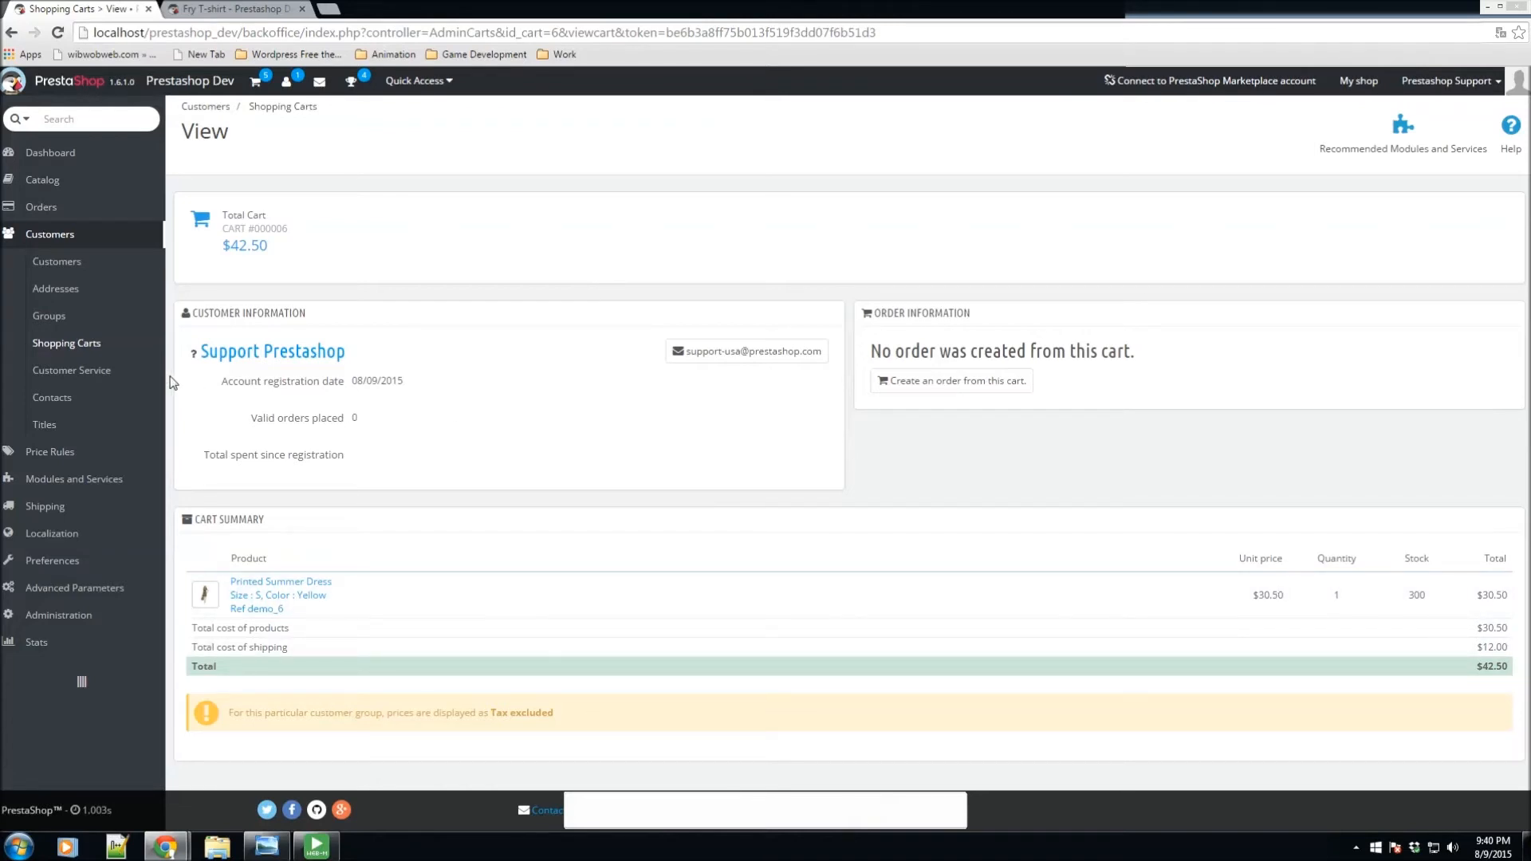
Step: Return to the carts list, view cart 5 ($71.51, Order #5), then head to Customer Service
{"action": "left_click", "coordinate": [67, 343]}
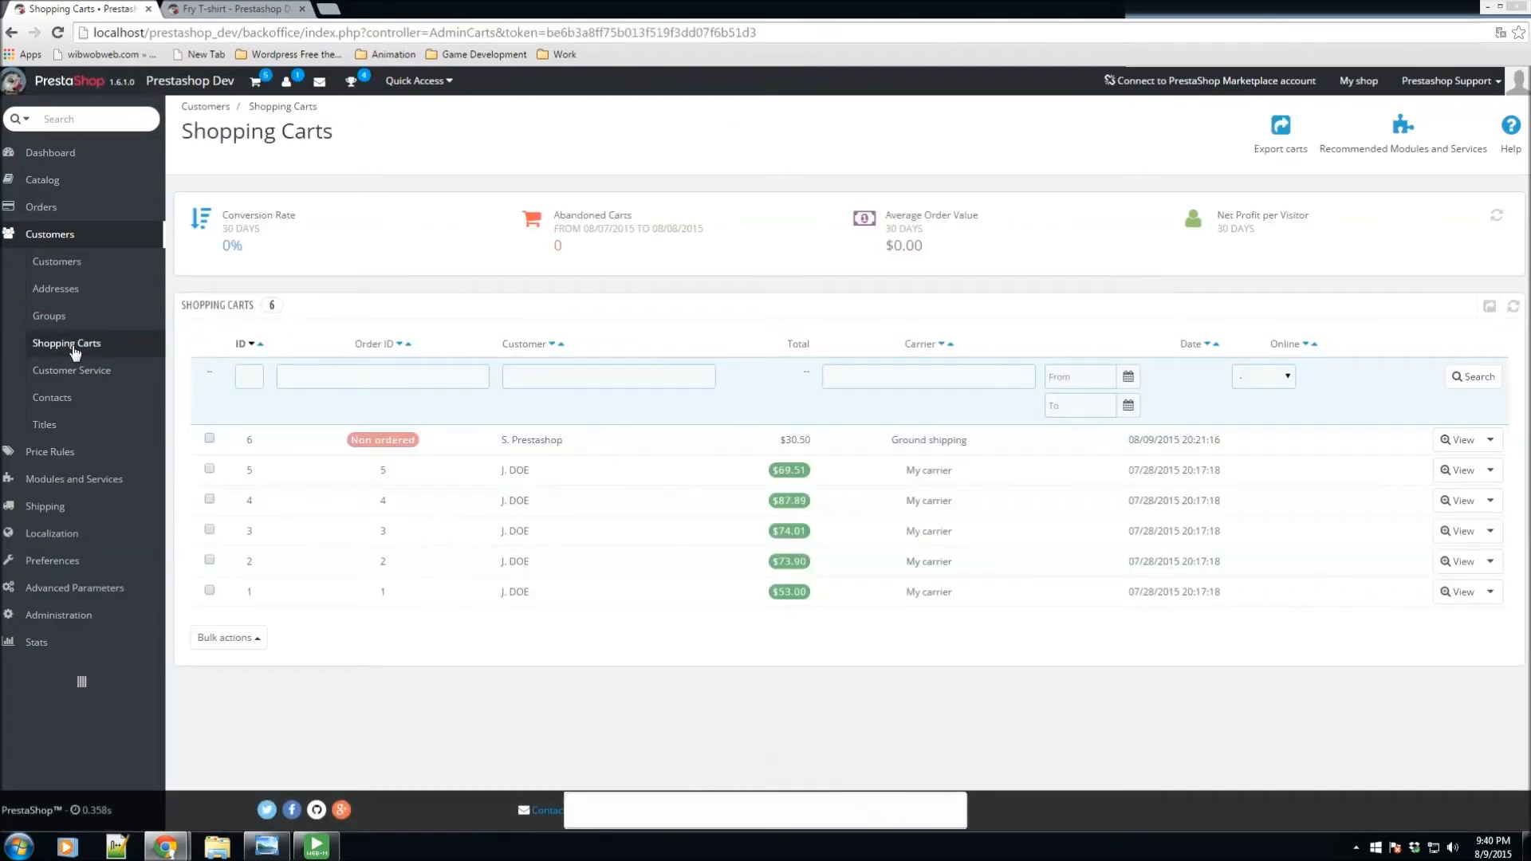
{"action": "mouse_move", "coordinate": [372, 427]}
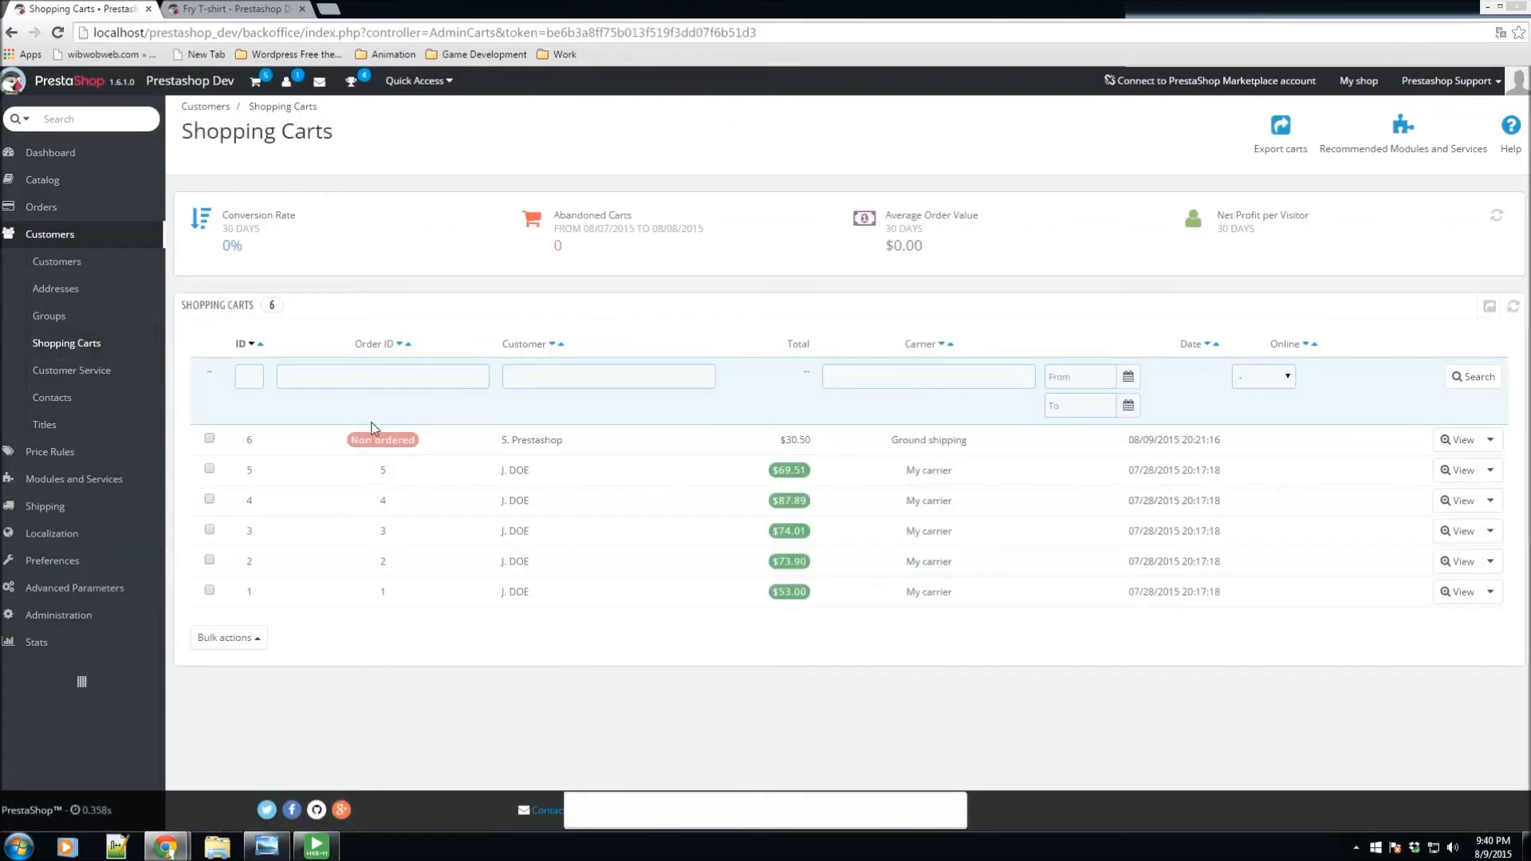
{"action": "mouse_move", "coordinate": [444, 479]}
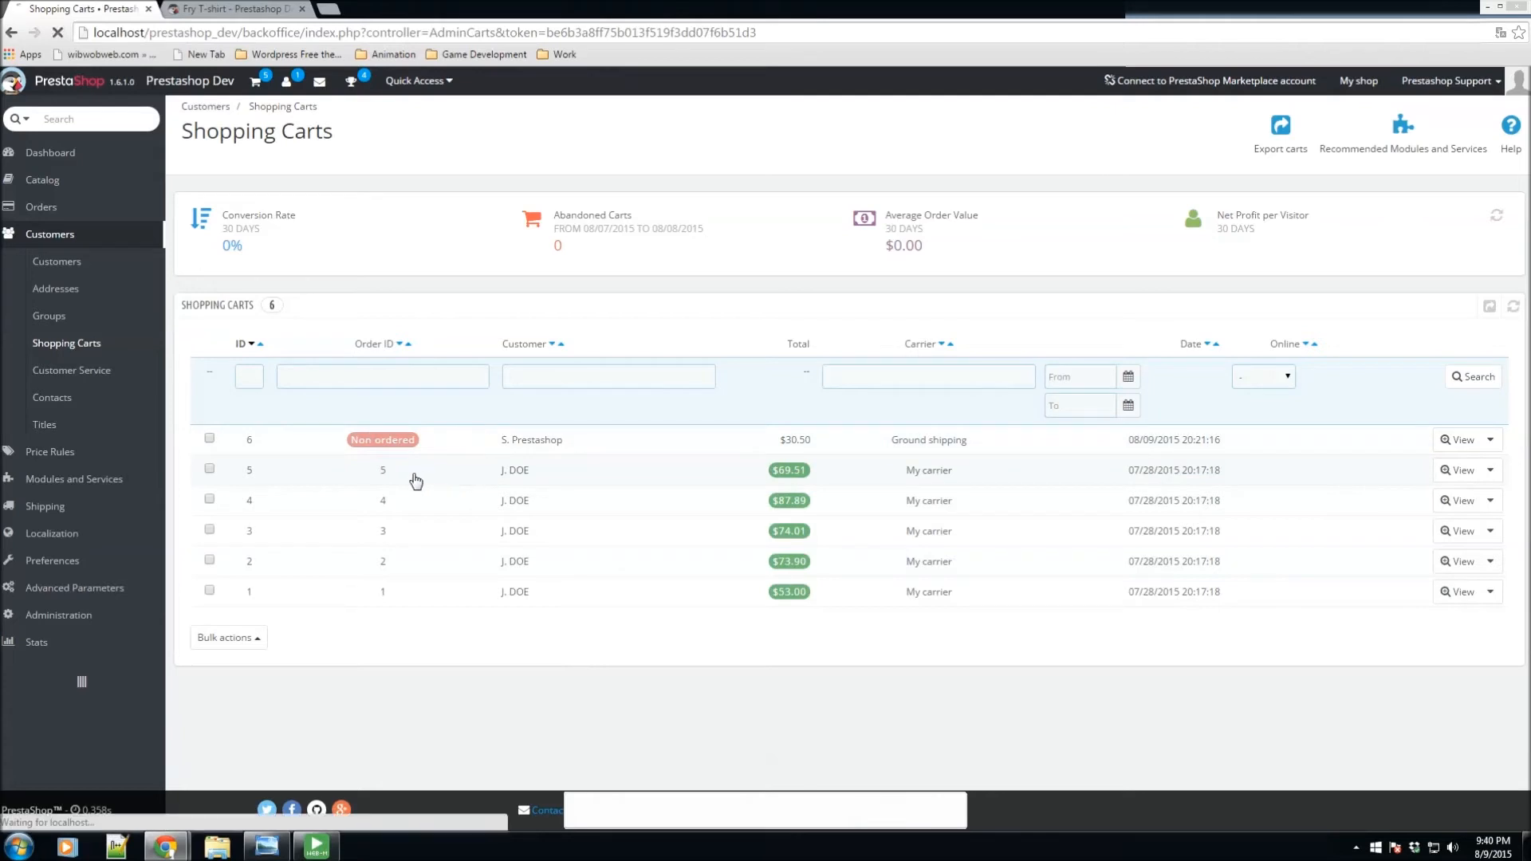
{"action": "left_click", "coordinate": [1463, 469]}
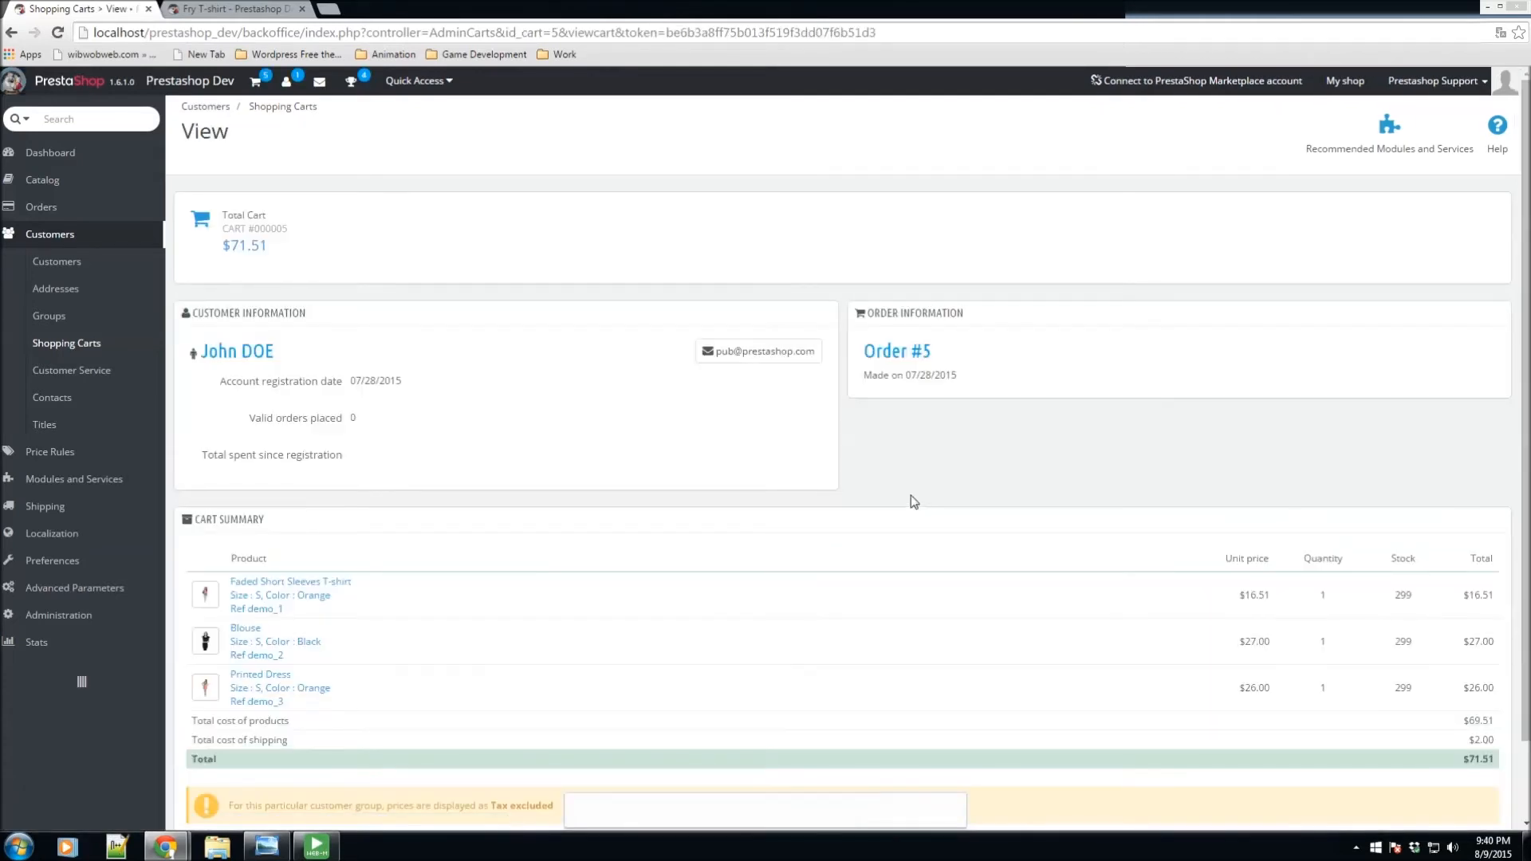
{"action": "mouse_move", "coordinate": [895, 351]}
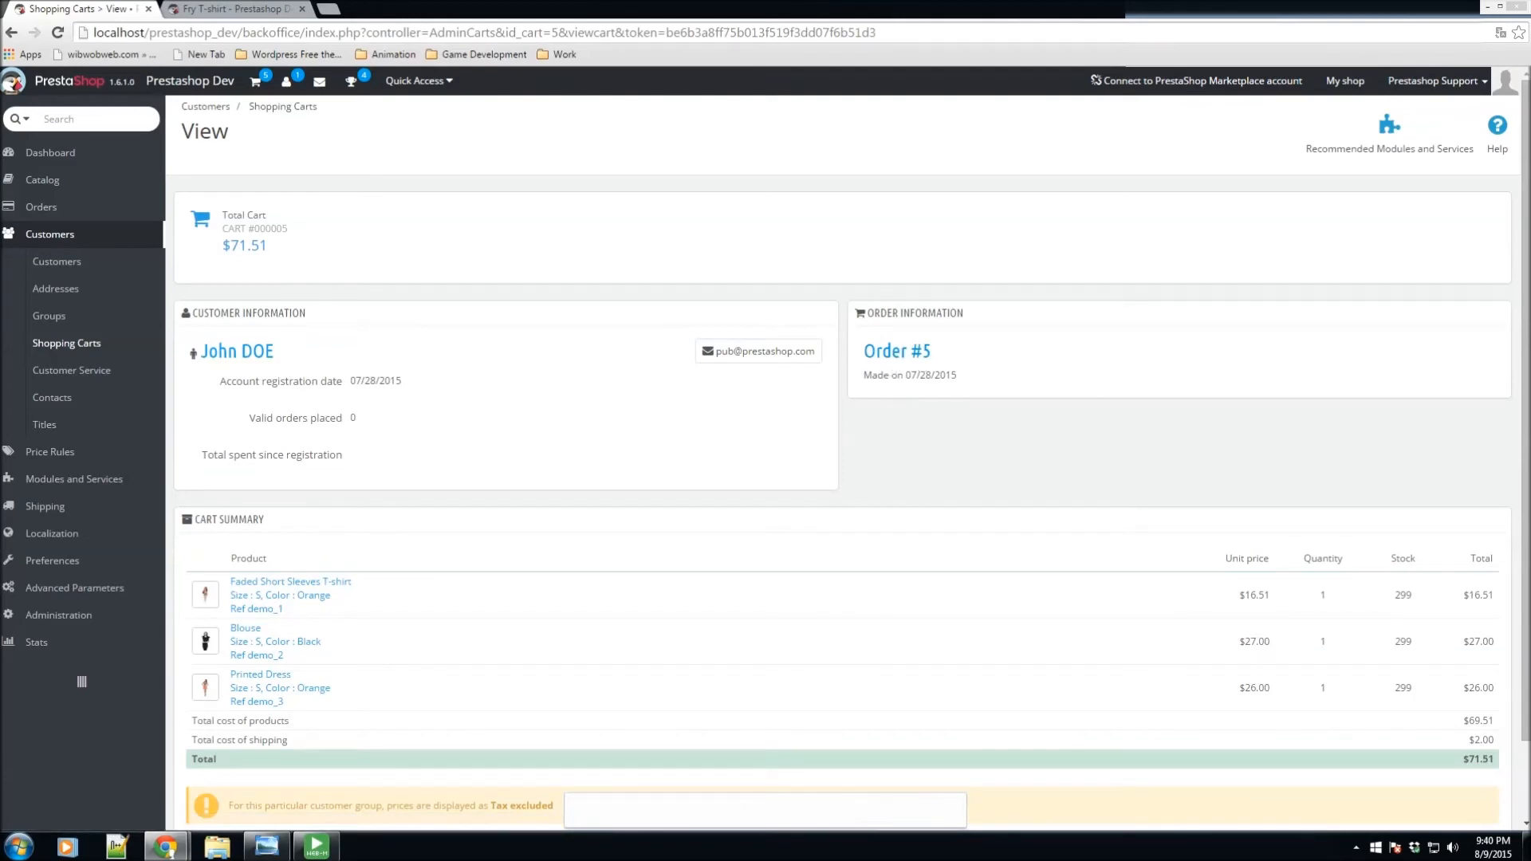
{"action": "mouse_move", "coordinate": [981, 506]}
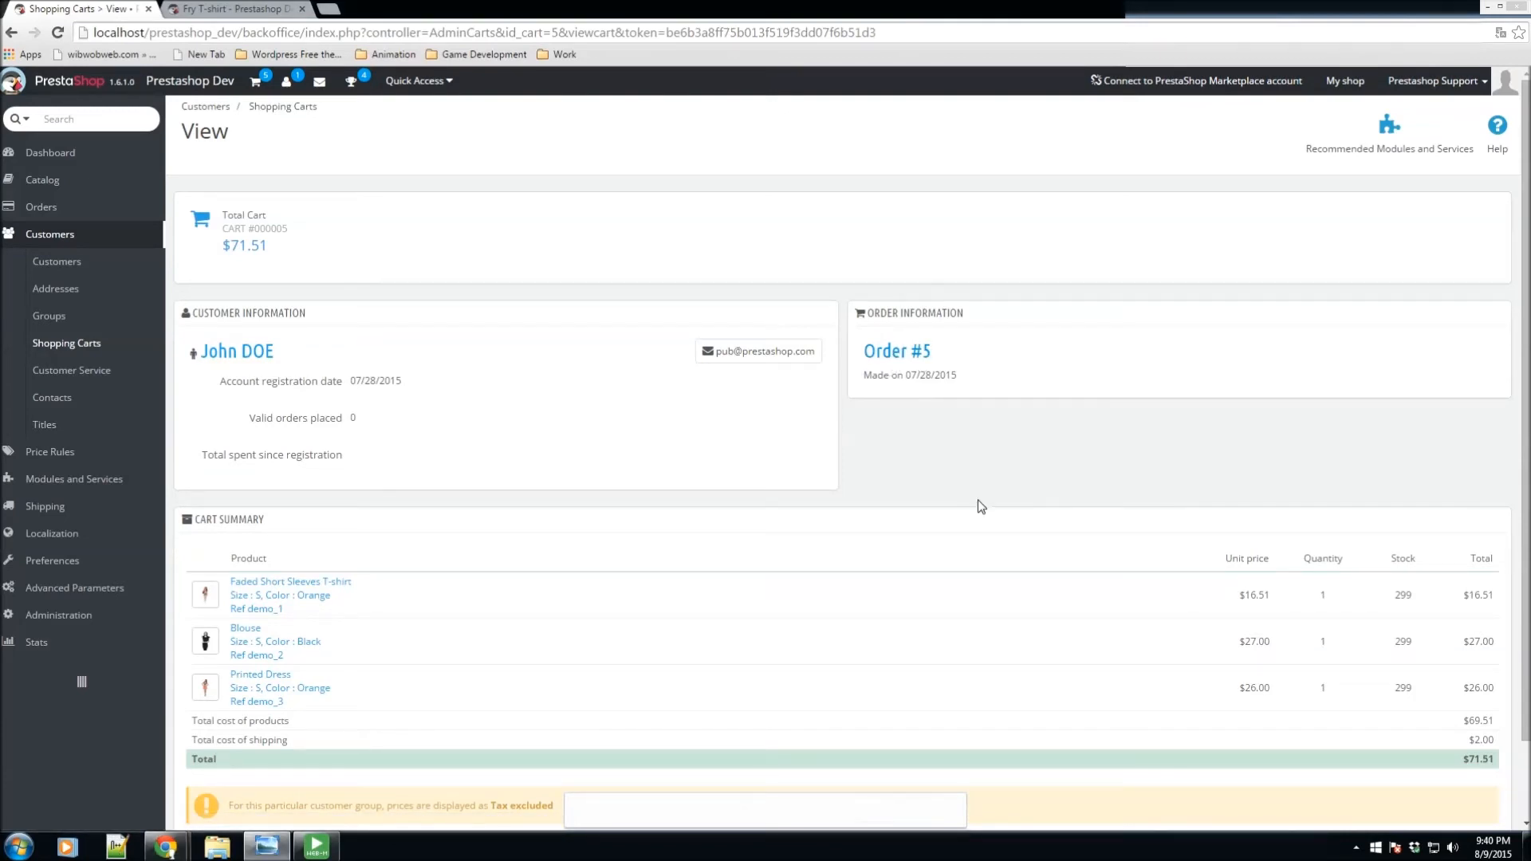
{"action": "mouse_move", "coordinate": [971, 523]}
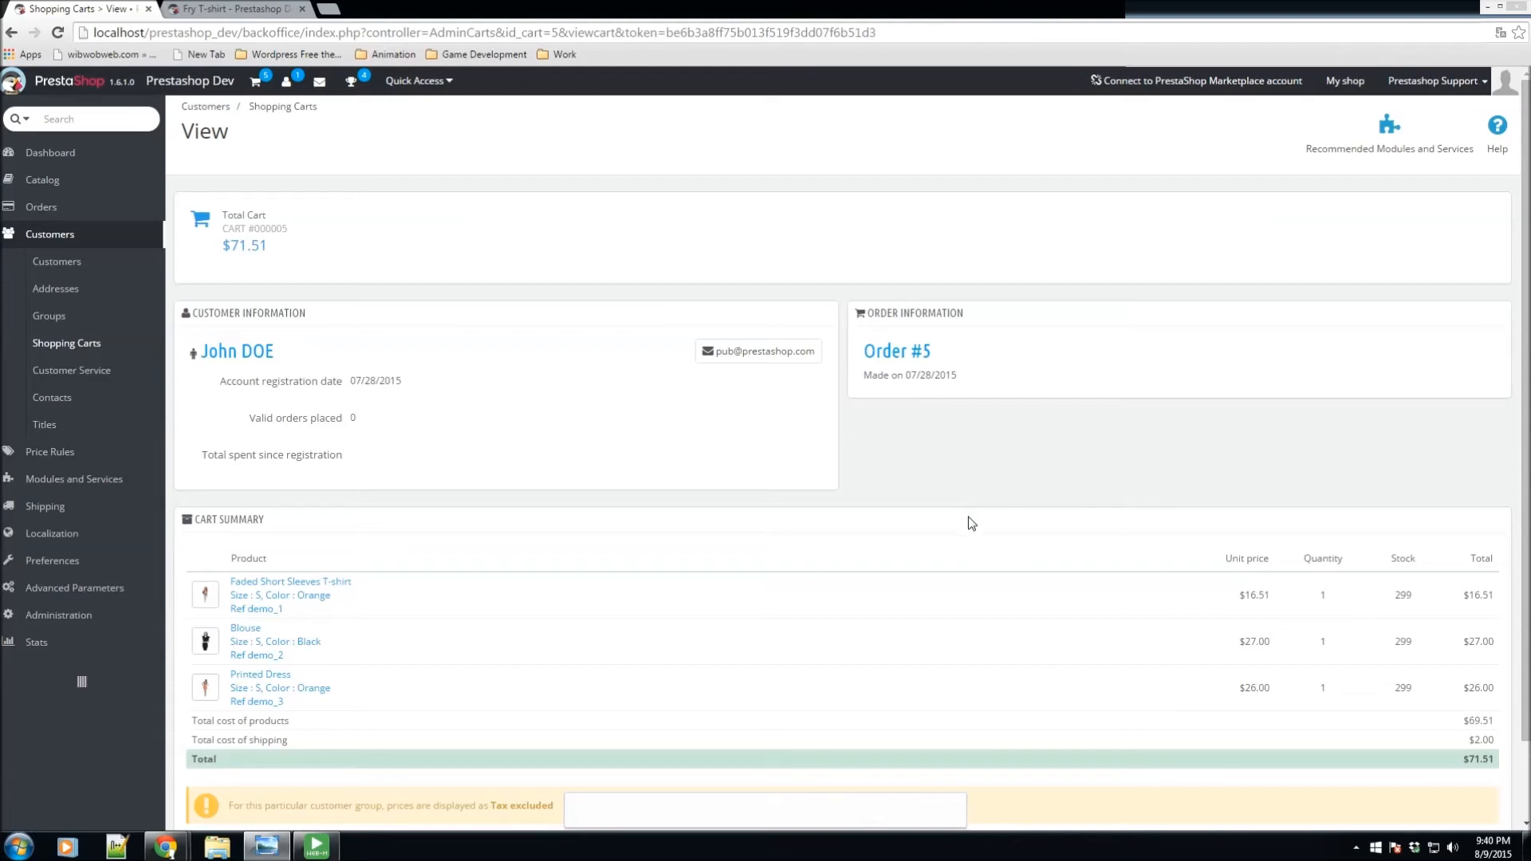
{"action": "left_click", "coordinate": [72, 370]}
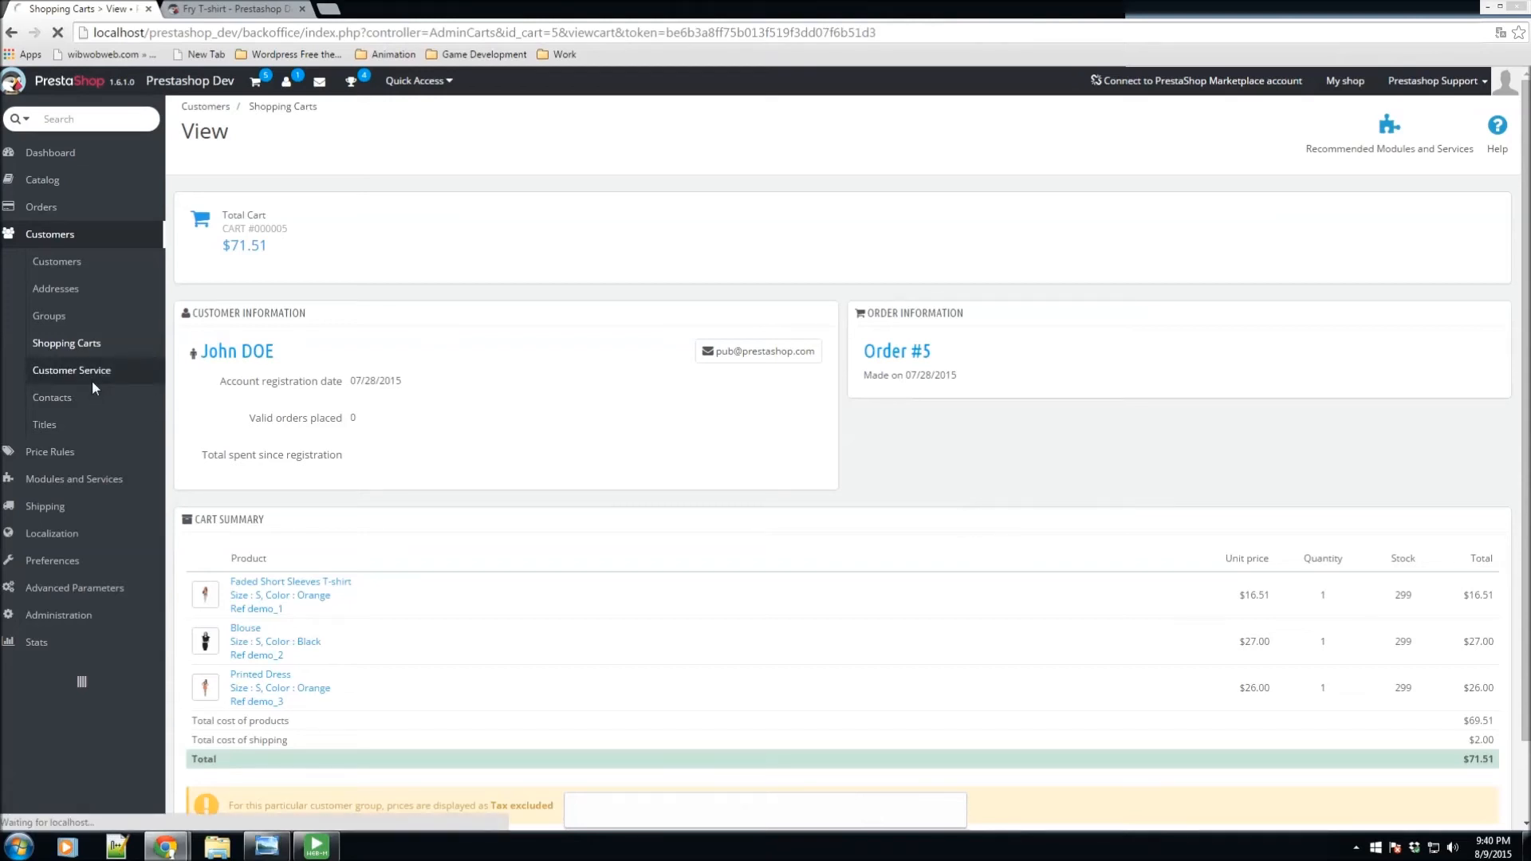
Step: Review the back office Customer Service page, which shows no message threads
{"action": "left_click", "coordinate": [72, 369]}
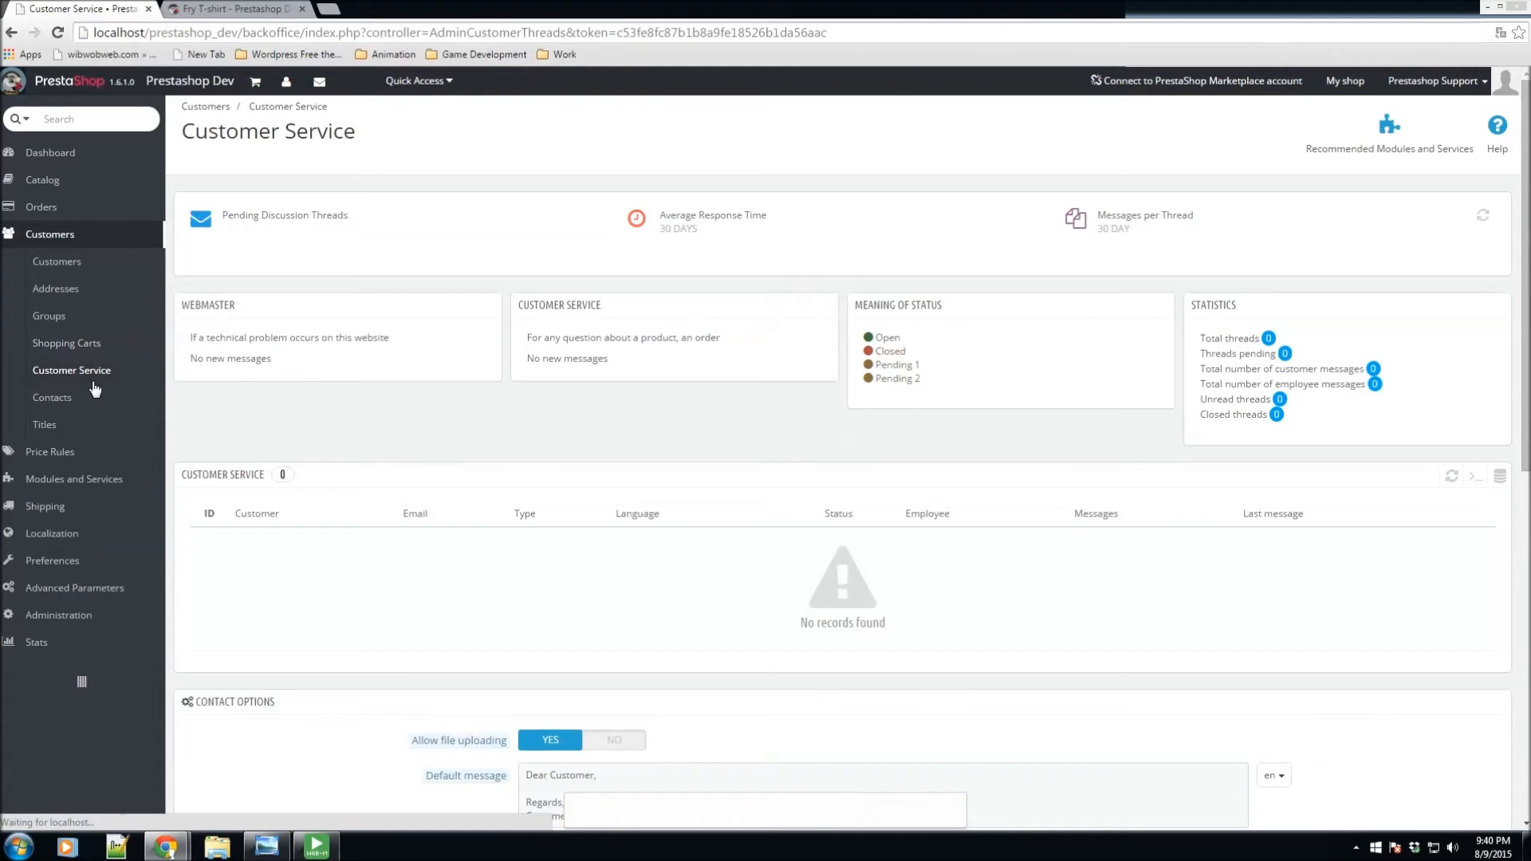
{"action": "scroll", "scroll_direction": "down", "scroll_amount": 3}
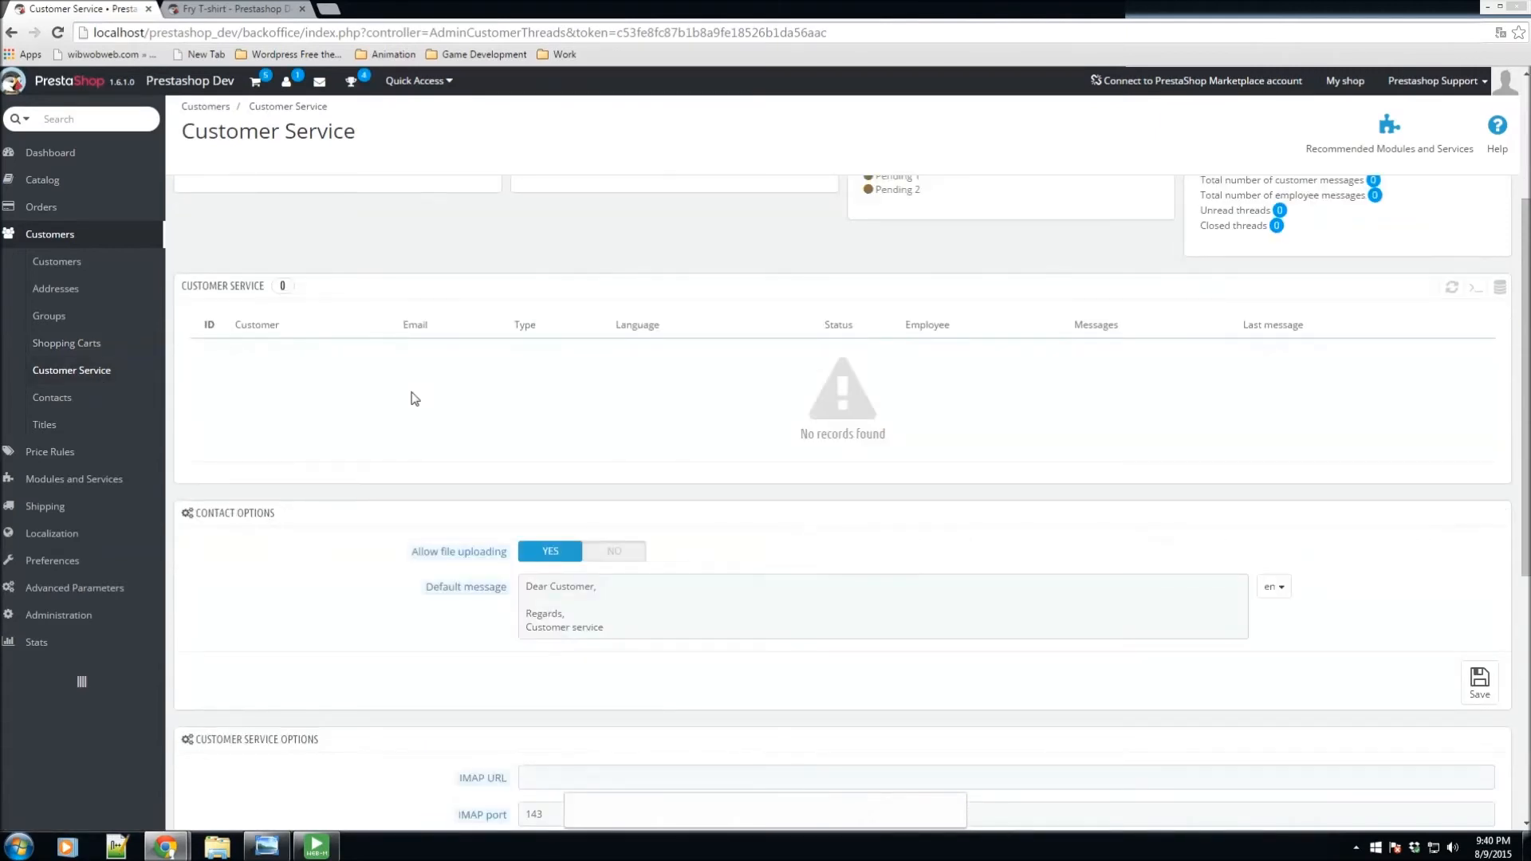
{"action": "mouse_move", "coordinate": [560, 453]}
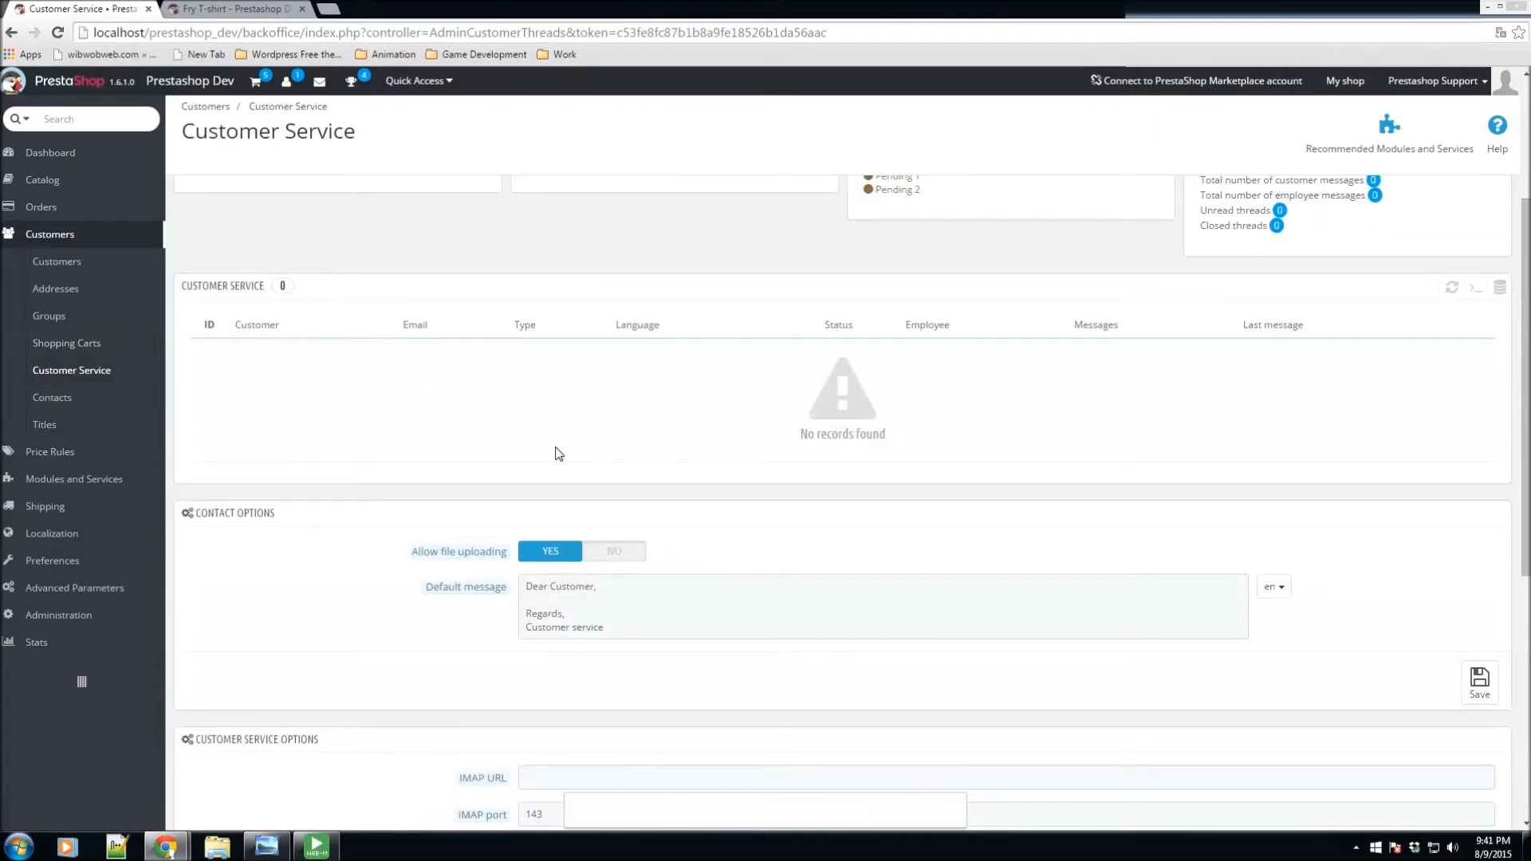
{"action": "scroll", "scroll_direction": "down", "scroll_amount": 3}
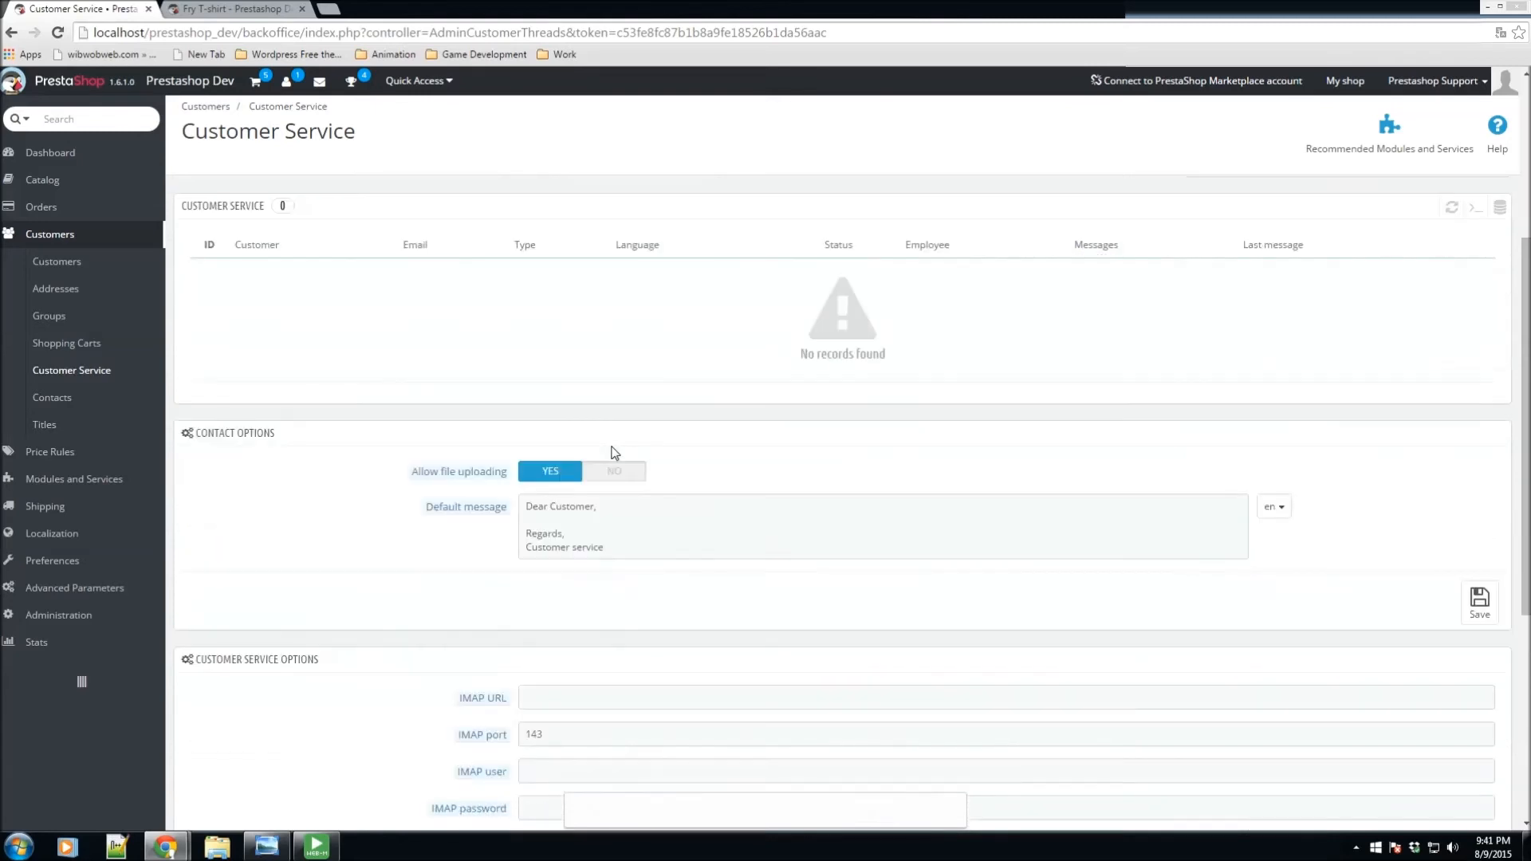
{"action": "scroll", "scroll_direction": "down", "scroll_amount": 3}
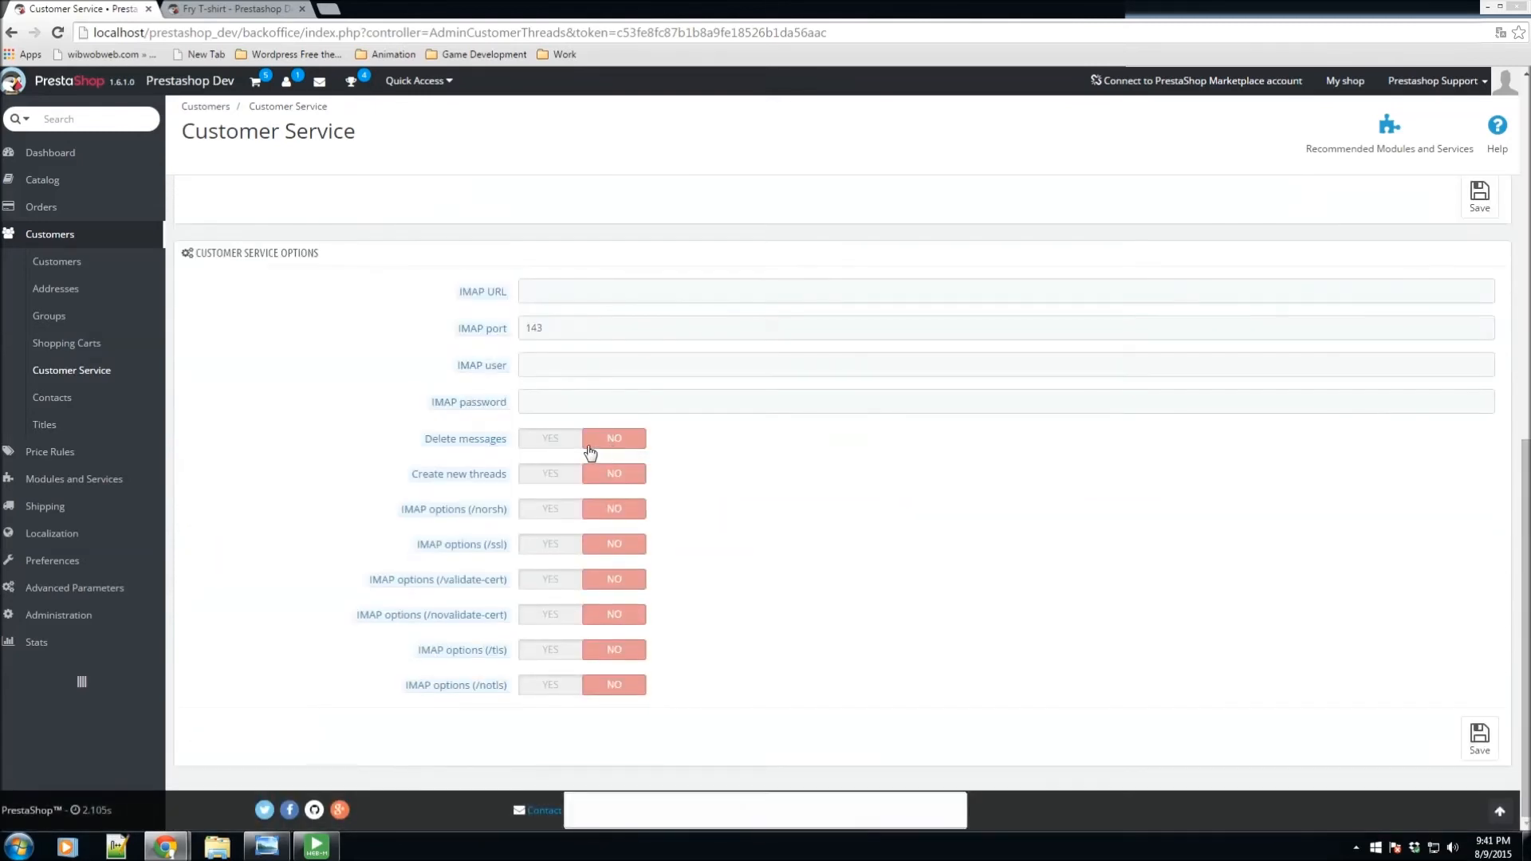
{"action": "mouse_move", "coordinate": [481, 290]}
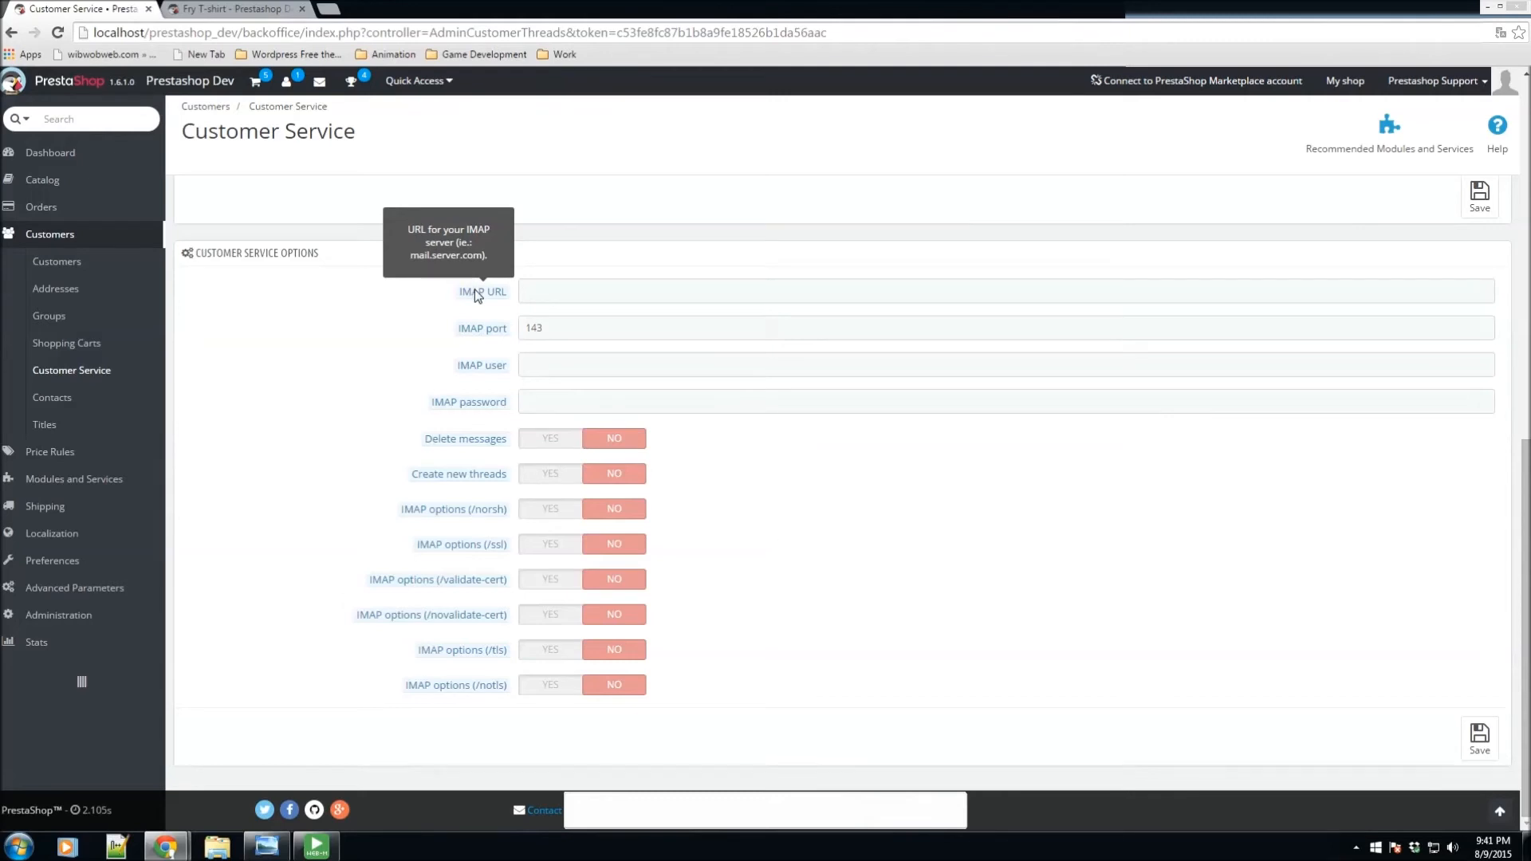
{"action": "scroll", "scroll_direction": "up", "scroll_amount": 3}
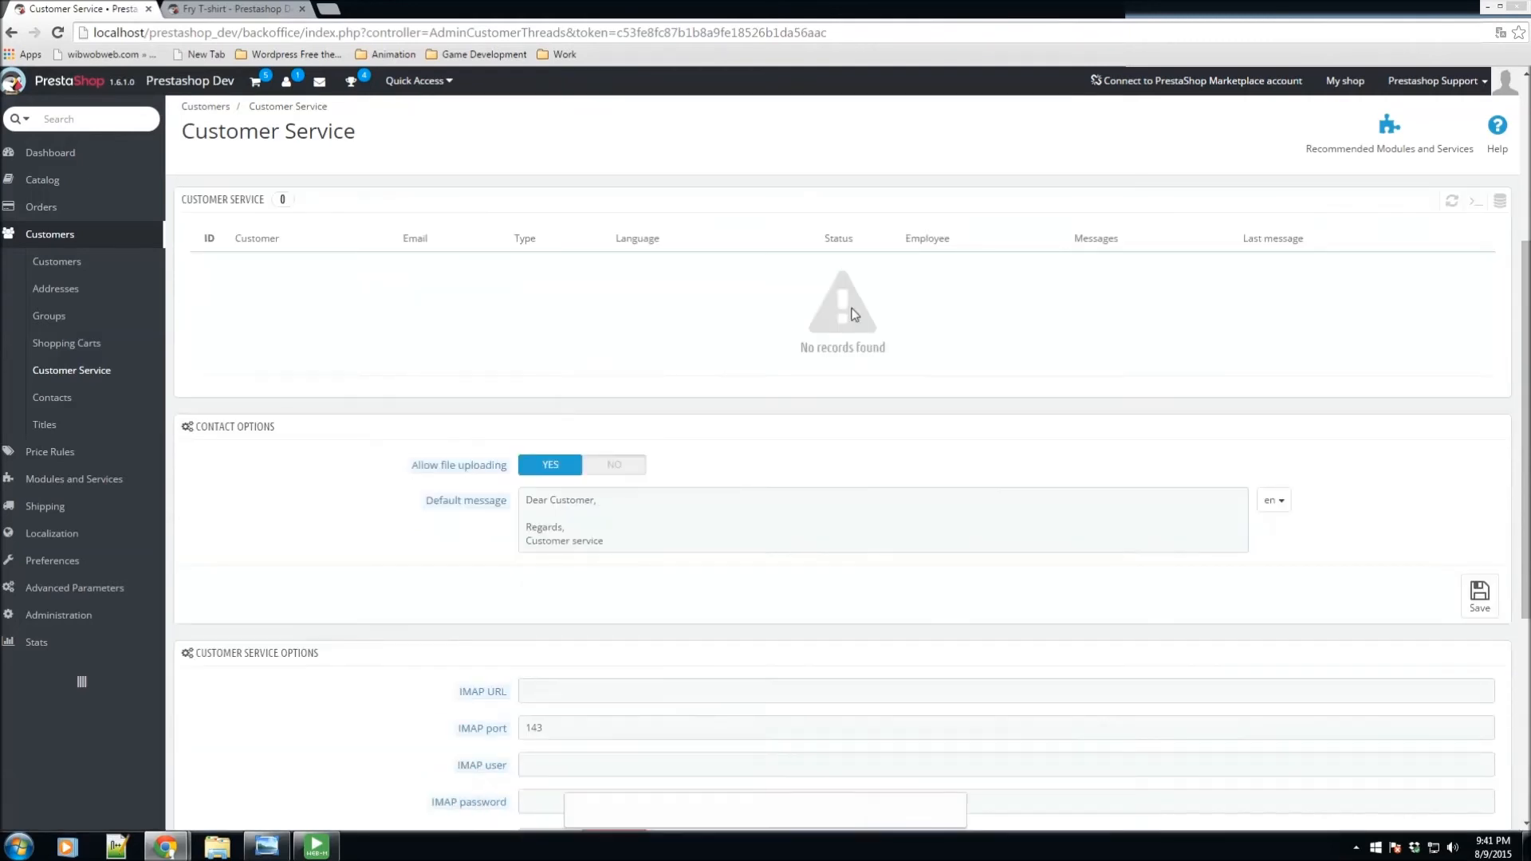
{"action": "scroll", "scroll_direction": "down", "scroll_amount": 3}
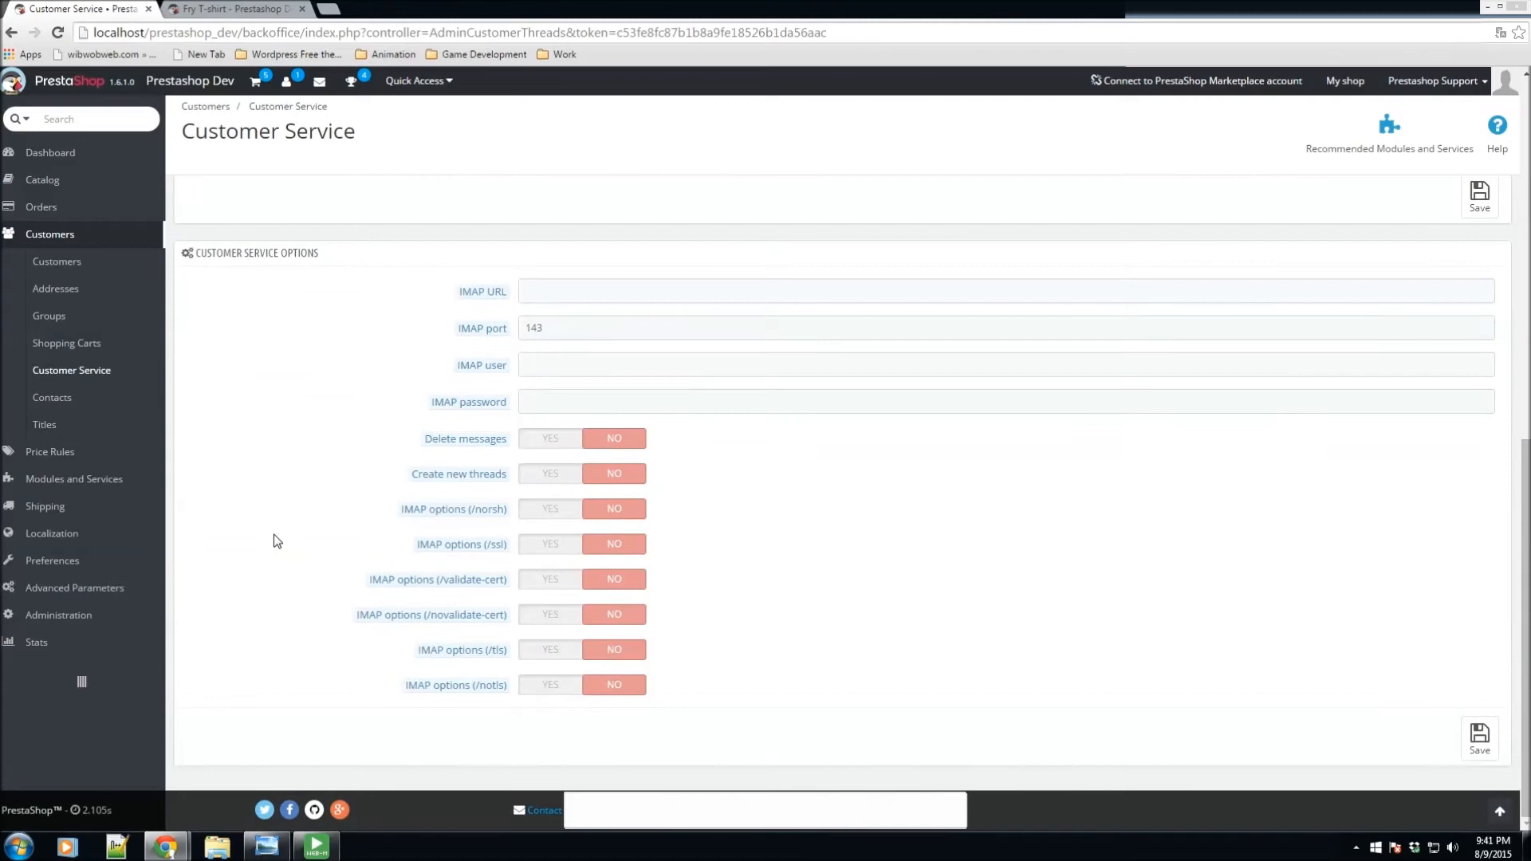
{"action": "mouse_move", "coordinate": [482, 290]}
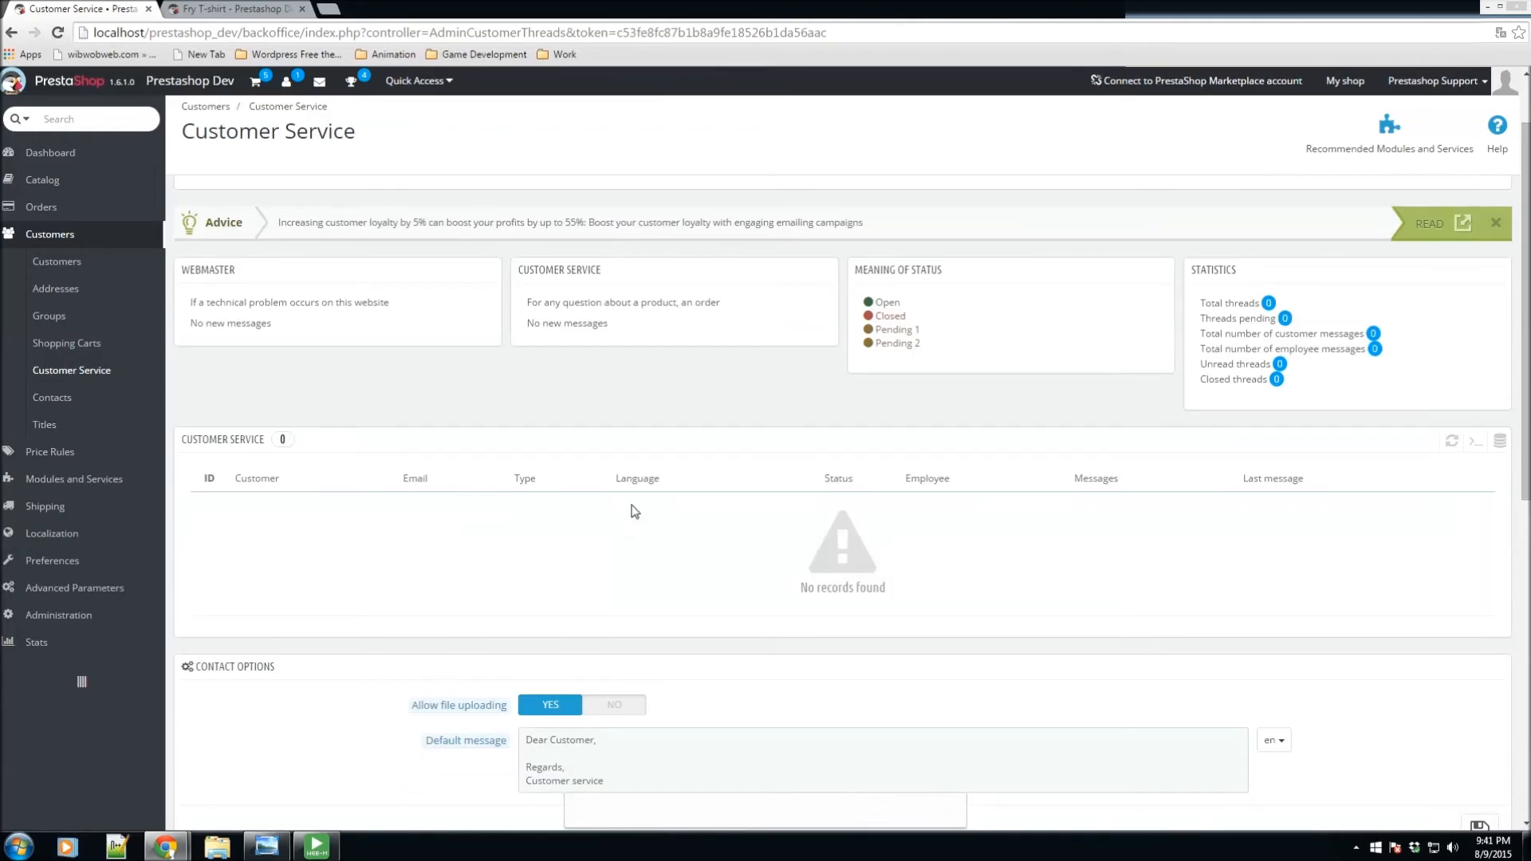
{"action": "mouse_move", "coordinate": [463, 508]}
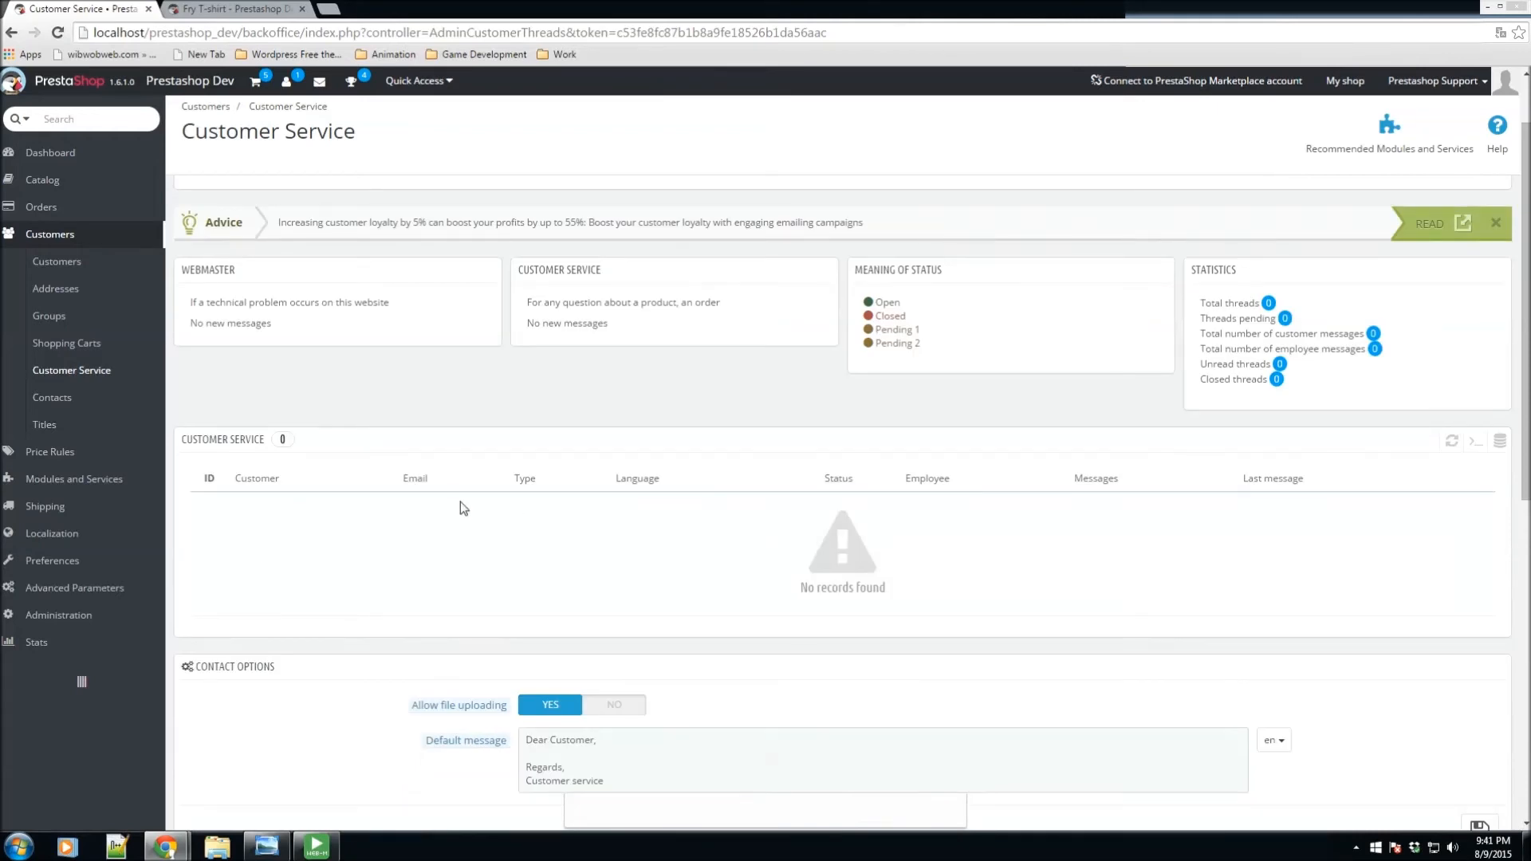
{"action": "scroll", "scroll_direction": "down", "scroll_amount": 3}
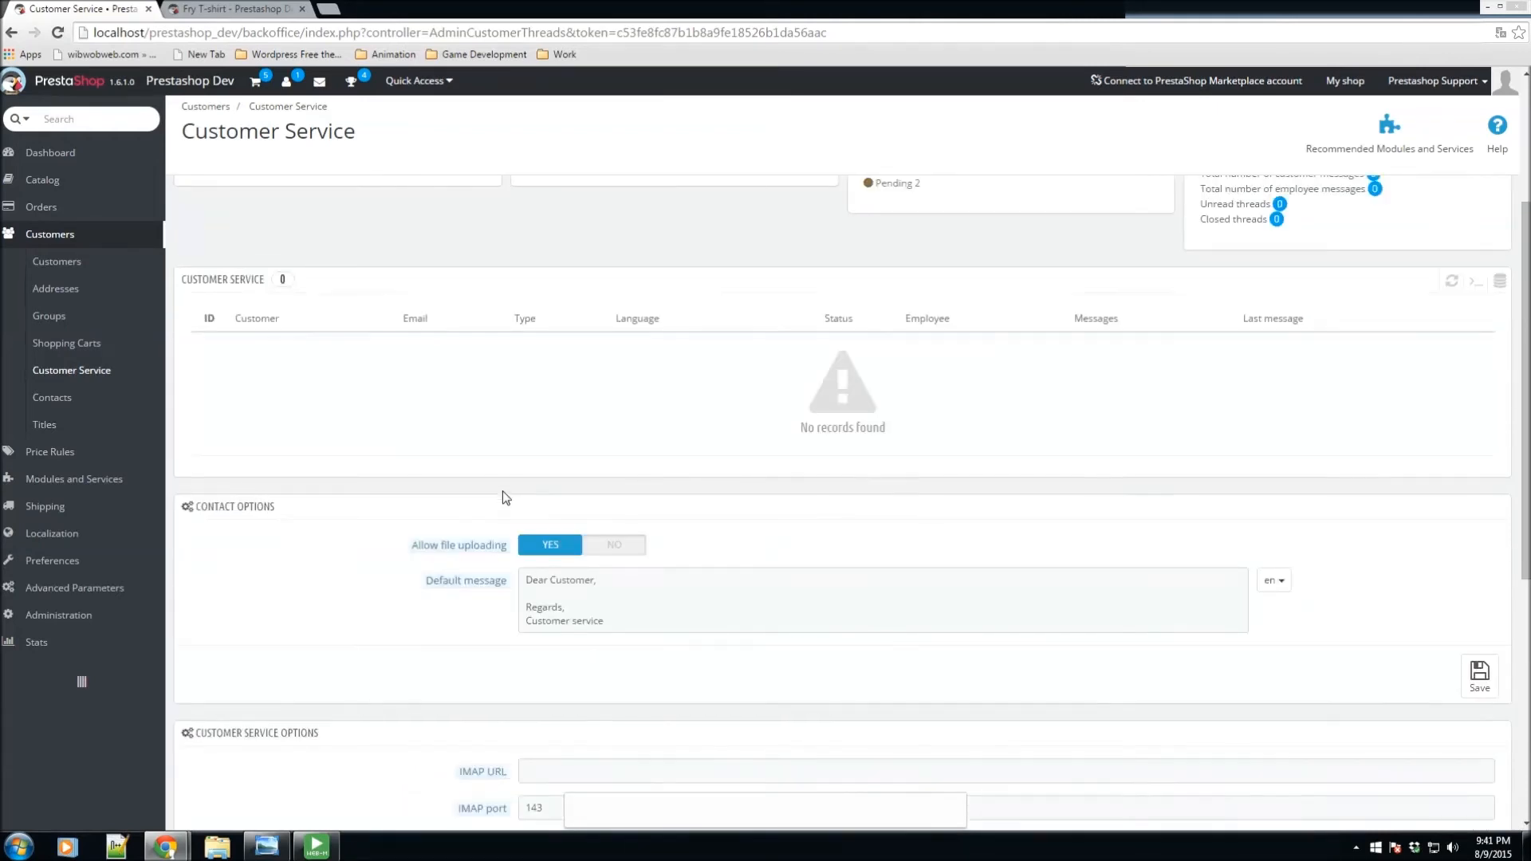
{"action": "scroll", "scroll_direction": "up", "scroll_amount": 3}
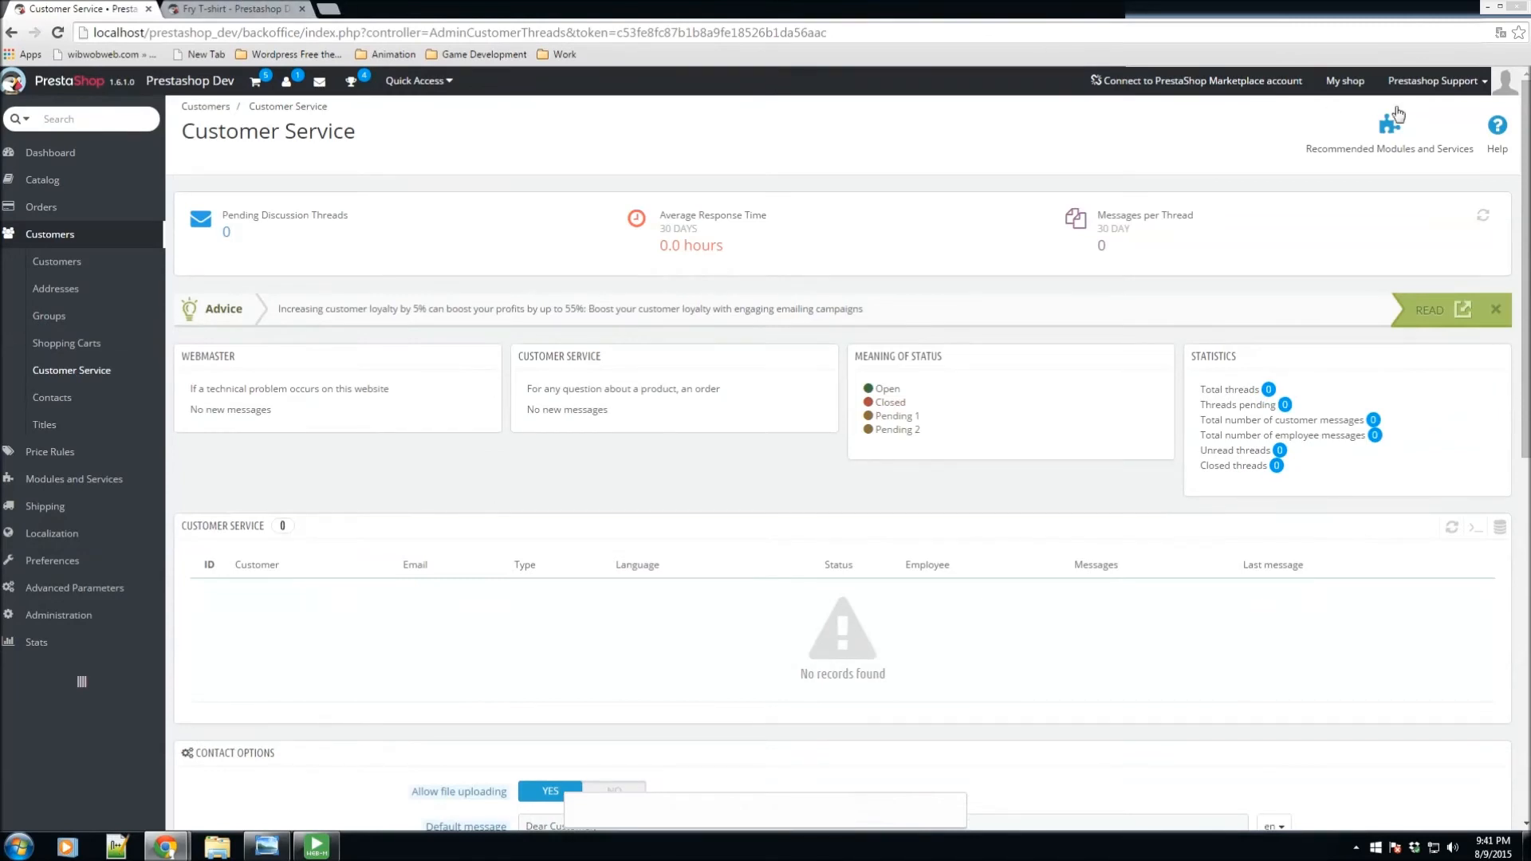
Step: Switch to the storefront and return to the shop's home page
{"action": "left_click", "coordinate": [386, 10]}
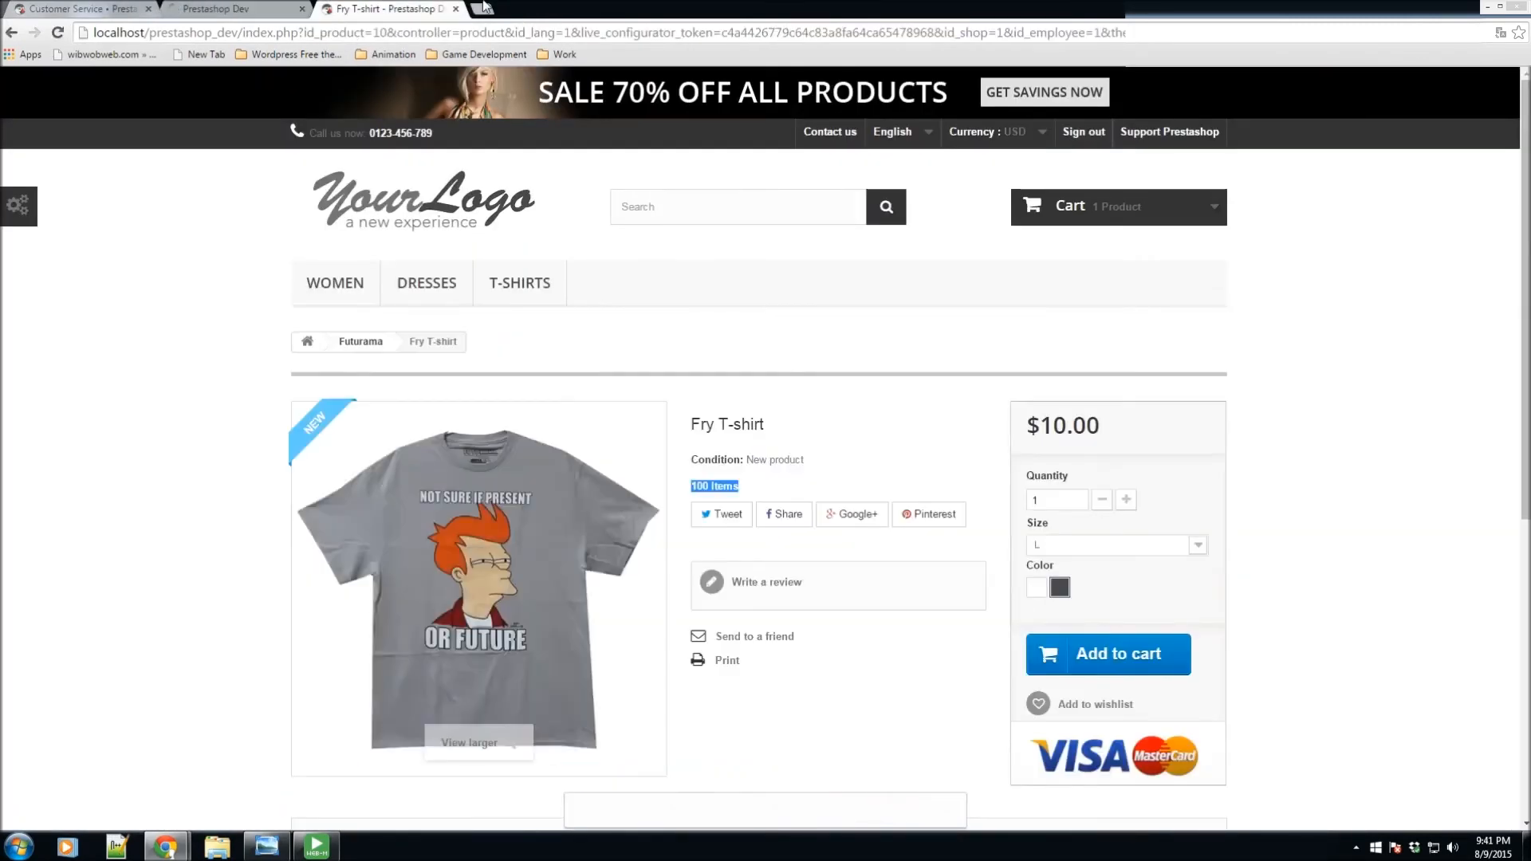
{"action": "left_click", "coordinate": [455, 9]}
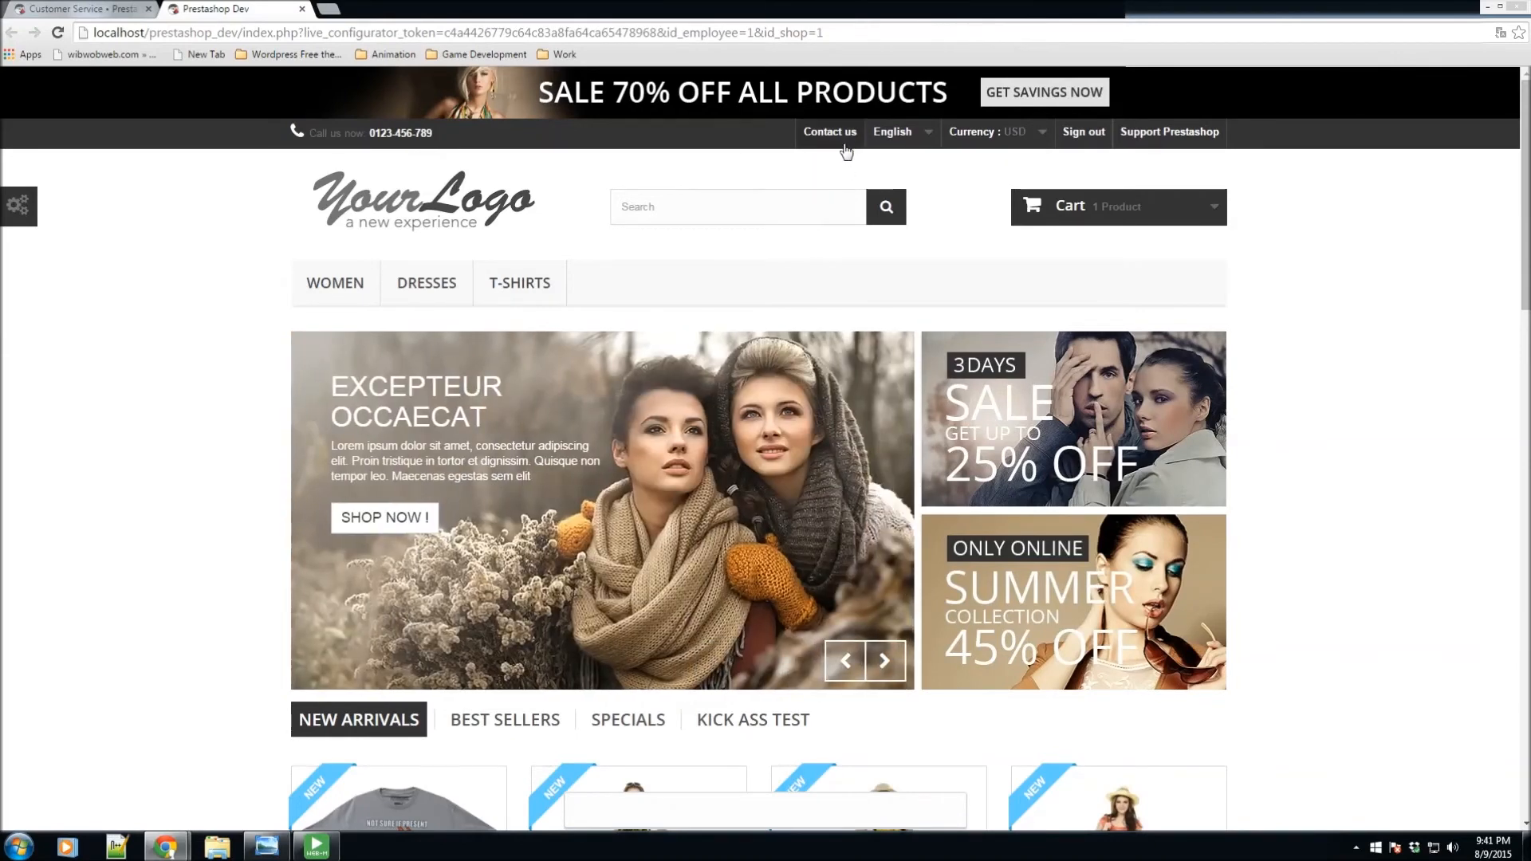
Step: On the Contact us form, try Webmaster then set the subject heading to Customer service
{"action": "left_click", "coordinate": [829, 132]}
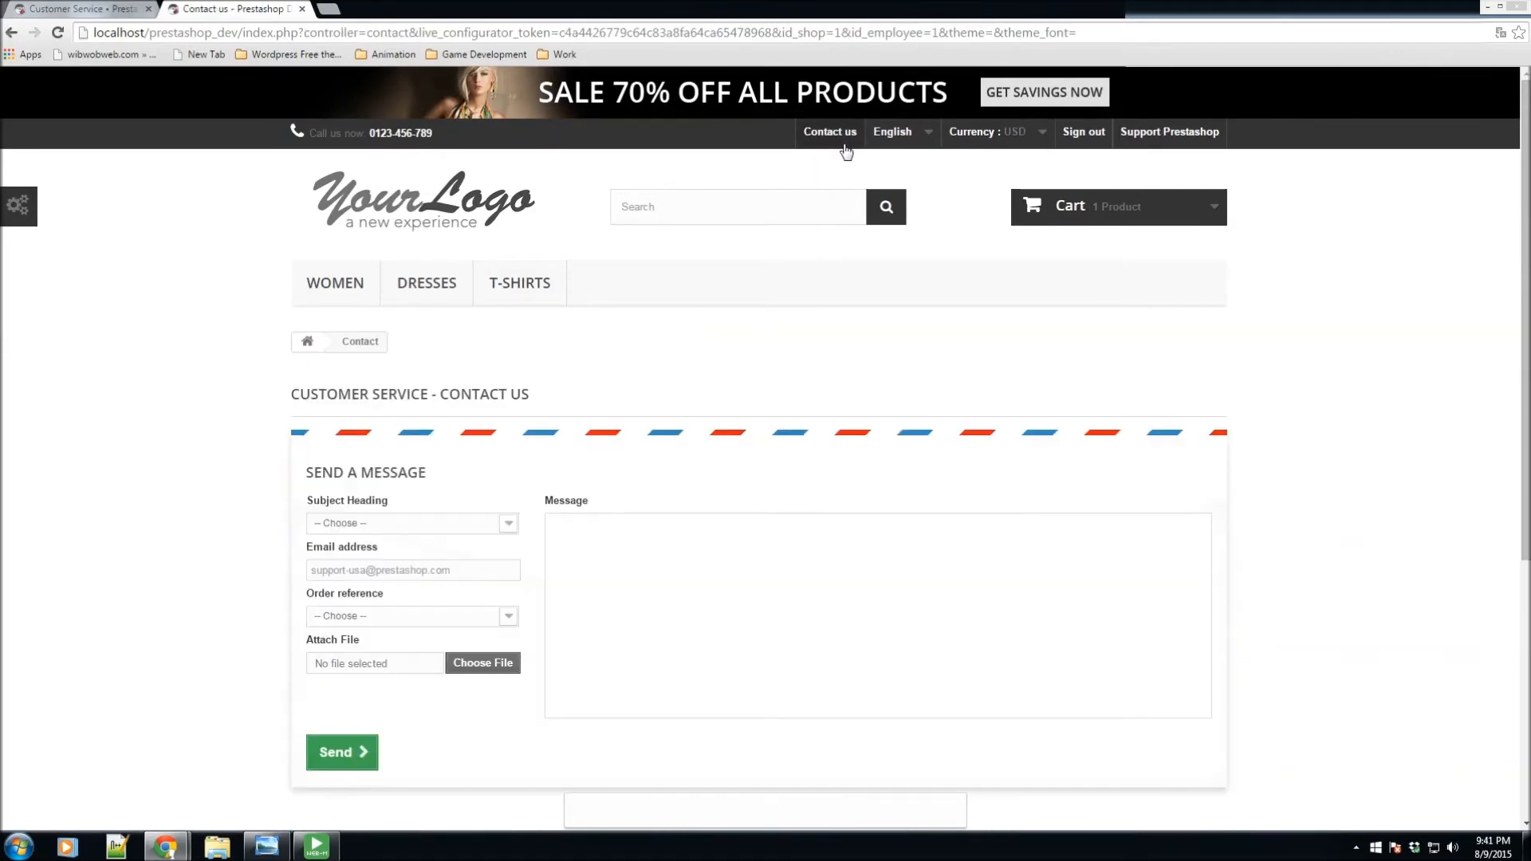
{"action": "scroll", "scroll_direction": "down", "scroll_amount": 3}
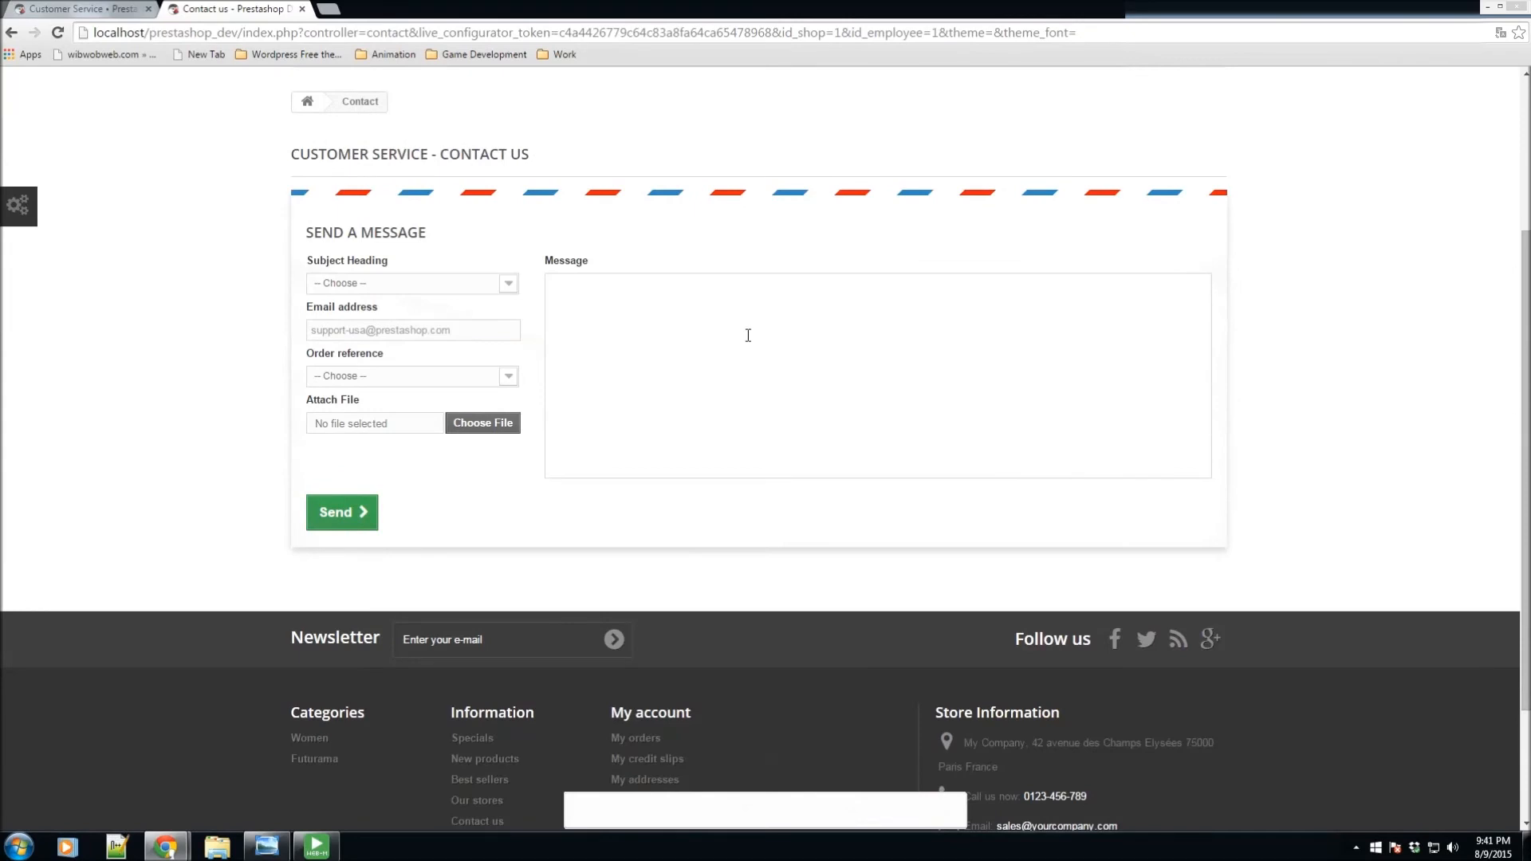
{"action": "scroll", "scroll_direction": "down", "scroll_amount": 3}
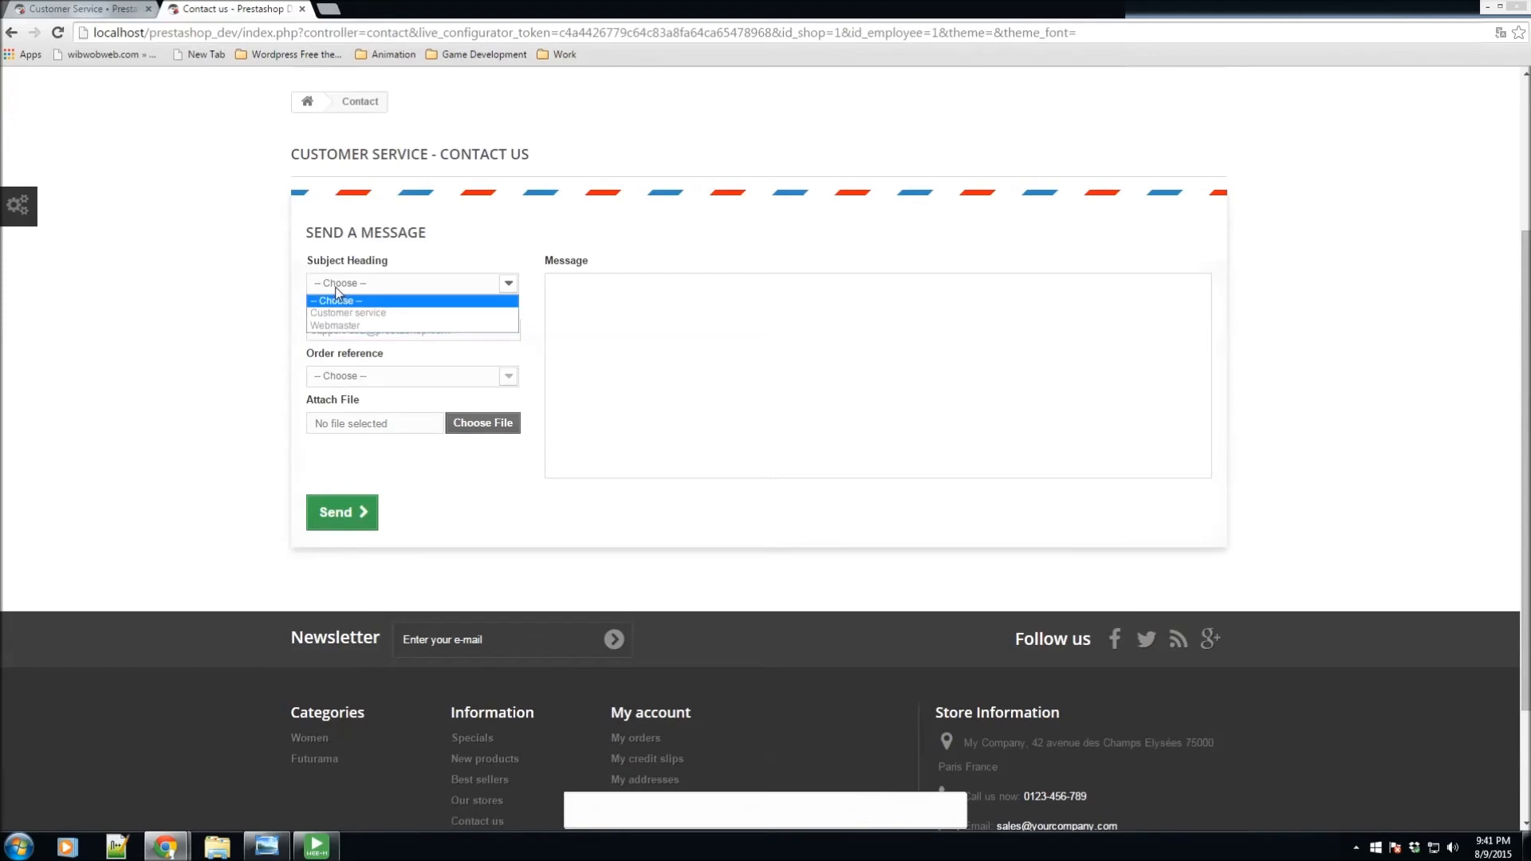
{"action": "mouse_move", "coordinate": [348, 313]}
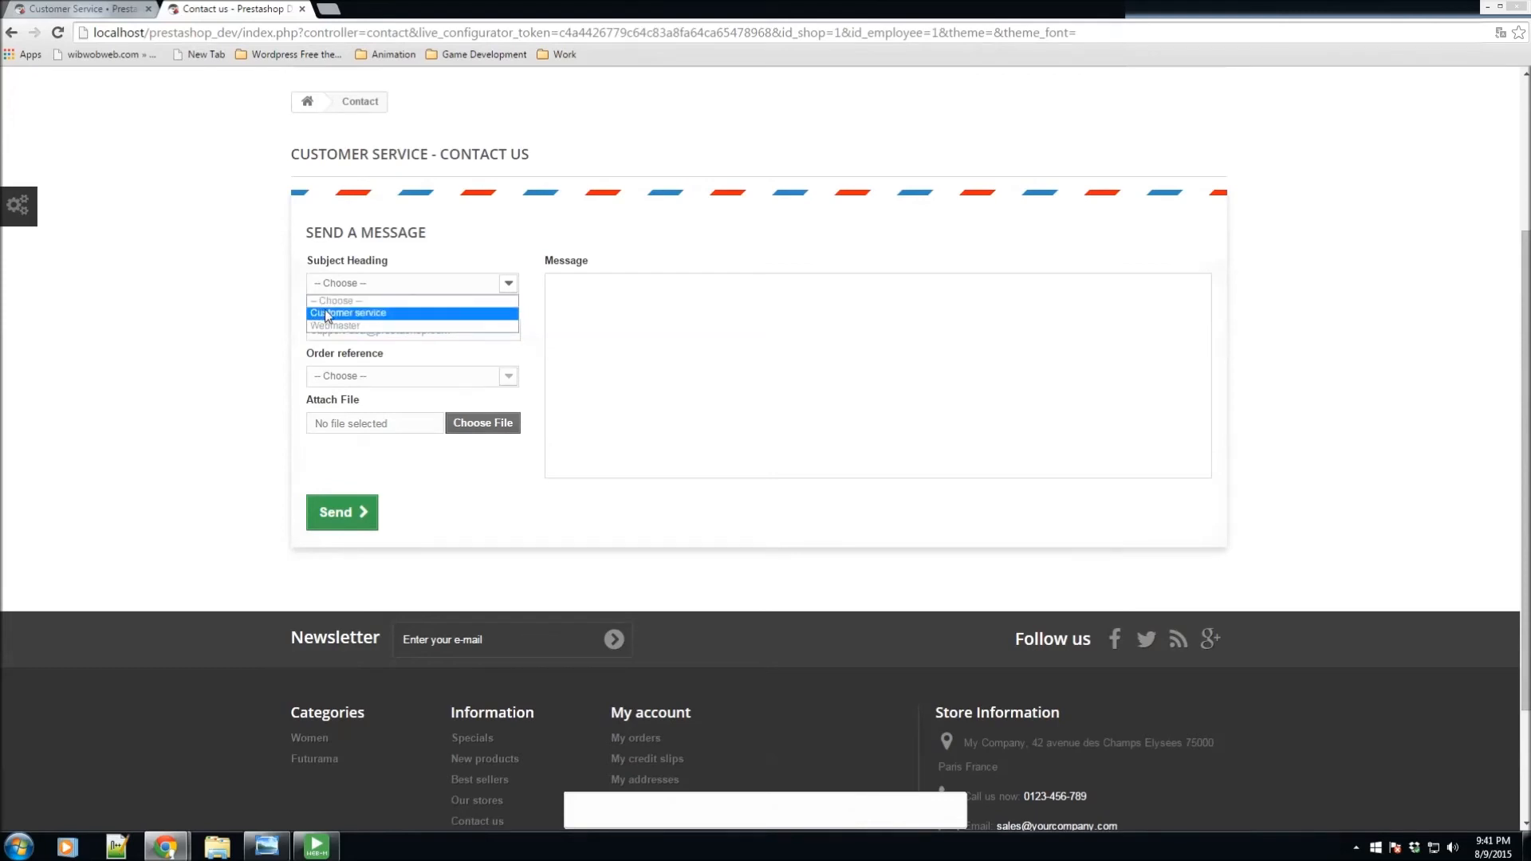
{"action": "mouse_move", "coordinate": [334, 326]}
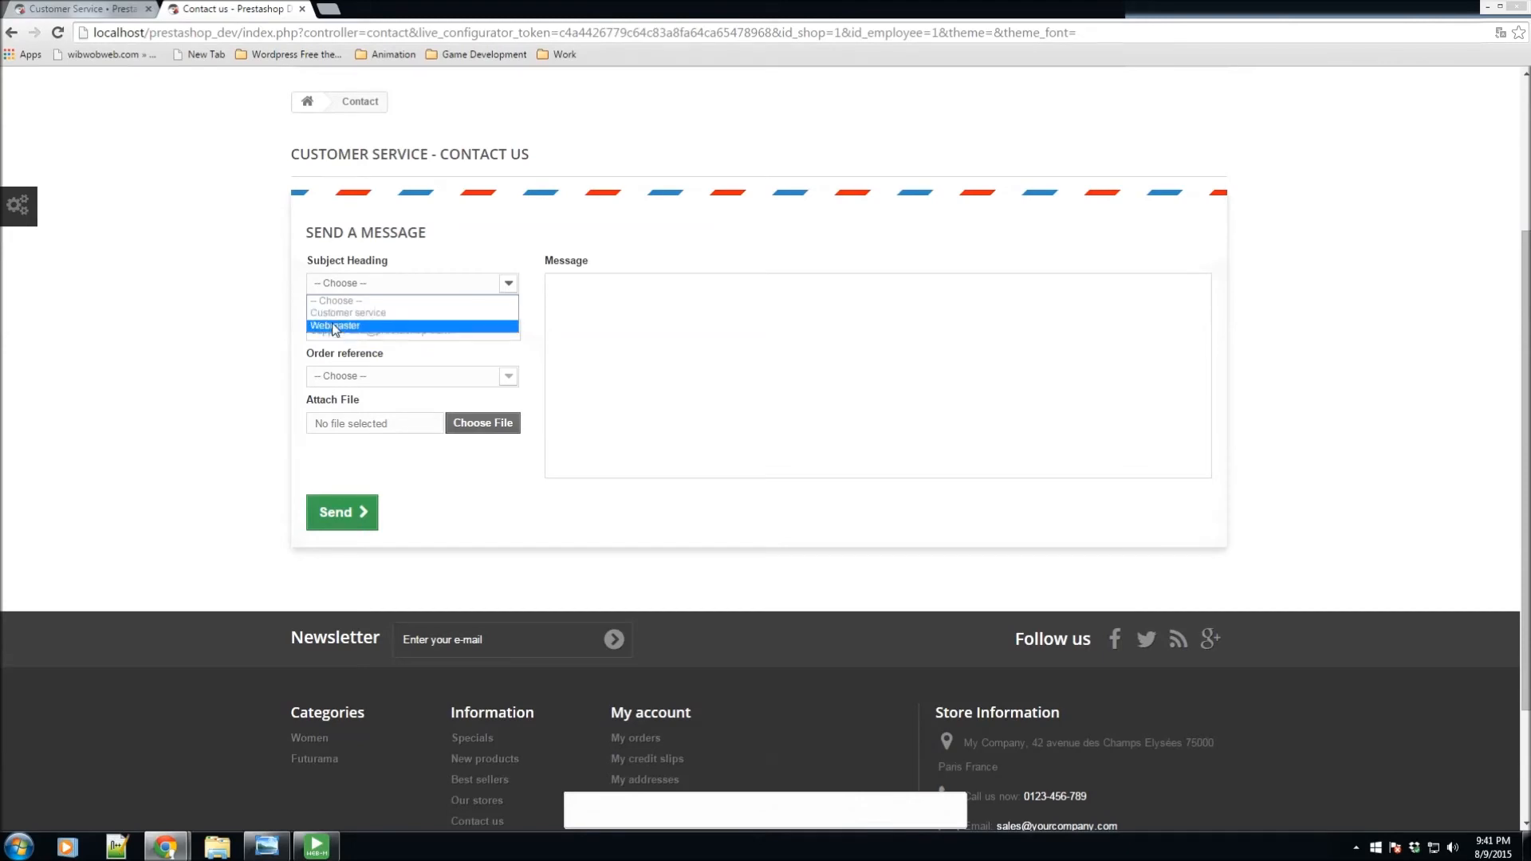
{"action": "left_click", "coordinate": [335, 326]}
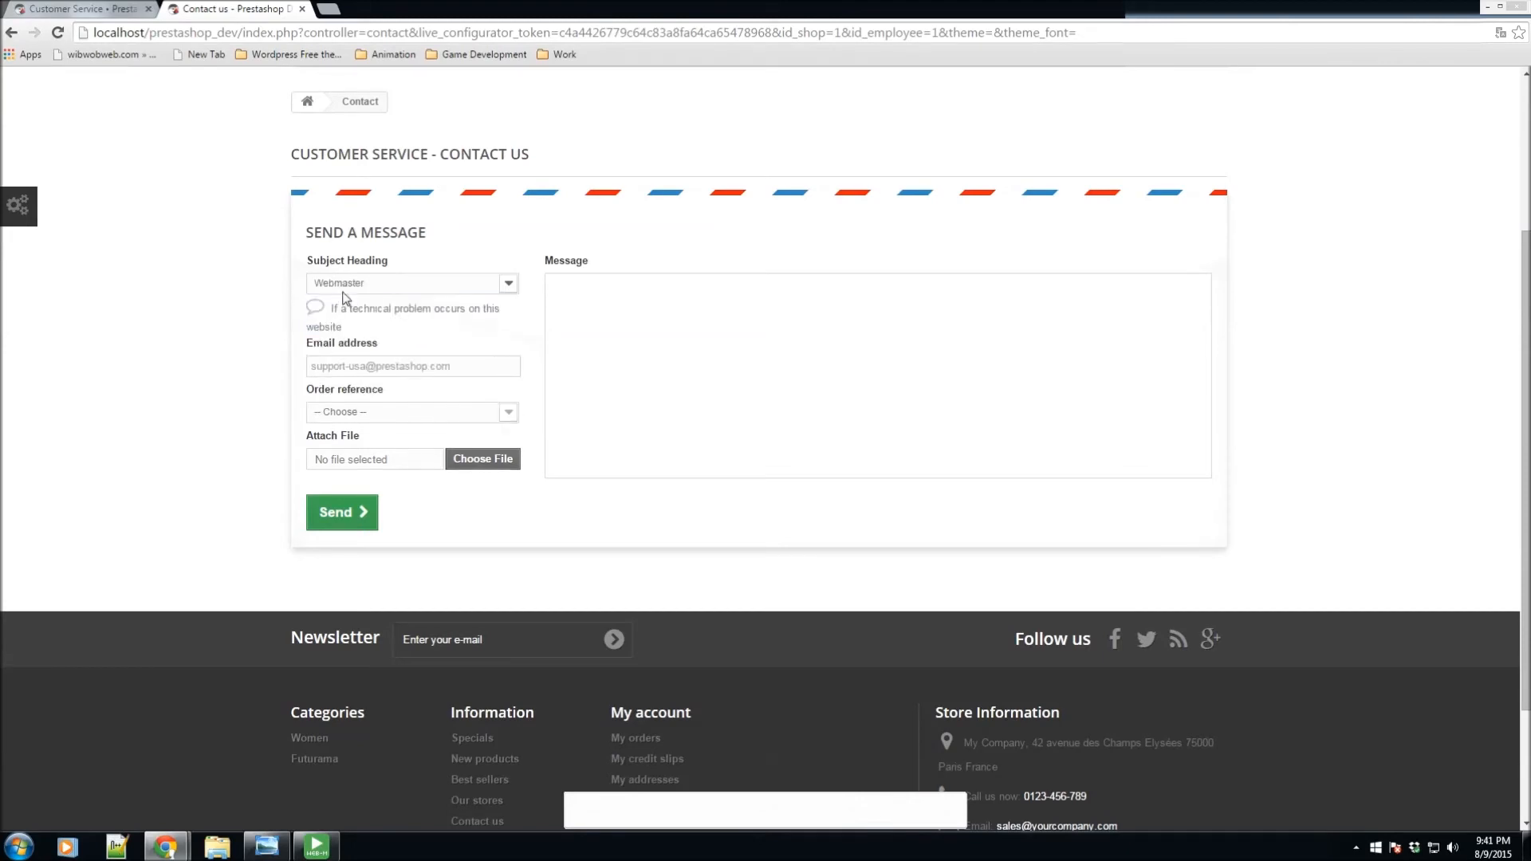
{"action": "left_click", "coordinate": [410, 284]}
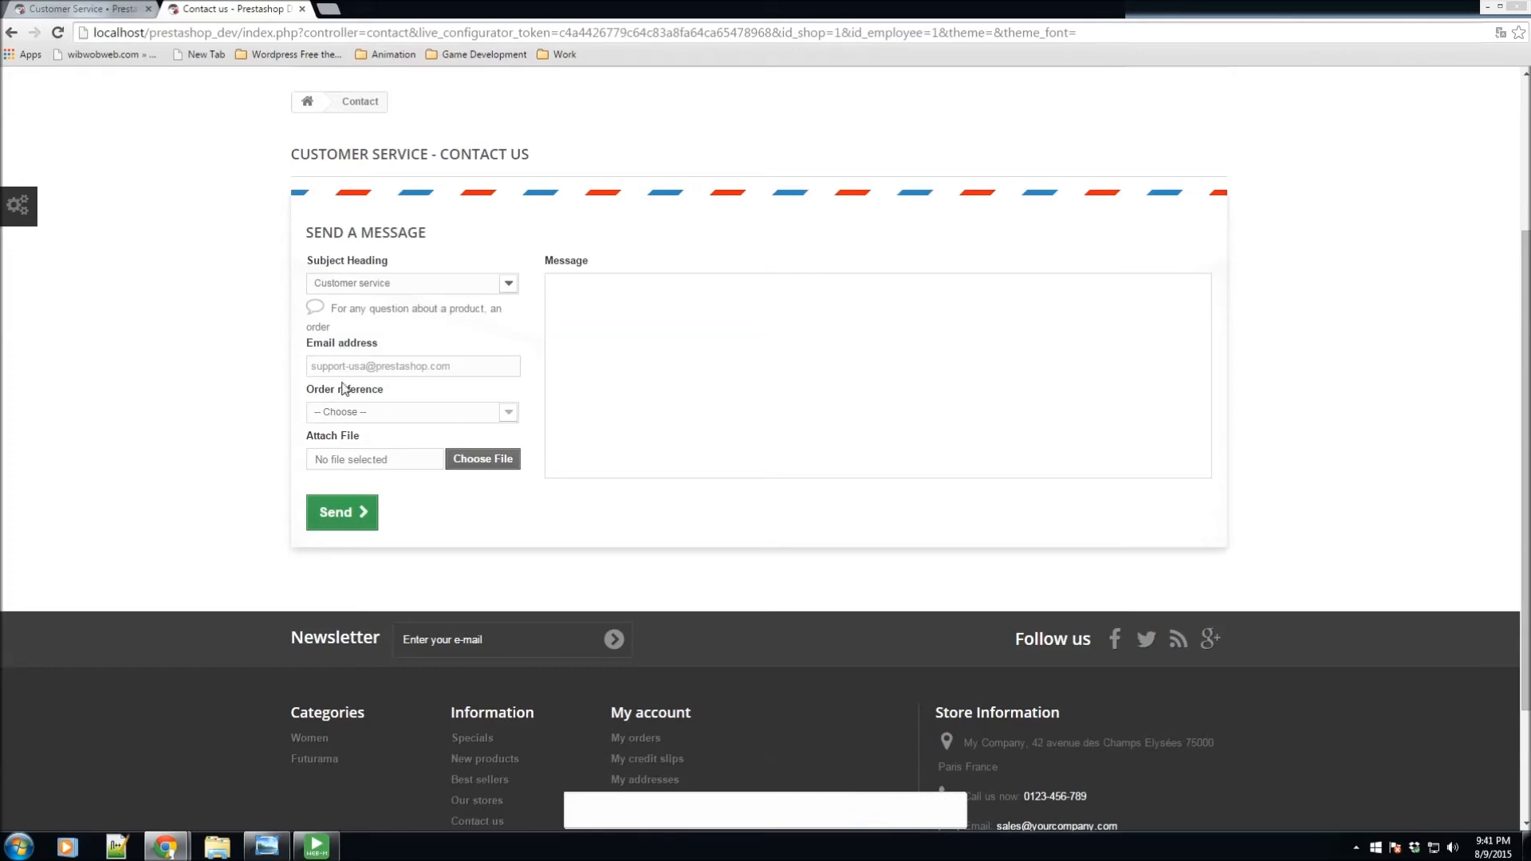
{"action": "mouse_move", "coordinate": [348, 316]}
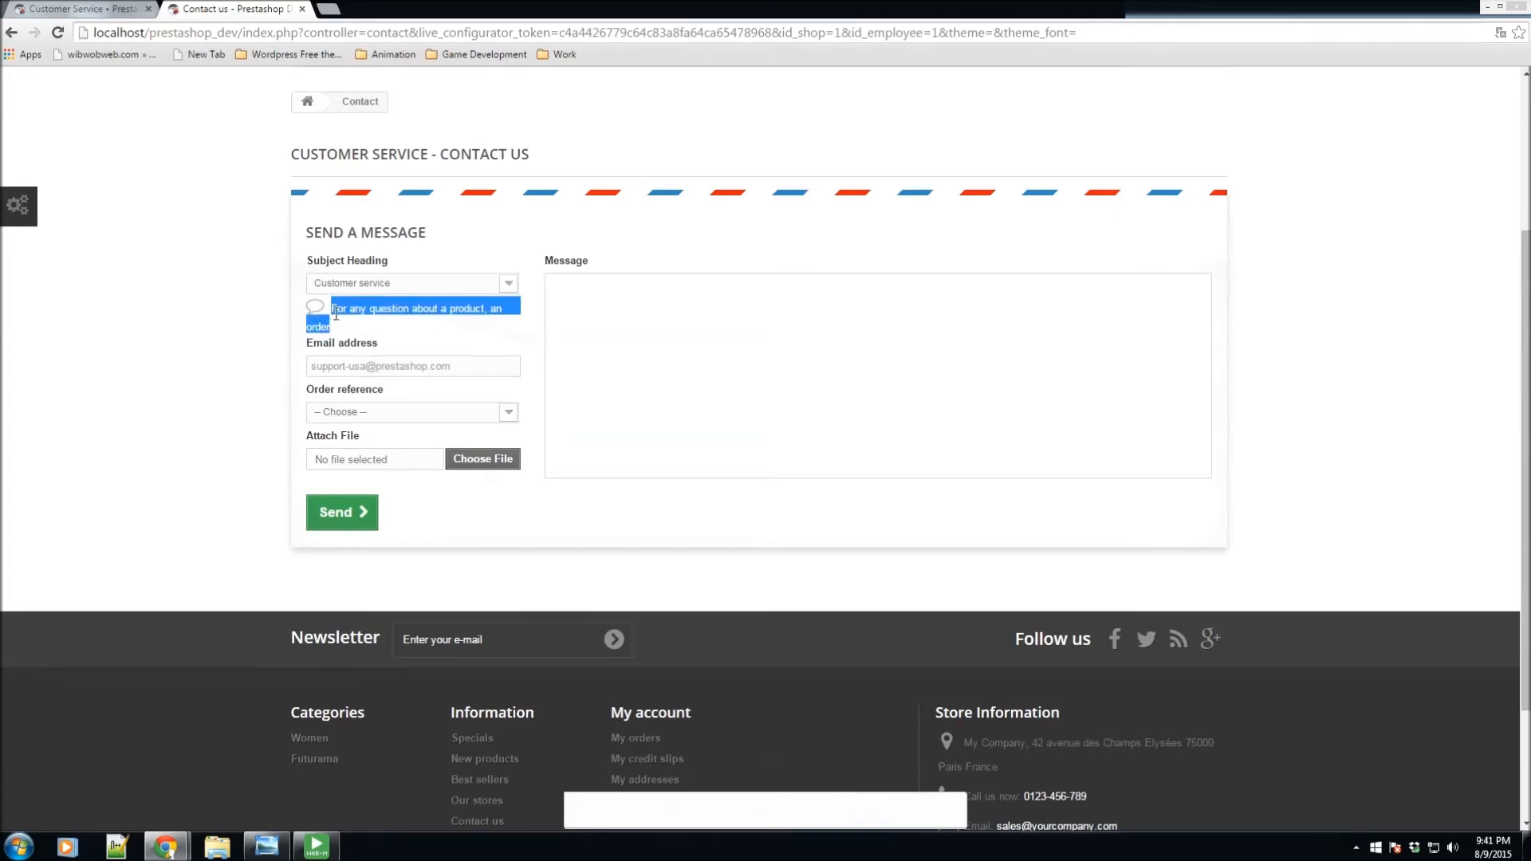
{"action": "mouse_move", "coordinate": [370, 335]}
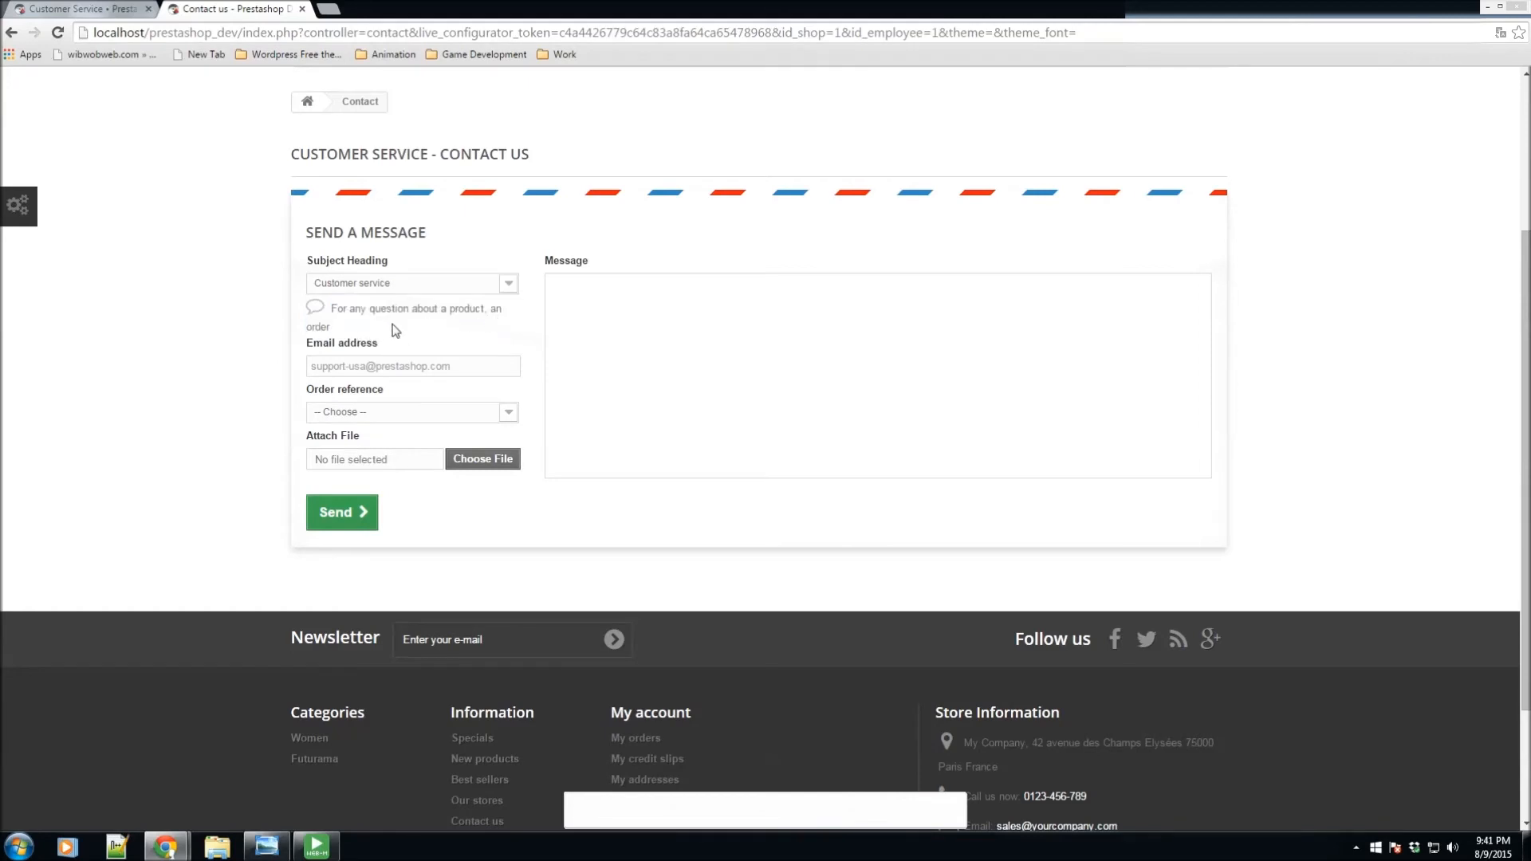
{"action": "scroll", "scroll_direction": "down", "scroll_amount": 3}
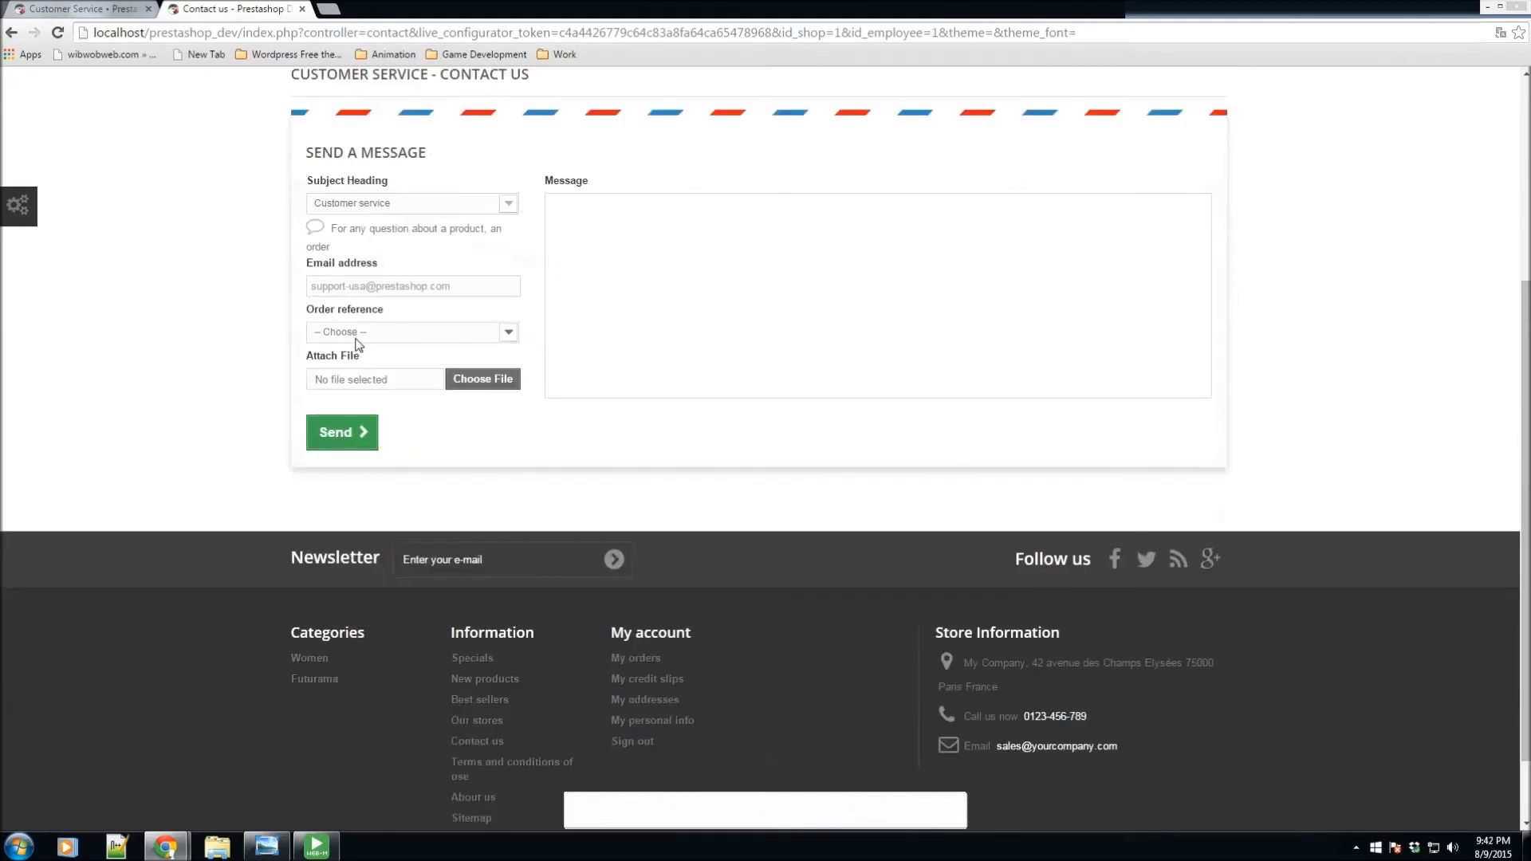
{"action": "mouse_move", "coordinate": [379, 268]}
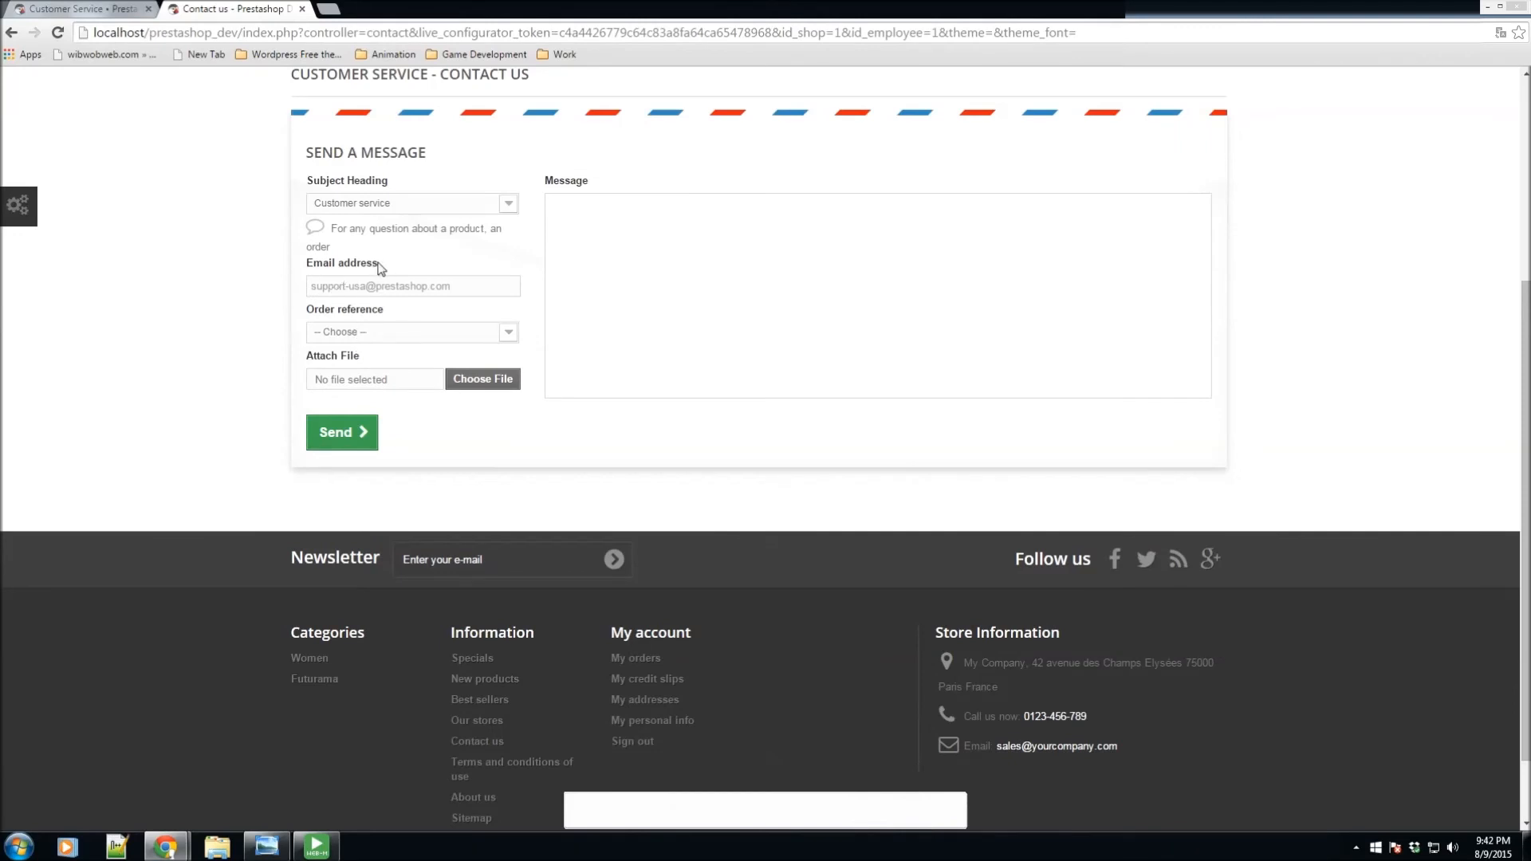
{"action": "mouse_move", "coordinate": [409, 268]}
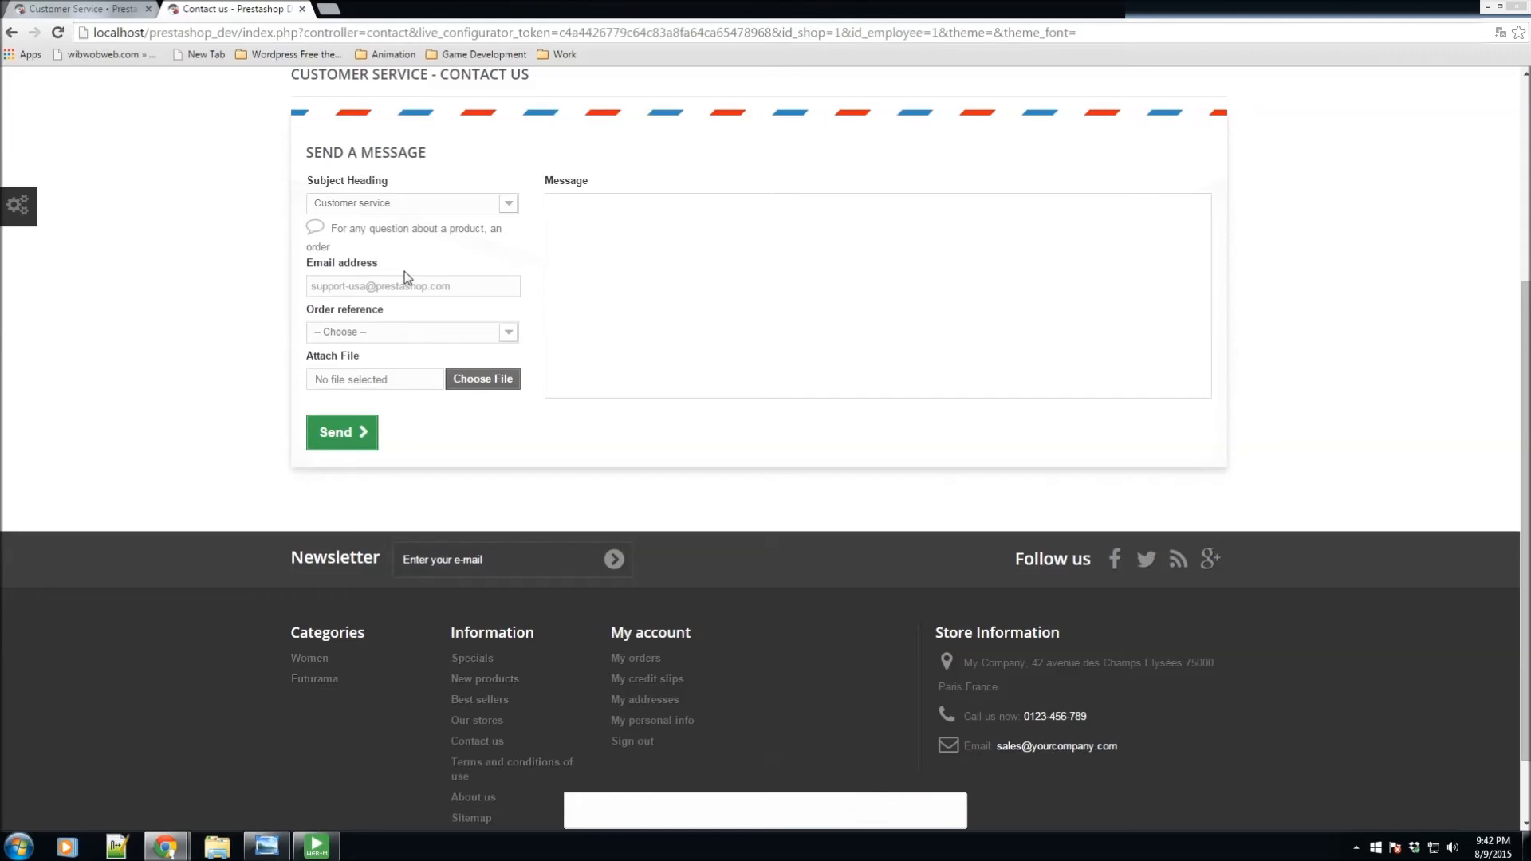
{"action": "mouse_move", "coordinate": [354, 332]}
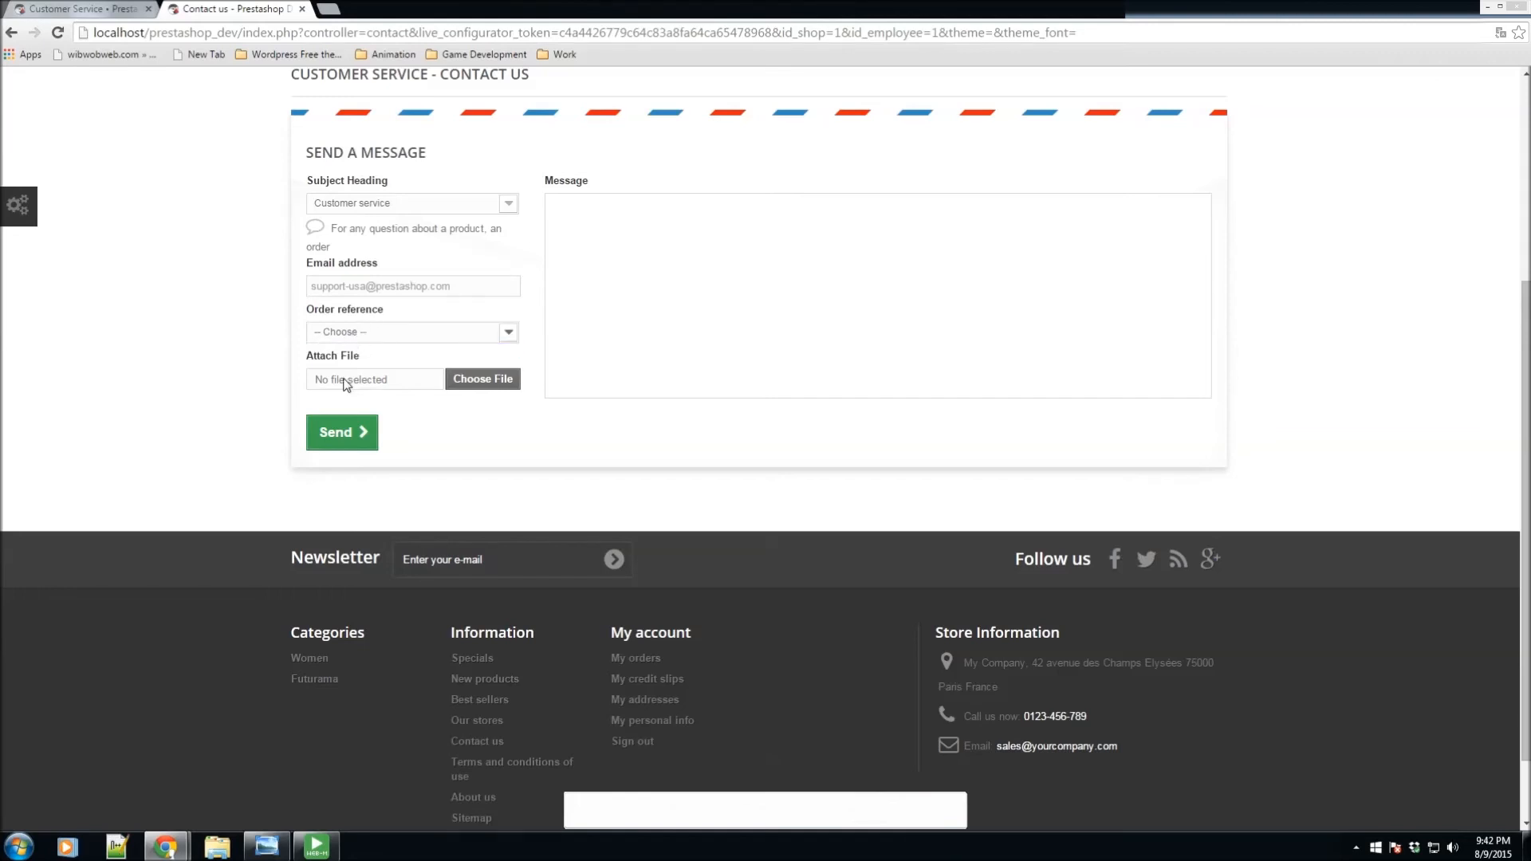
{"action": "mouse_move", "coordinate": [498, 389]}
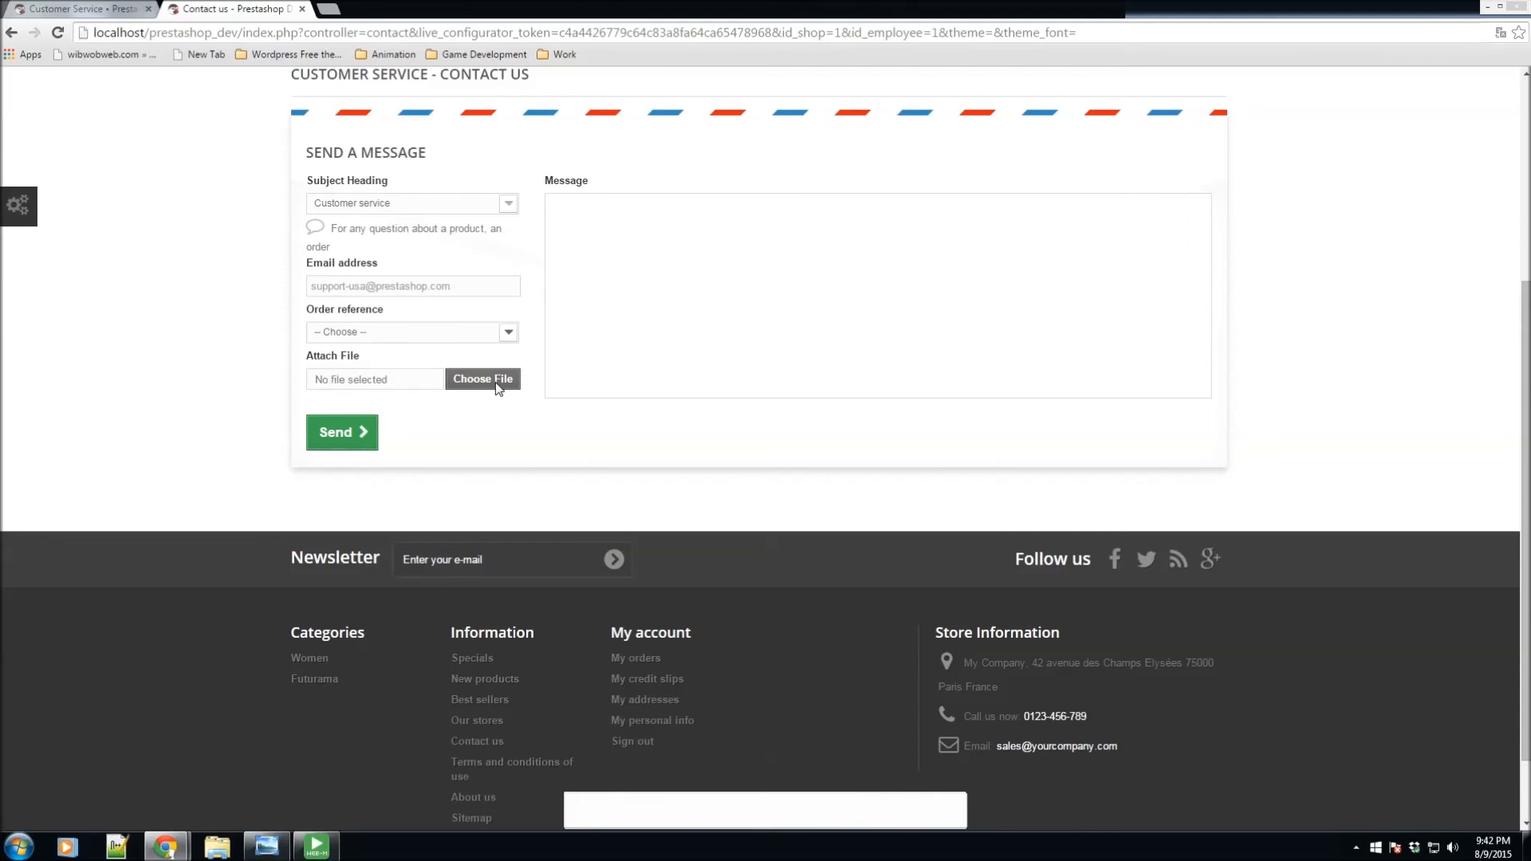
Step: Start attaching a file to the message and cancel without choosing one
{"action": "left_click", "coordinate": [482, 380]}
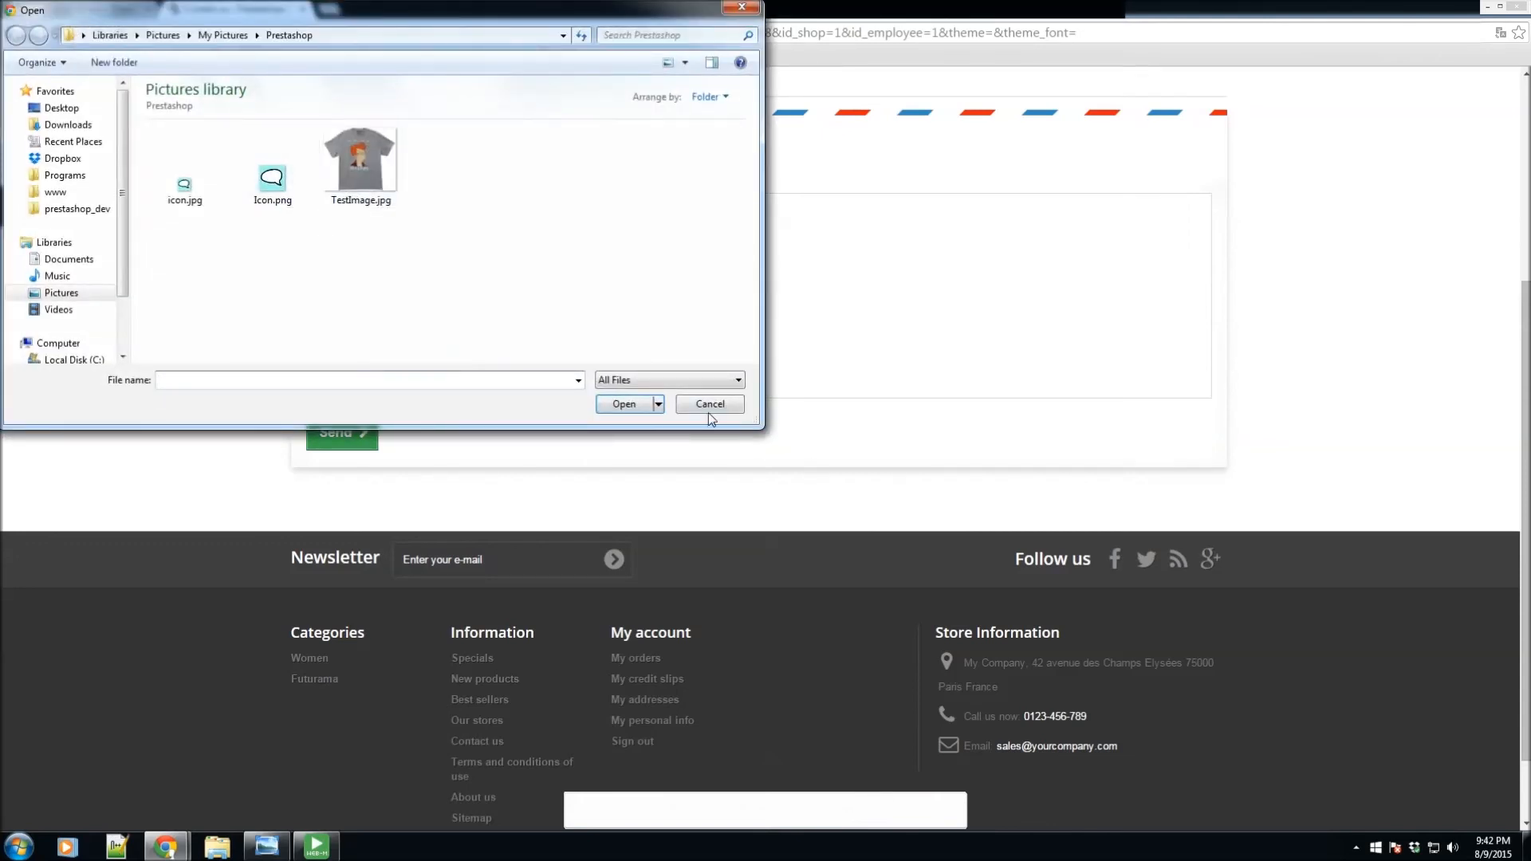
{"action": "left_click", "coordinate": [708, 404]}
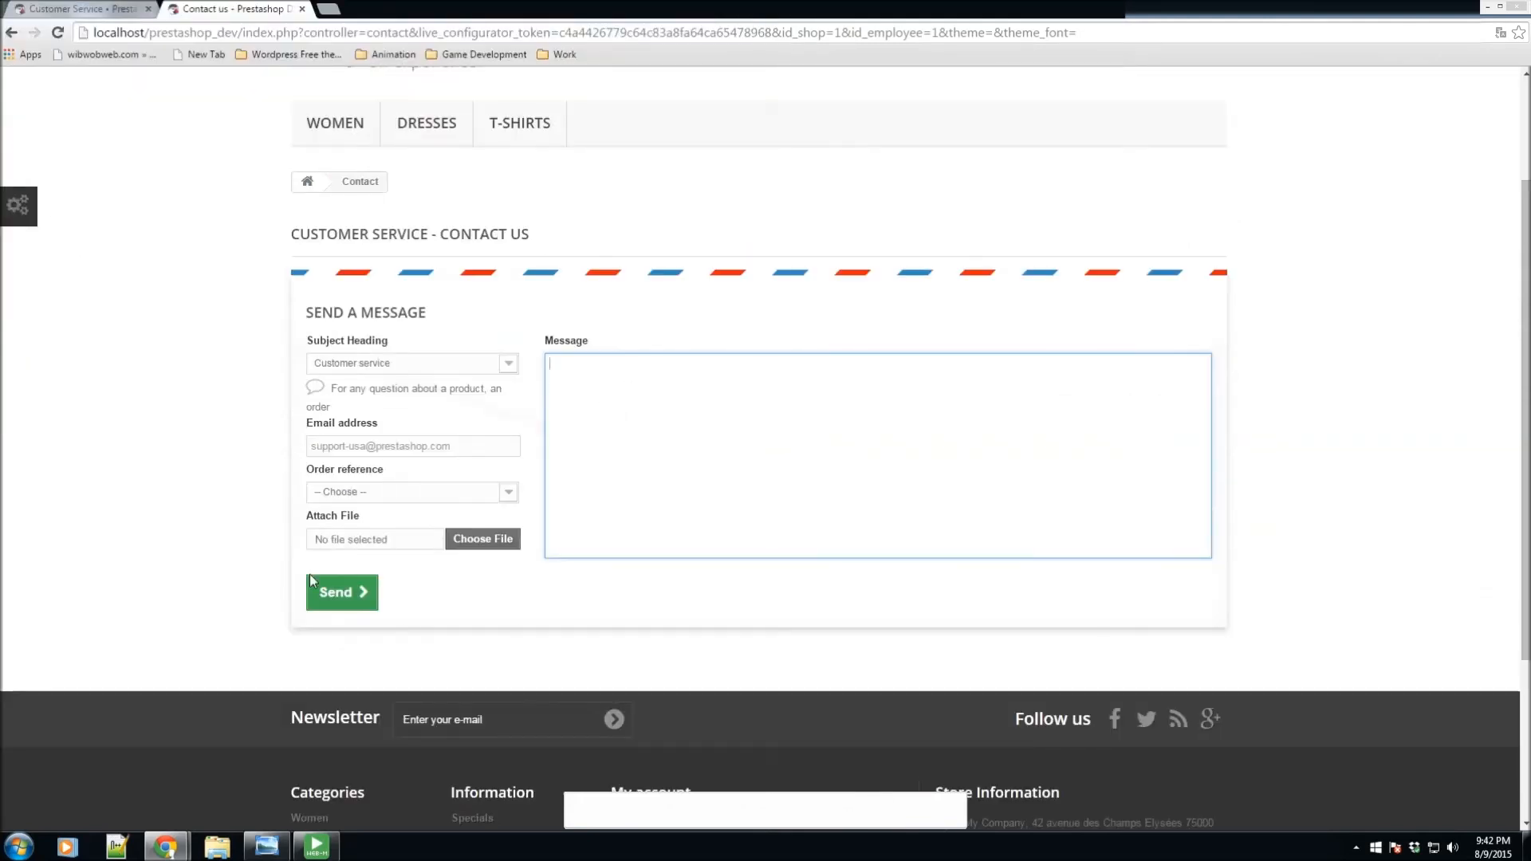
Step: Review the back office Customer Service page's Contact and IMAP options, then move on
{"action": "left_click", "coordinate": [83, 9]}
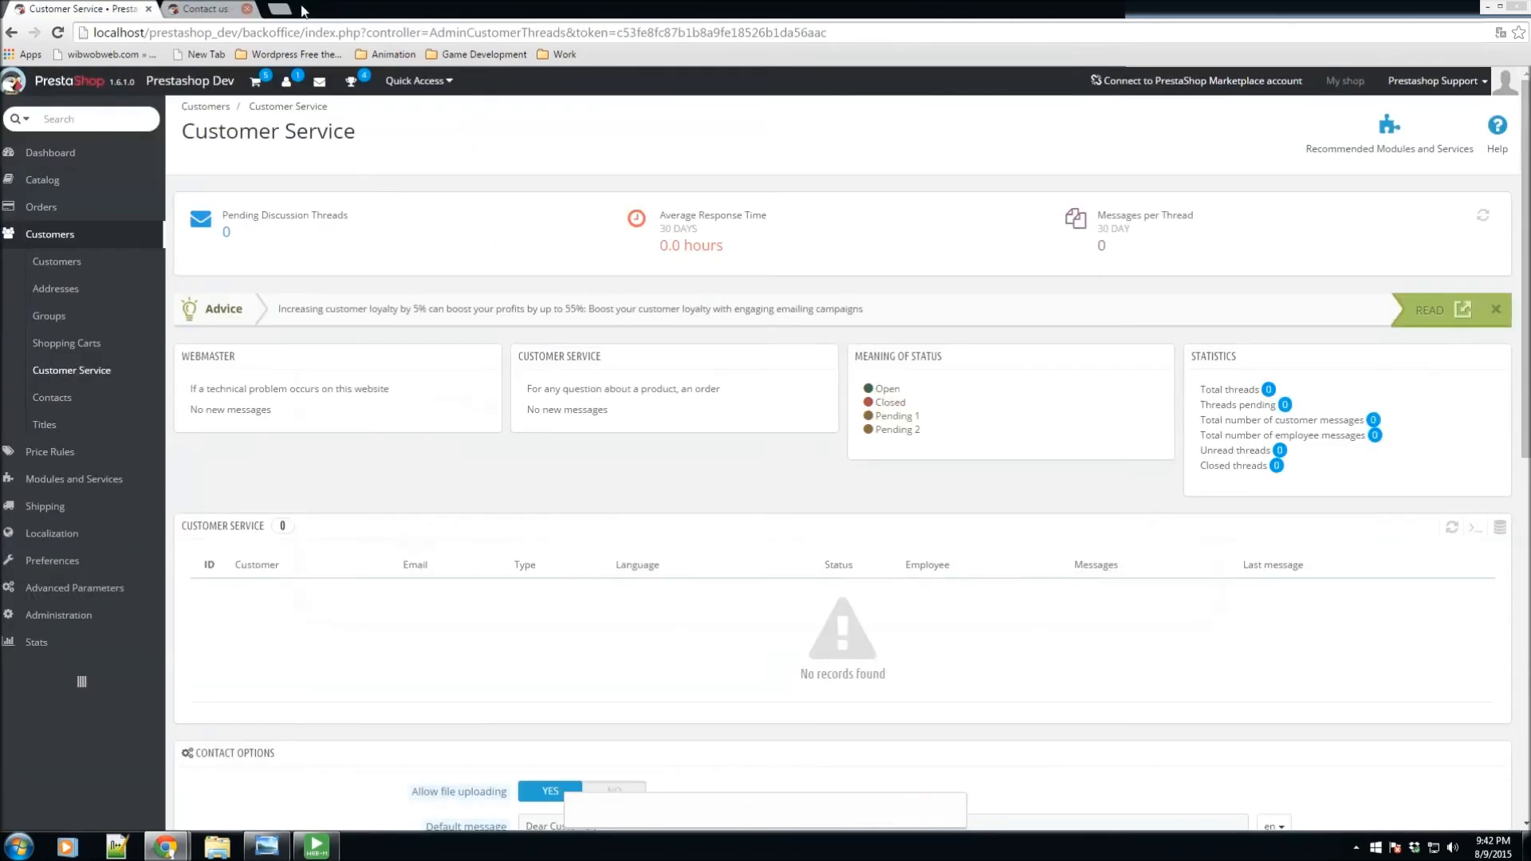
{"action": "left_click", "coordinate": [248, 9]}
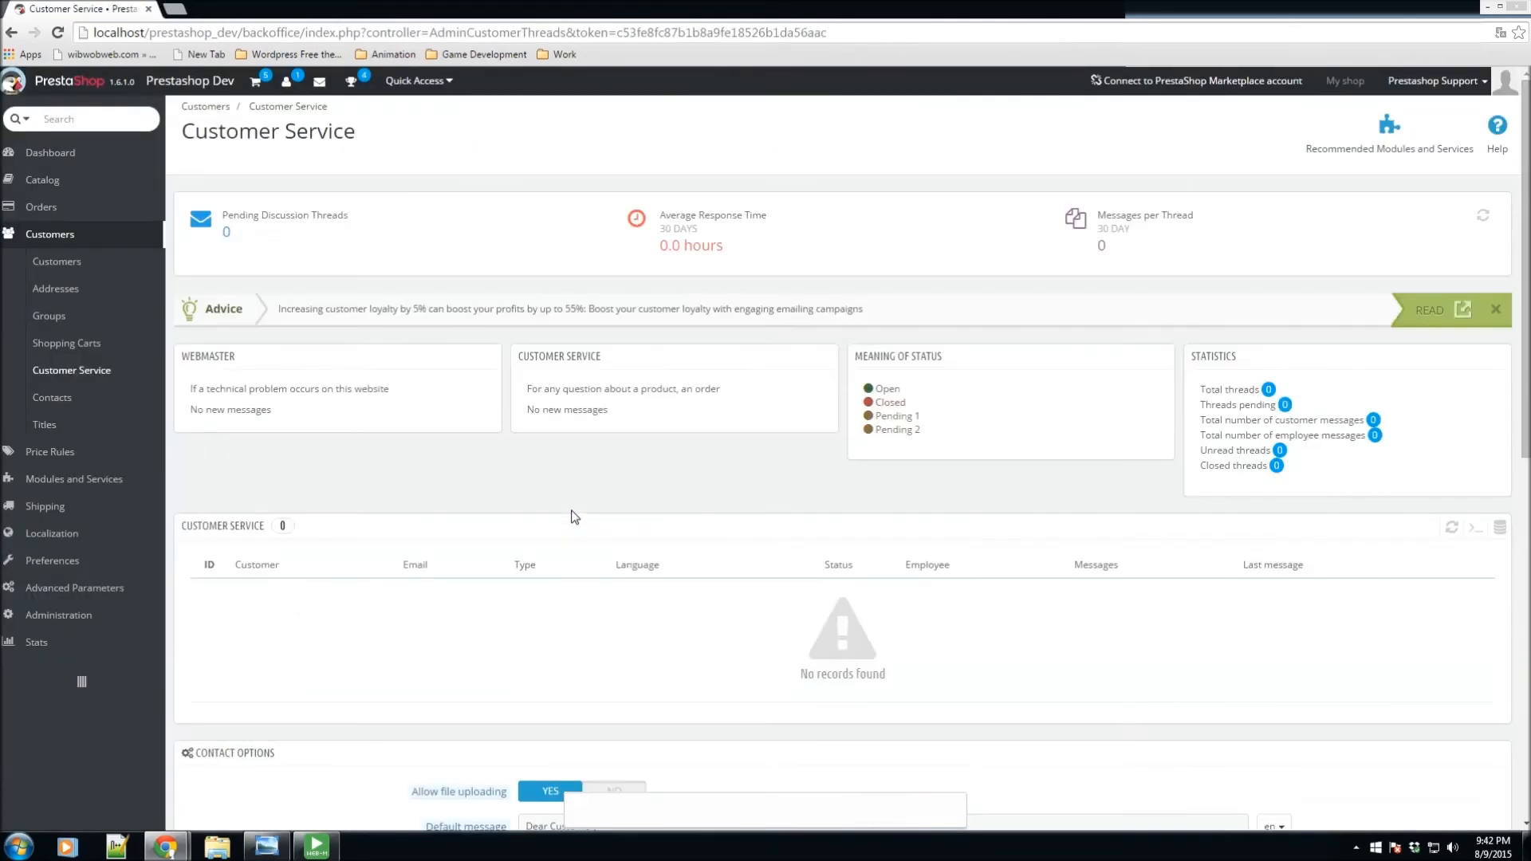
{"action": "mouse_move", "coordinate": [697, 524]}
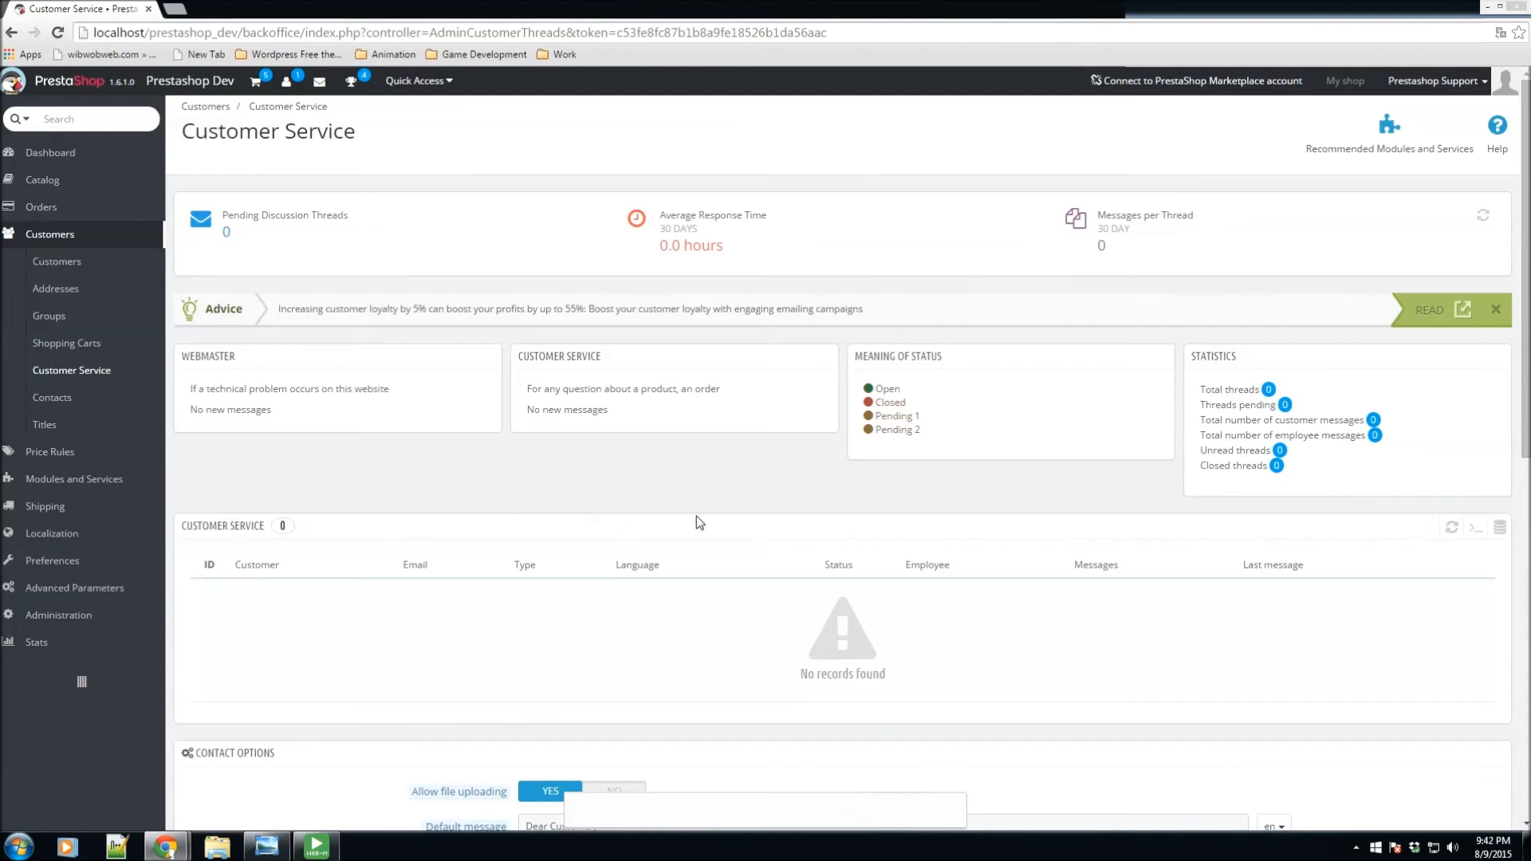
{"action": "scroll", "scroll_direction": "down", "scroll_amount": 3}
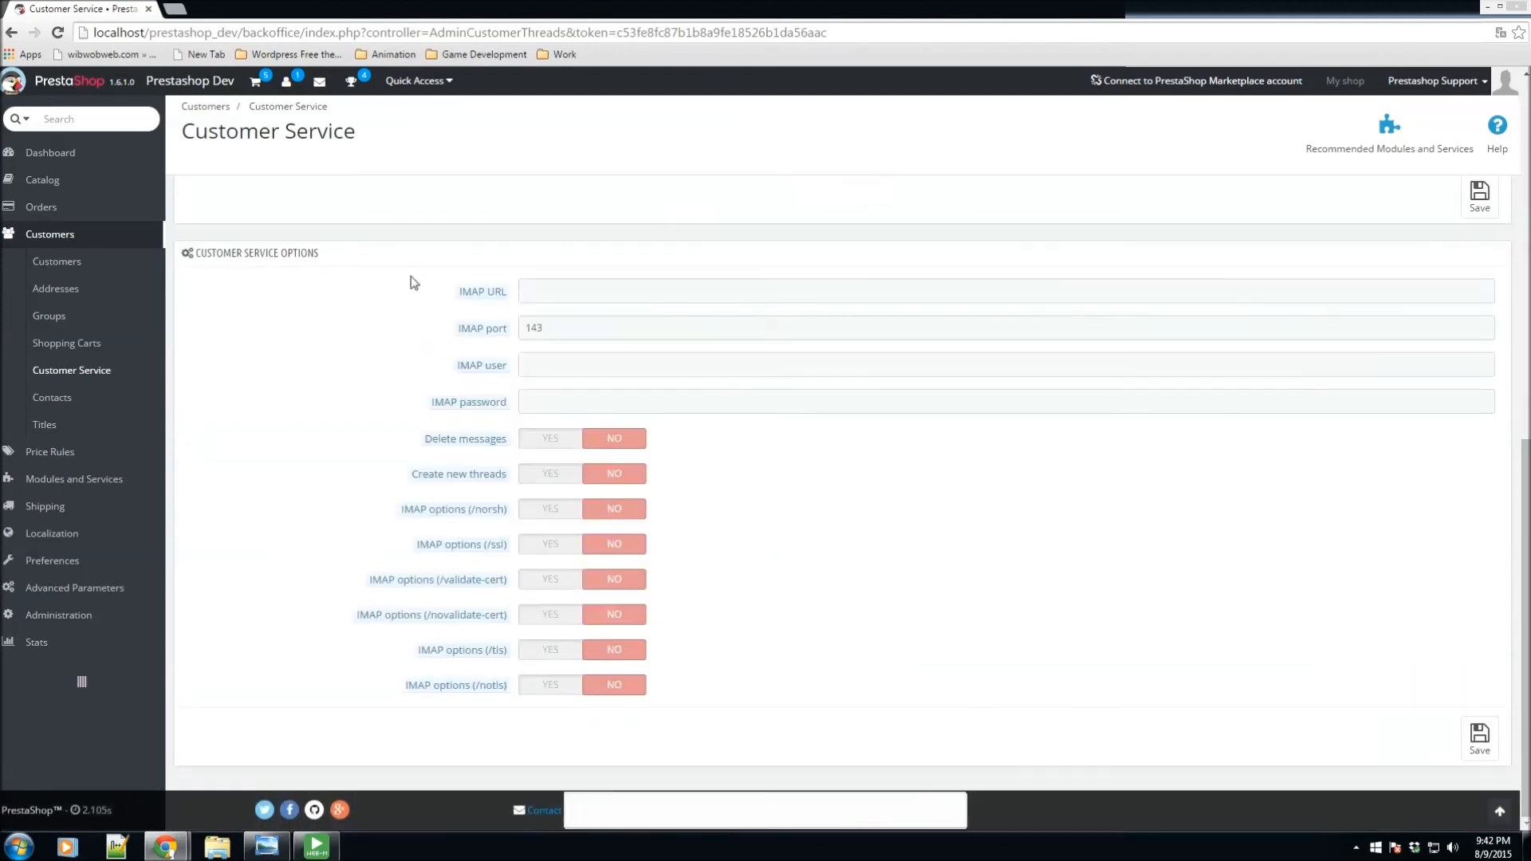
{"action": "scroll", "scroll_direction": "up", "scroll_amount": 3}
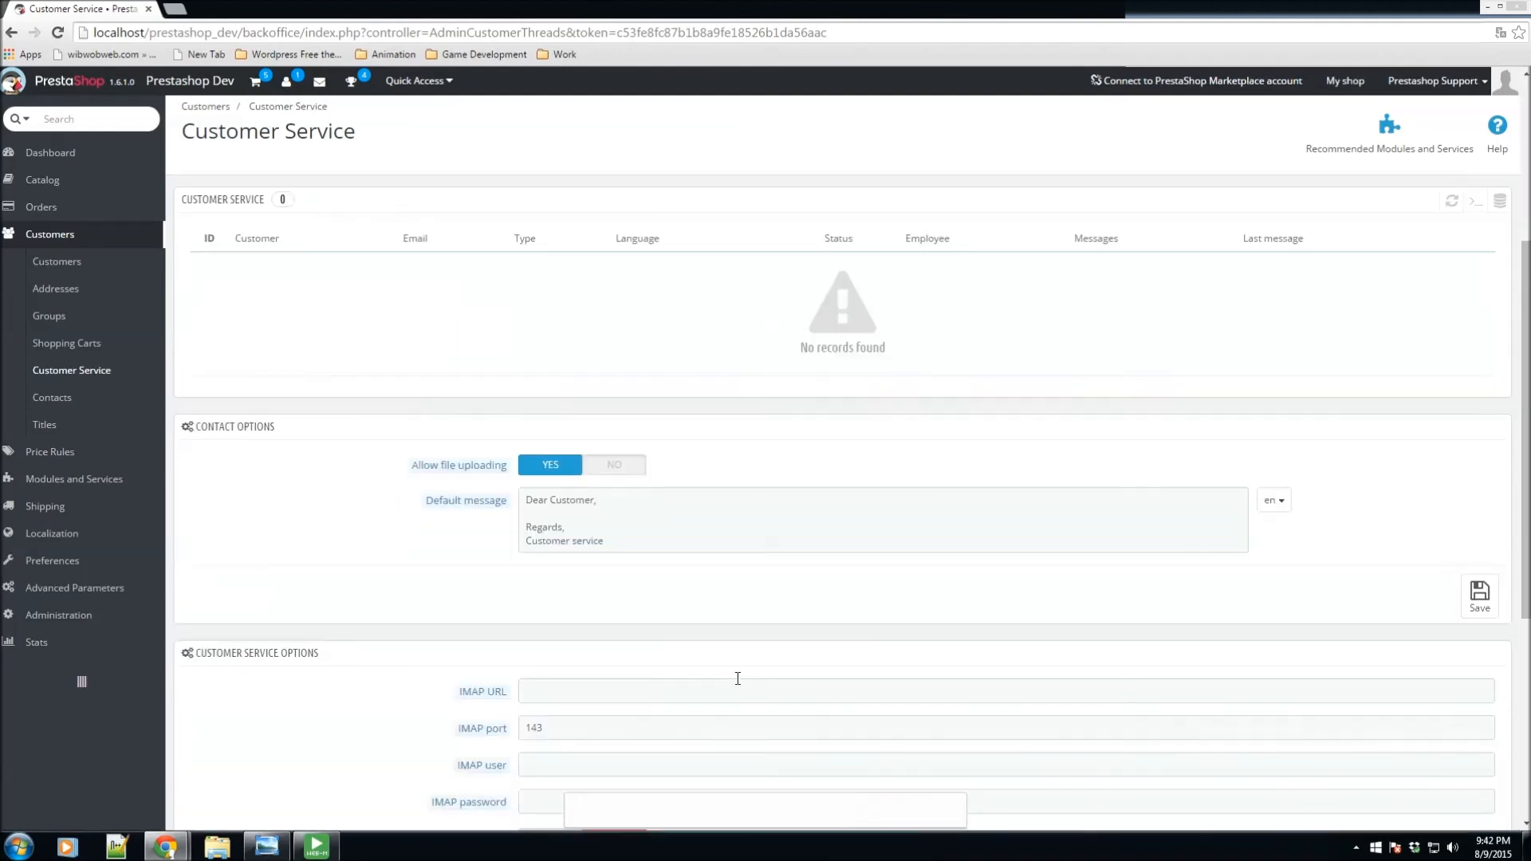
{"action": "scroll", "scroll_direction": "up", "scroll_amount": 3}
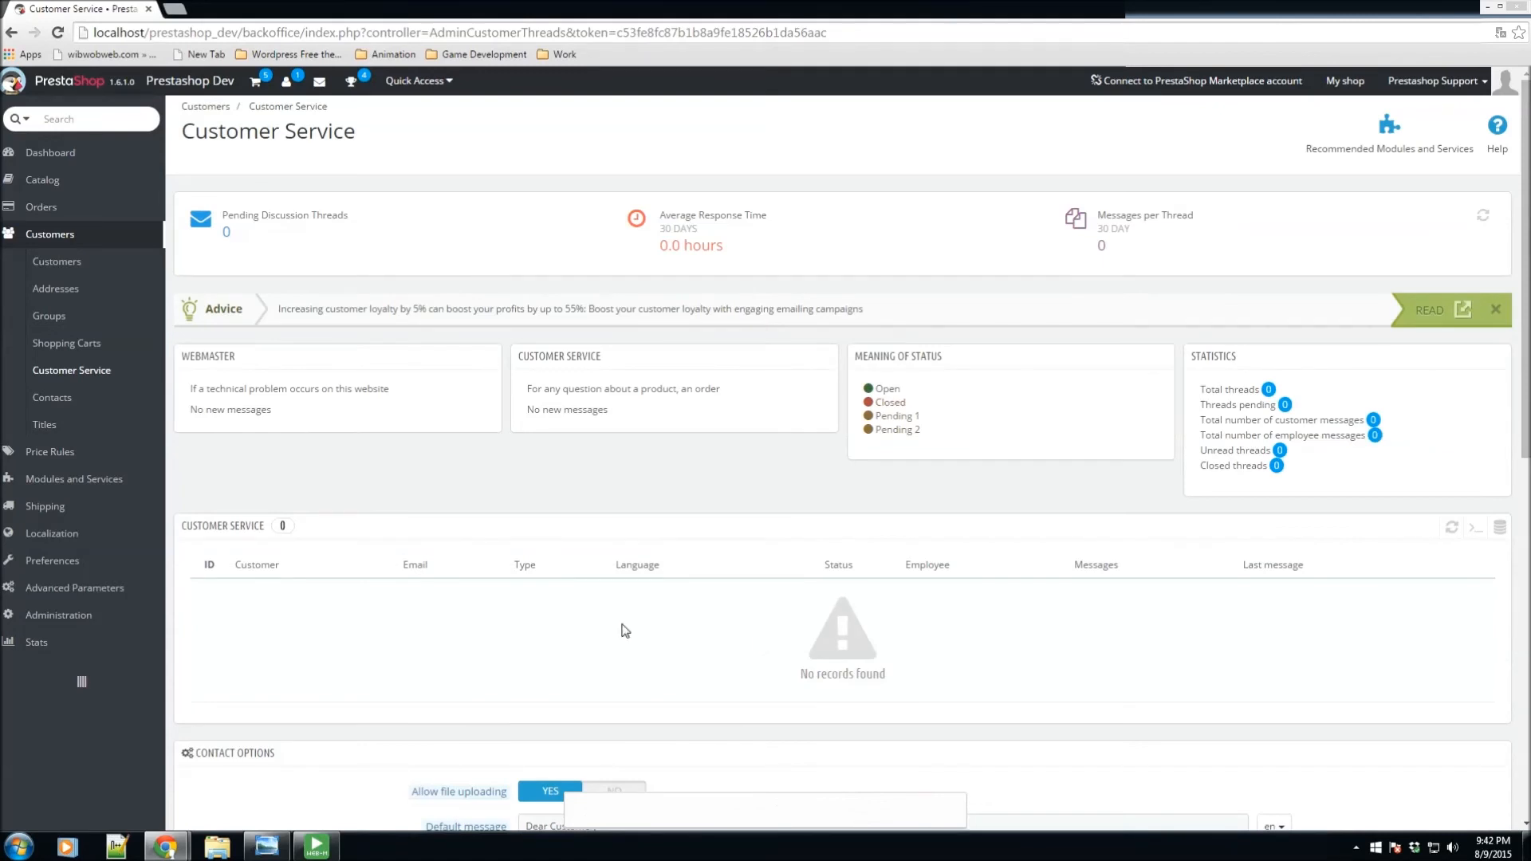
{"action": "scroll", "scroll_direction": "down", "scroll_amount": 3}
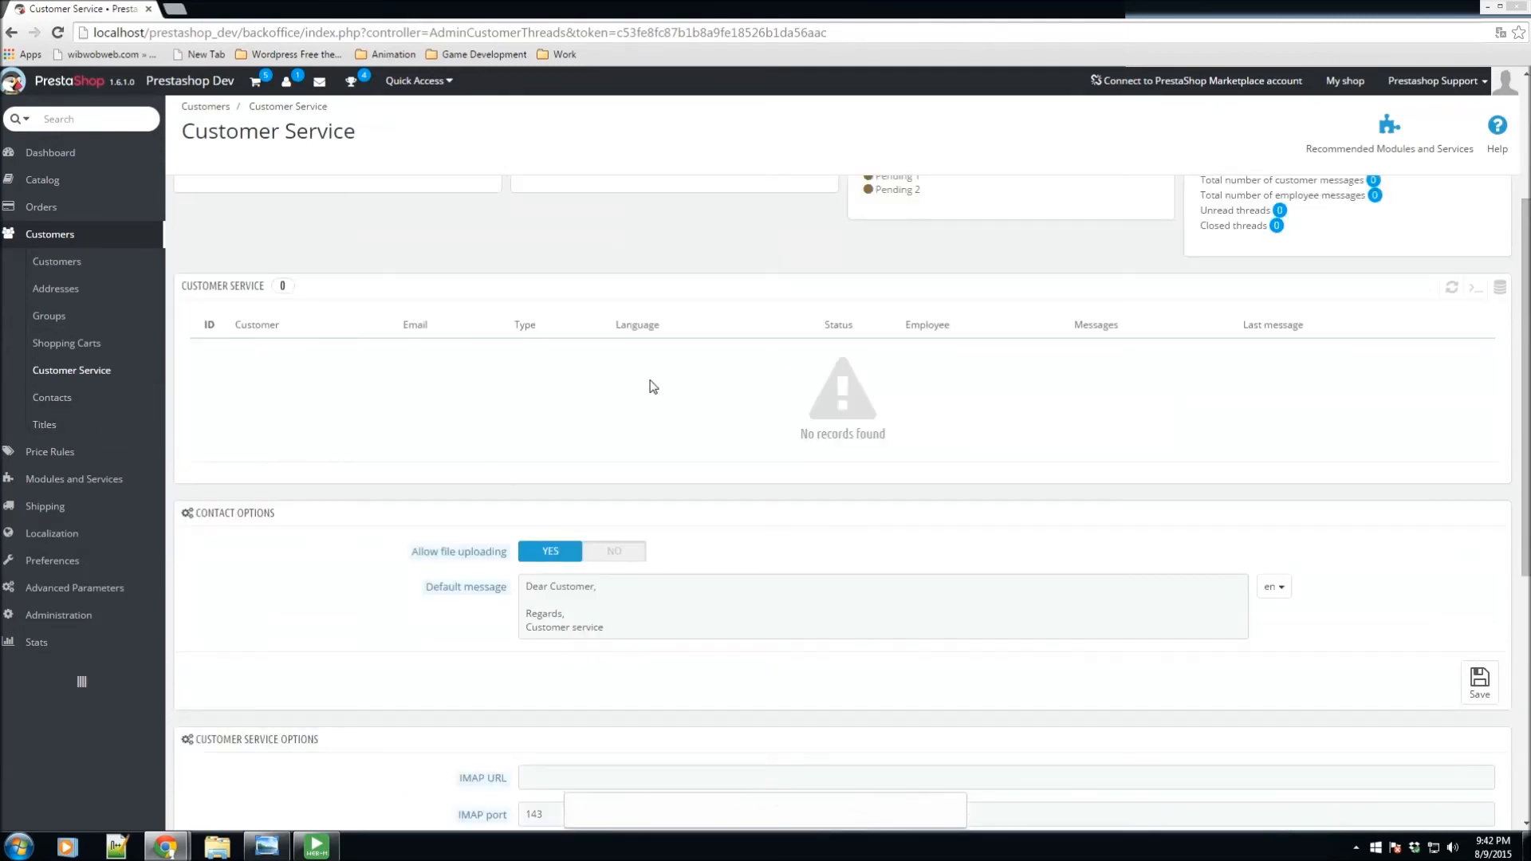
{"action": "left_click", "coordinate": [51, 397]}
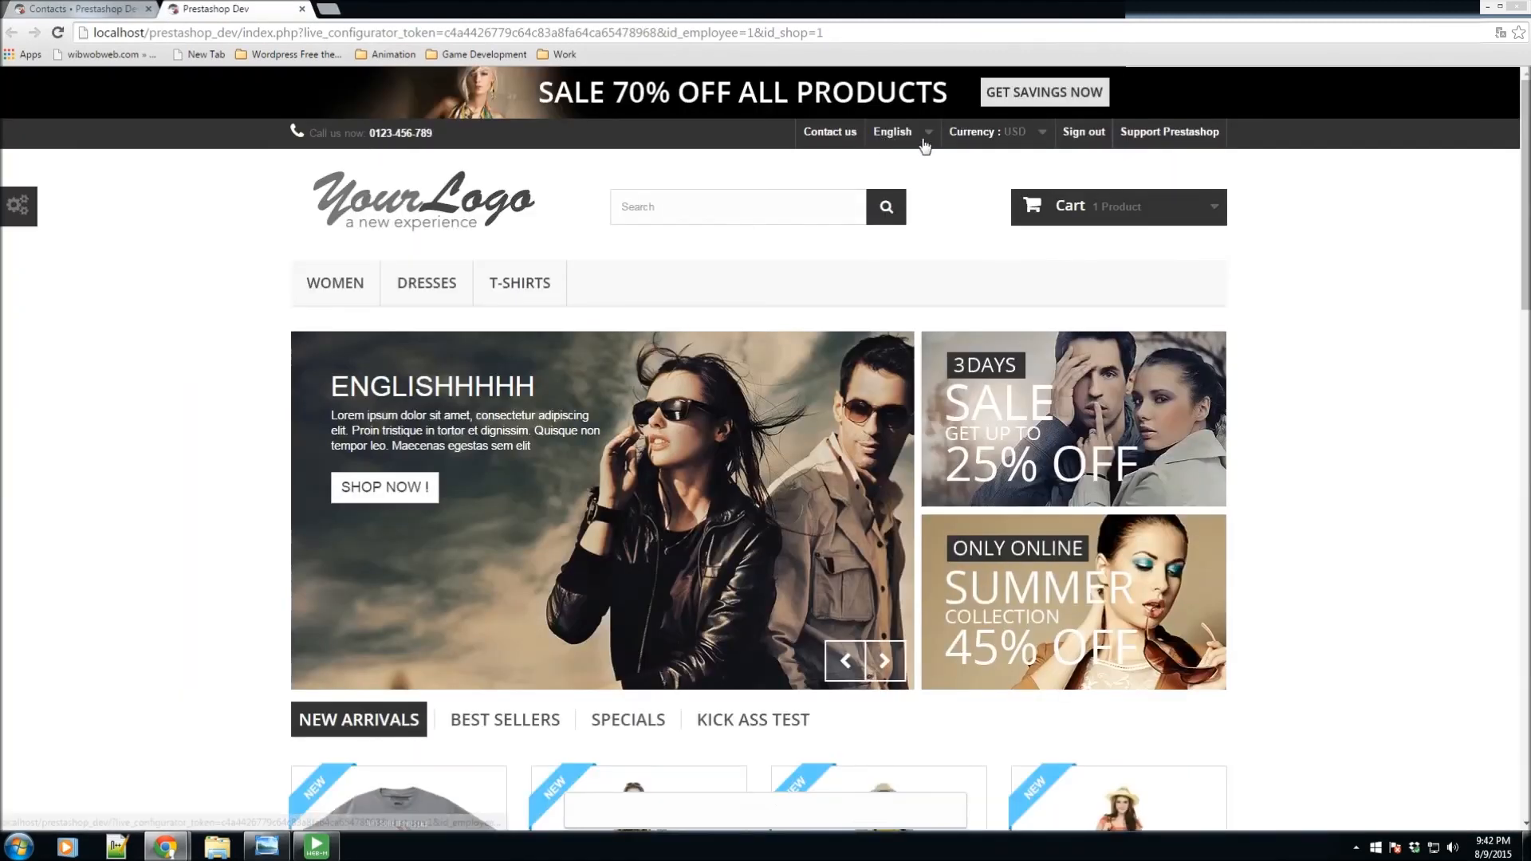
Step: Bring up a fresh Contact us form, list its subject headings, and switch to the back office
{"action": "left_click", "coordinate": [830, 132]}
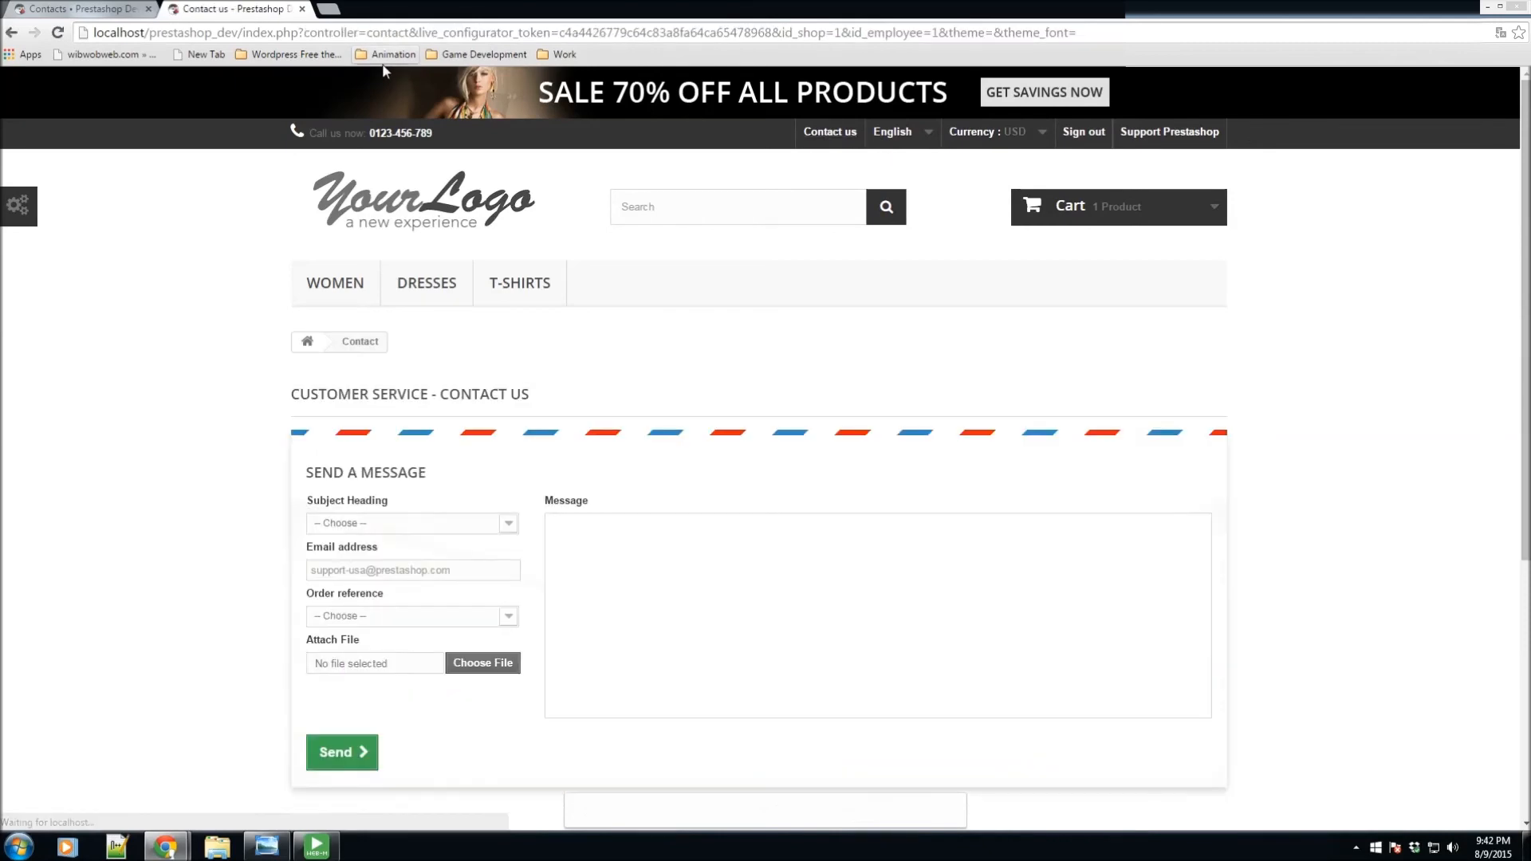
{"action": "left_click", "coordinate": [410, 523]}
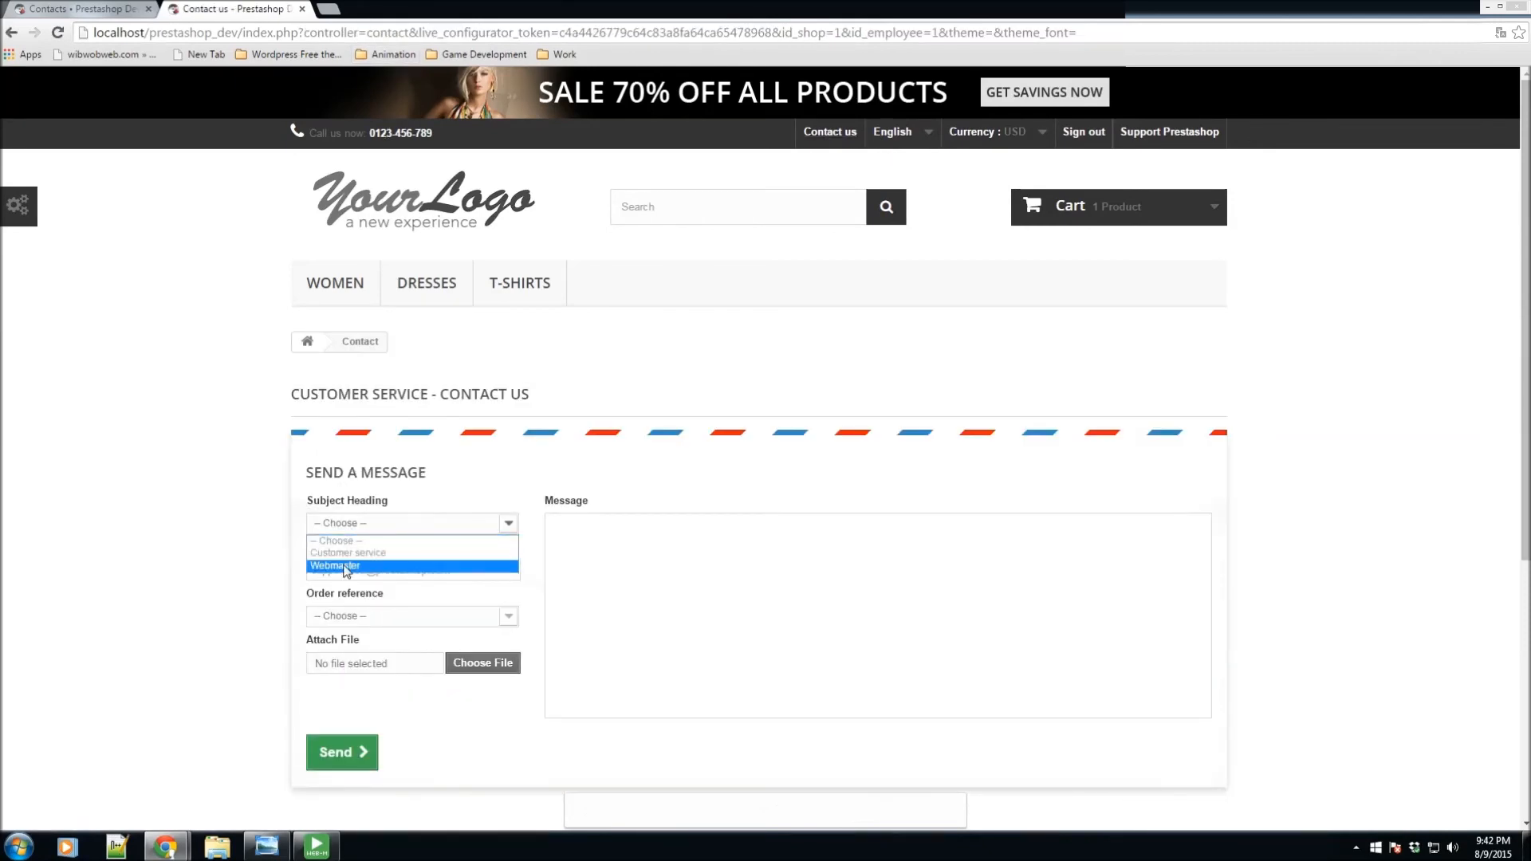
{"action": "left_click", "coordinate": [83, 10]}
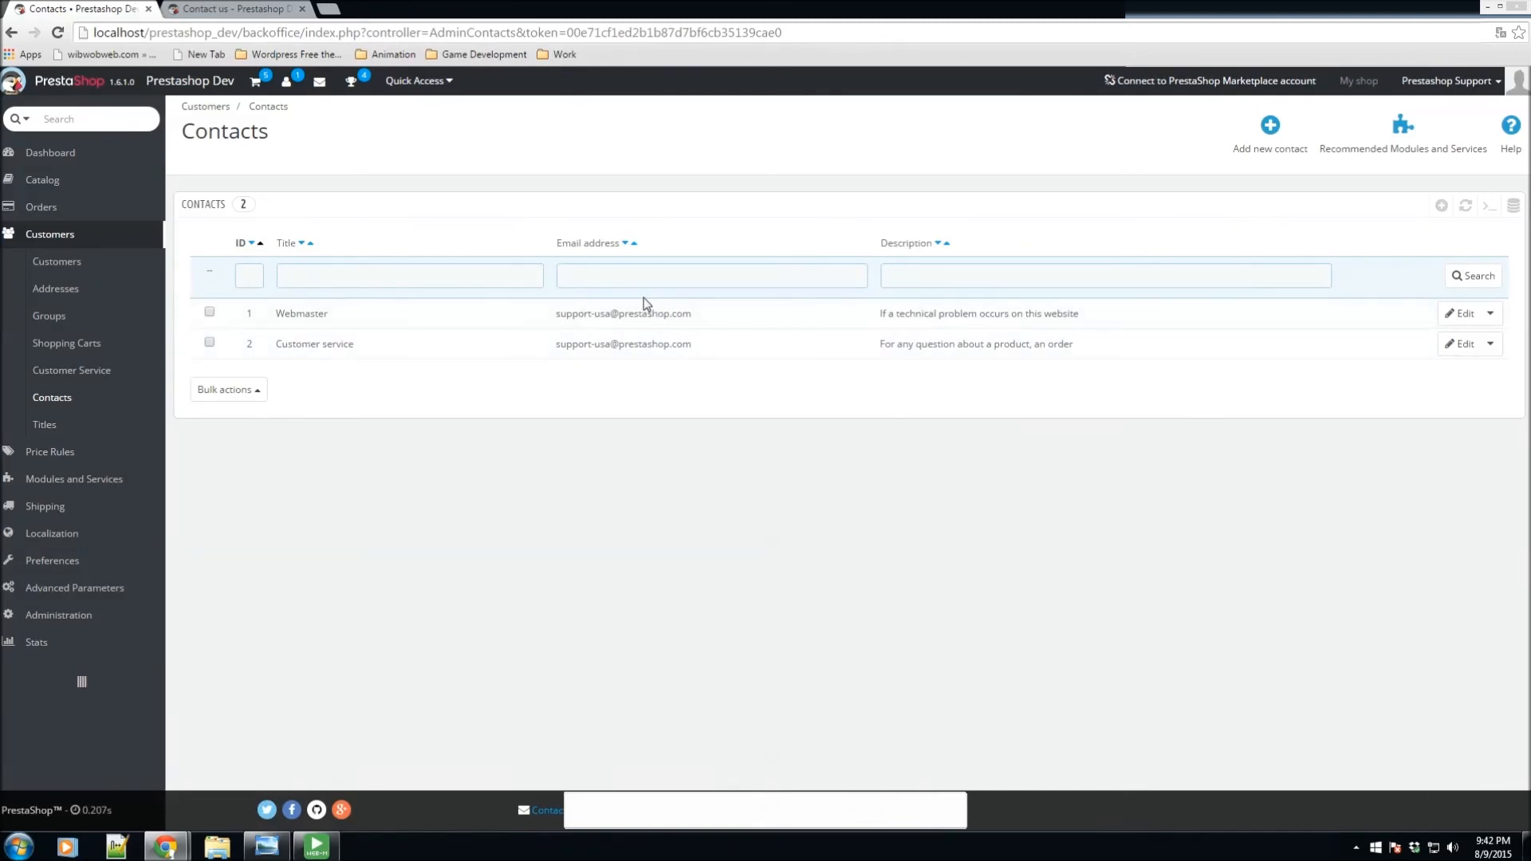
{"action": "mouse_move", "coordinate": [1442, 206]}
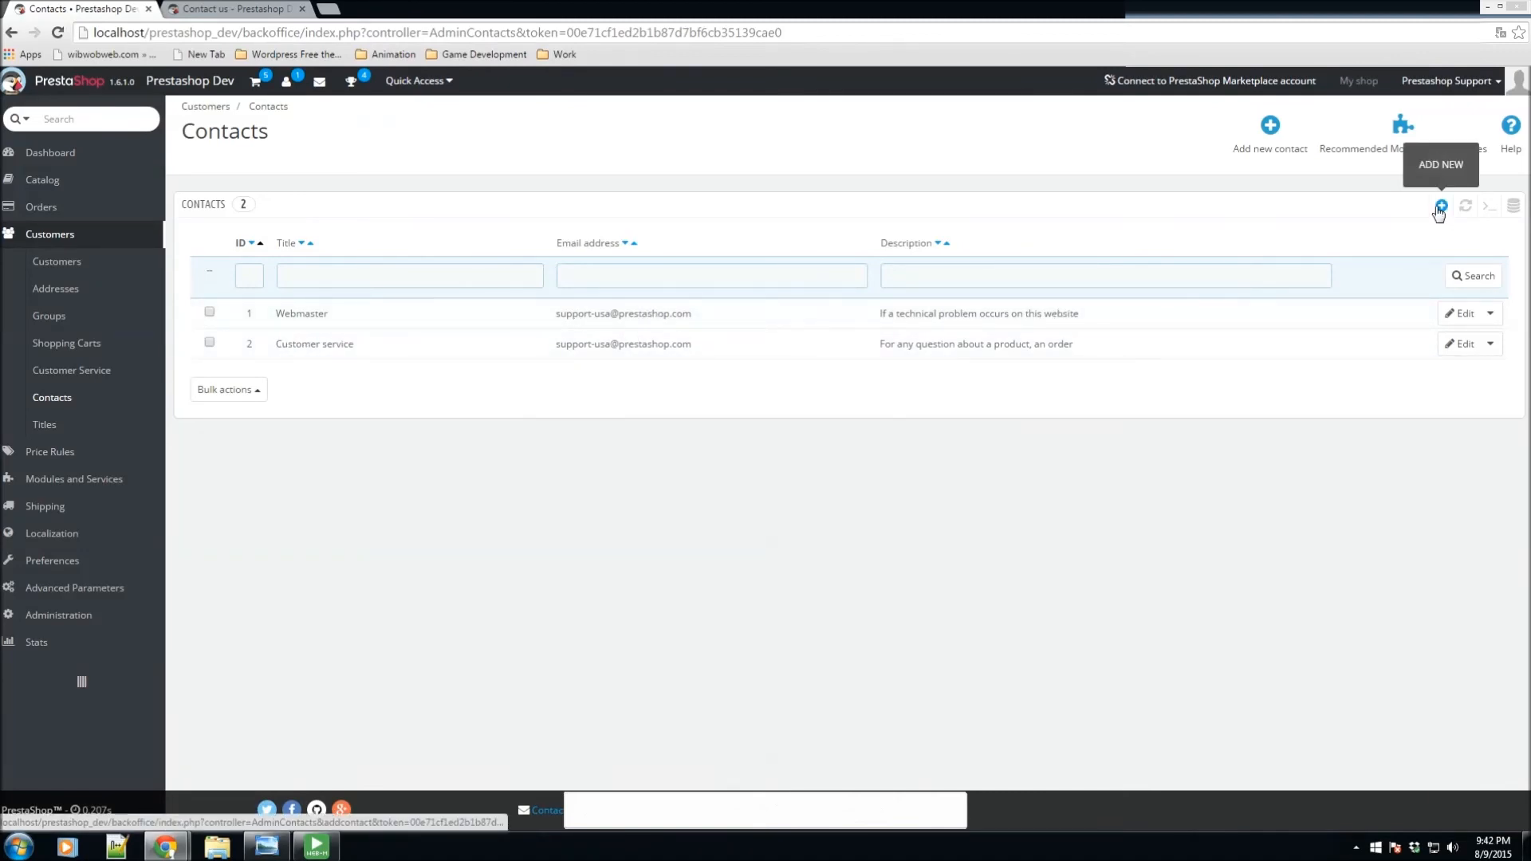
{"action": "mouse_move", "coordinate": [338, 368]}
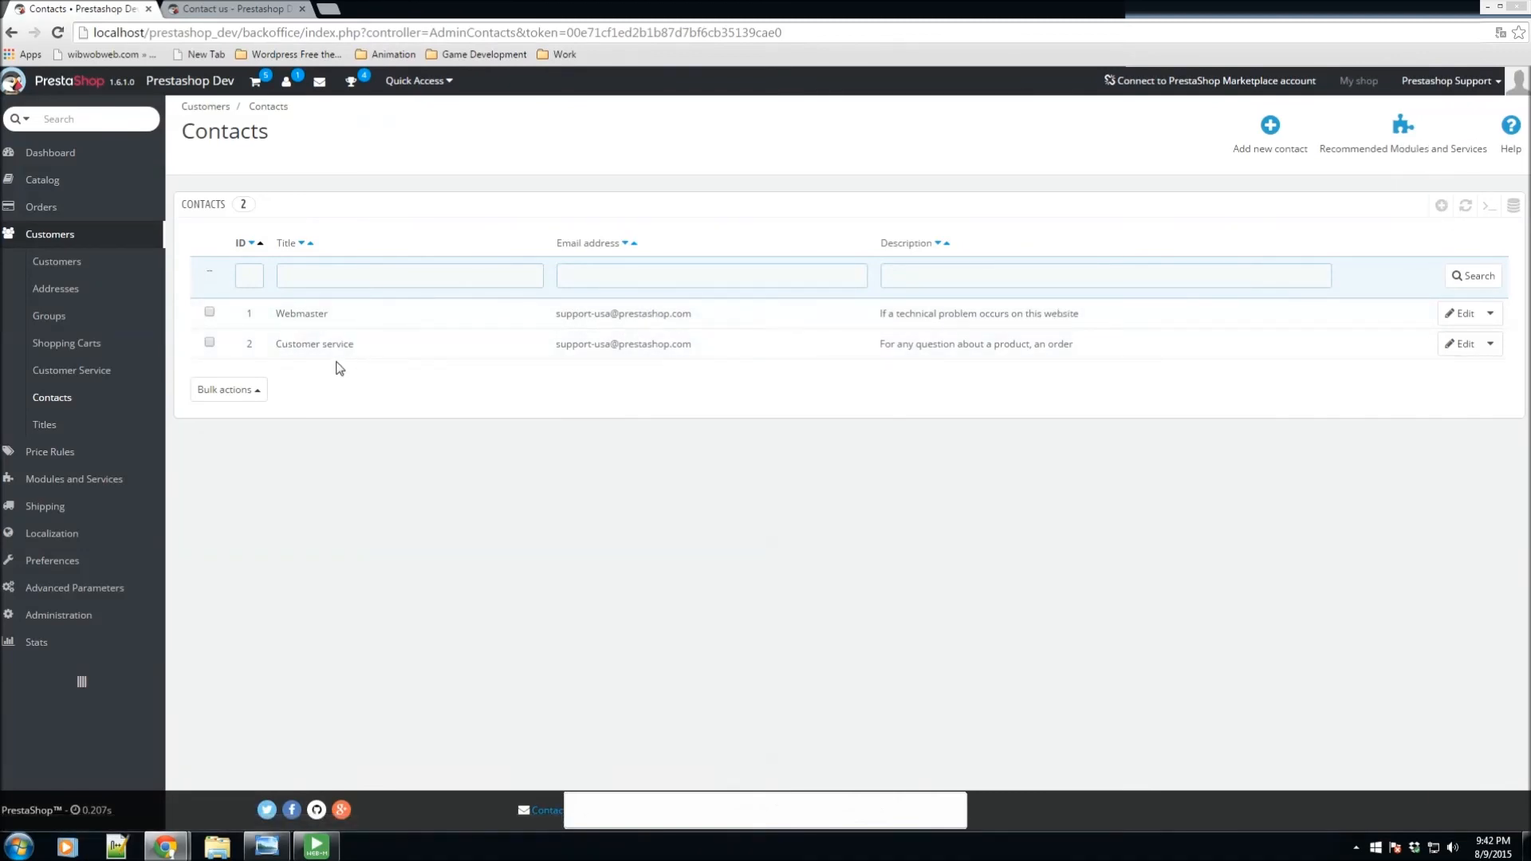
{"action": "mouse_move", "coordinate": [603, 319]}
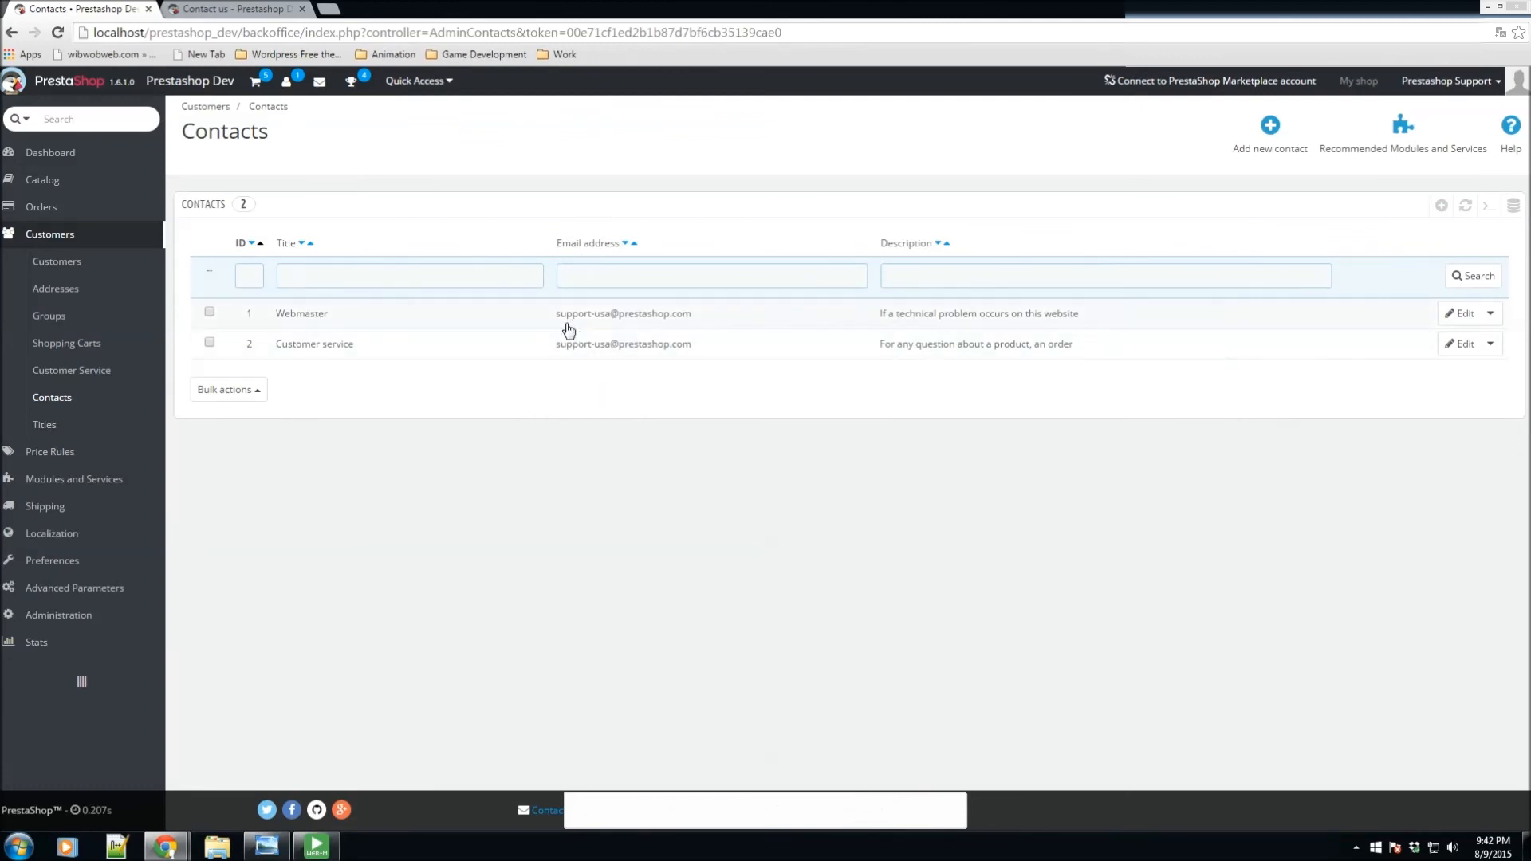
{"action": "mouse_move", "coordinate": [611, 324]}
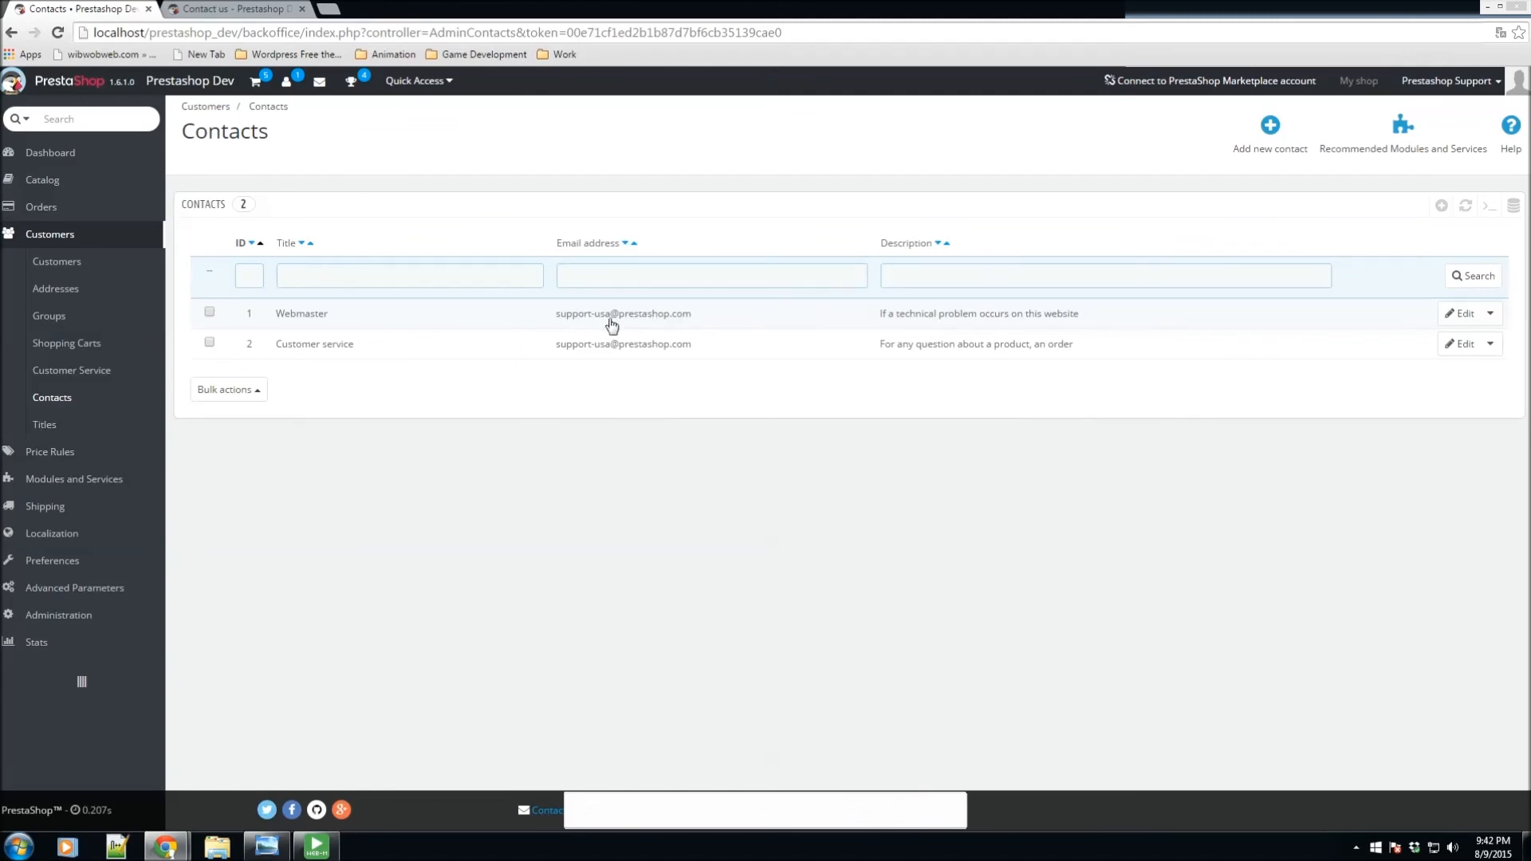
{"action": "mouse_move", "coordinate": [680, 322]}
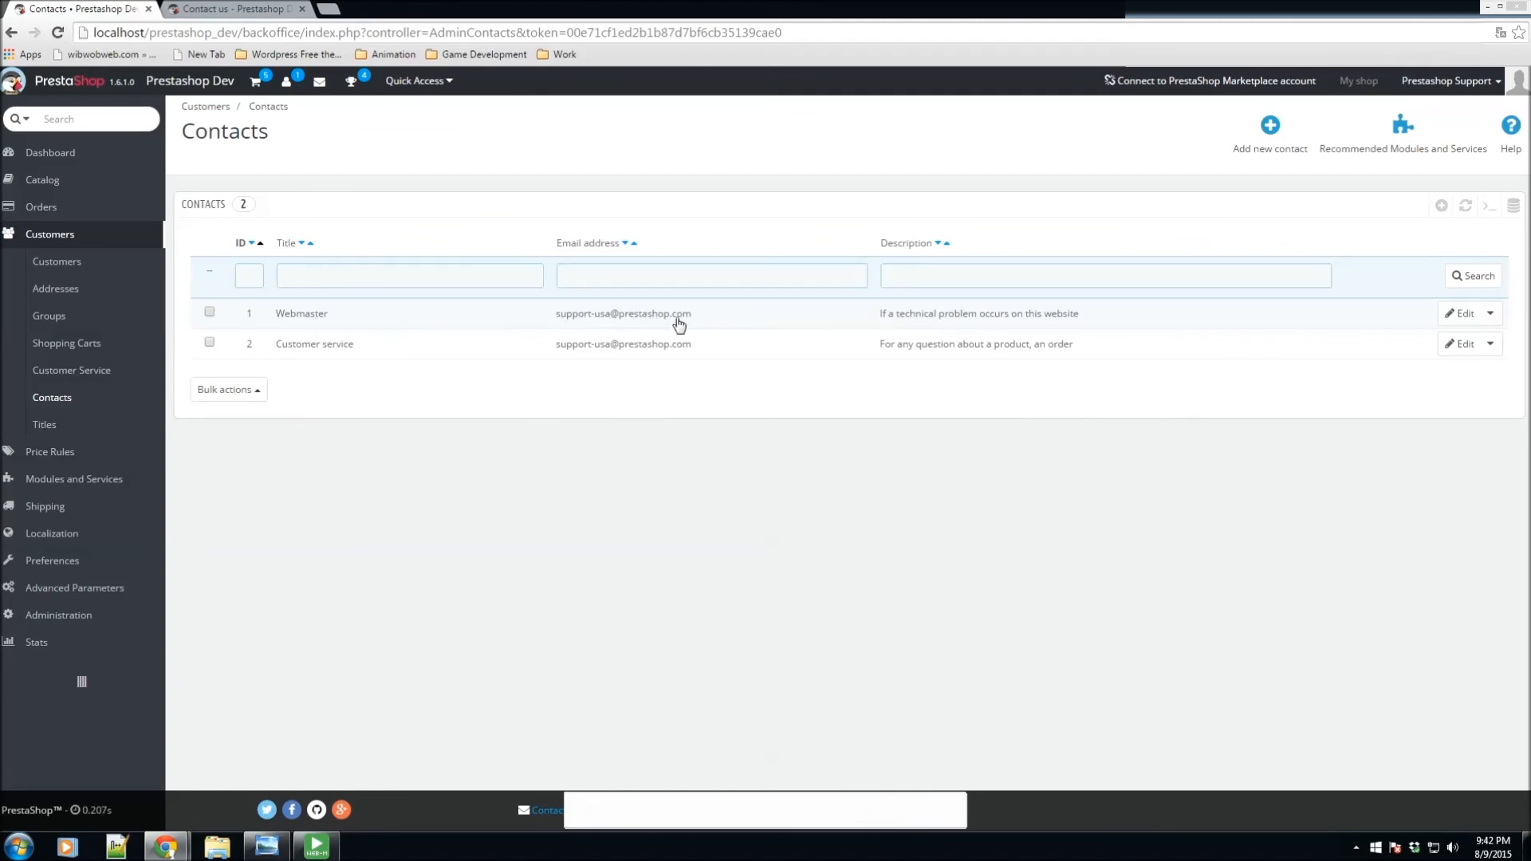
{"action": "mouse_move", "coordinate": [890, 308]}
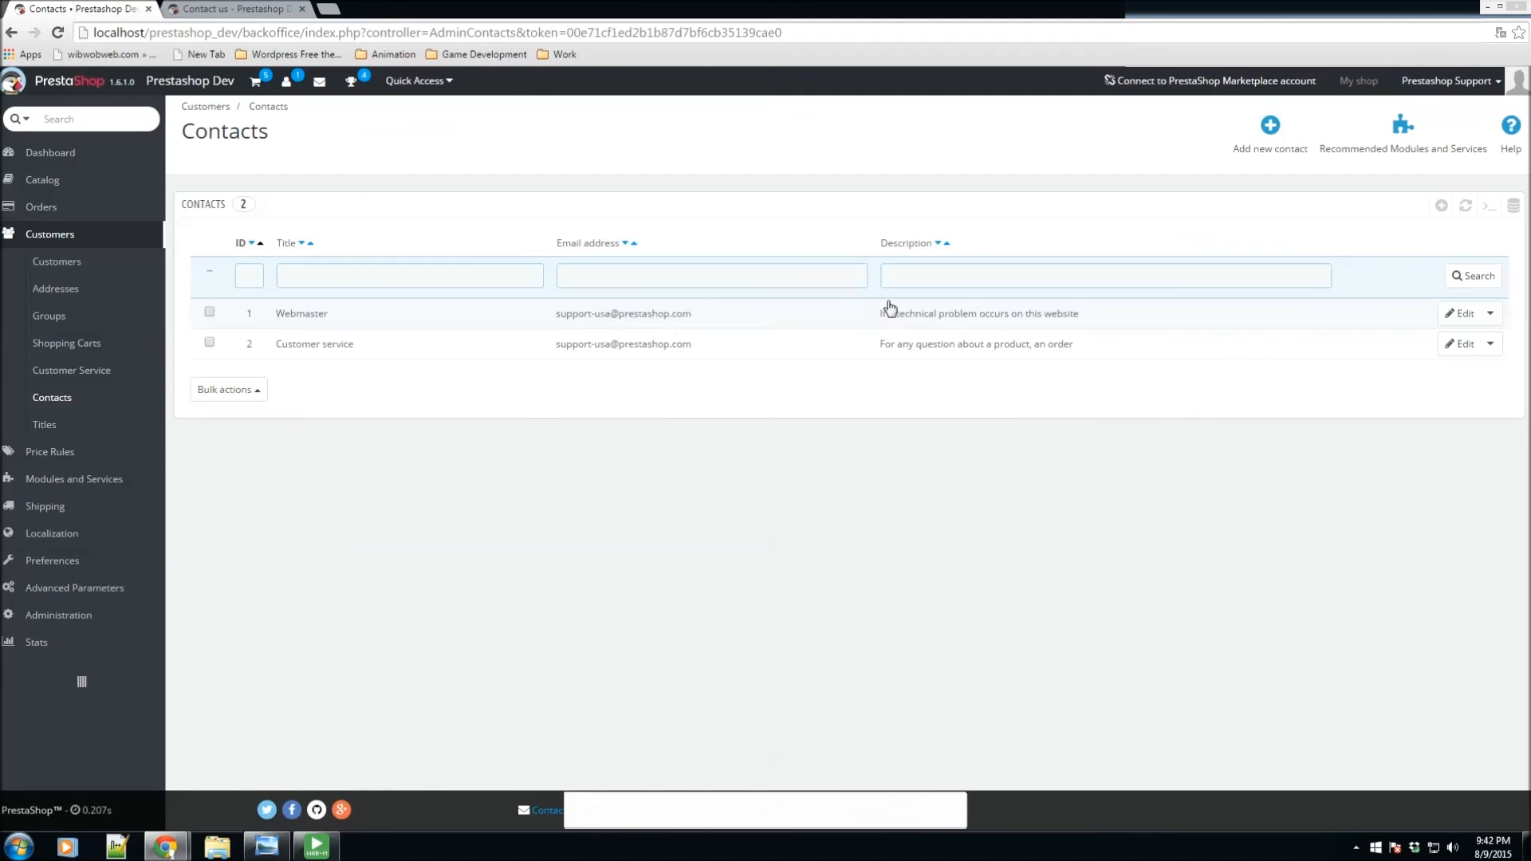
{"action": "mouse_move", "coordinate": [574, 373]}
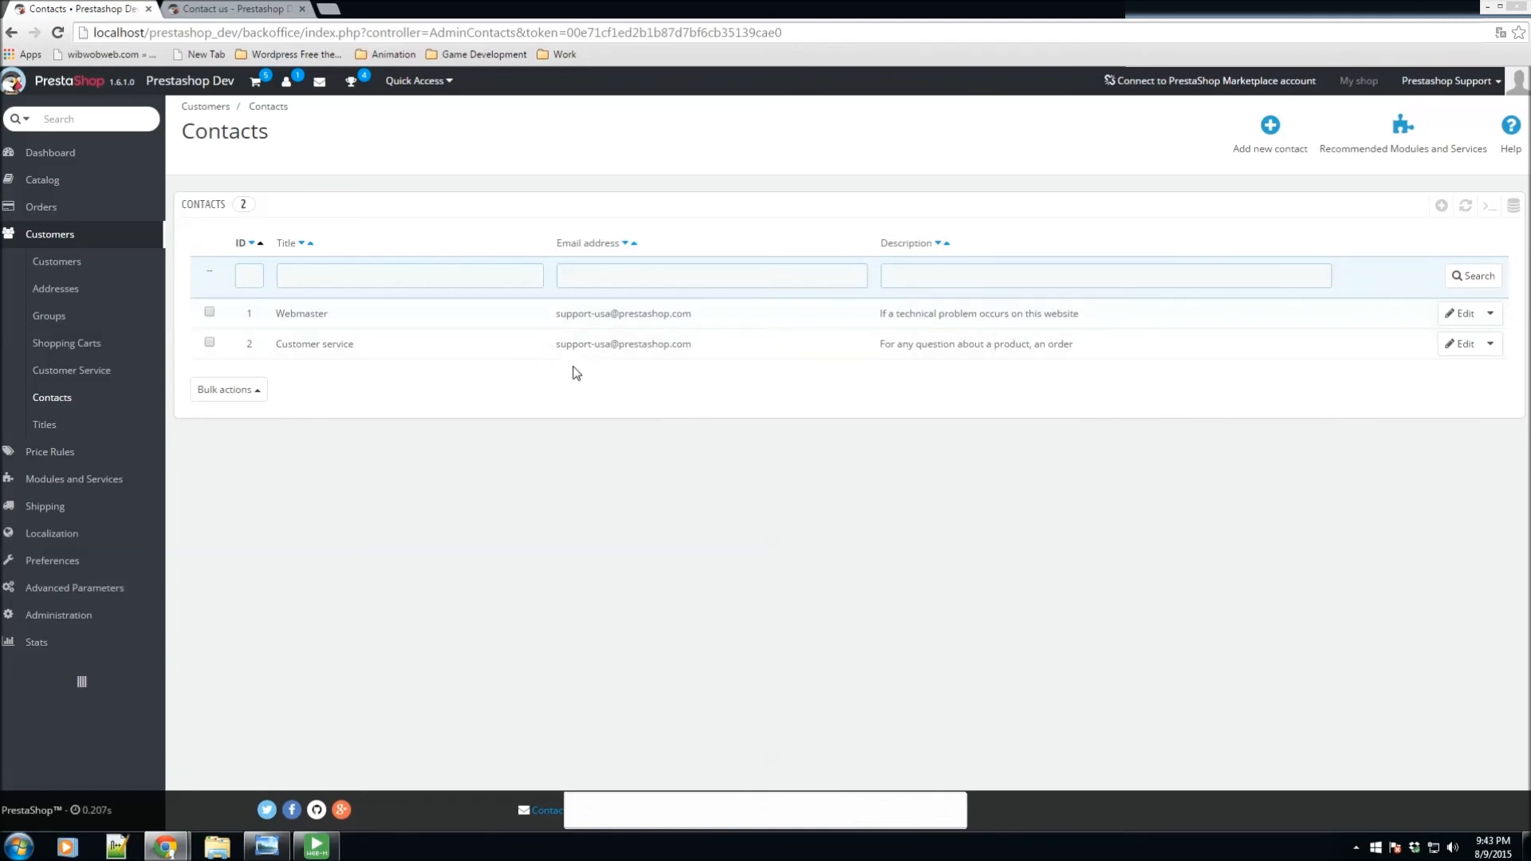
{"action": "mouse_move", "coordinate": [428, 351]}
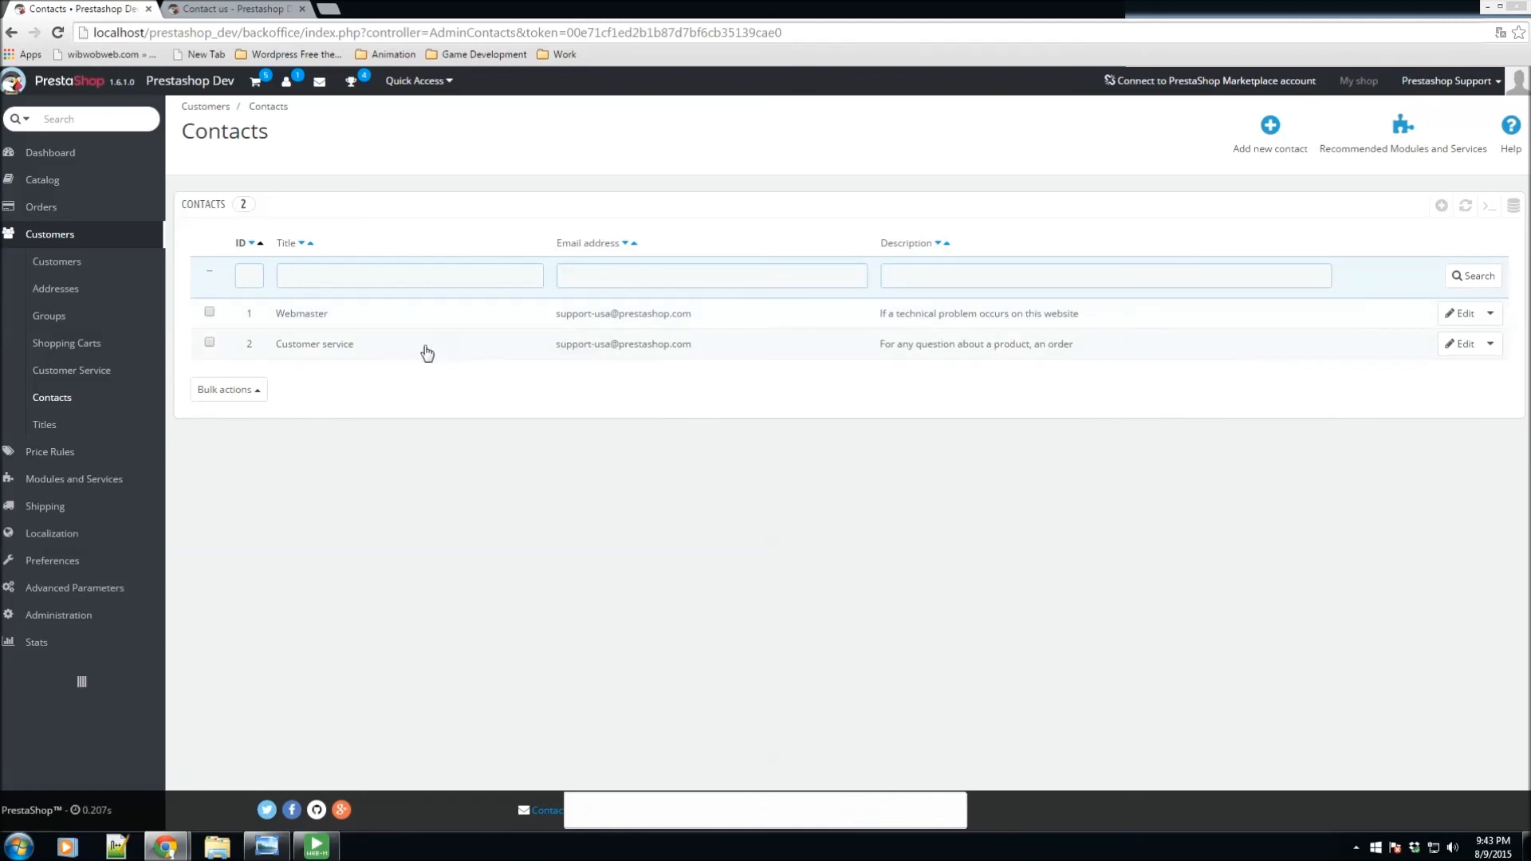
{"action": "mouse_move", "coordinate": [630, 354]}
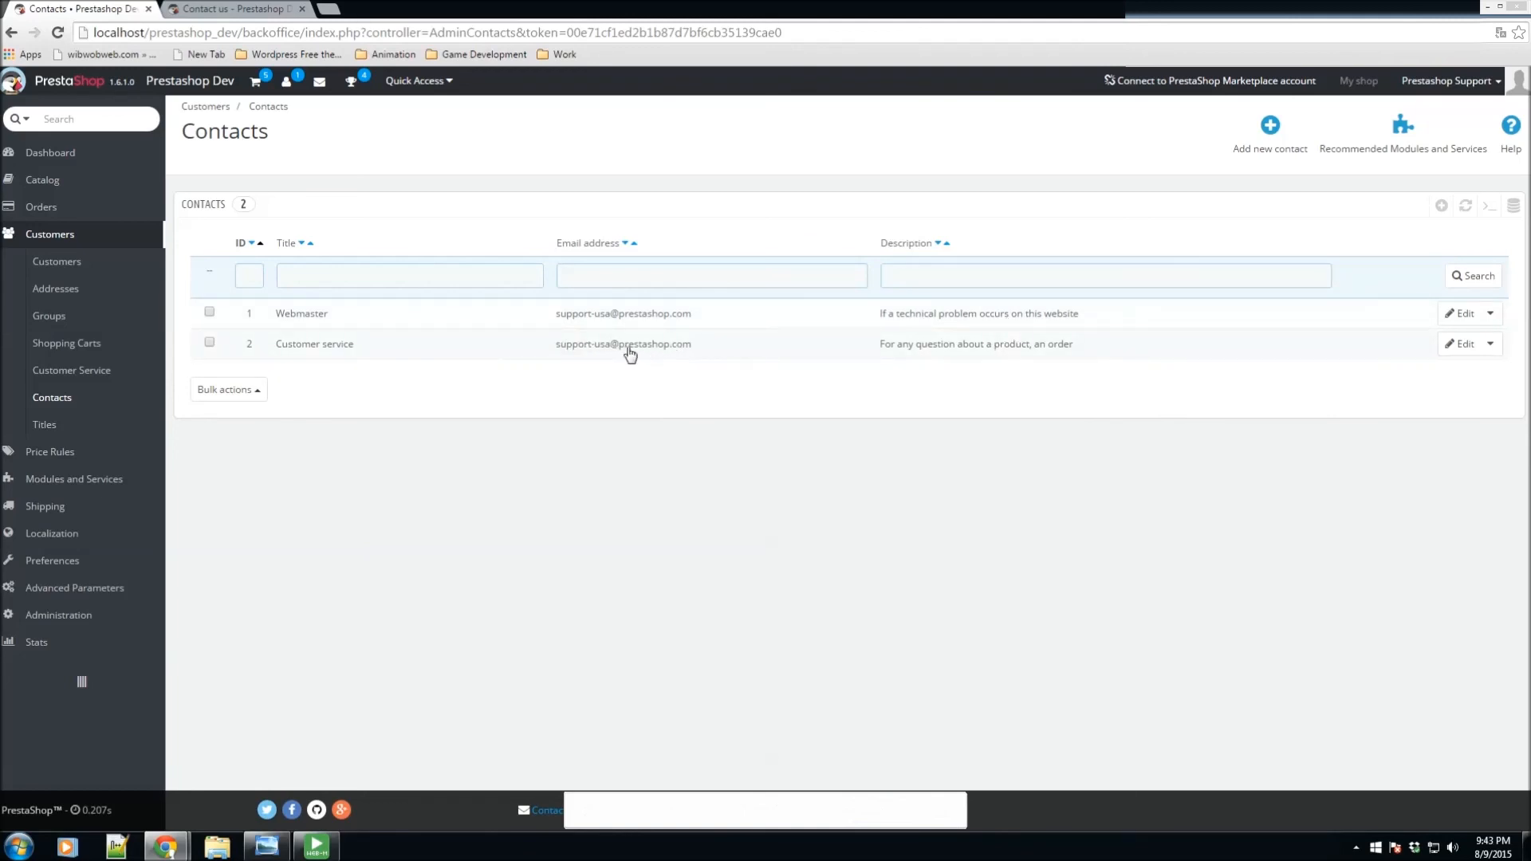
{"action": "mouse_move", "coordinate": [542, 359]}
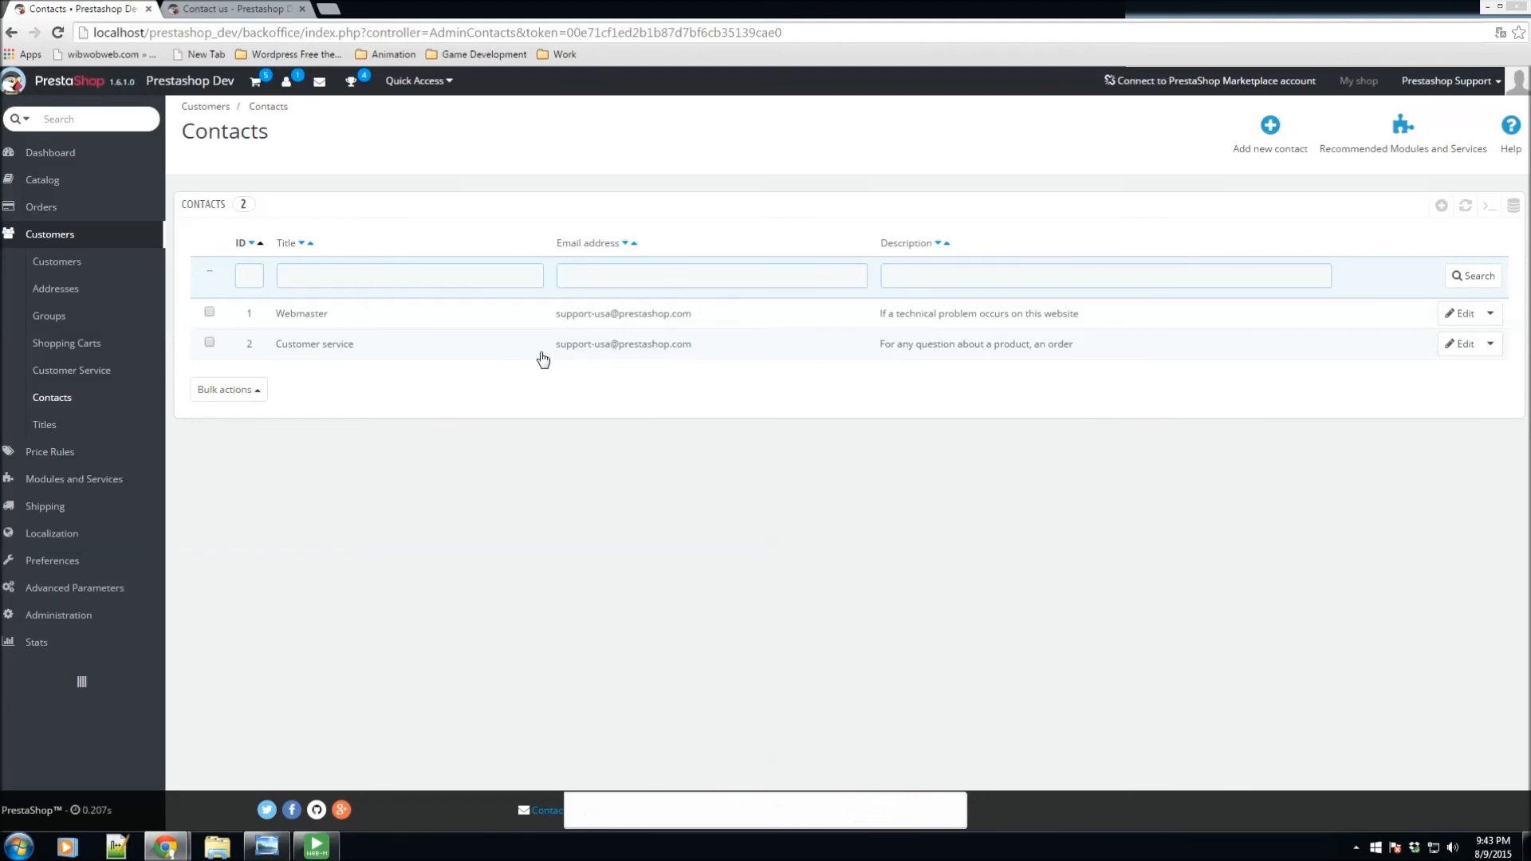
{"action": "mouse_move", "coordinate": [550, 391]}
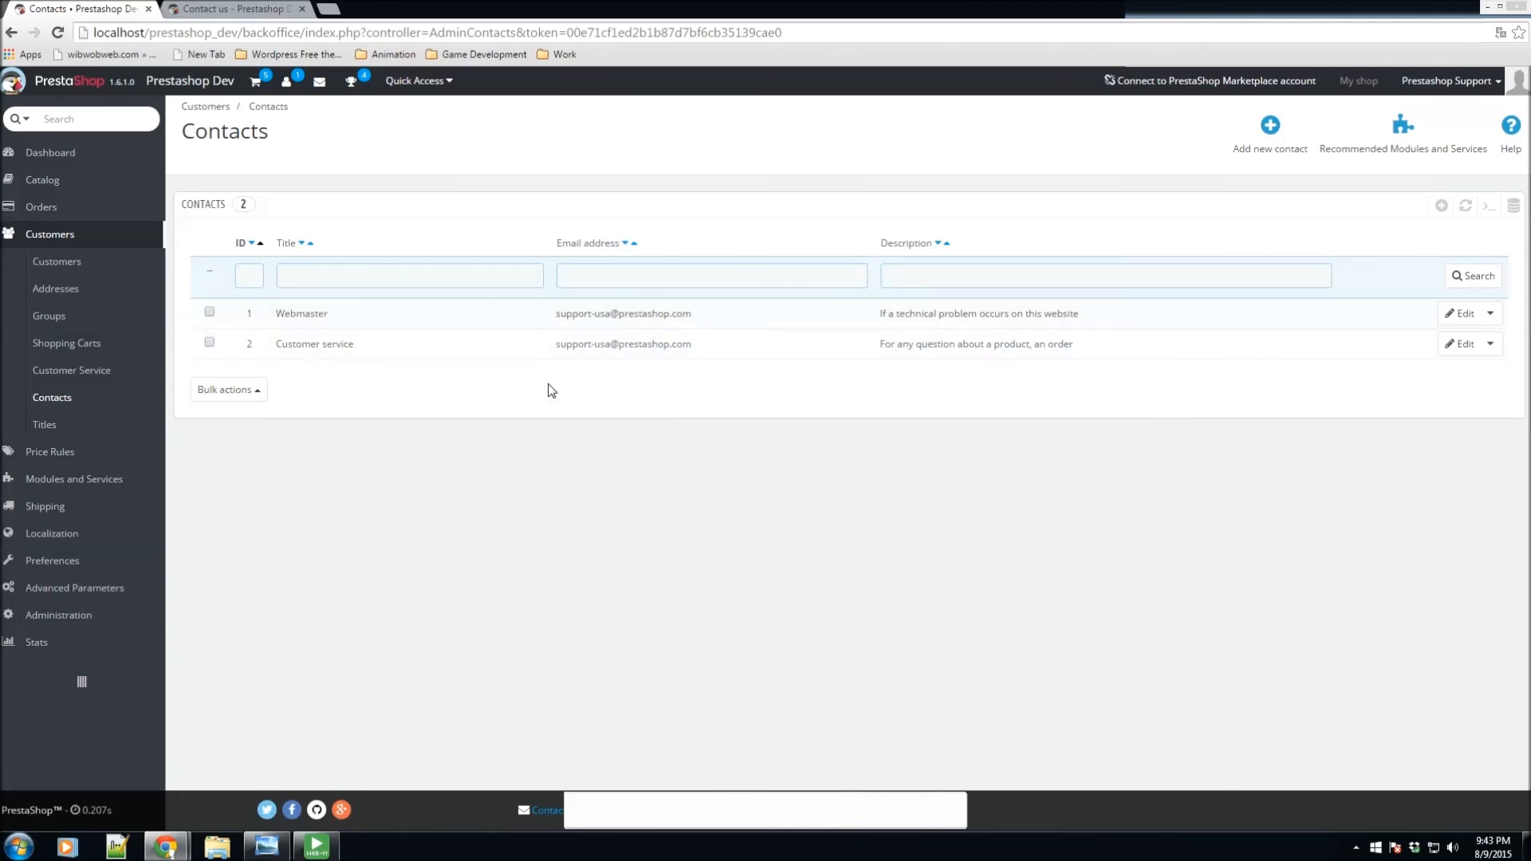
{"action": "mouse_move", "coordinate": [983, 295]}
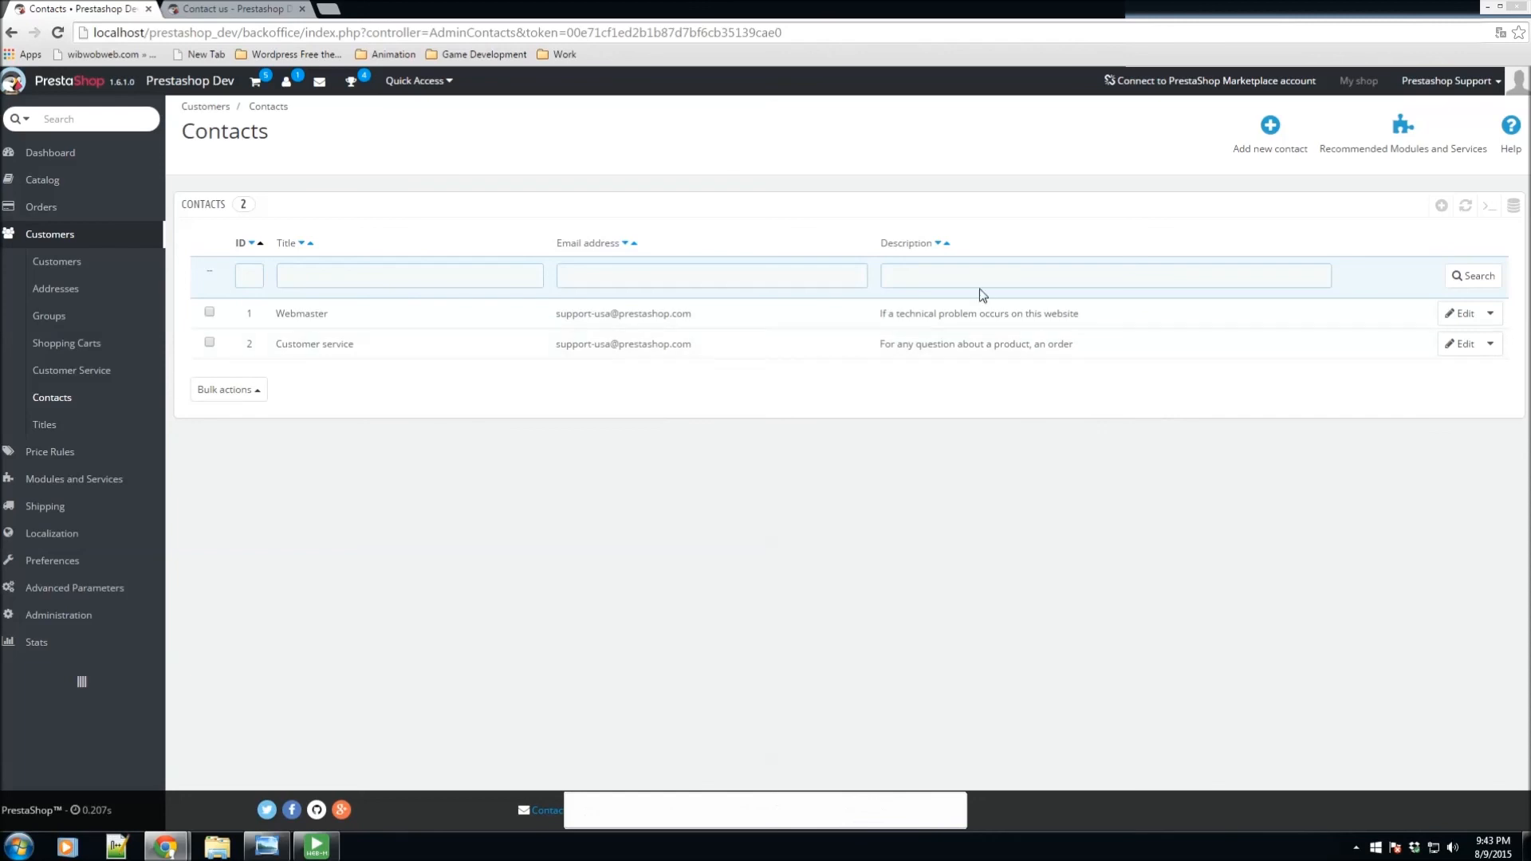
{"action": "mouse_move", "coordinate": [913, 337]}
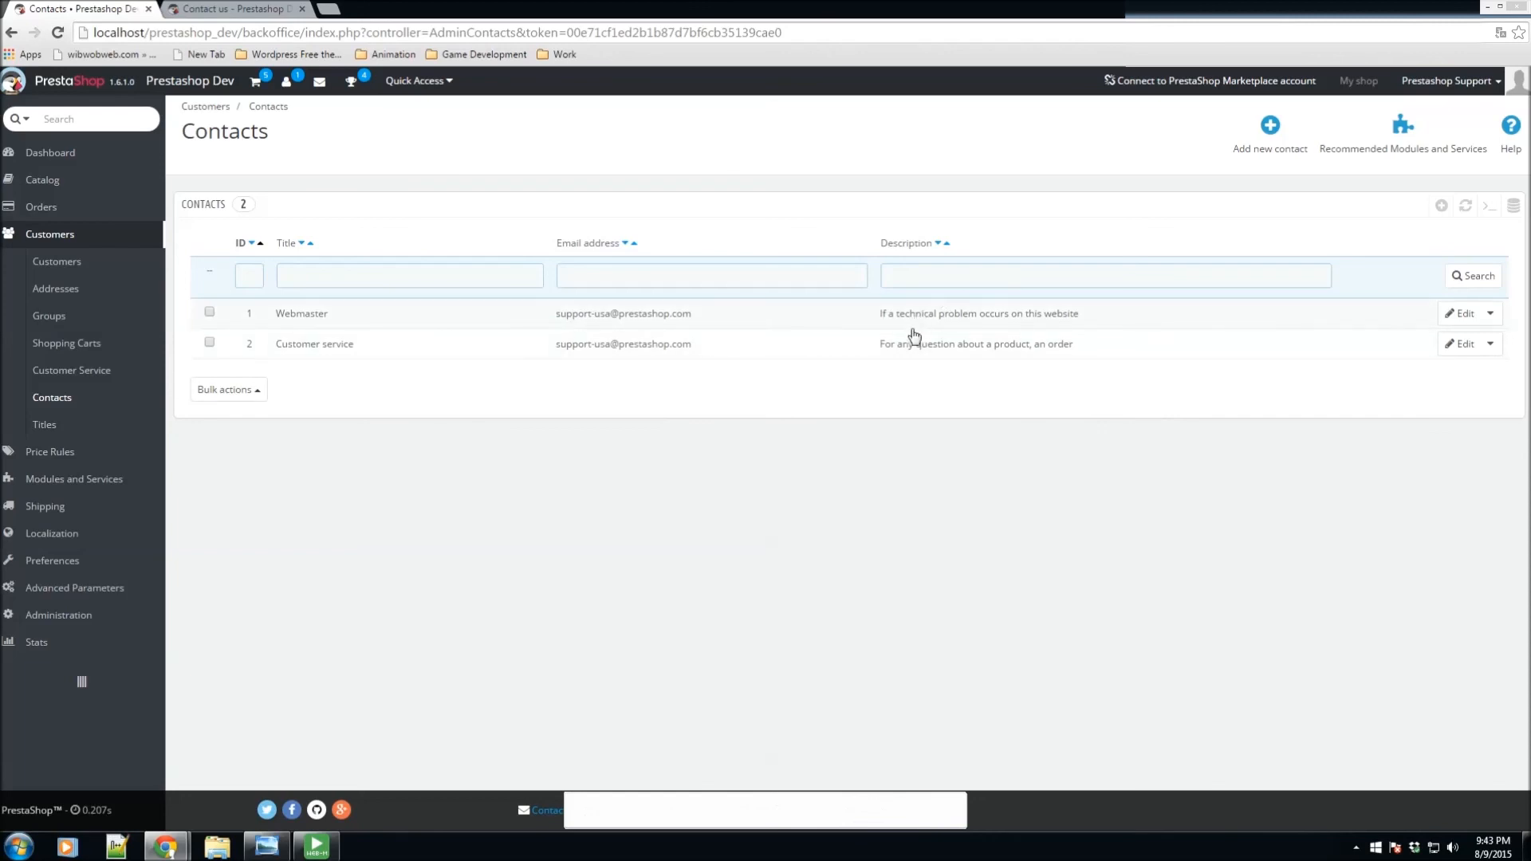
{"action": "mouse_move", "coordinate": [1439, 206]}
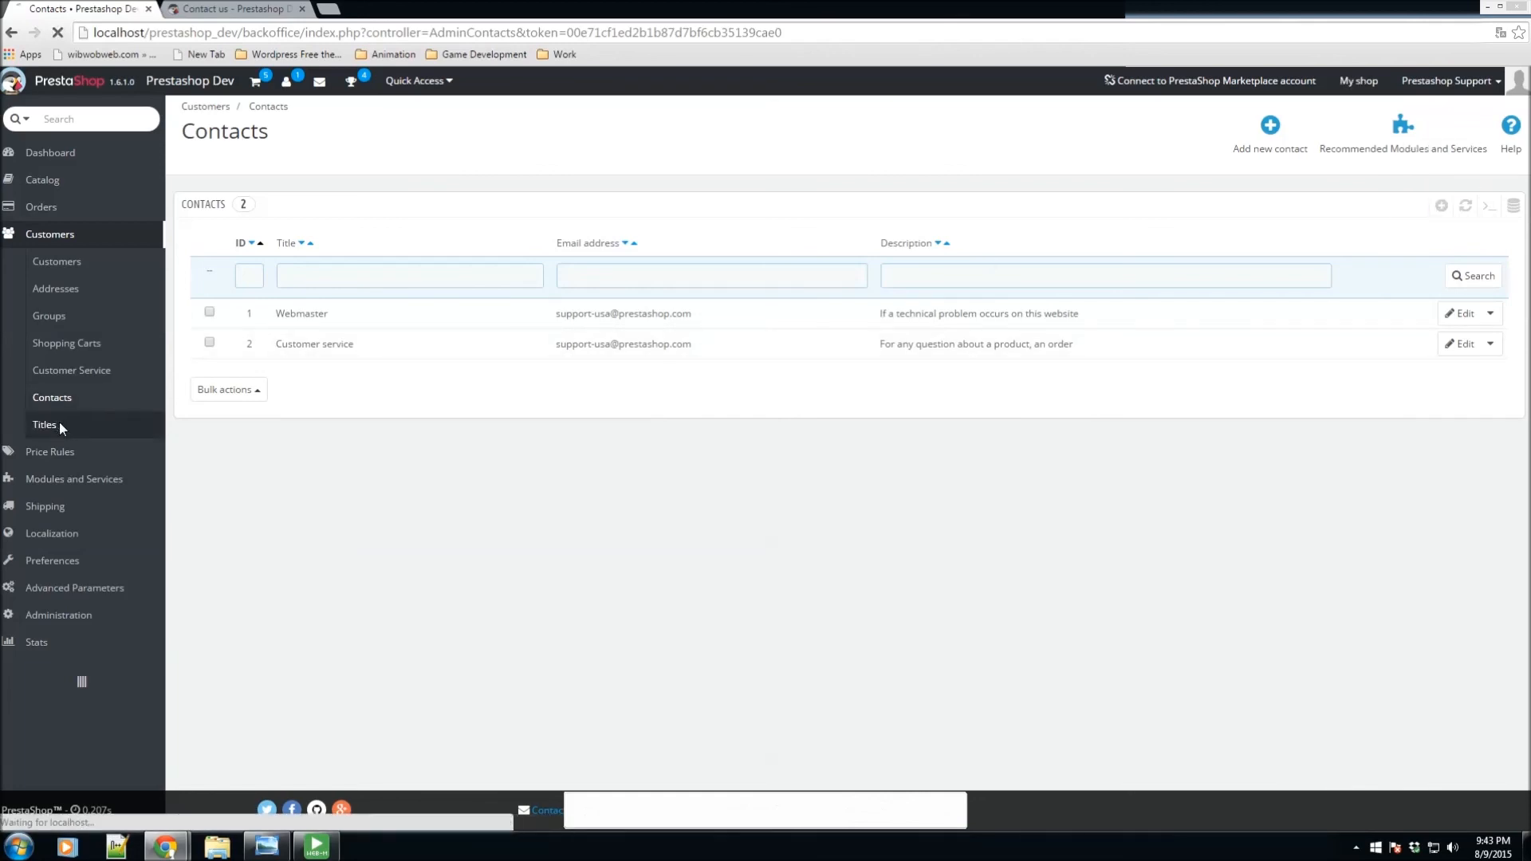
Step: View the customer Titles list with Mr. (male) and Mrs. (female) entries
{"action": "left_click", "coordinate": [45, 424]}
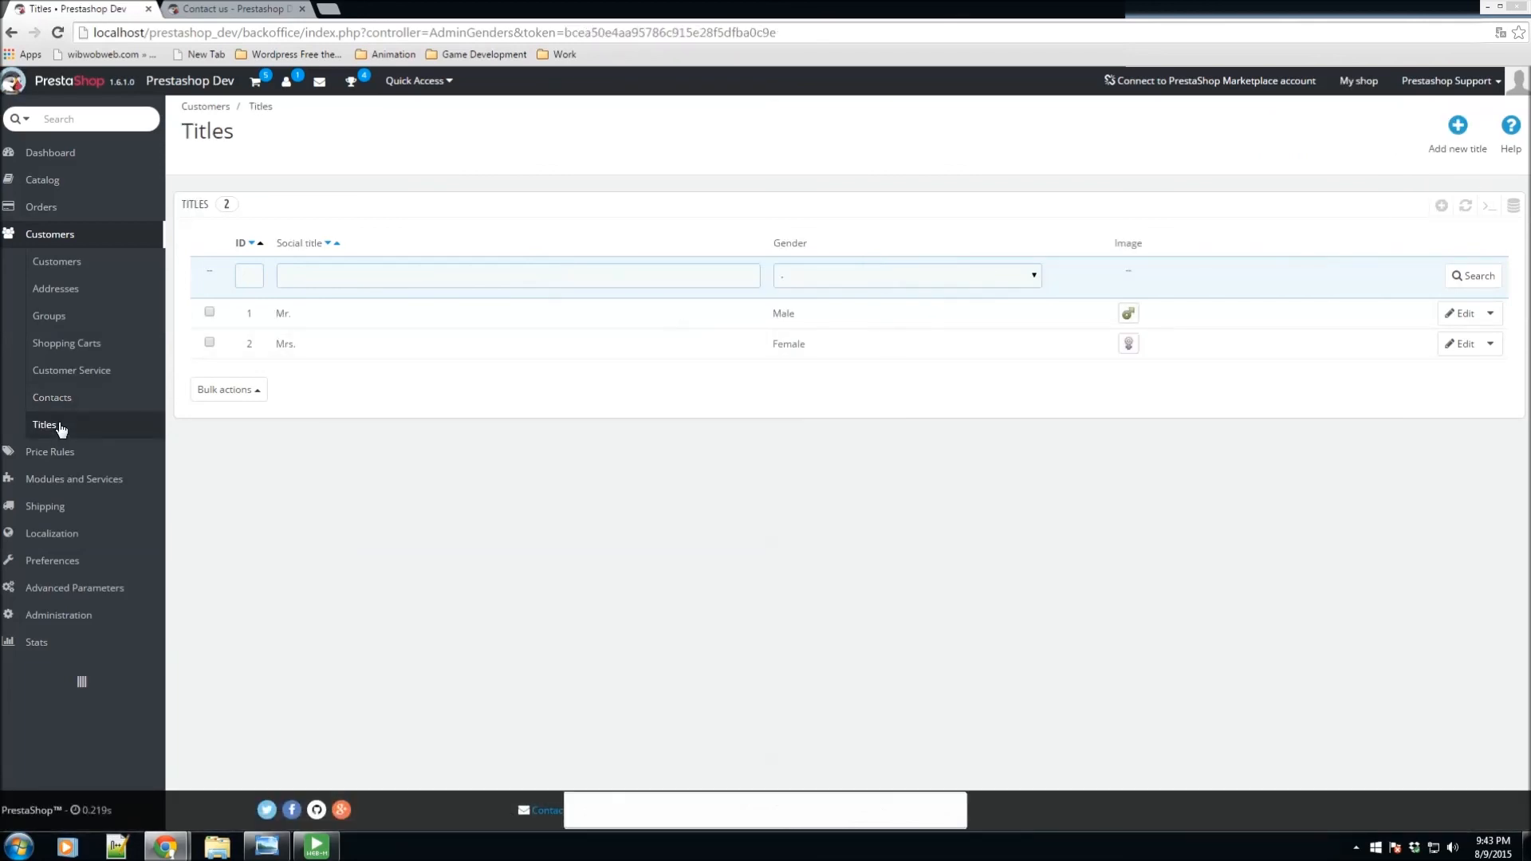
{"action": "mouse_move", "coordinate": [1119, 238]}
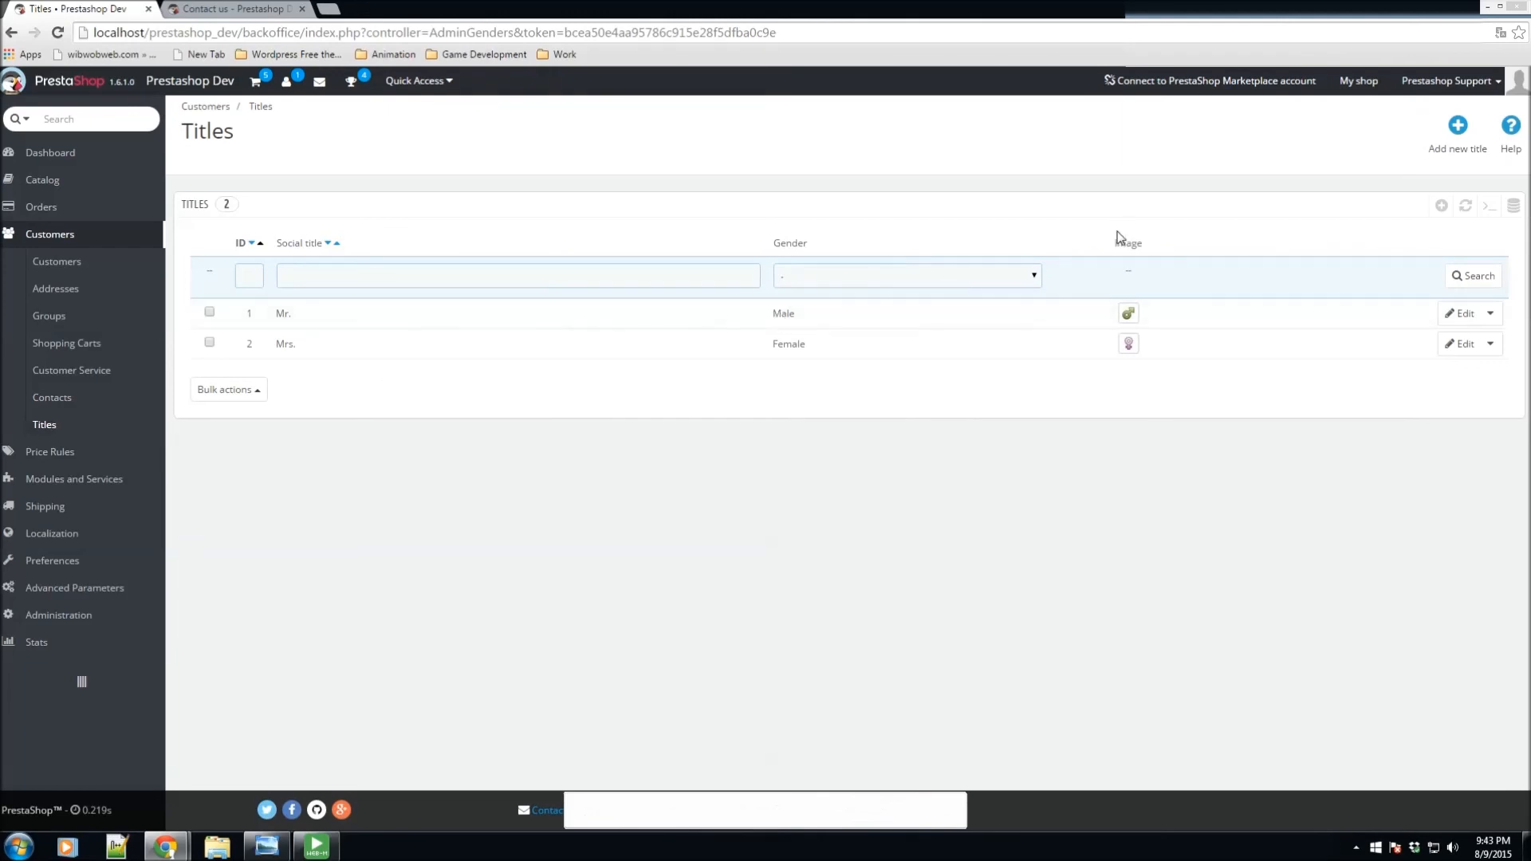
{"action": "mouse_move", "coordinate": [1075, 249]}
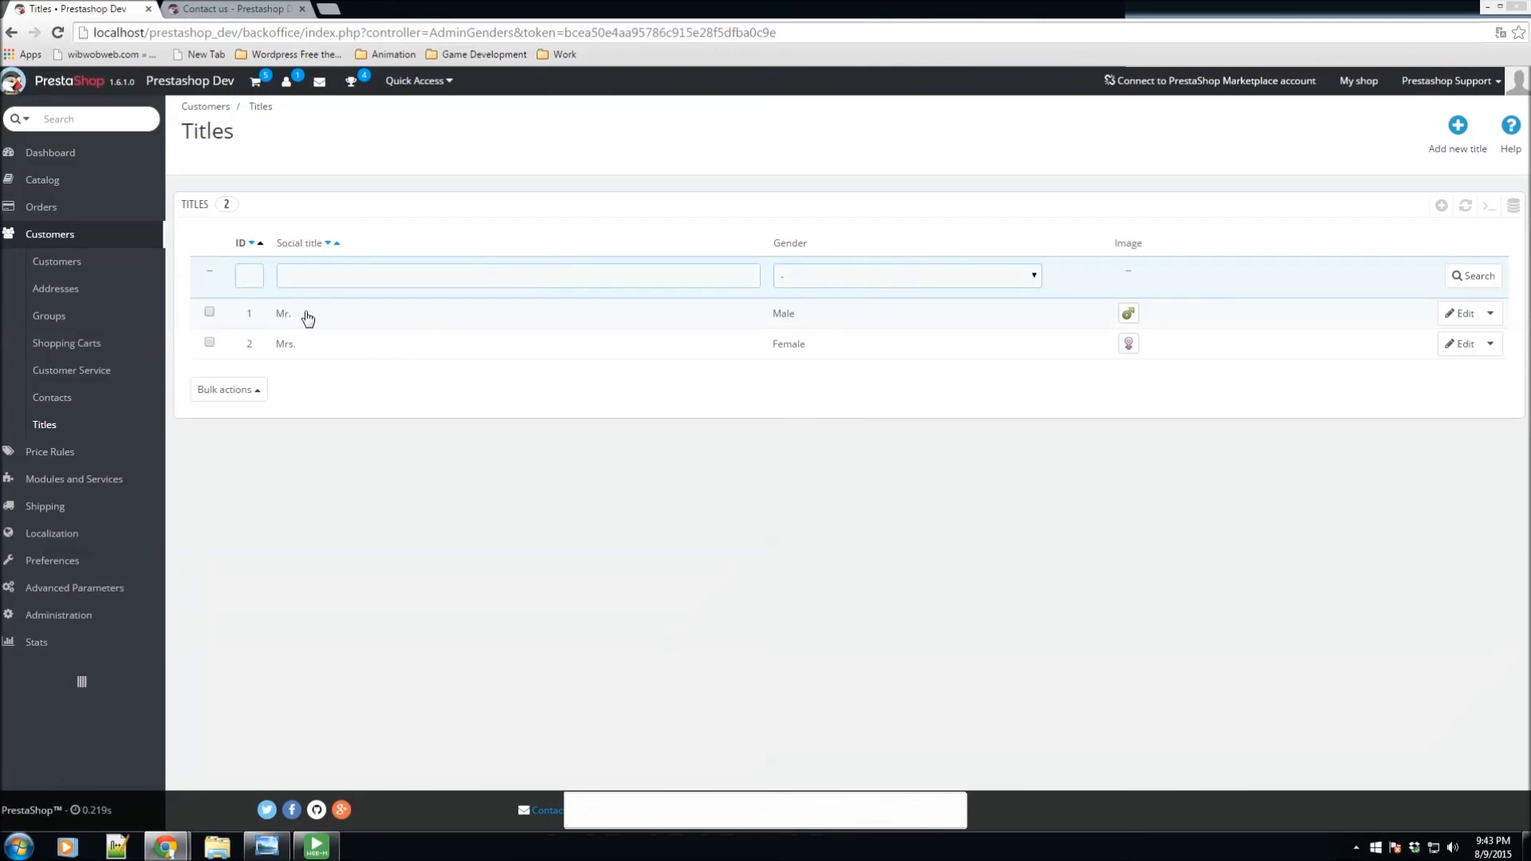
{"action": "mouse_move", "coordinate": [816, 356]}
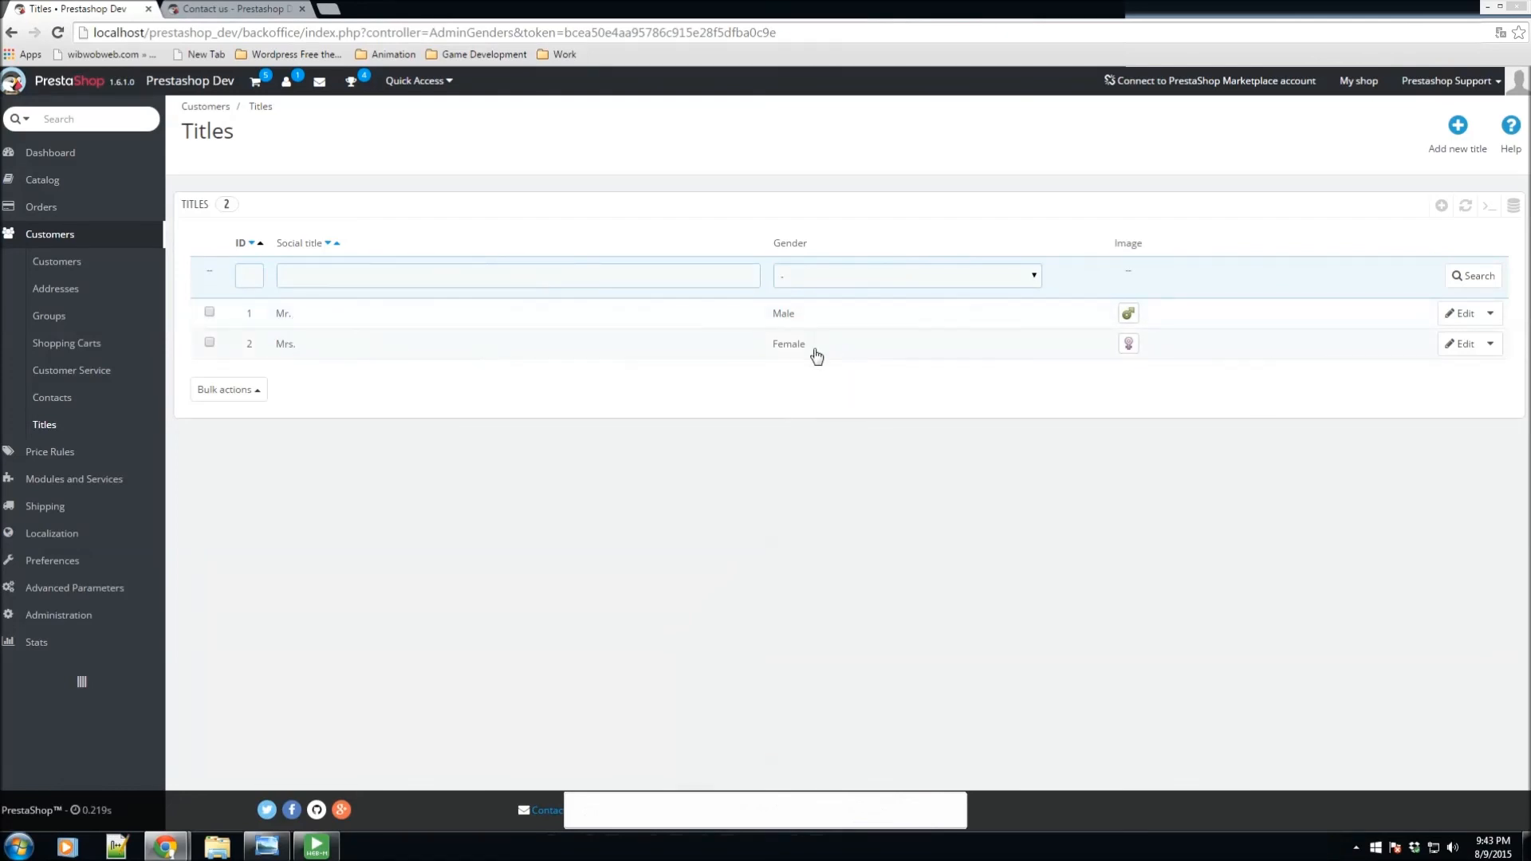
{"action": "mouse_move", "coordinate": [332, 476]}
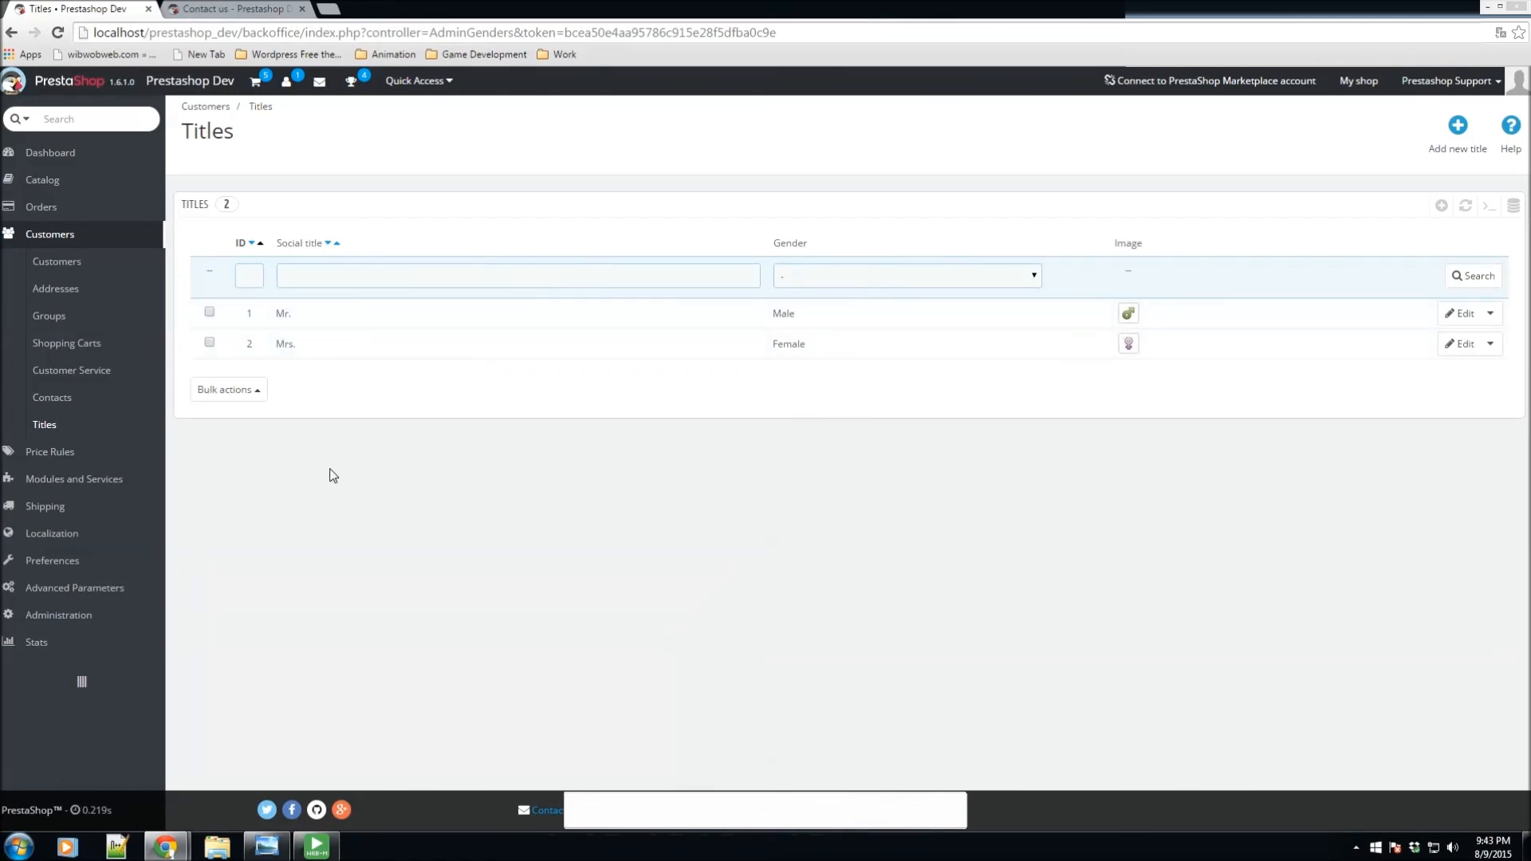
{"action": "mouse_move", "coordinate": [97, 237]}
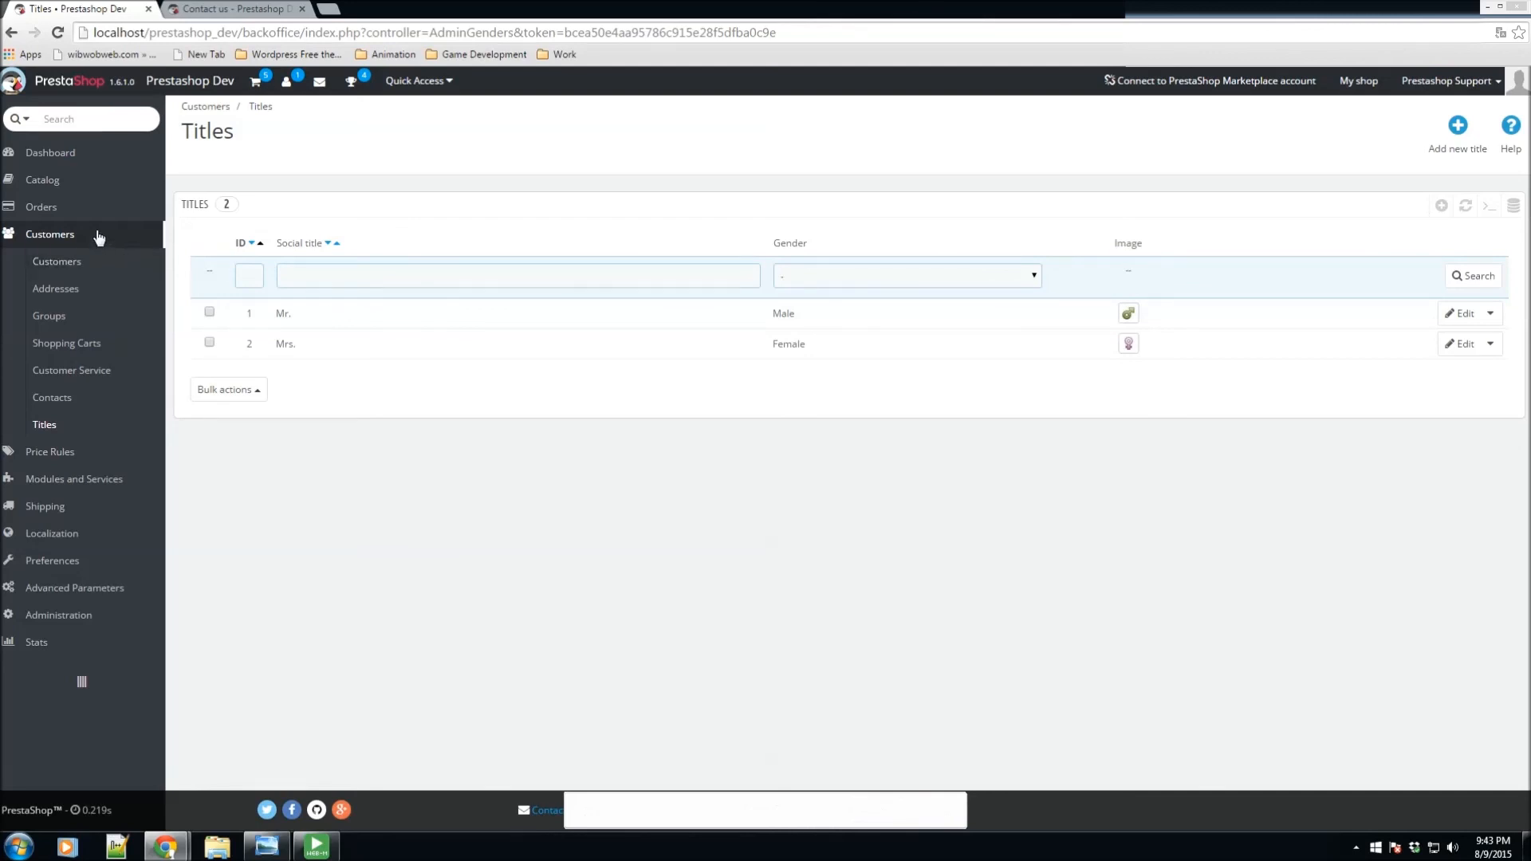
{"action": "mouse_move", "coordinate": [45, 424]}
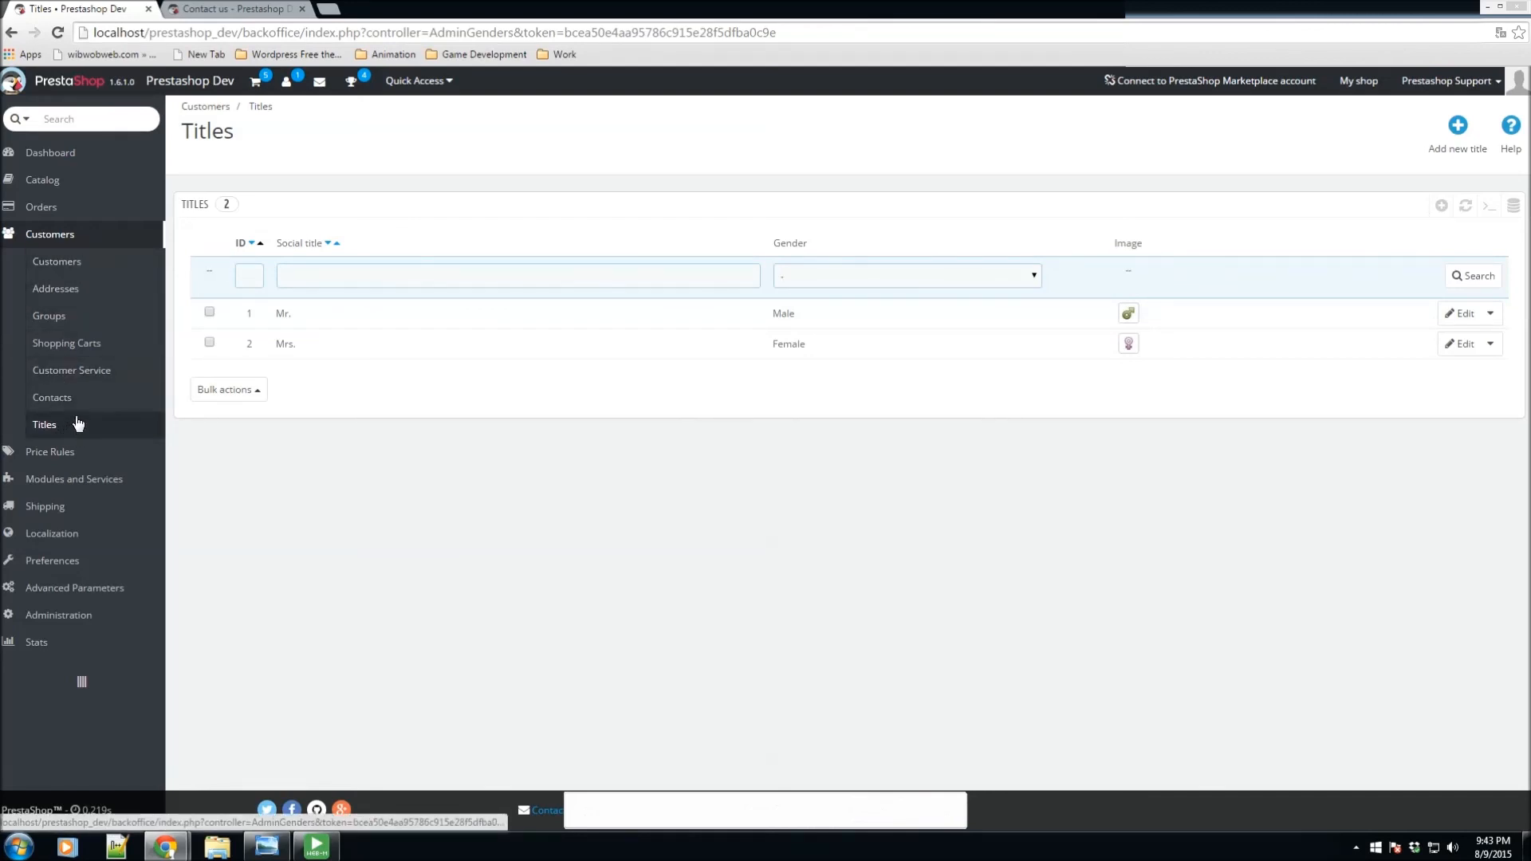
{"action": "mouse_move", "coordinate": [57, 260]}
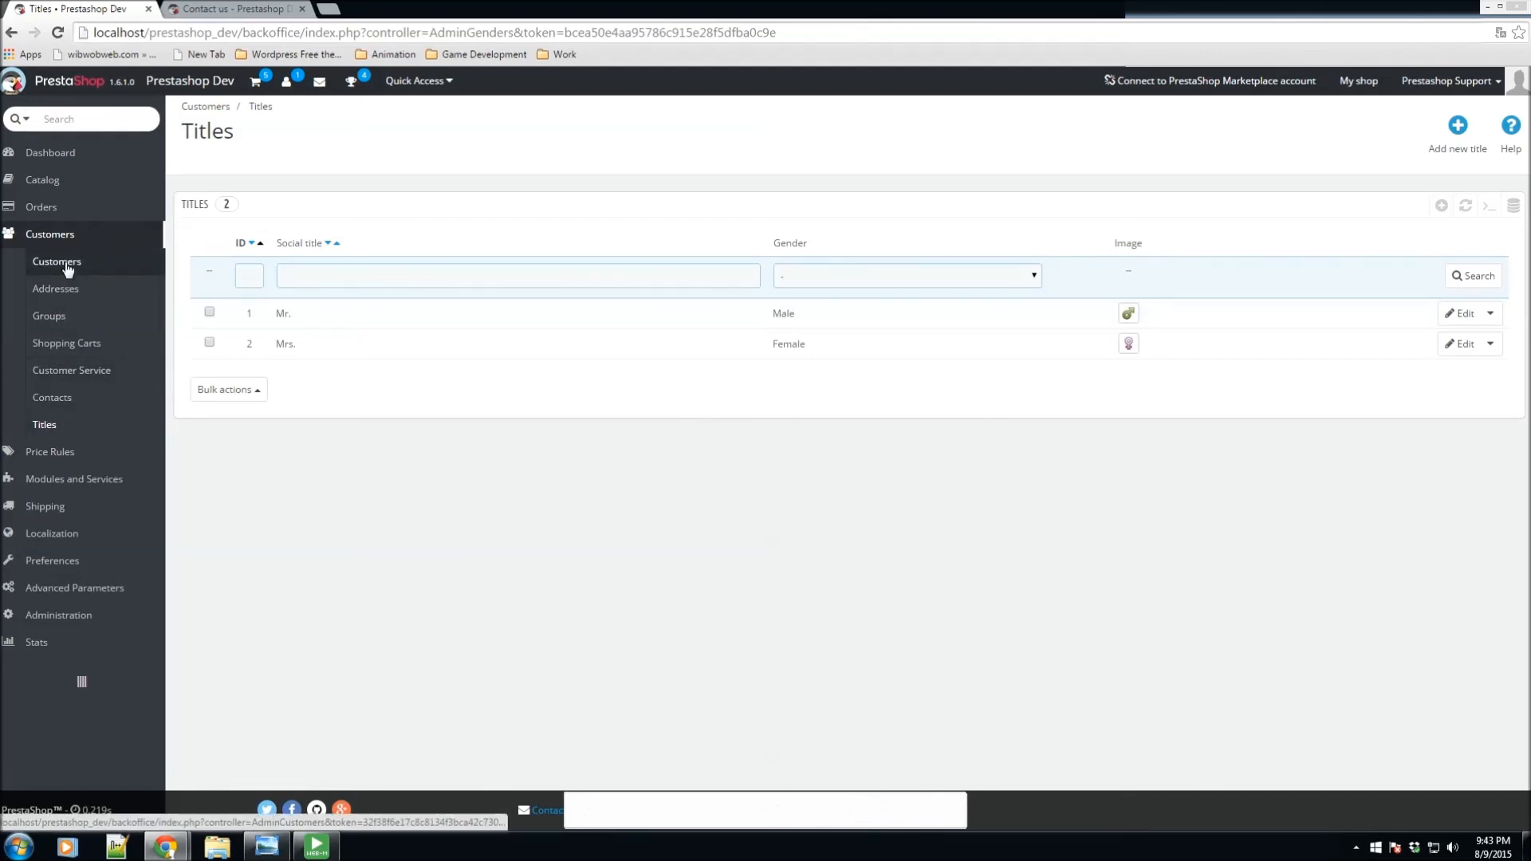
{"action": "mouse_move", "coordinate": [68, 343]}
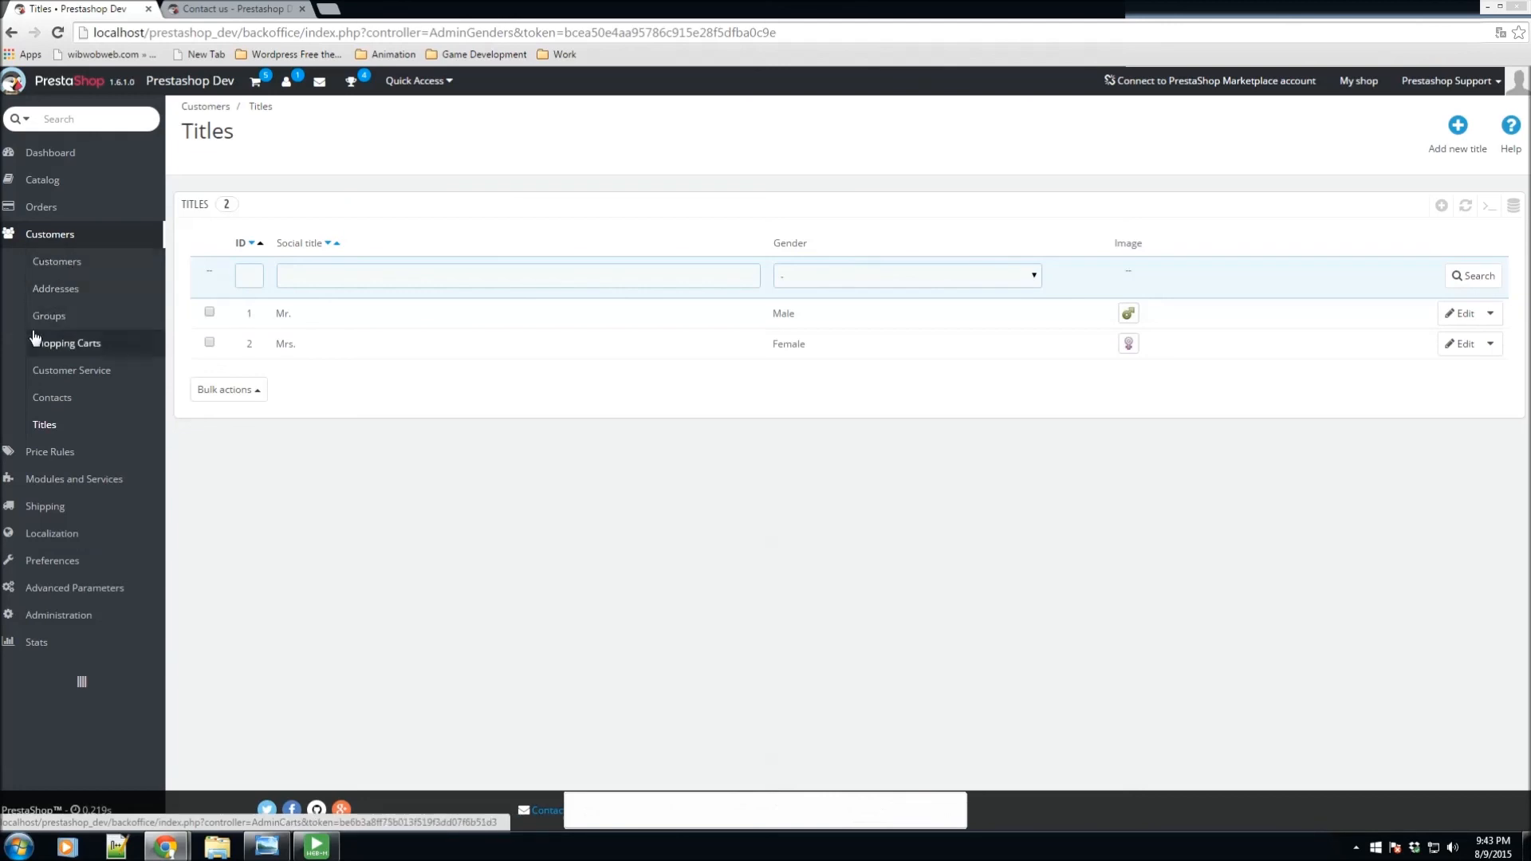
{"action": "mouse_move", "coordinate": [72, 370]}
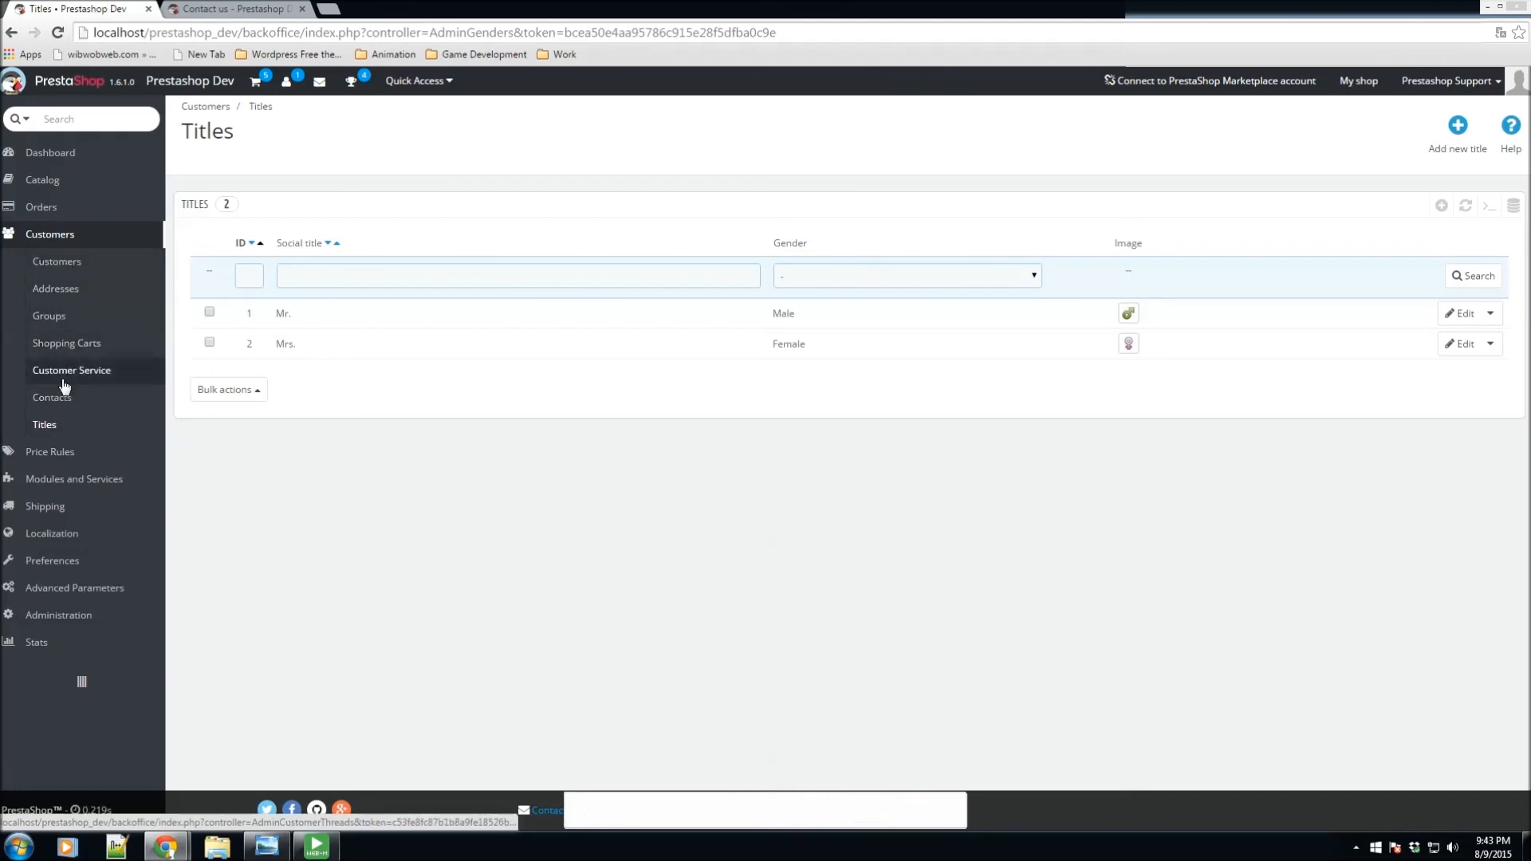
{"action": "mouse_move", "coordinate": [49, 316]}
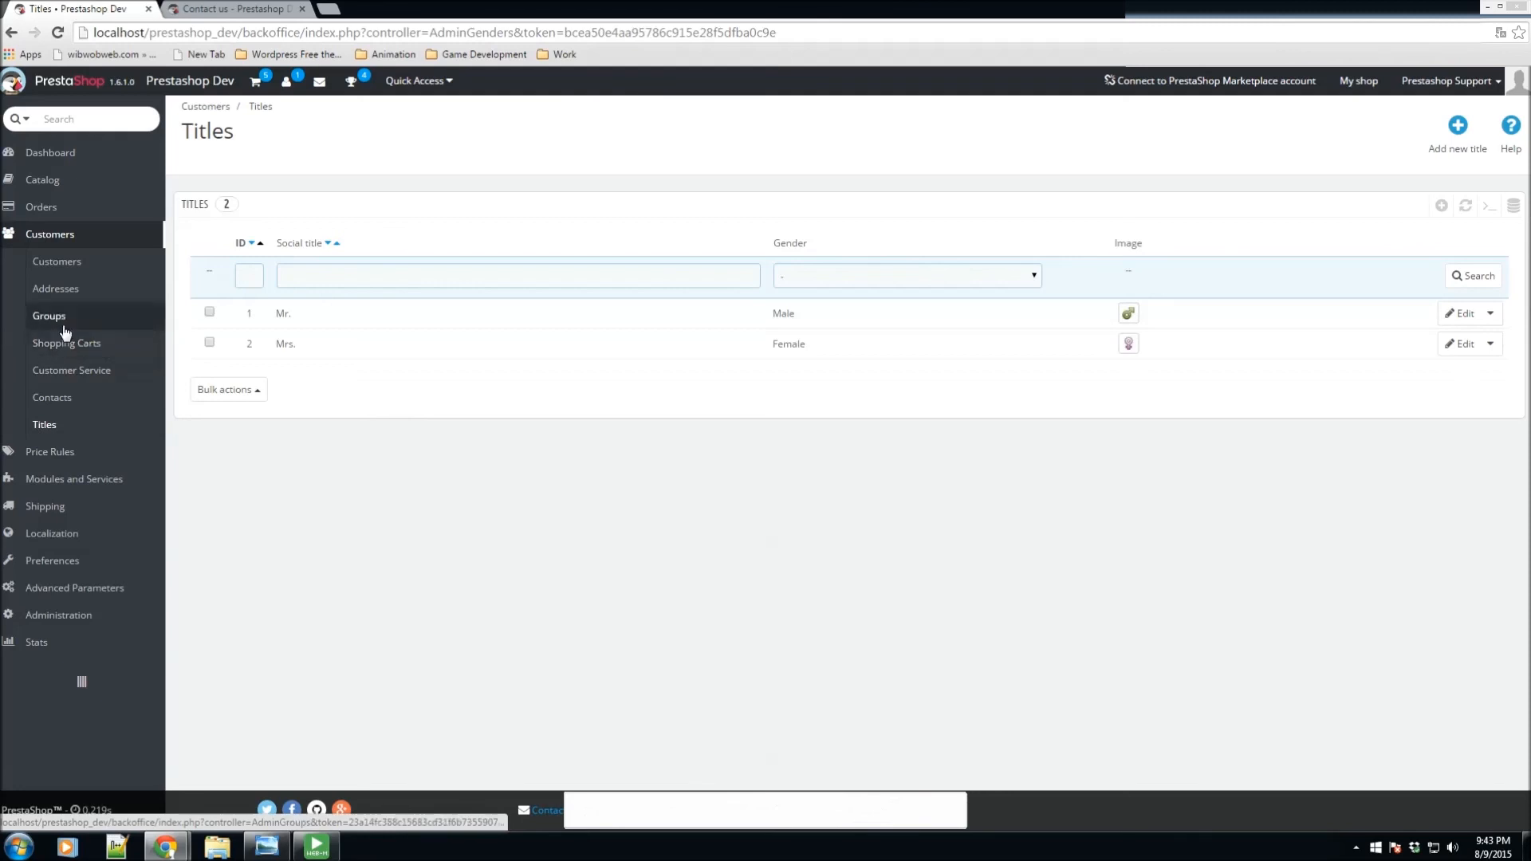
{"action": "mouse_move", "coordinate": [57, 260]}
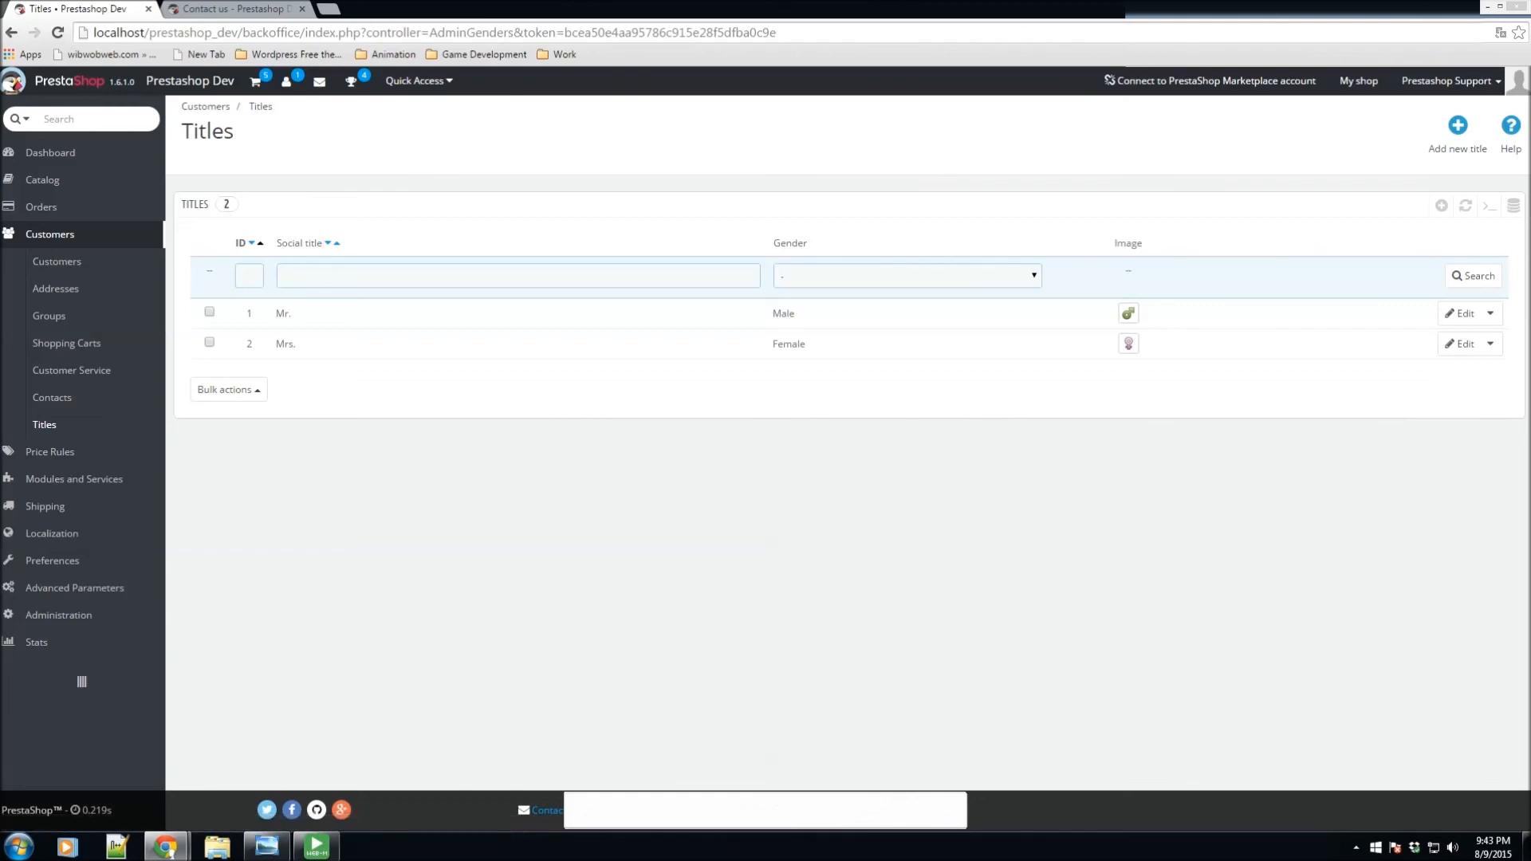
{"action": "mouse_move", "coordinate": [601, 476]}
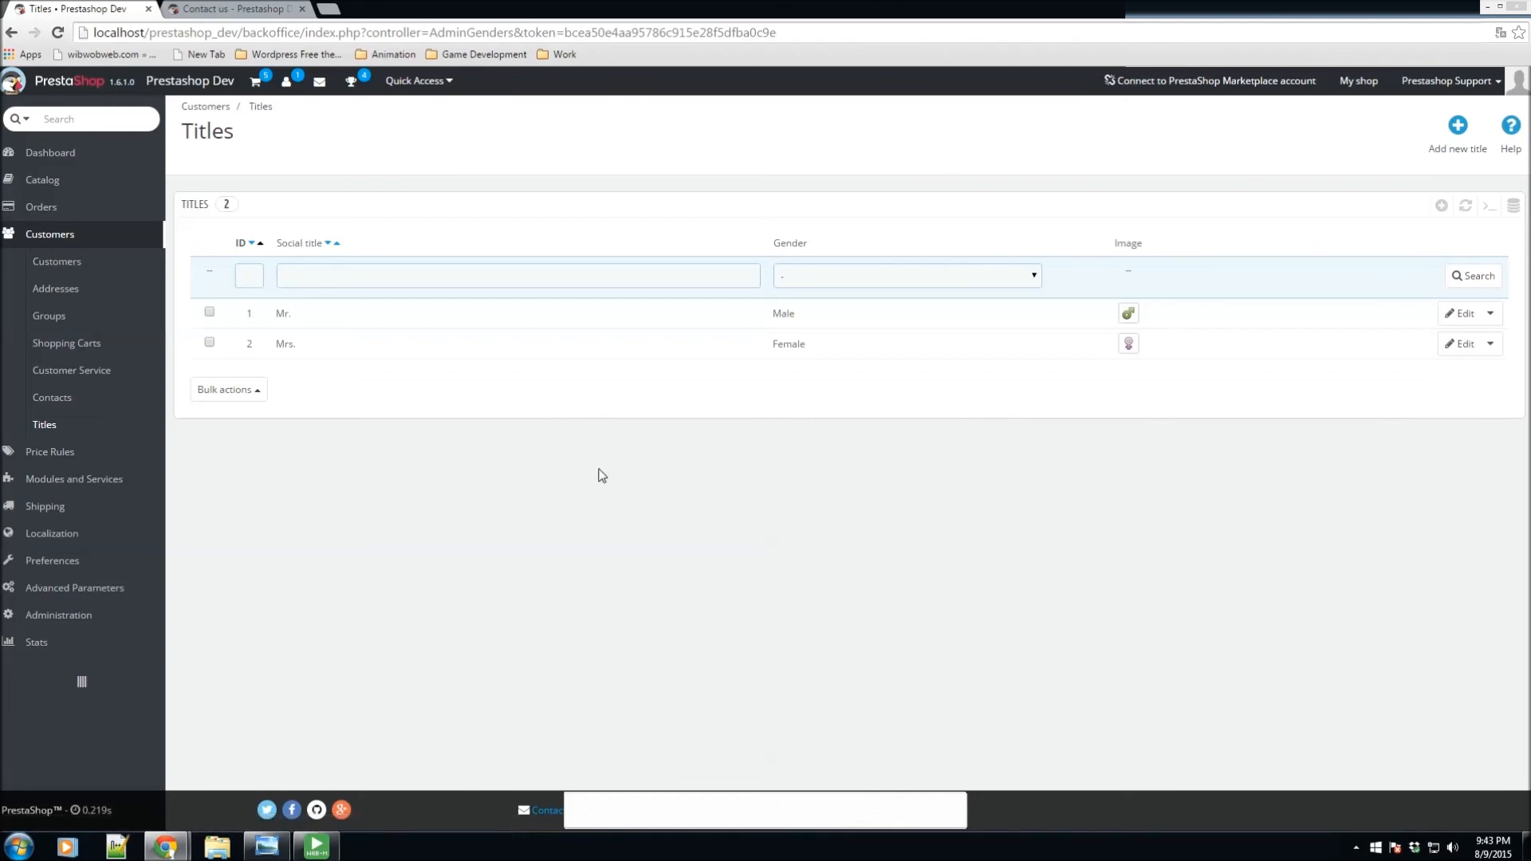